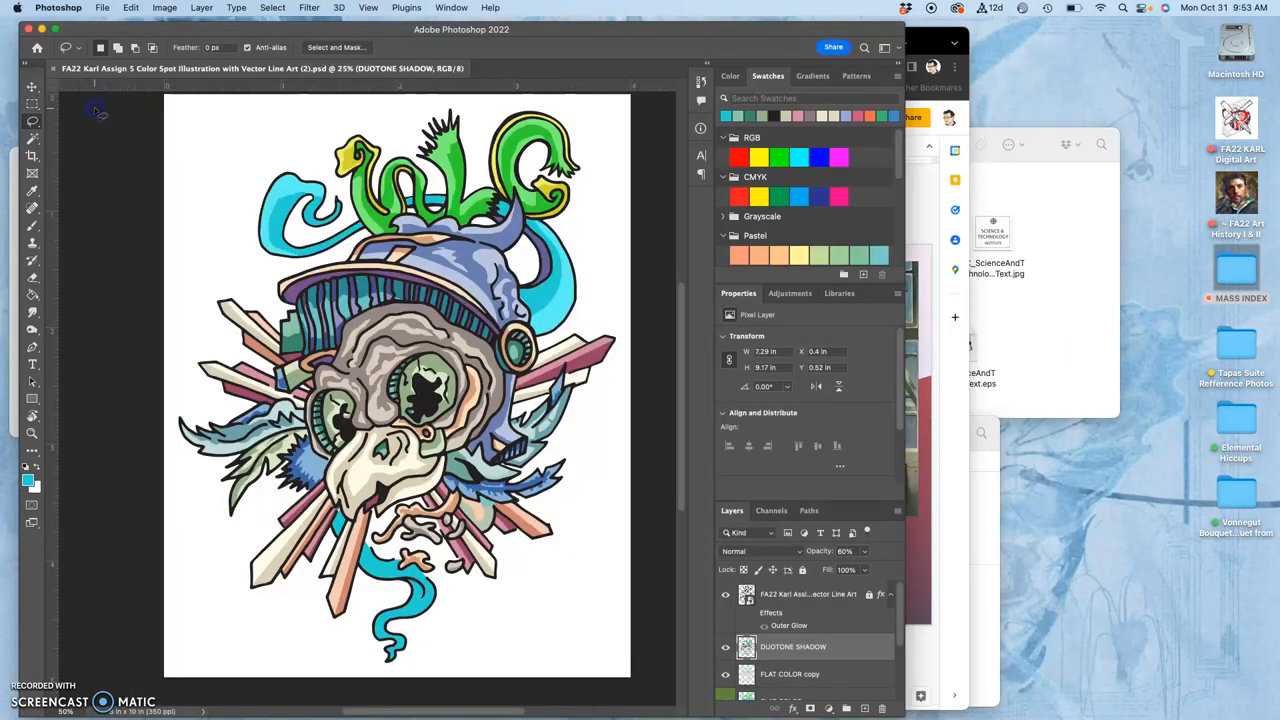
mouse_move(518, 268)
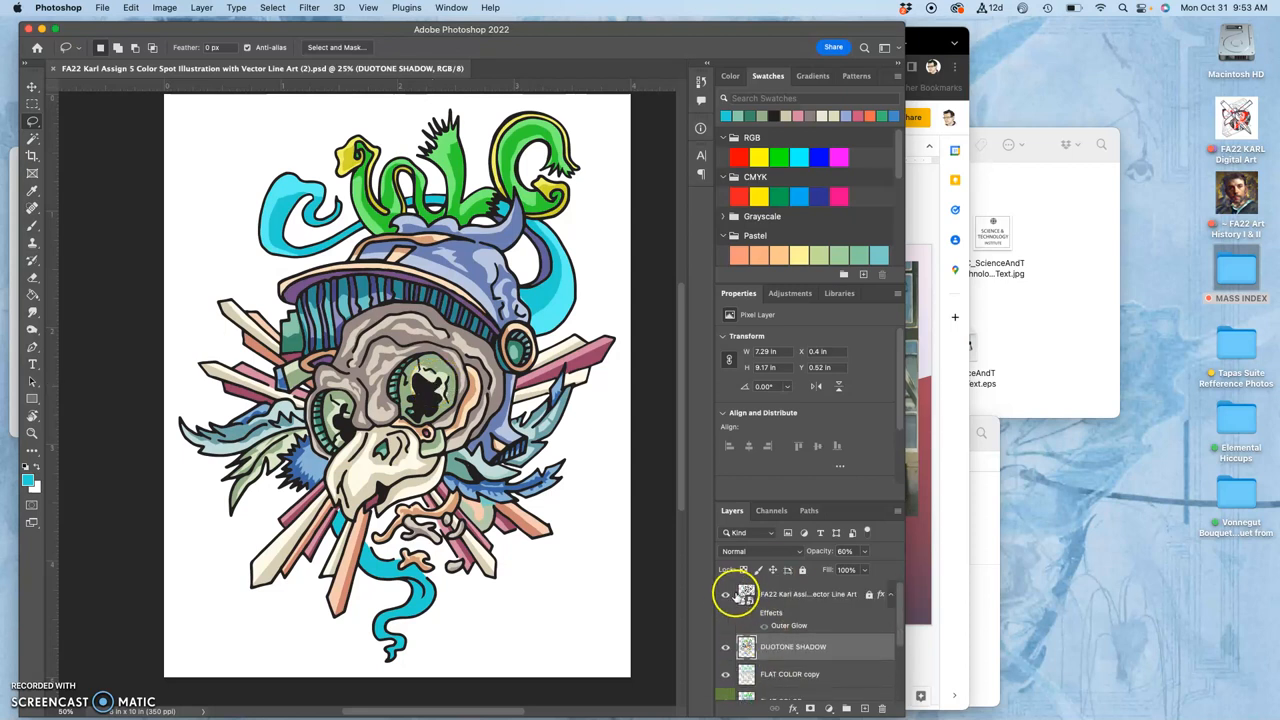
- Hide the vector line art layer and toggle the FLAT COLOR layer to compare them
click(724, 674)
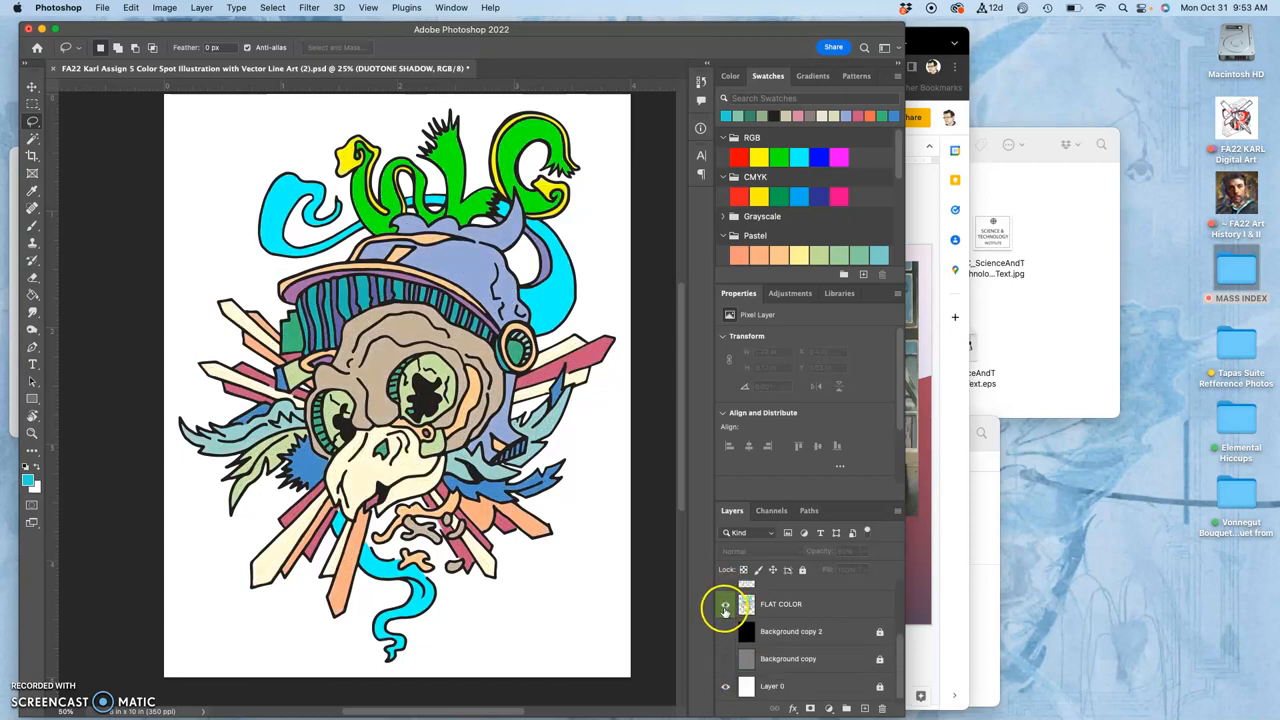
click(724, 604)
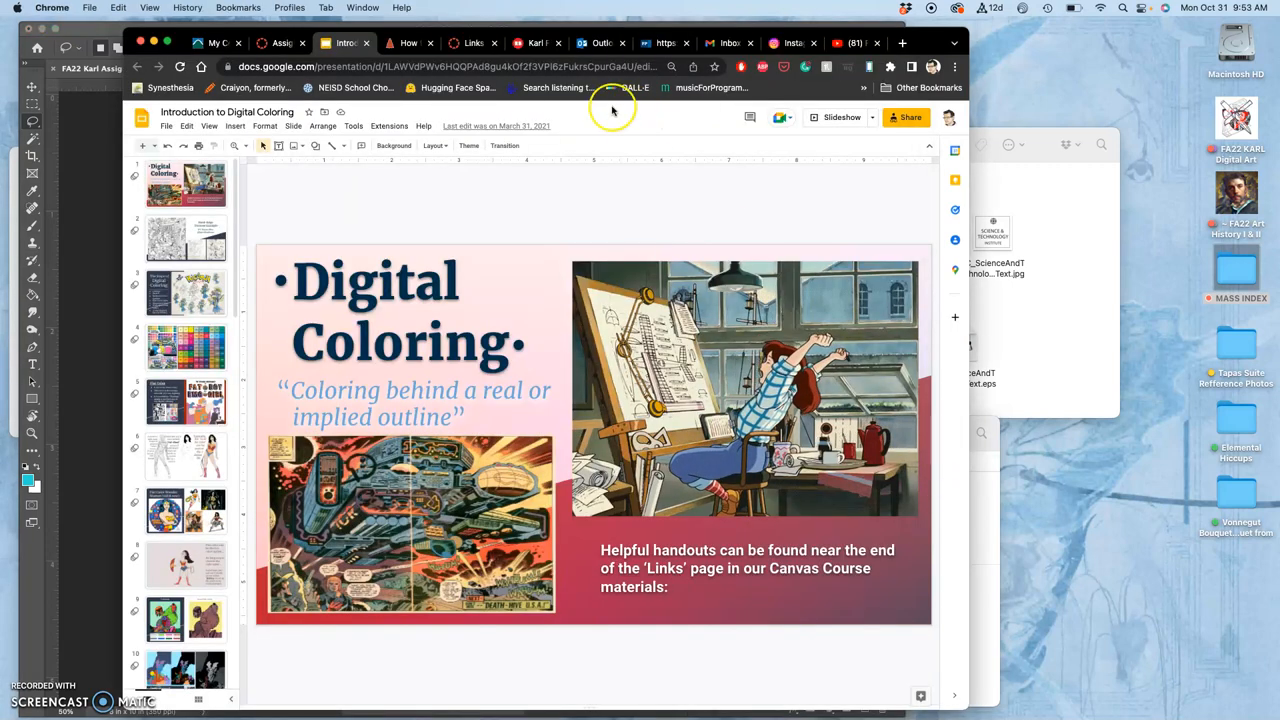
- Open the Digital Coloring presentation from the course page and show the Flatting slide
click(284, 44)
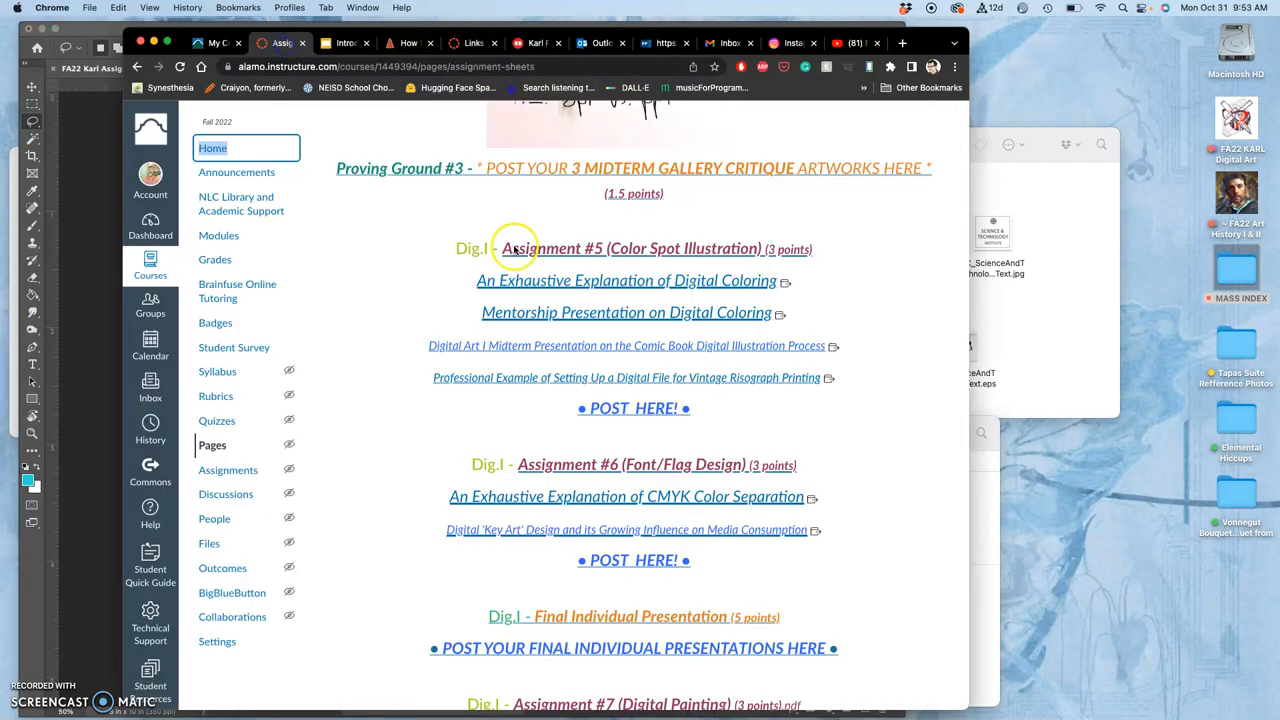
mouse_move(626, 290)
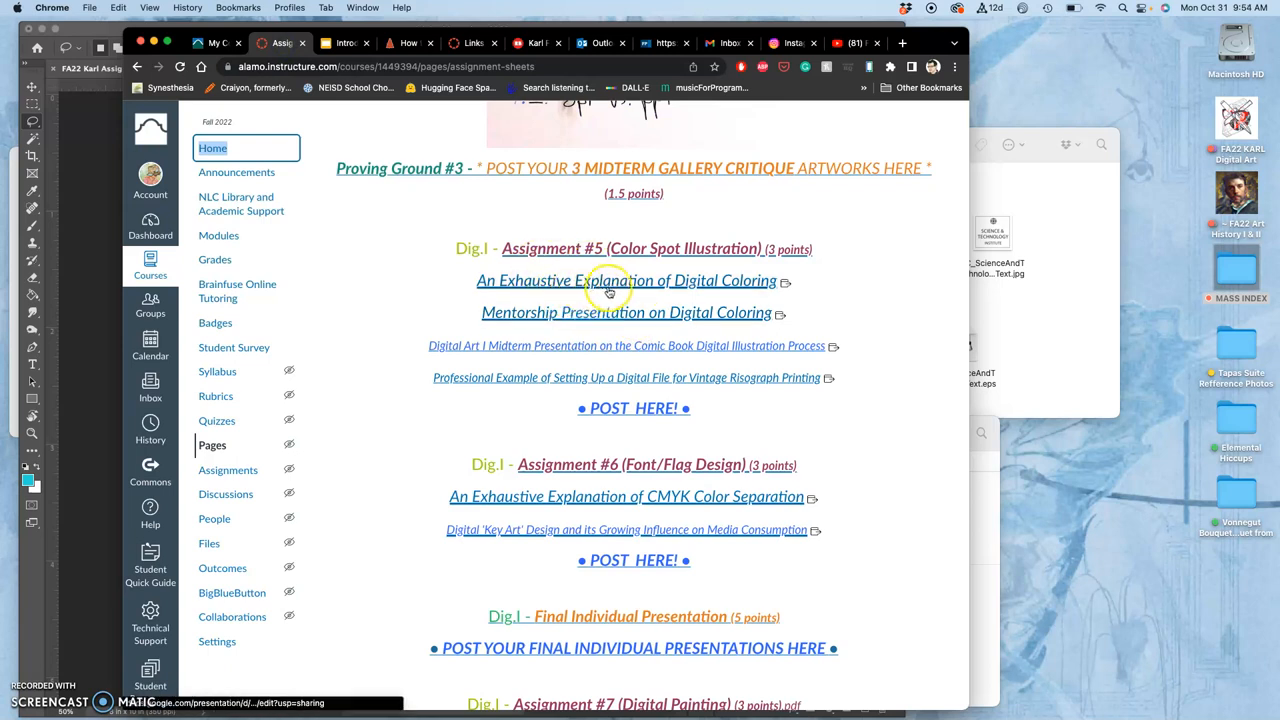
click(344, 44)
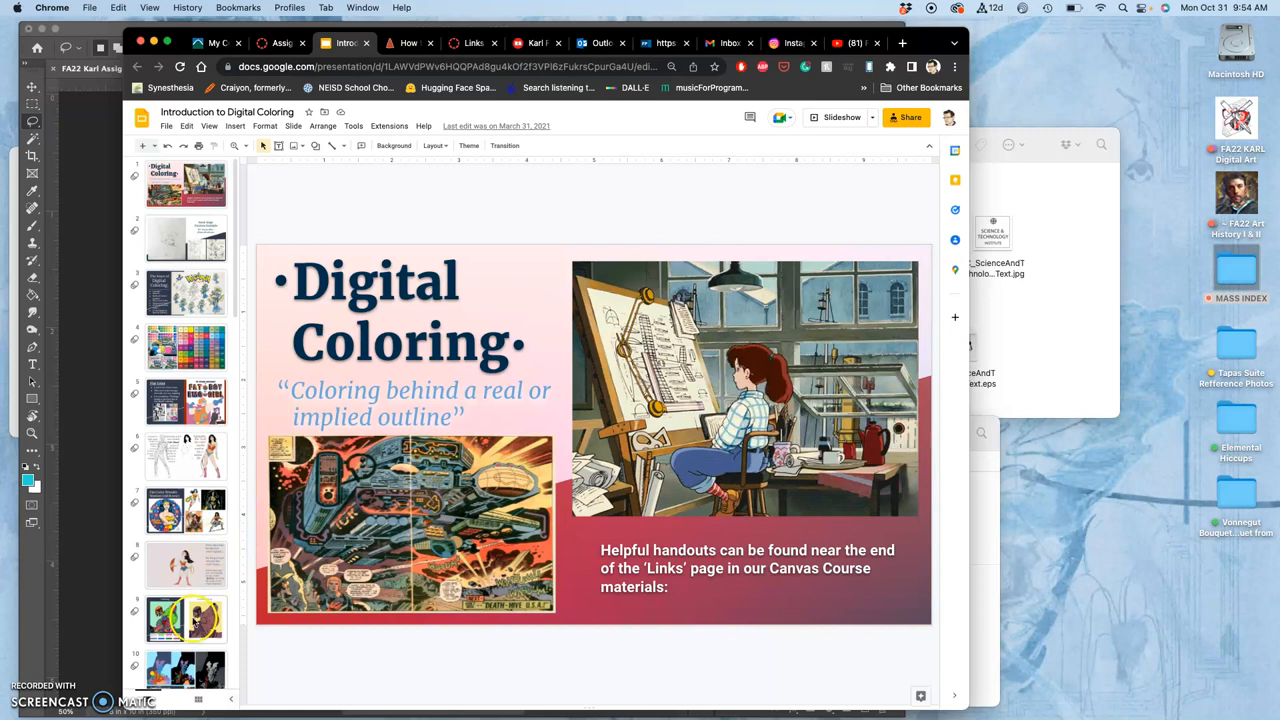
click(186, 618)
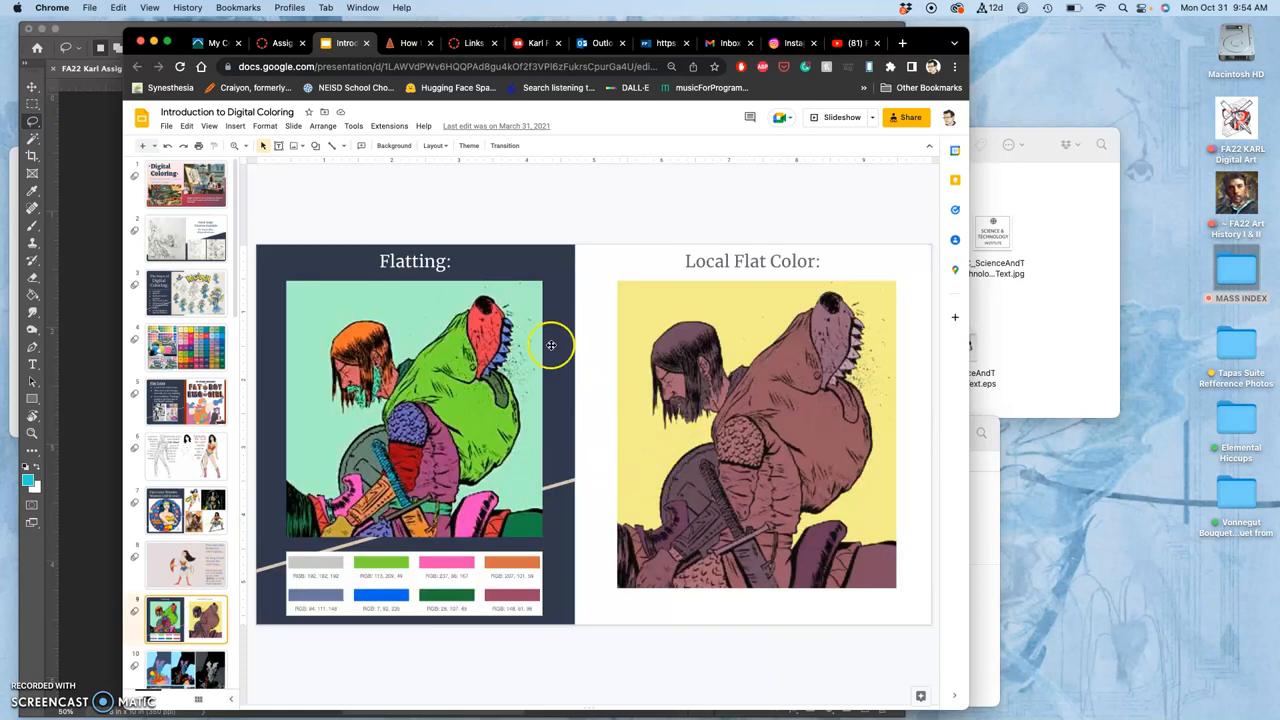
mouse_move(260, 424)
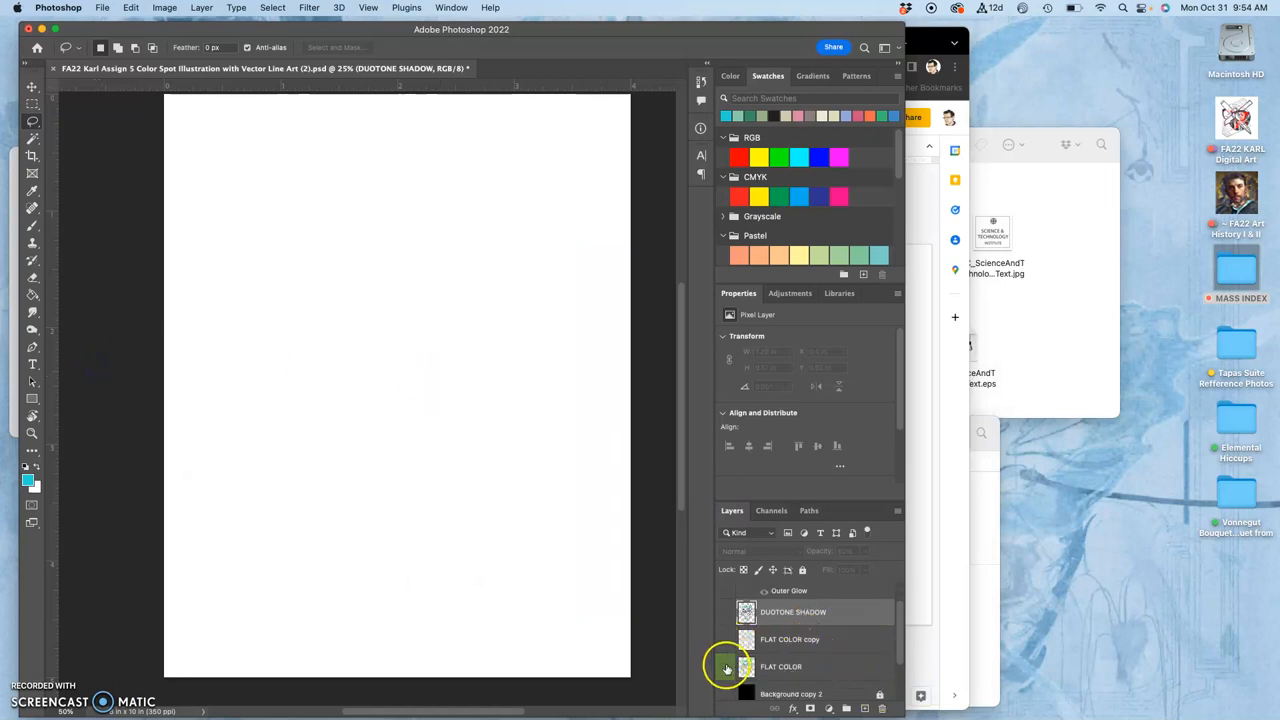
- Turn the FLAT COLOR, FLAT COLOR copy and DUOTONE SHADOW layers back on
click(726, 666)
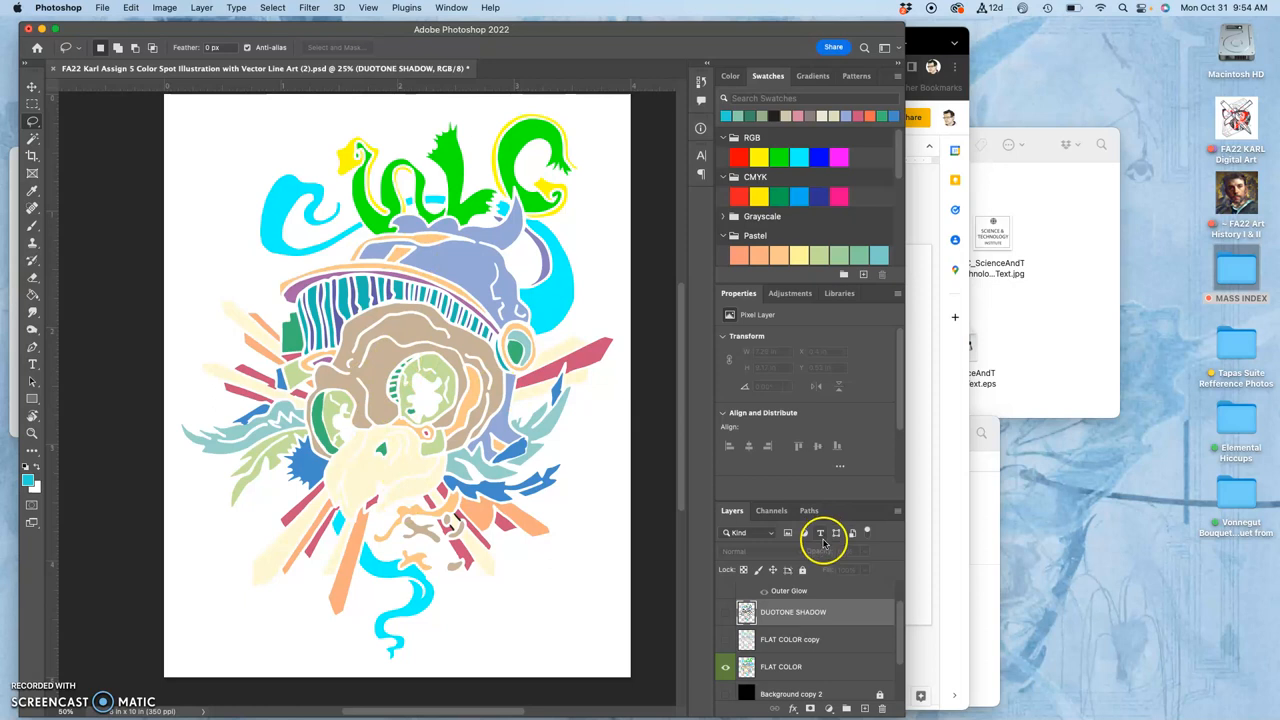
click(726, 594)
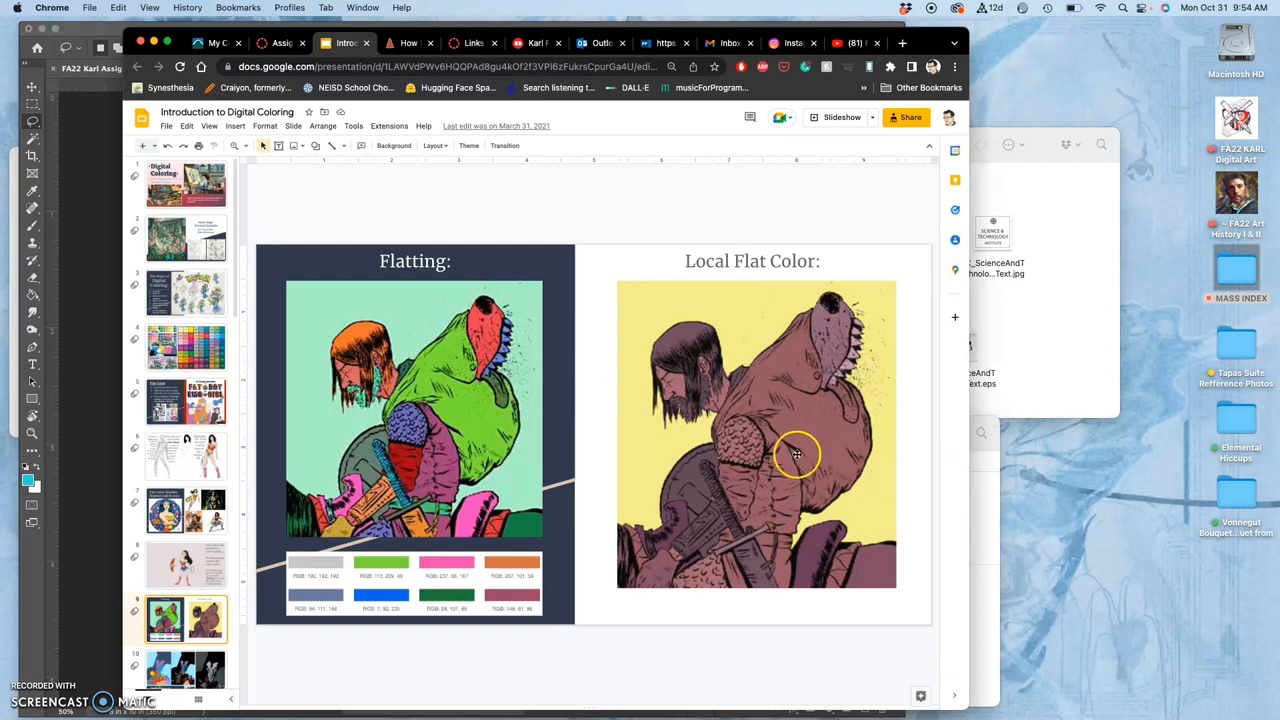
mouse_move(808, 476)
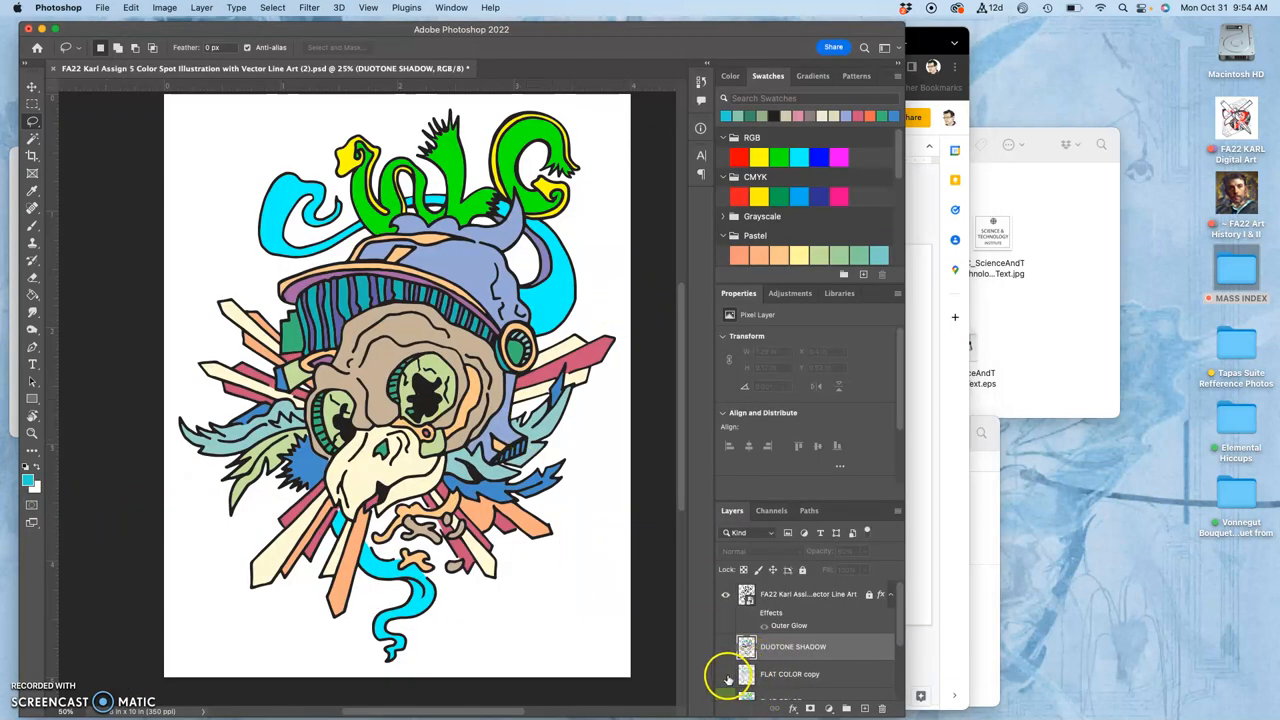
click(726, 676)
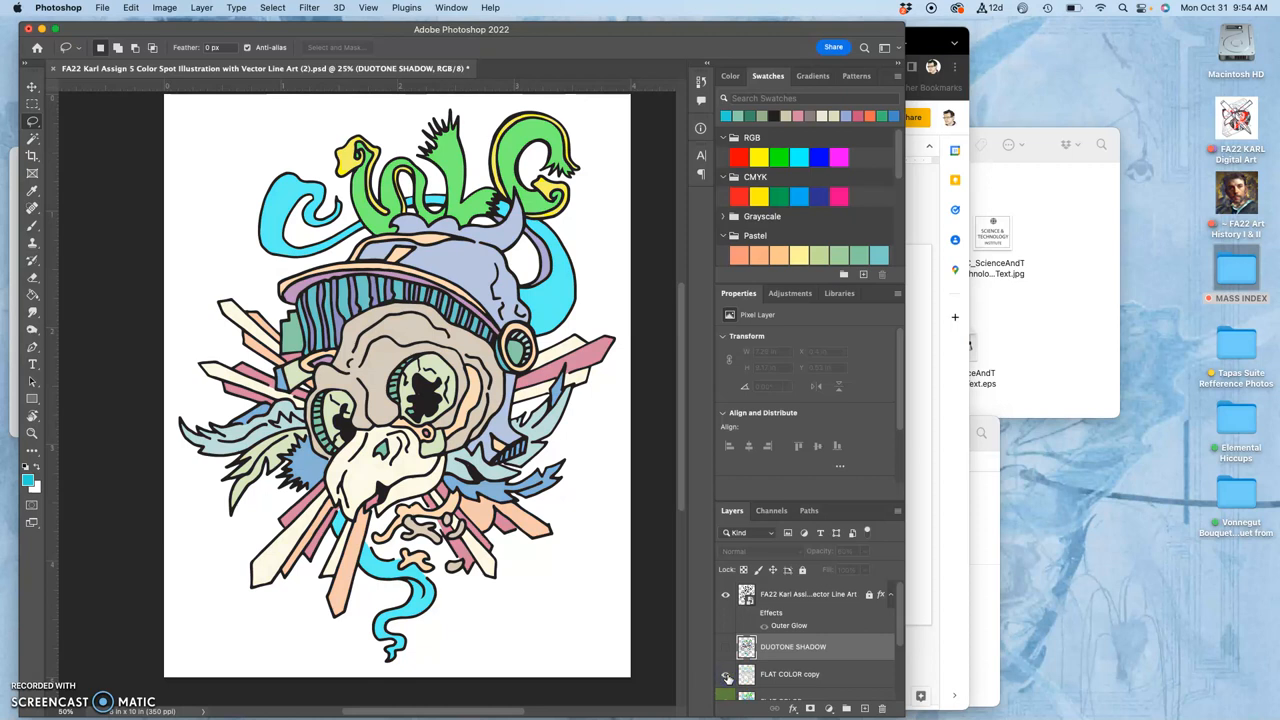
click(726, 674)
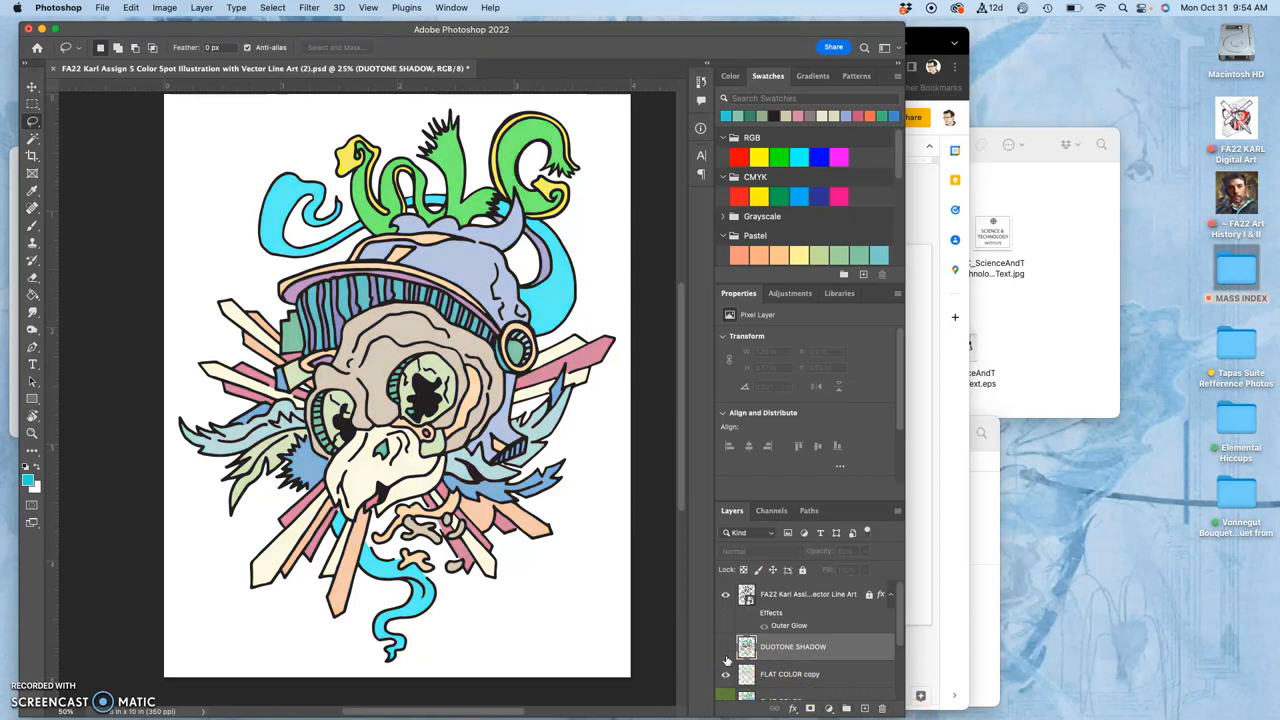
click(726, 646)
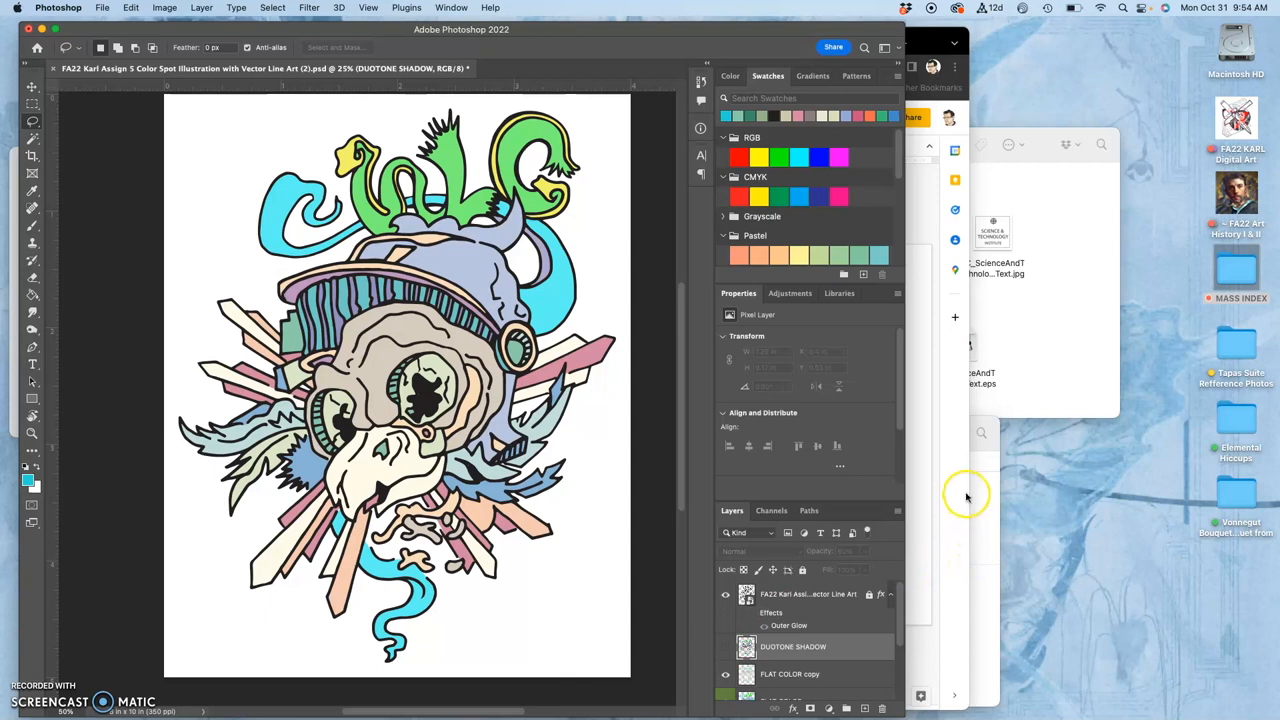
- Show the Duotone Color Wonder Women slide, then the hard-edge duotone animation slide
click(342, 44)
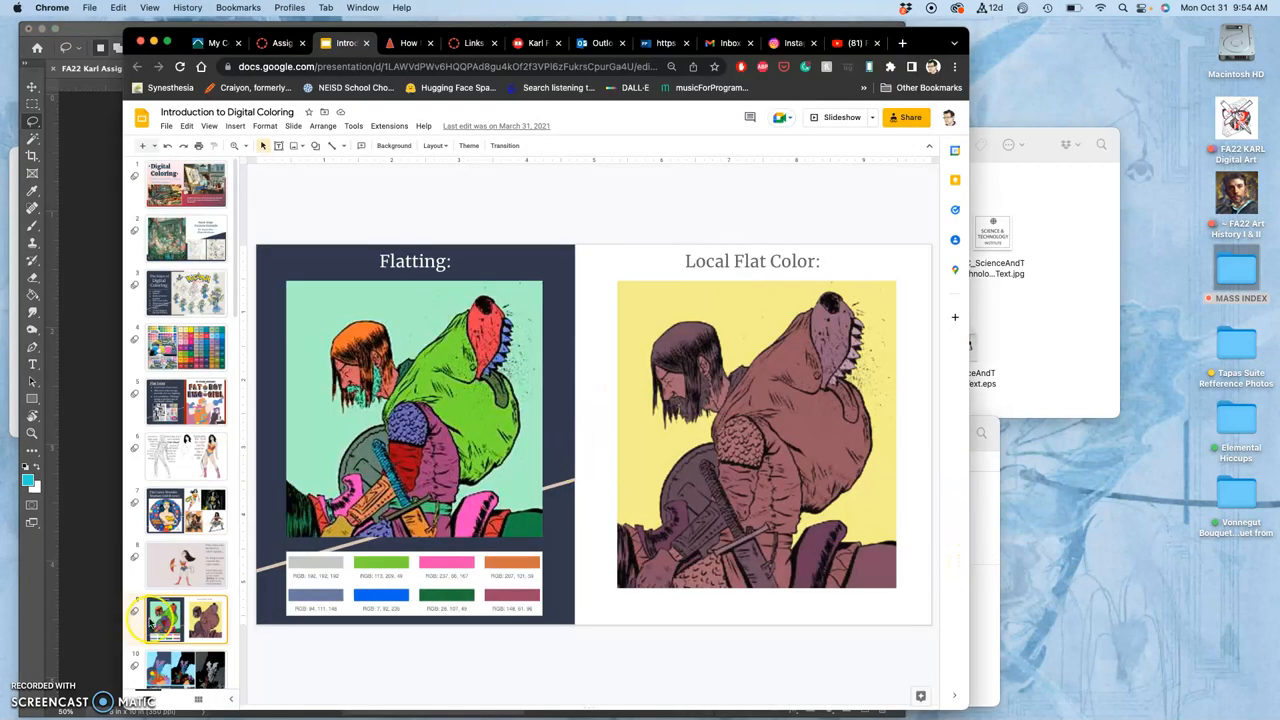
scroll(down, 3)
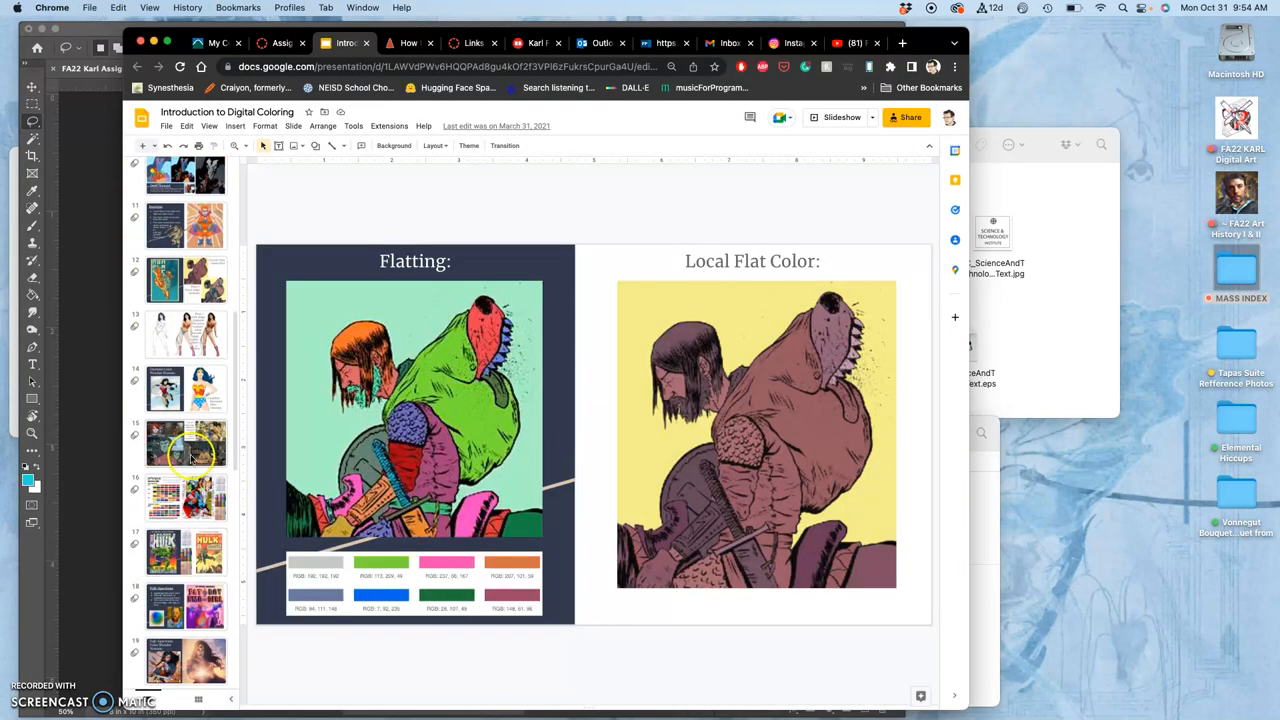
click(184, 388)
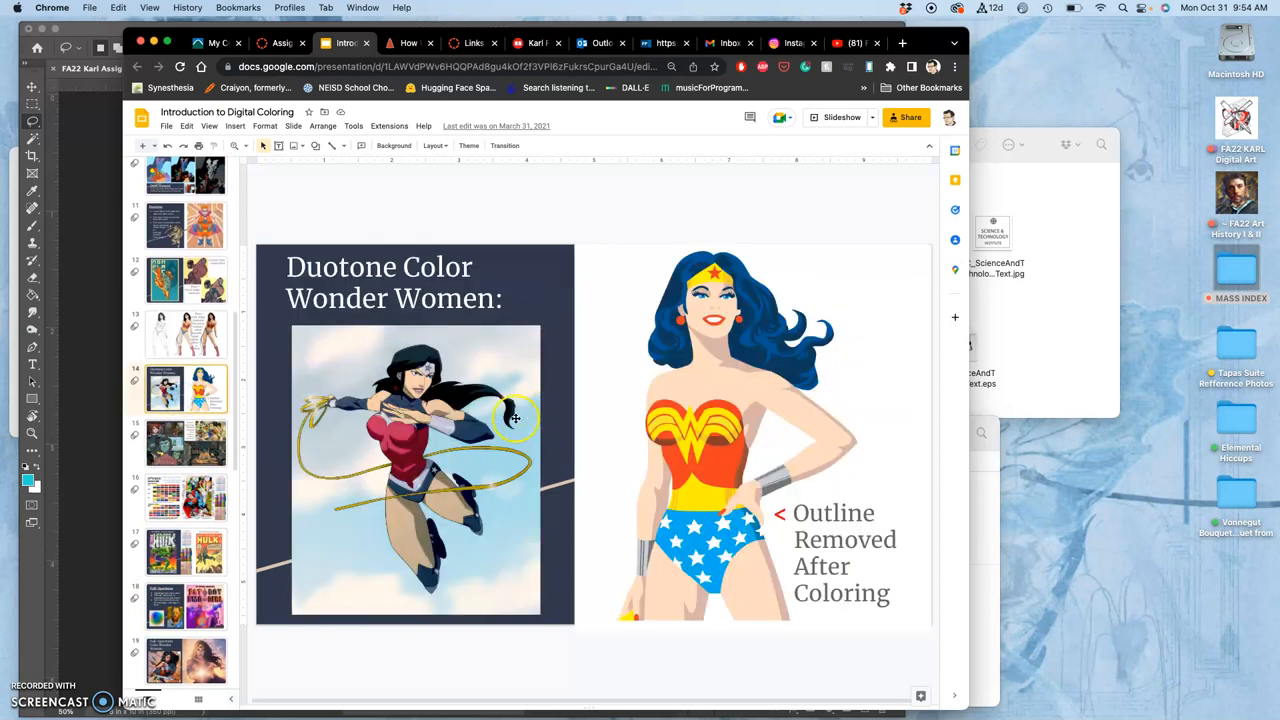
mouse_move(412, 486)
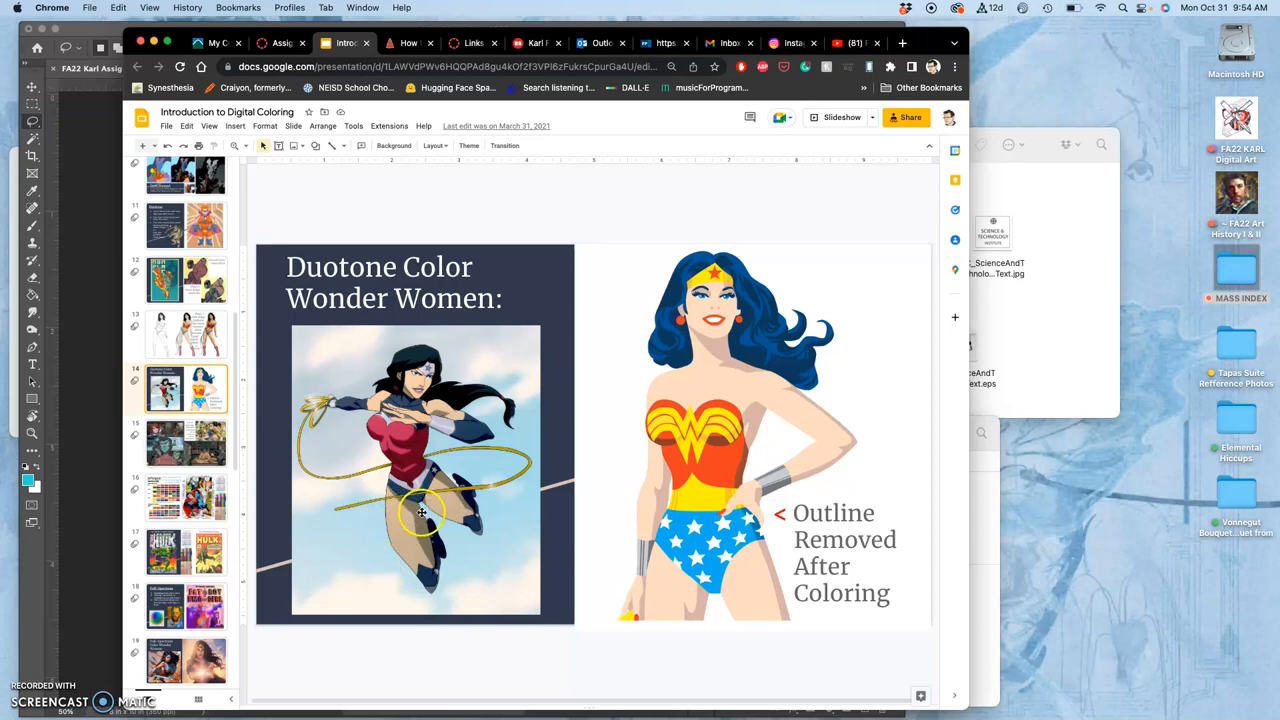
mouse_move(422, 562)
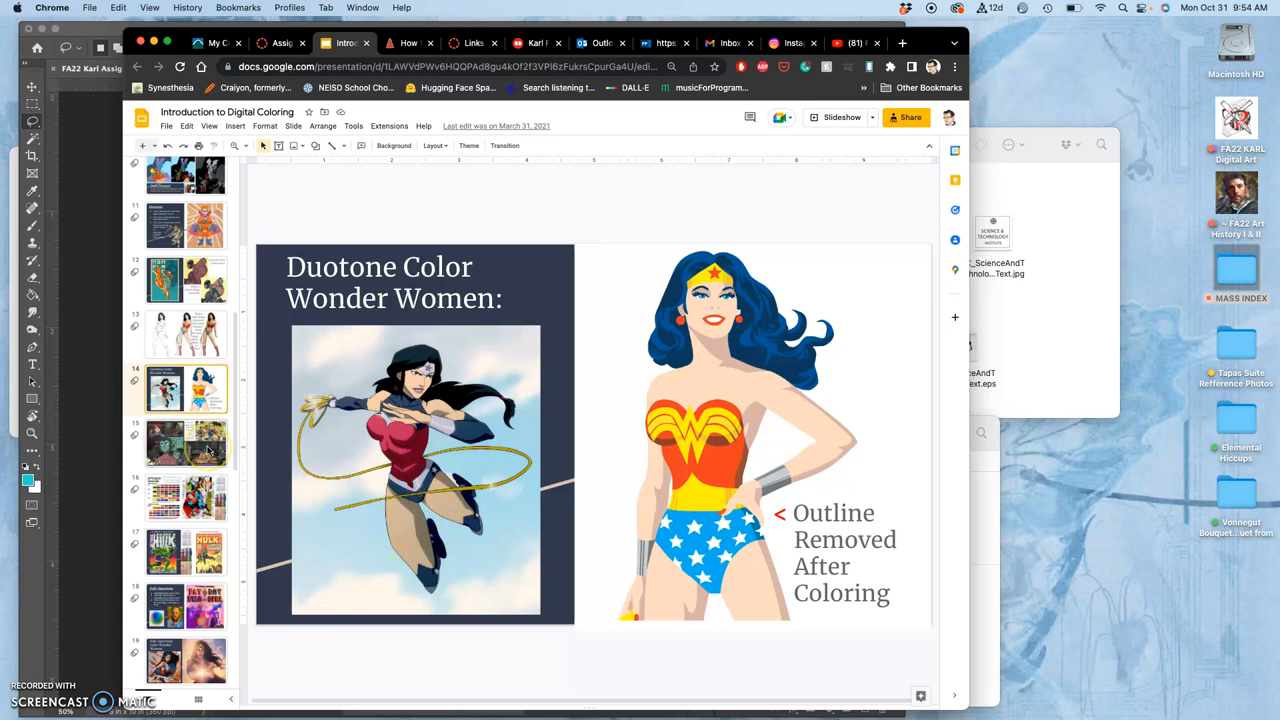
click(184, 444)
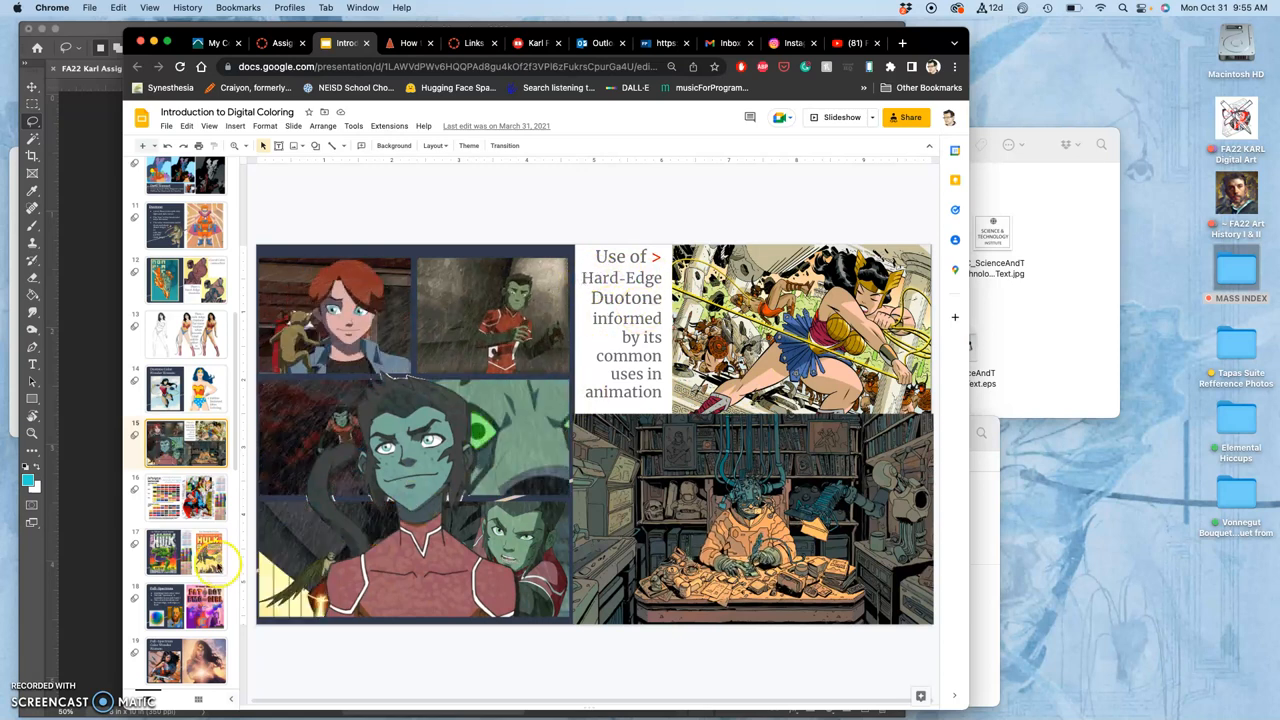
- Show the white coated paper versus newsprint Hulk comparison slide
click(184, 552)
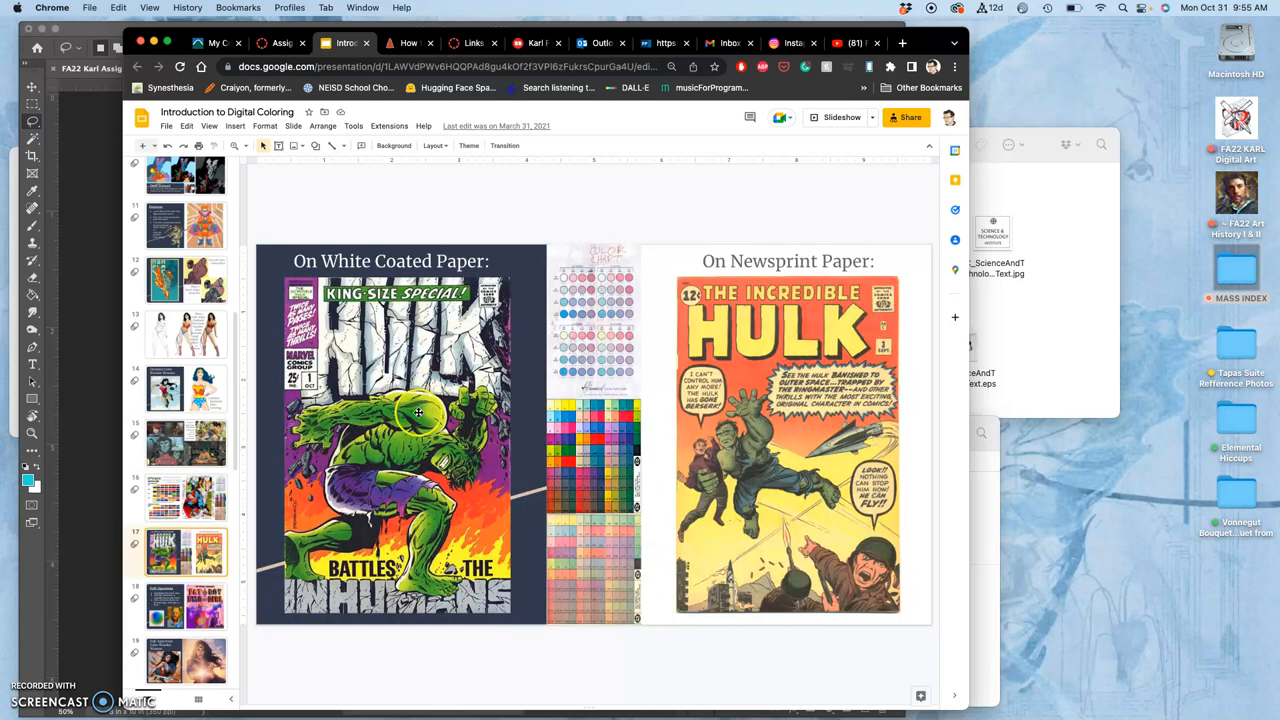
mouse_move(748, 420)
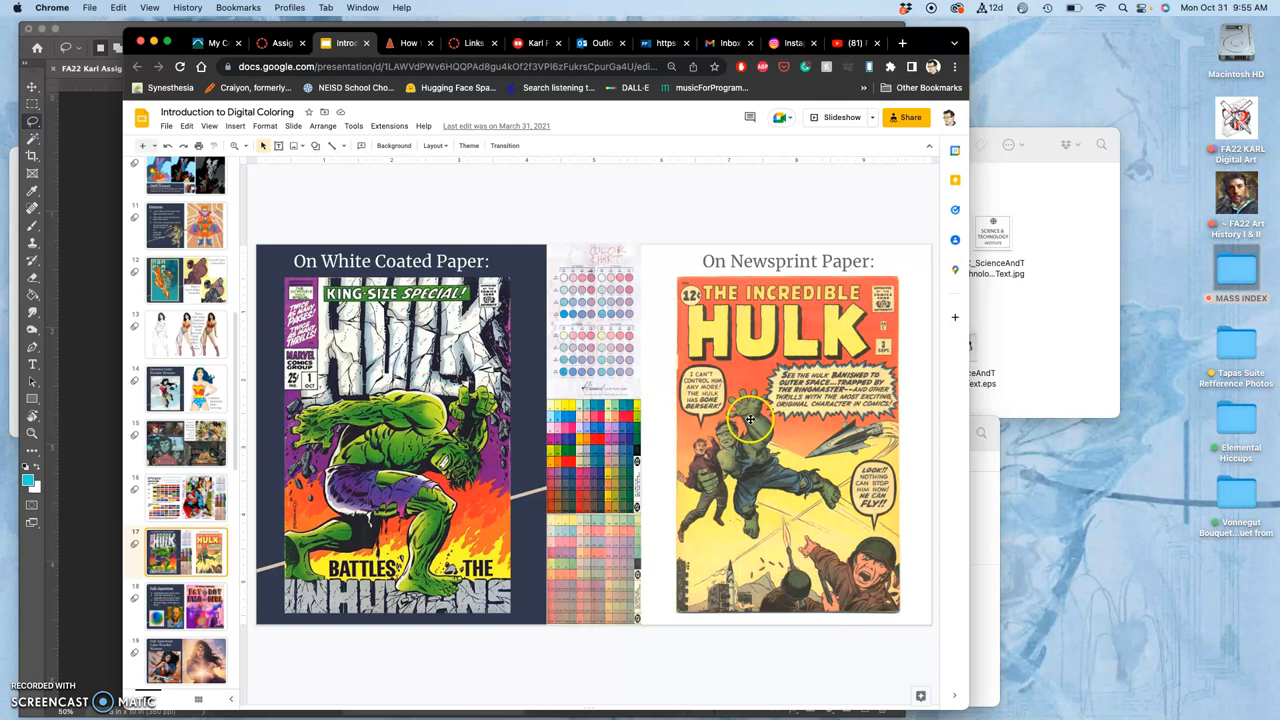
mouse_move(484, 512)
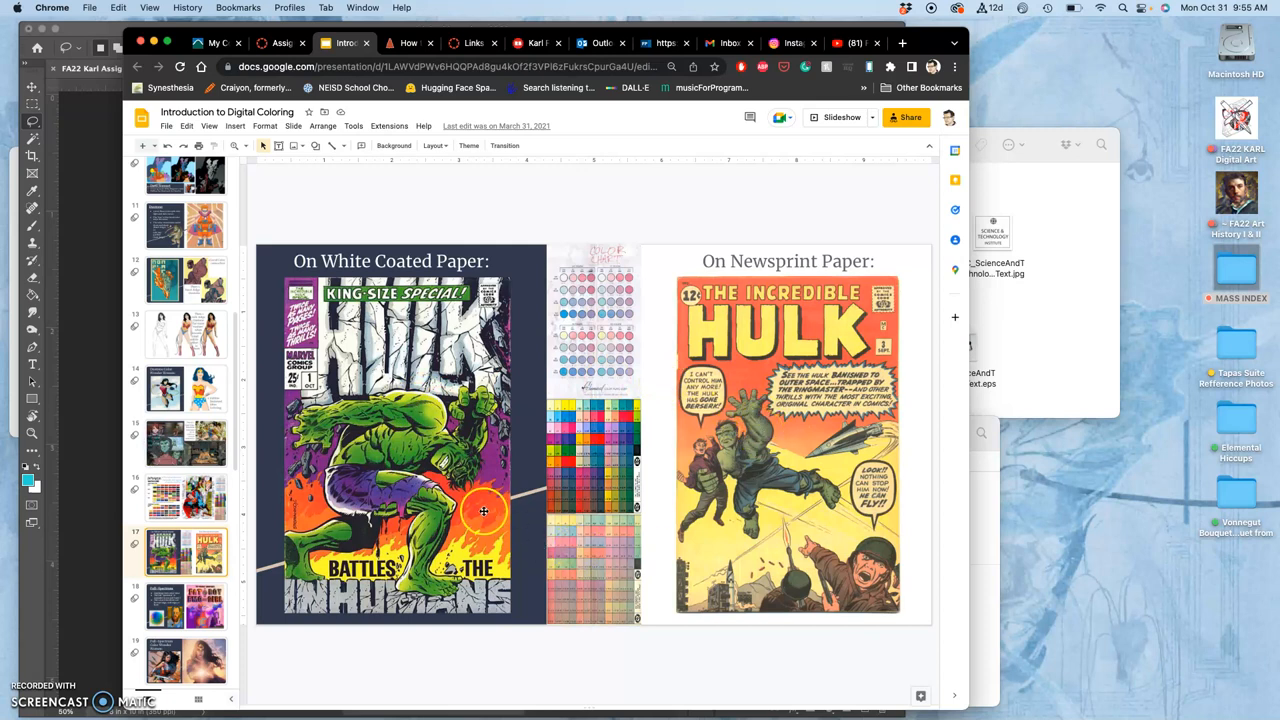
mouse_move(420, 482)
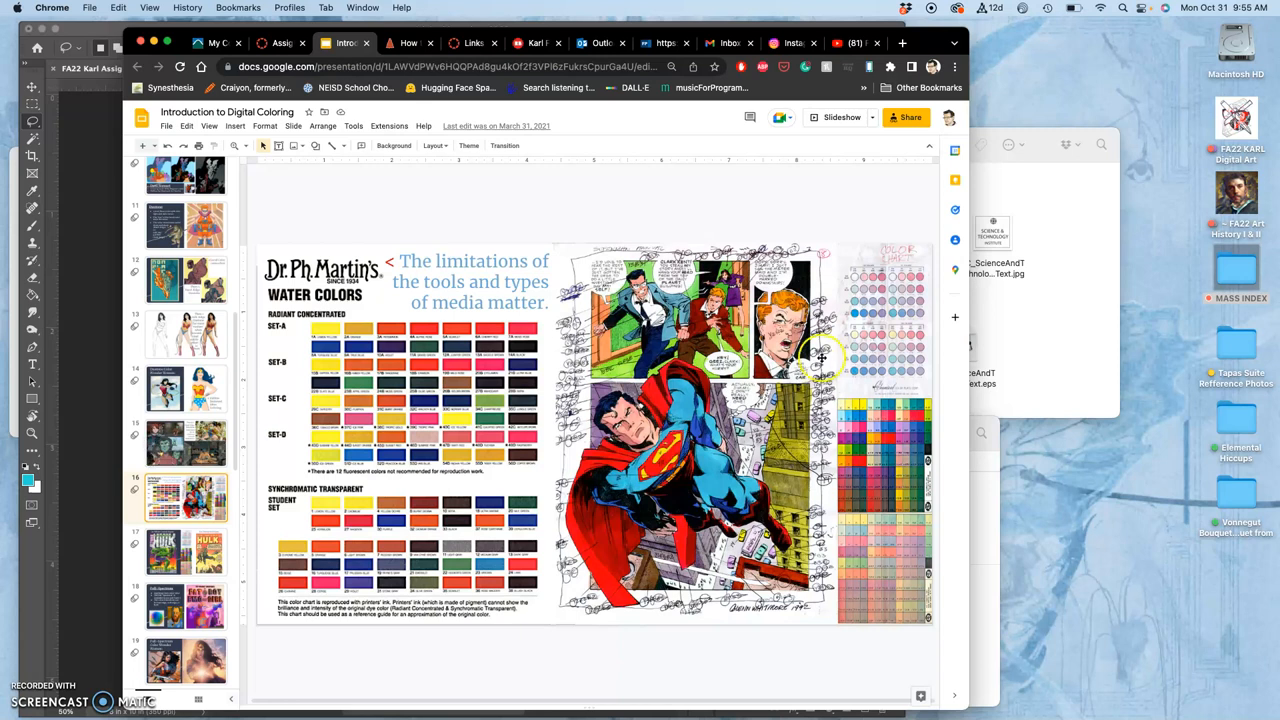
mouse_move(408, 432)
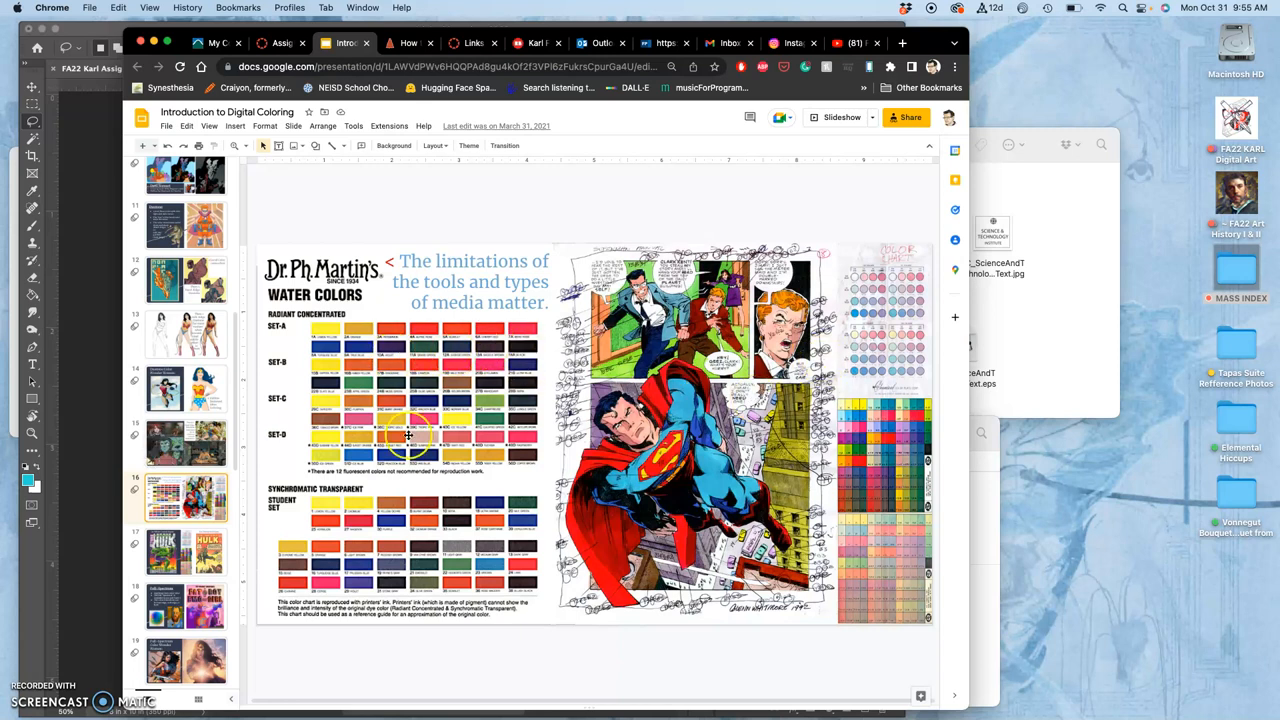
mouse_move(710, 344)
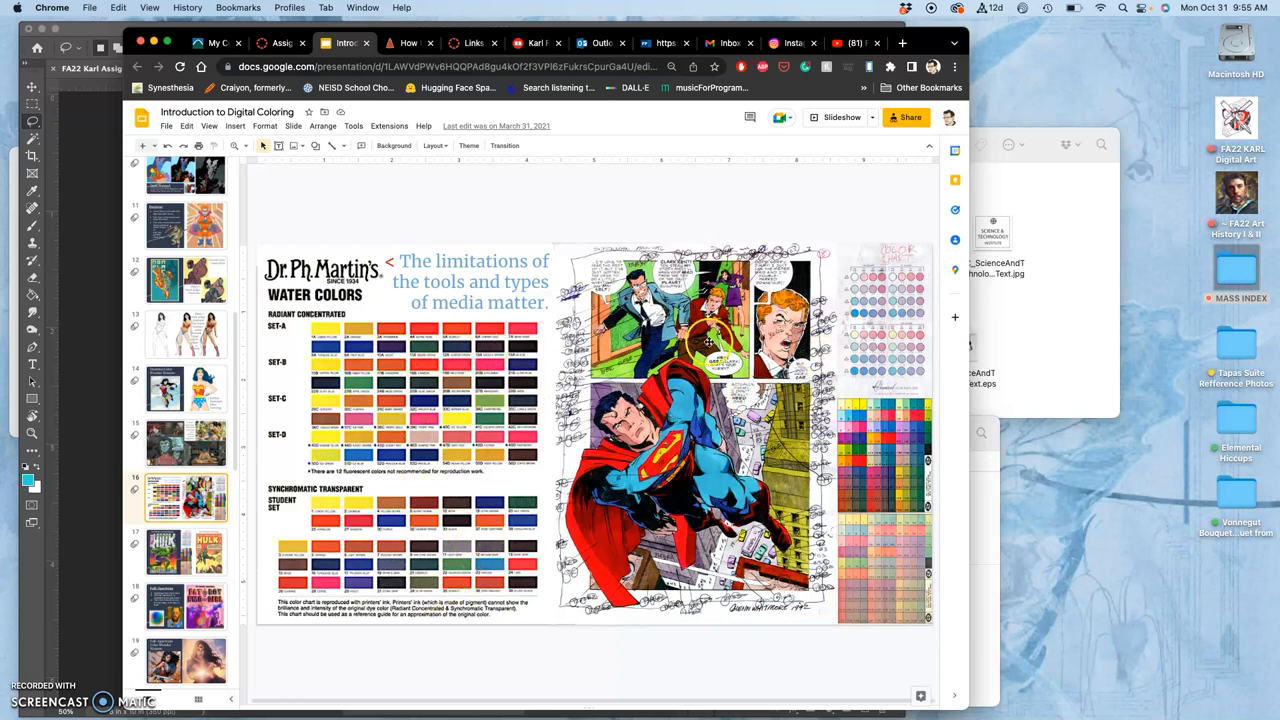
mouse_move(740, 392)
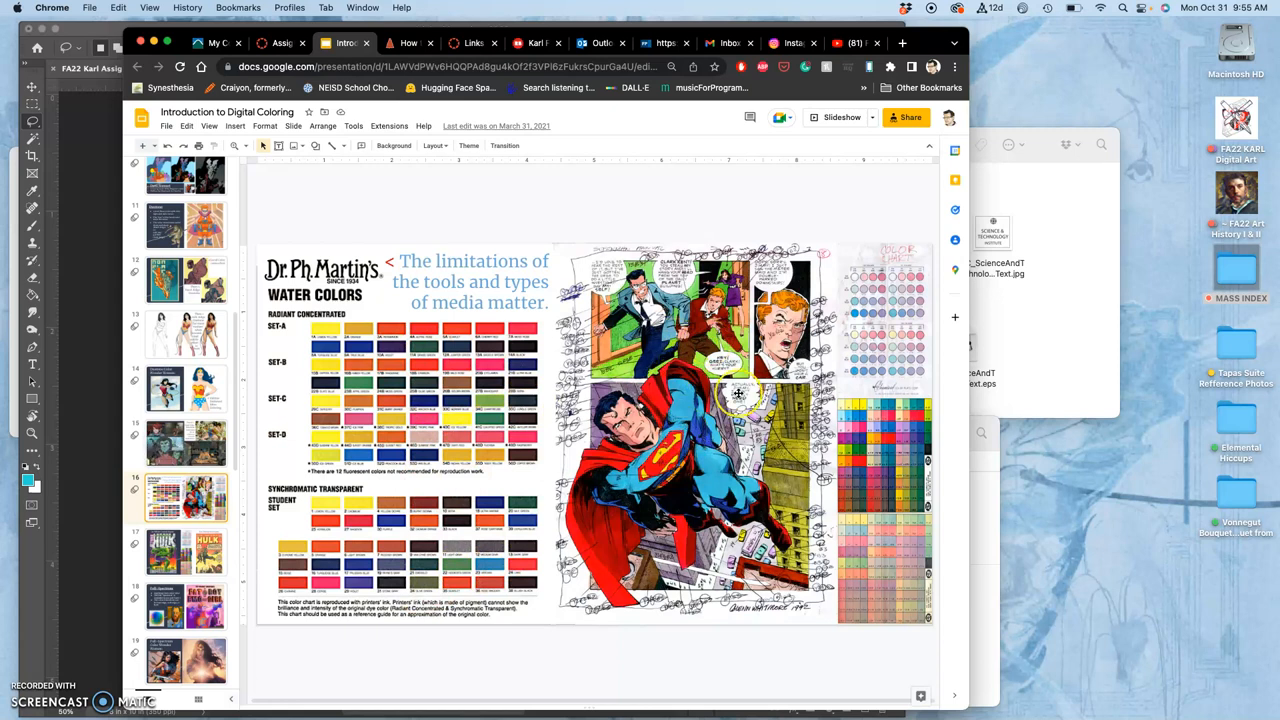
mouse_move(442, 414)
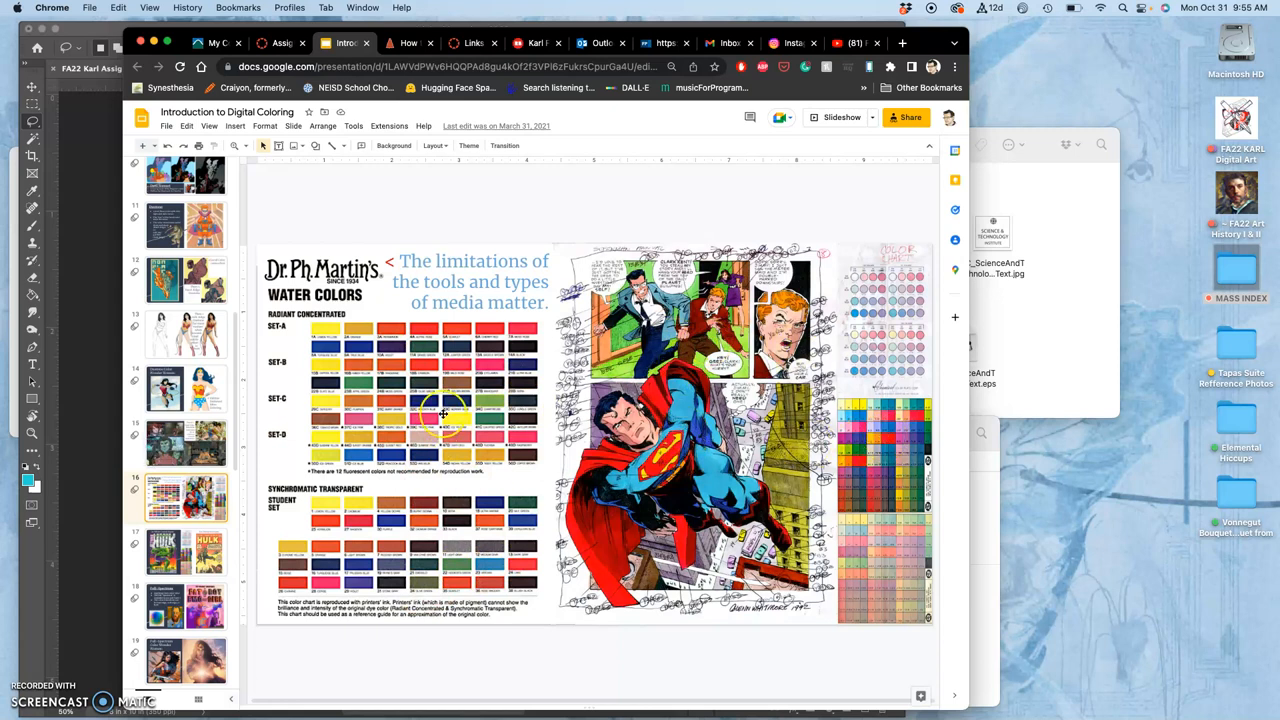
mouse_move(424, 532)
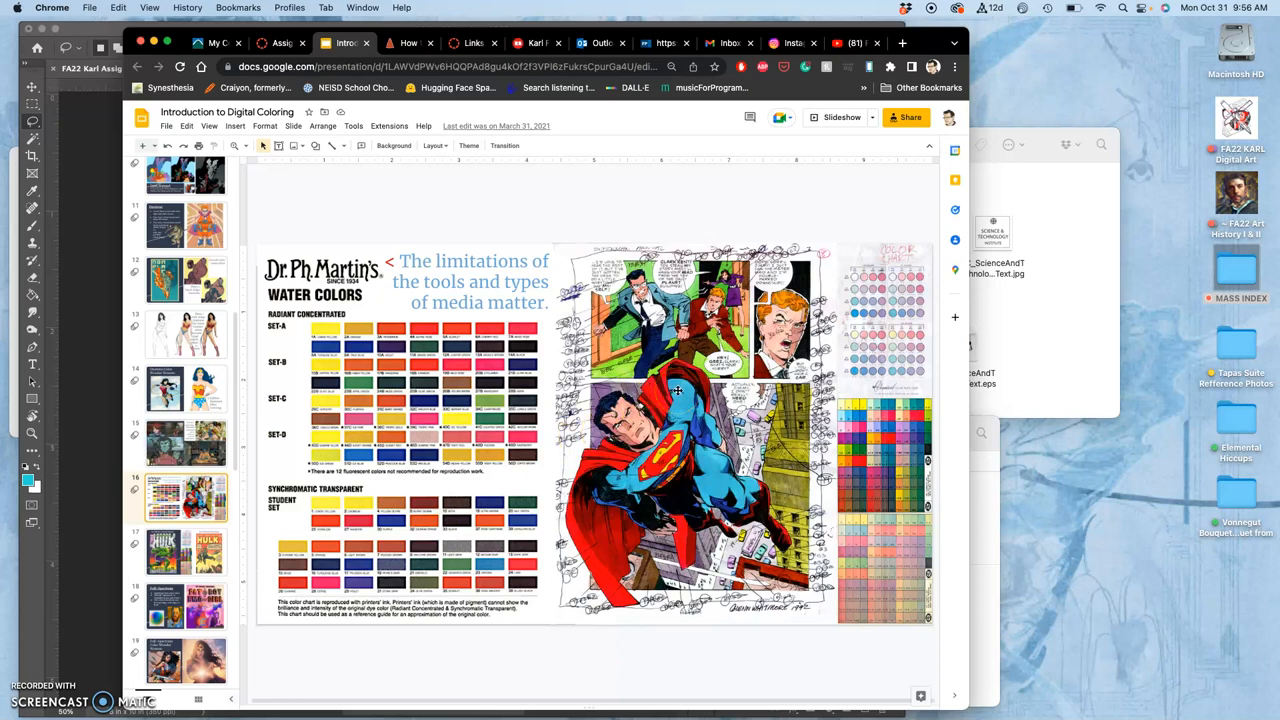
mouse_move(632, 360)
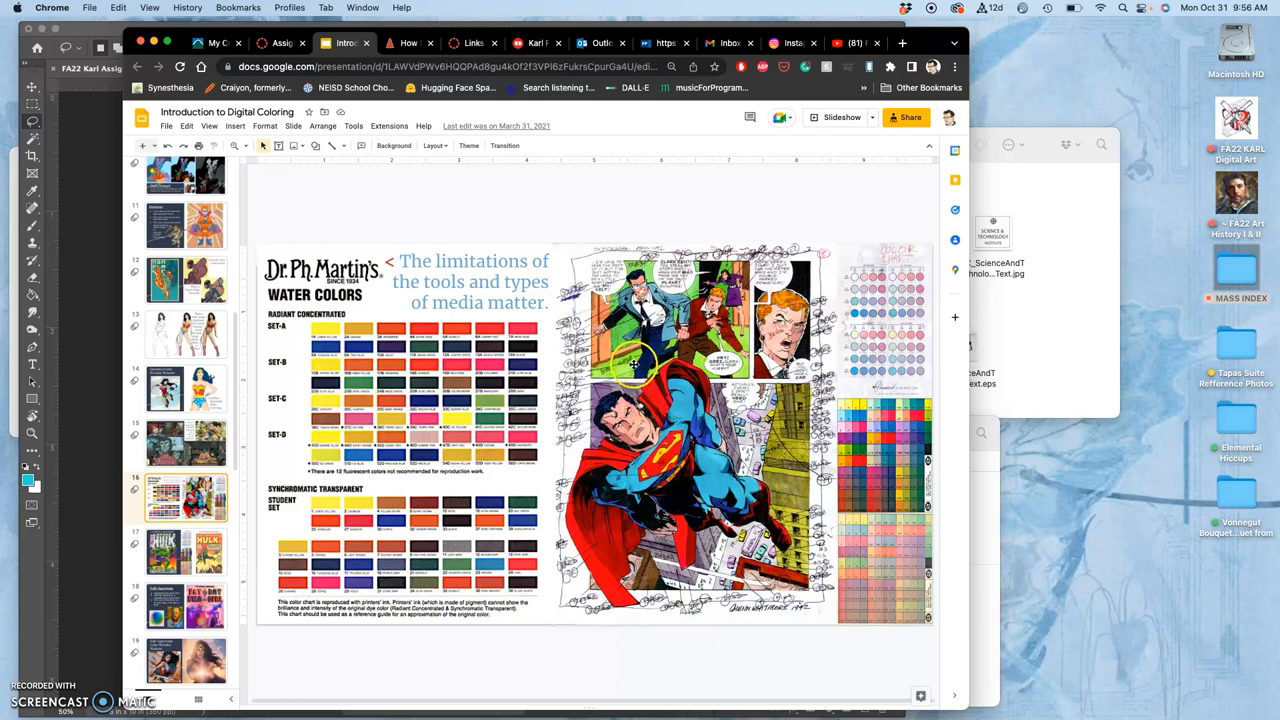
mouse_move(680, 288)
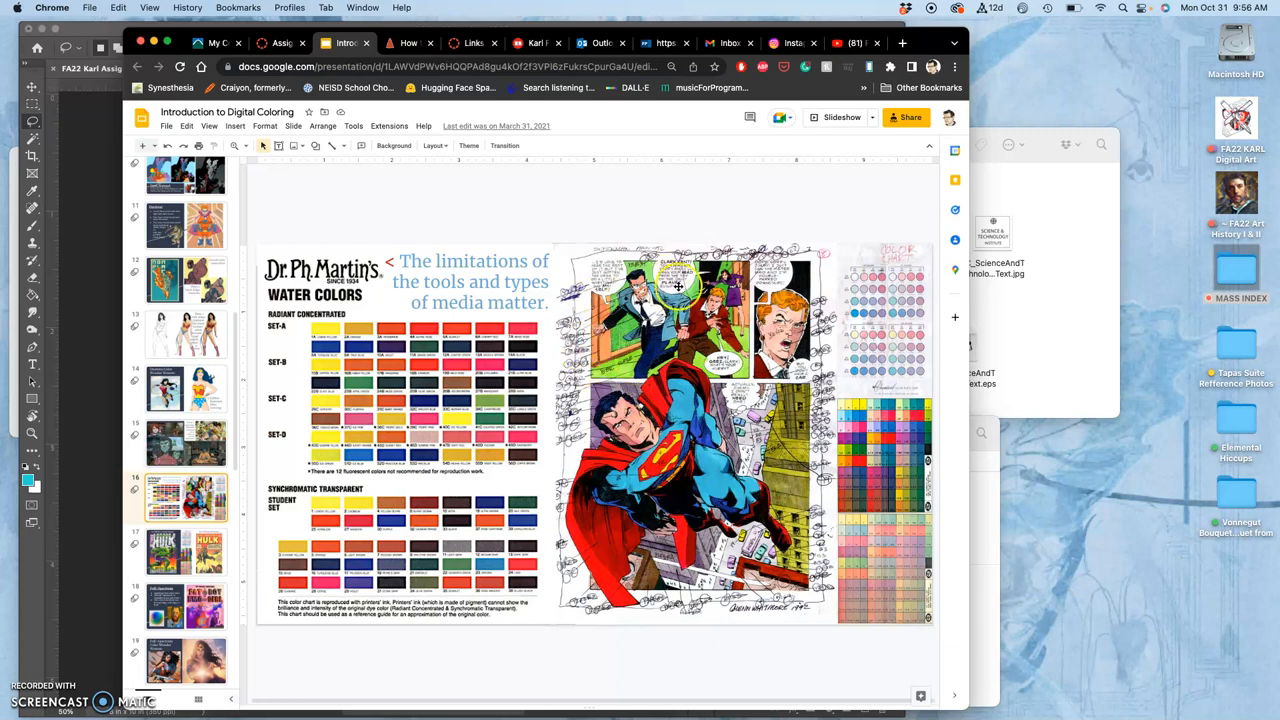
mouse_move(820, 356)
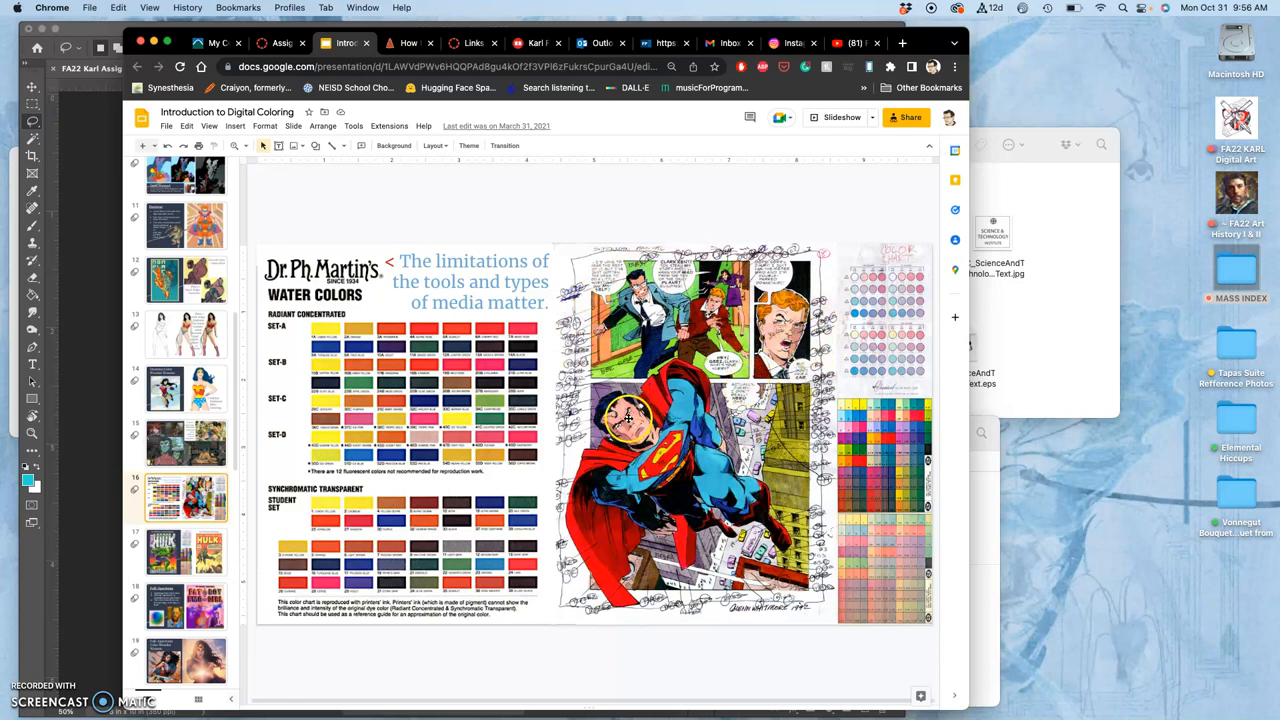
mouse_move(450, 370)
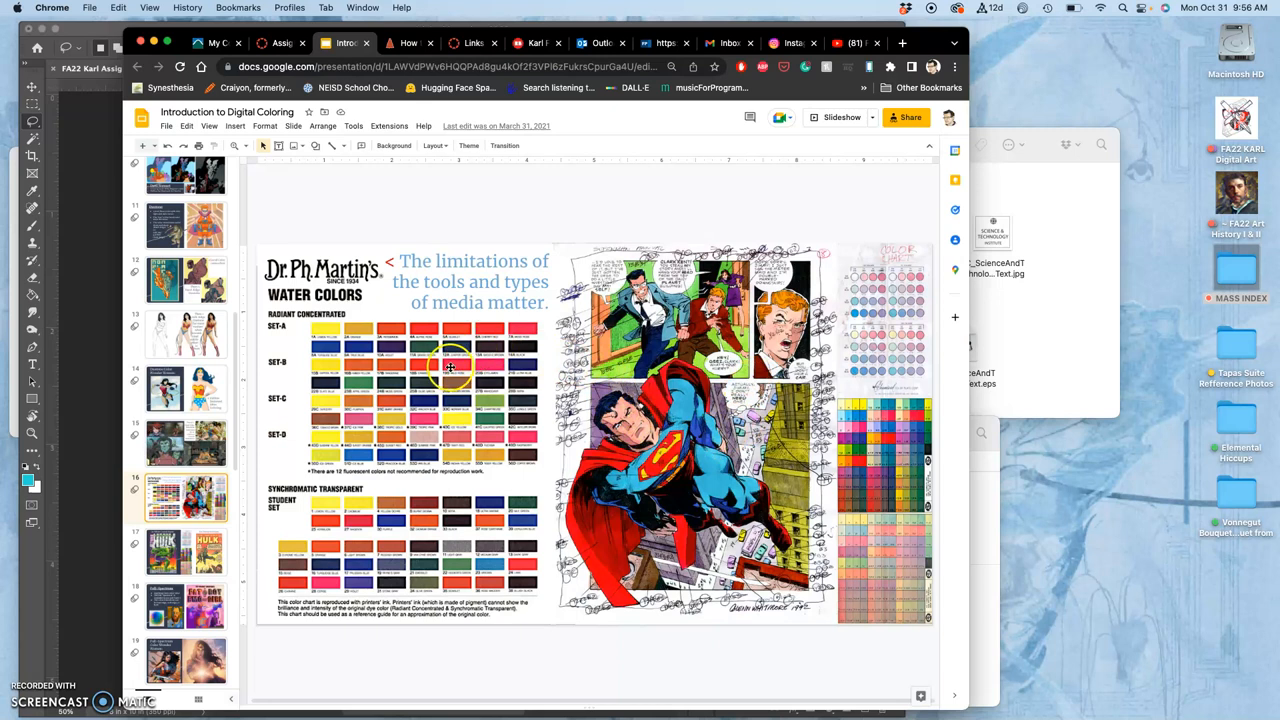
mouse_move(600, 492)
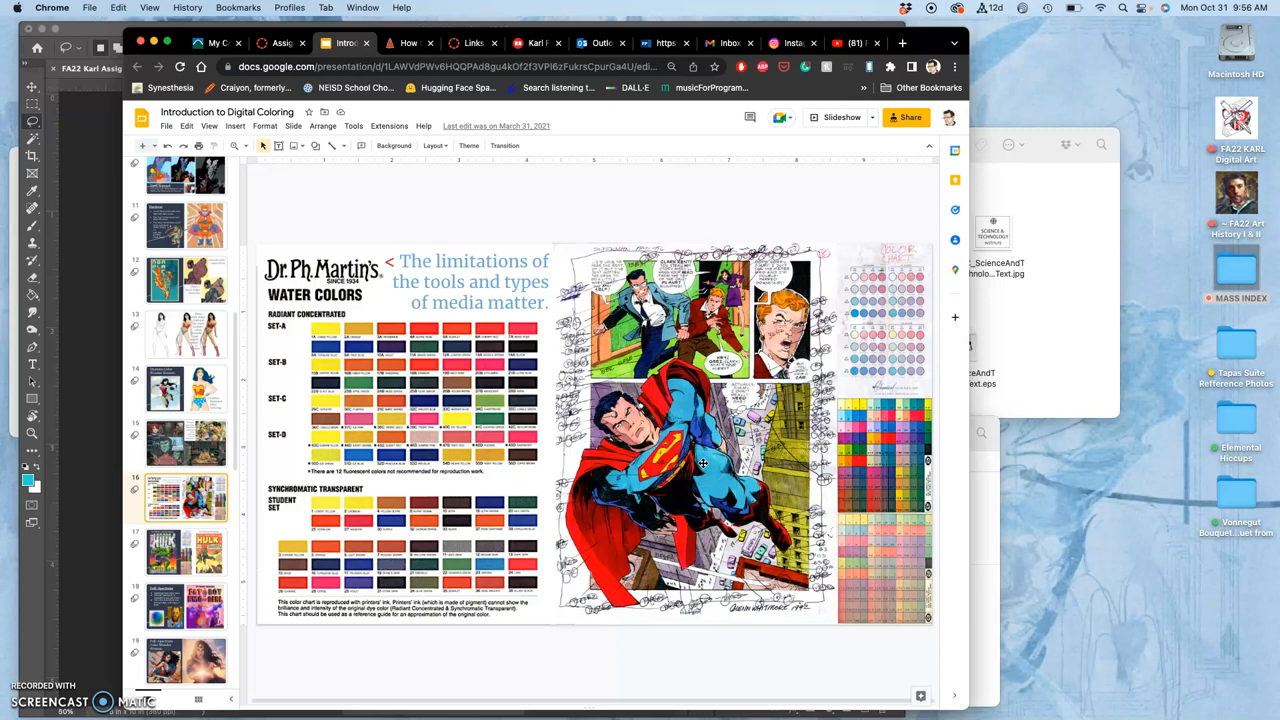
- Return to the coated versus newsprint paper comparison slide
click(186, 552)
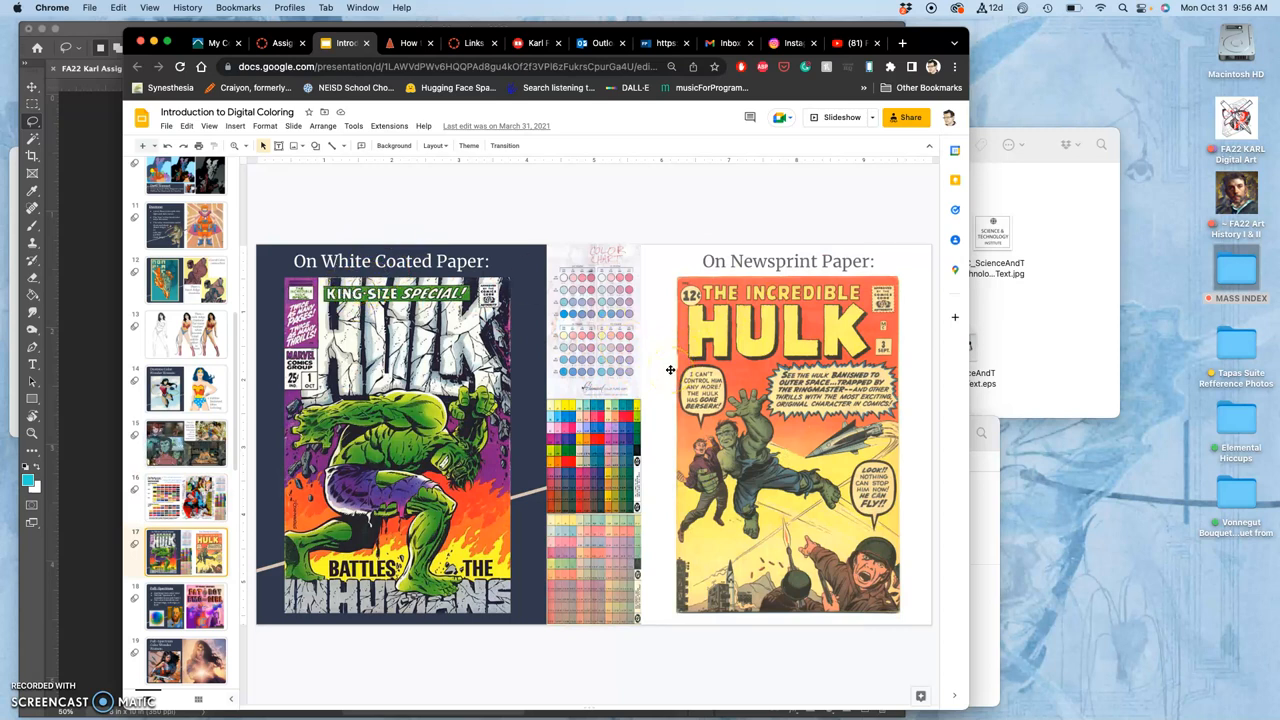
mouse_move(416, 384)
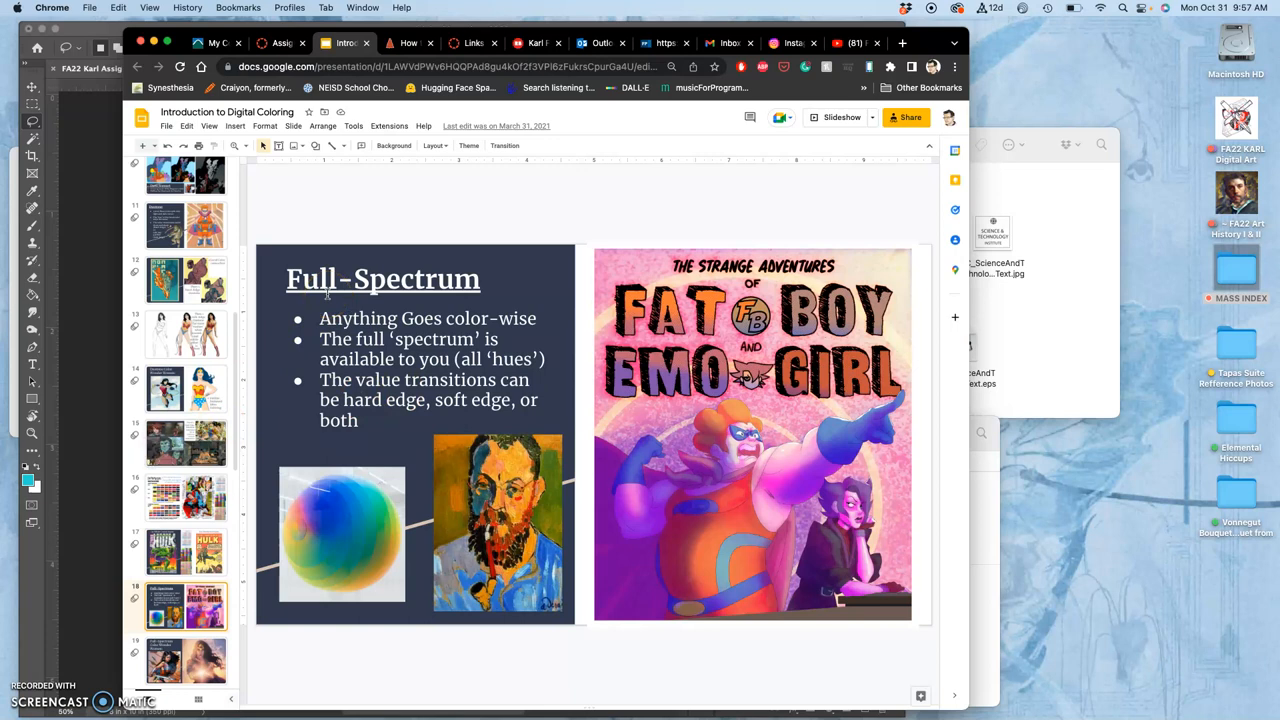
mouse_move(608, 480)
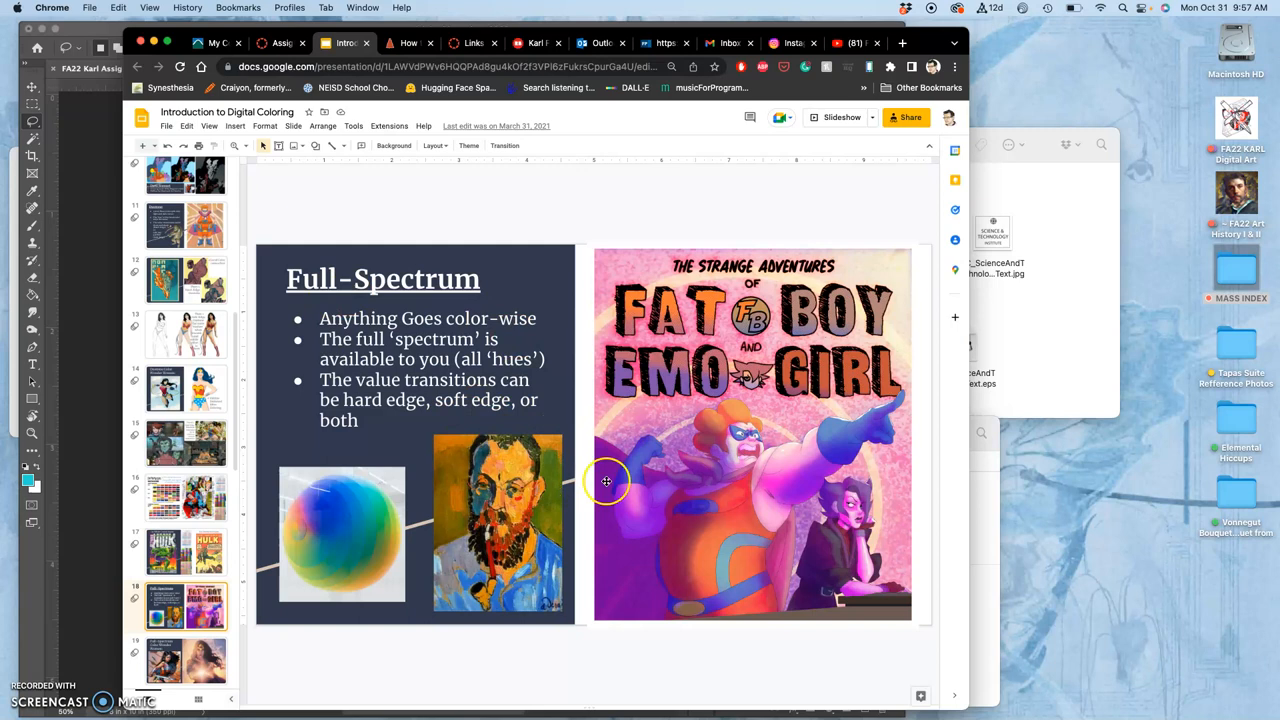
mouse_move(716, 504)
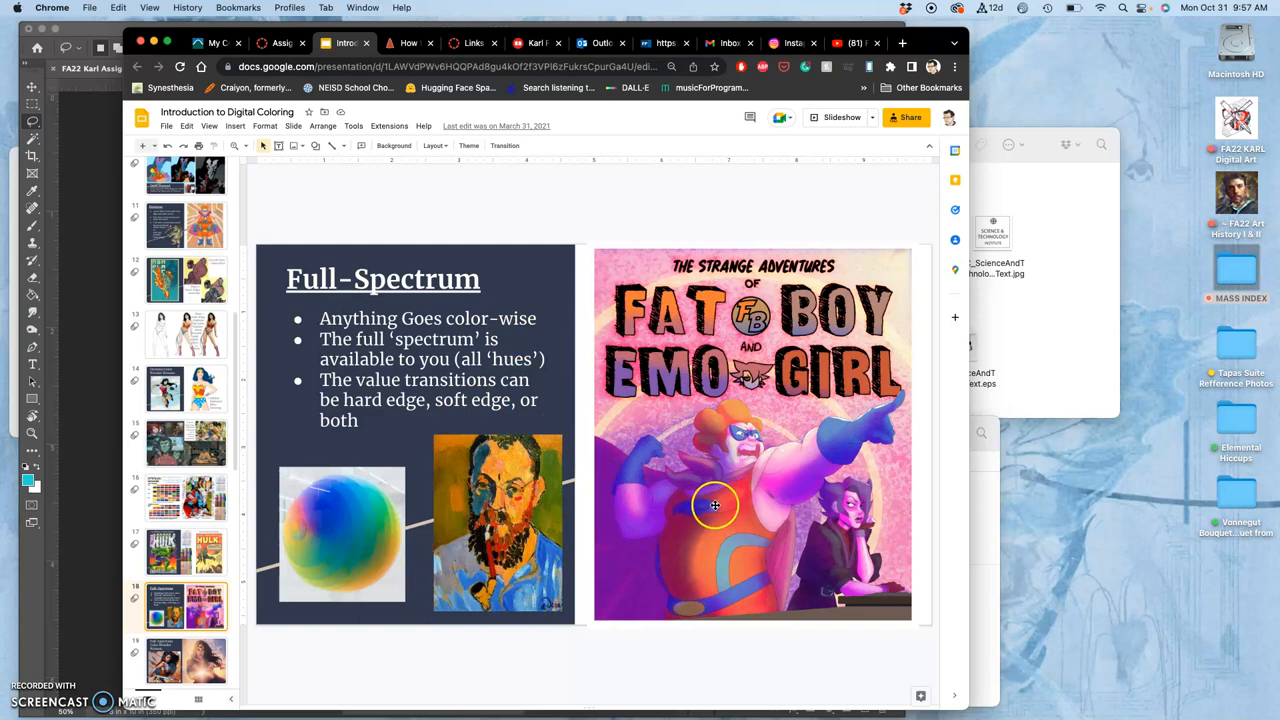
mouse_move(740, 488)
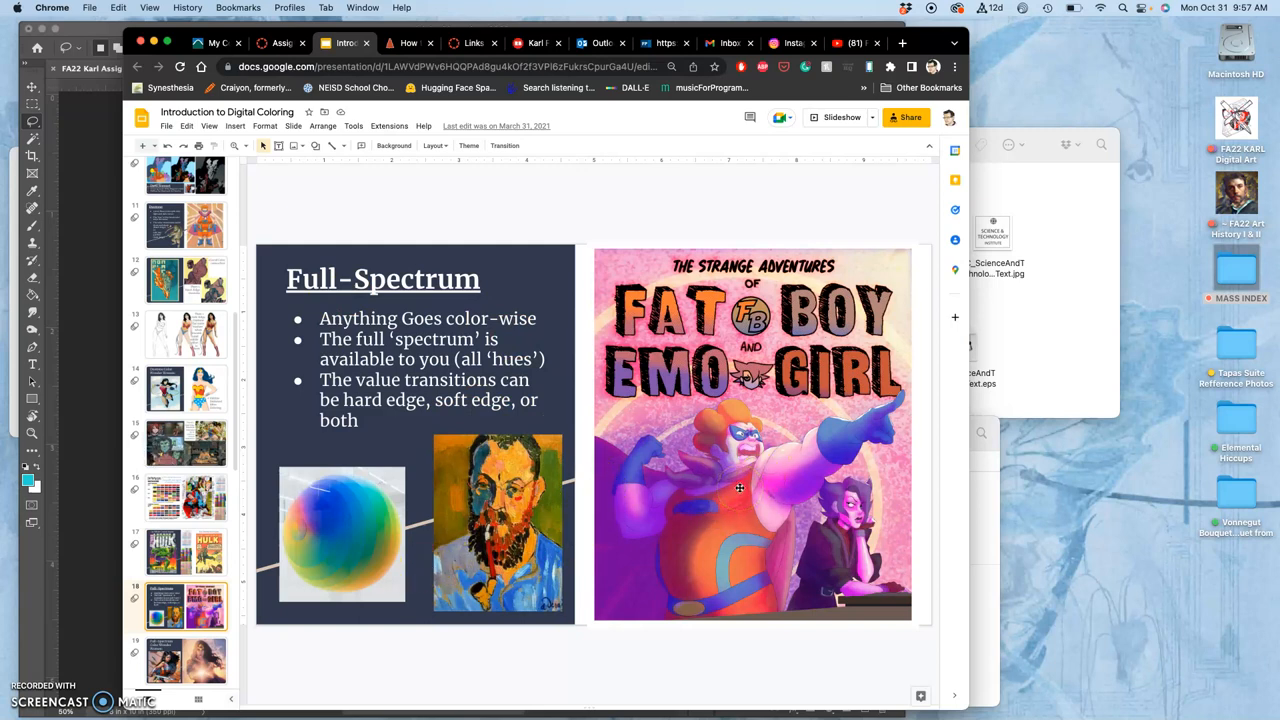
mouse_move(798, 458)
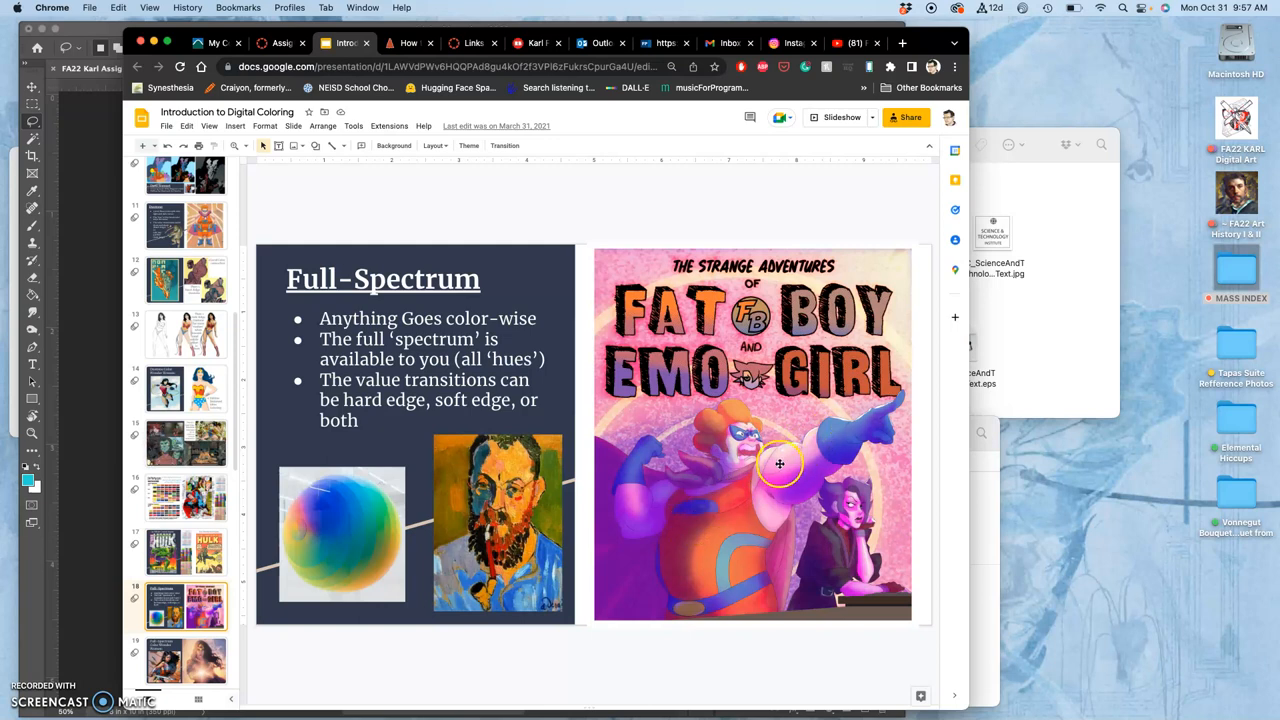
mouse_move(792, 488)
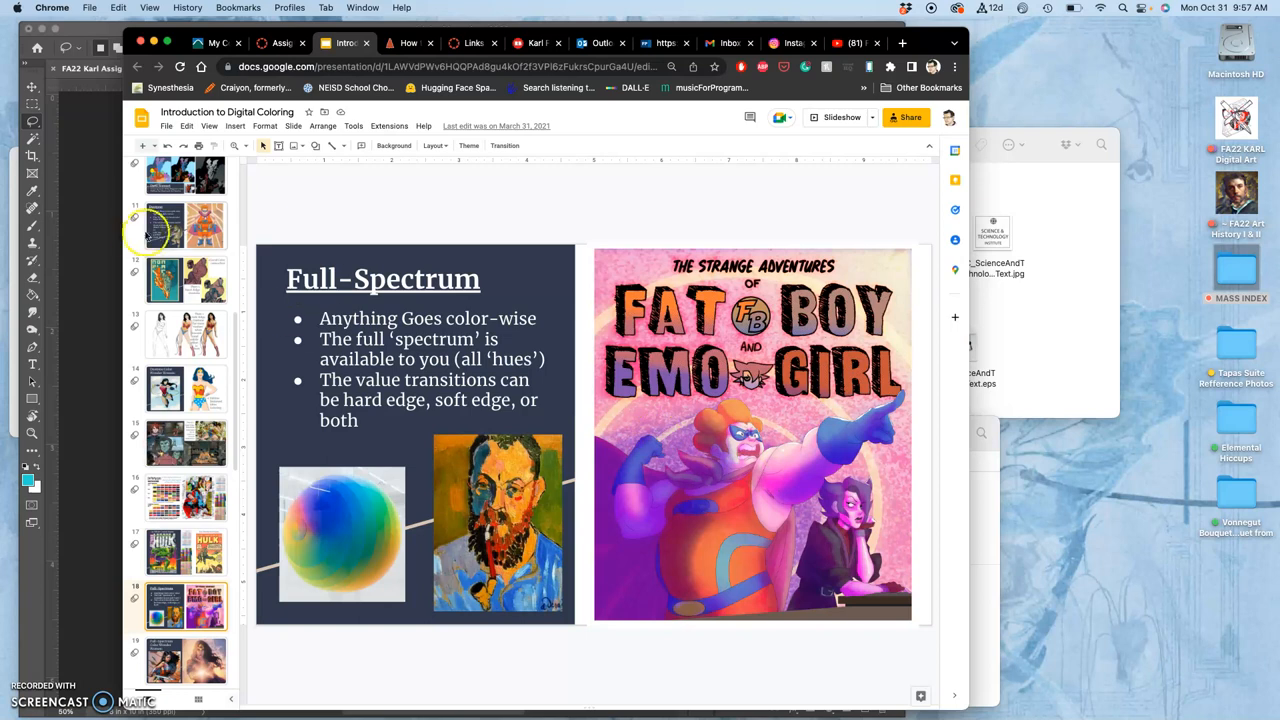
- Review the Duotone and Flat Color slides, then return to the Full-Spectrum slide
click(184, 310)
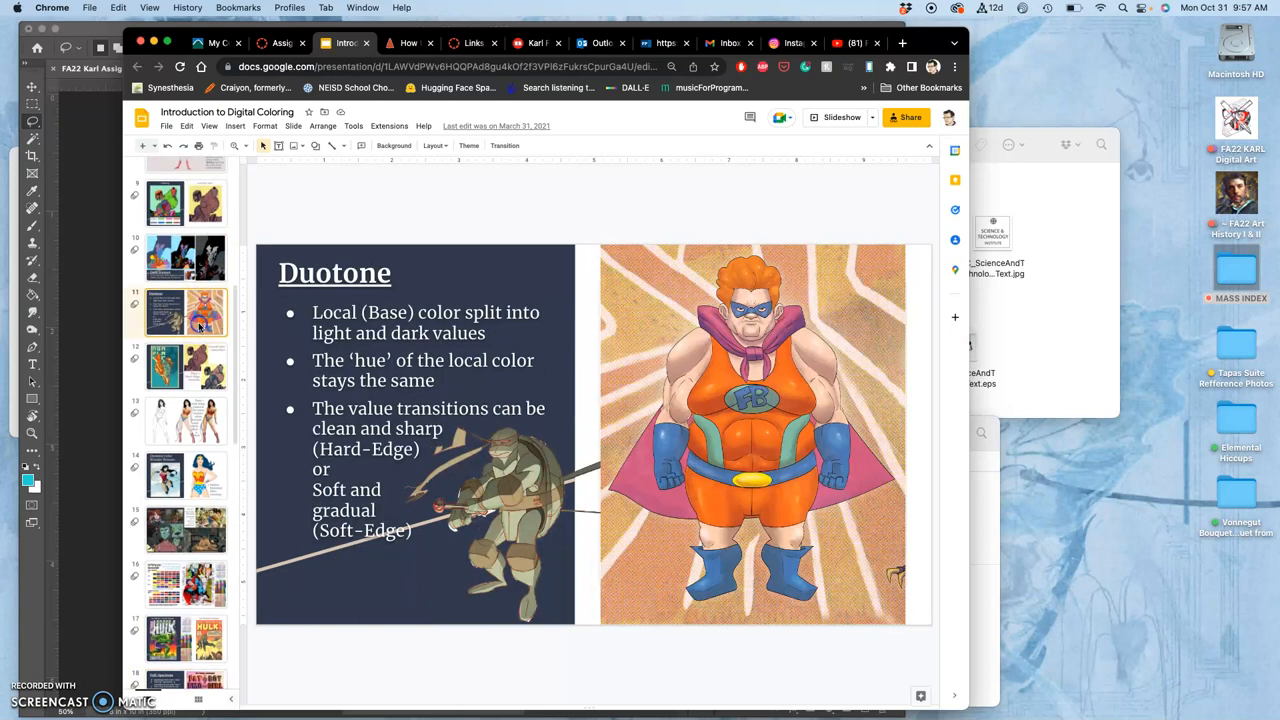
mouse_move(246, 256)
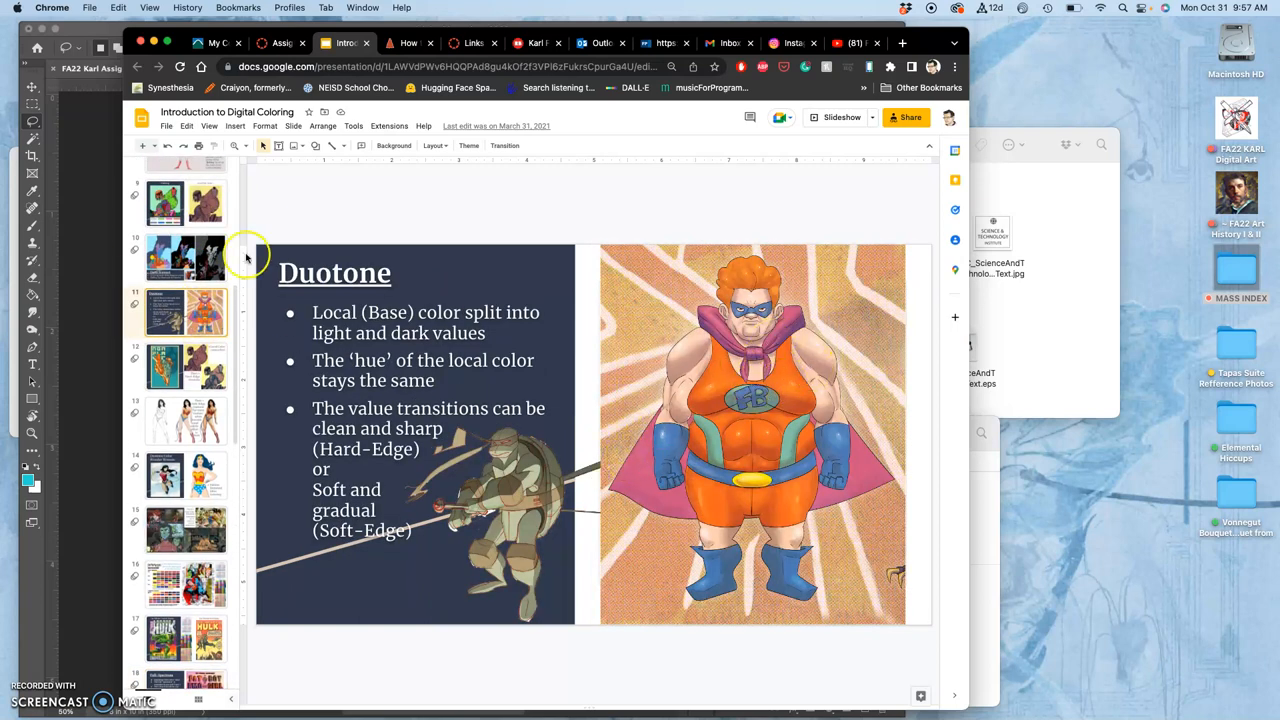
scroll(up, 3)
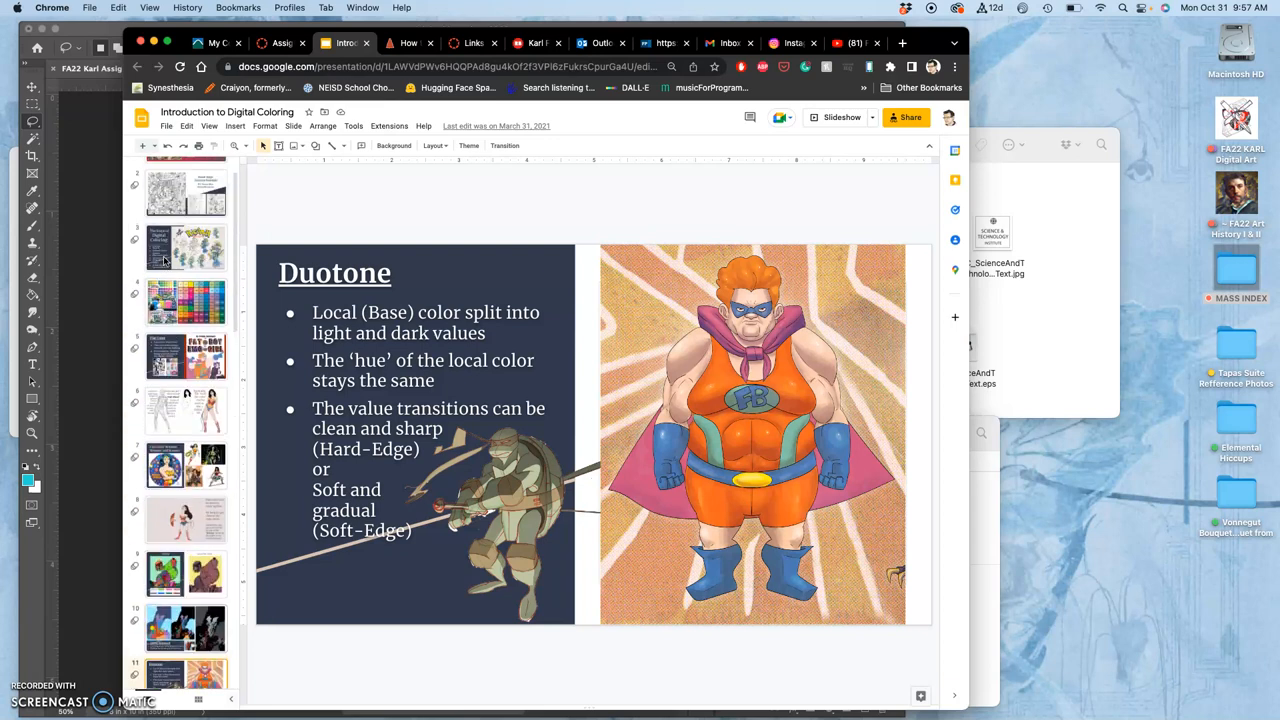
click(186, 356)
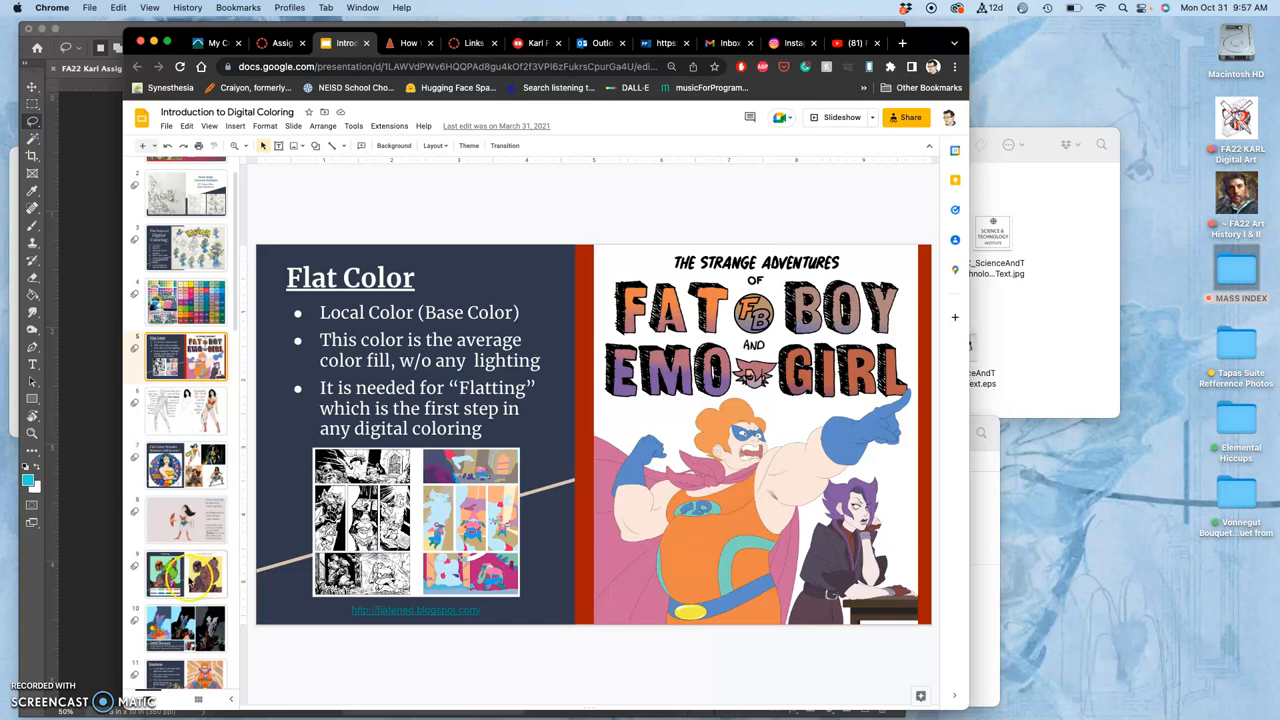
scroll(down, 3)
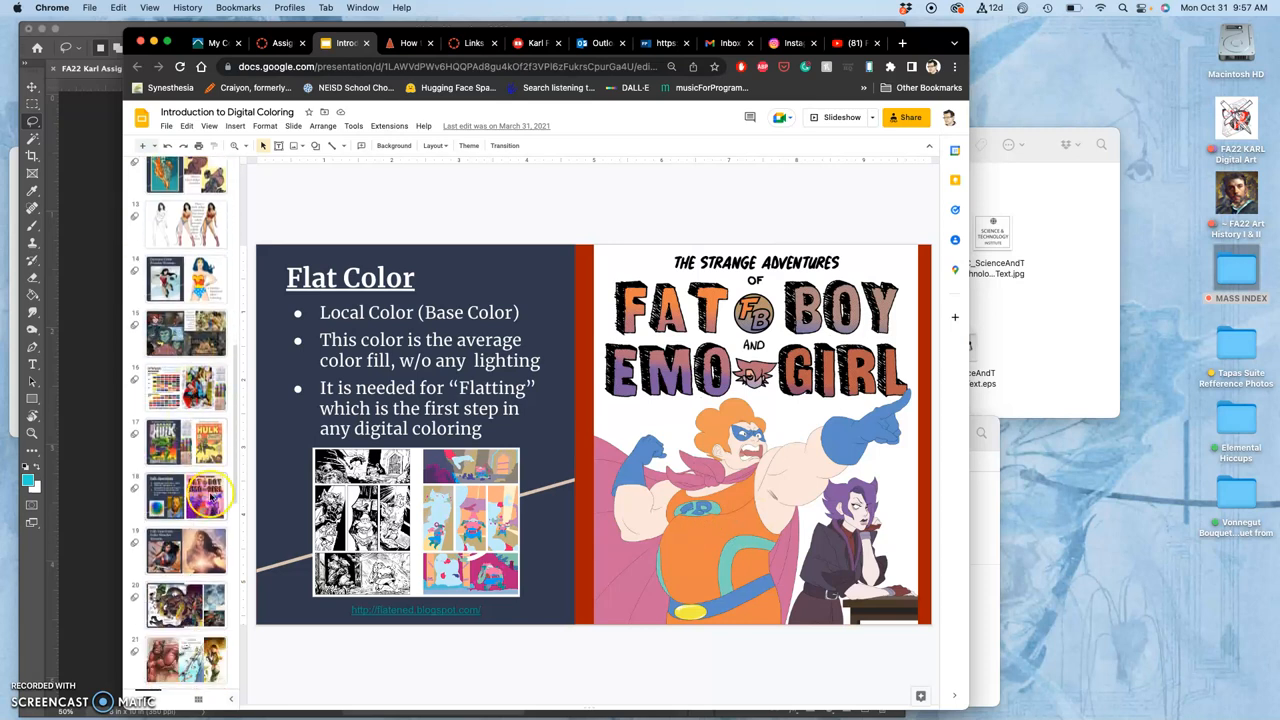
click(186, 496)
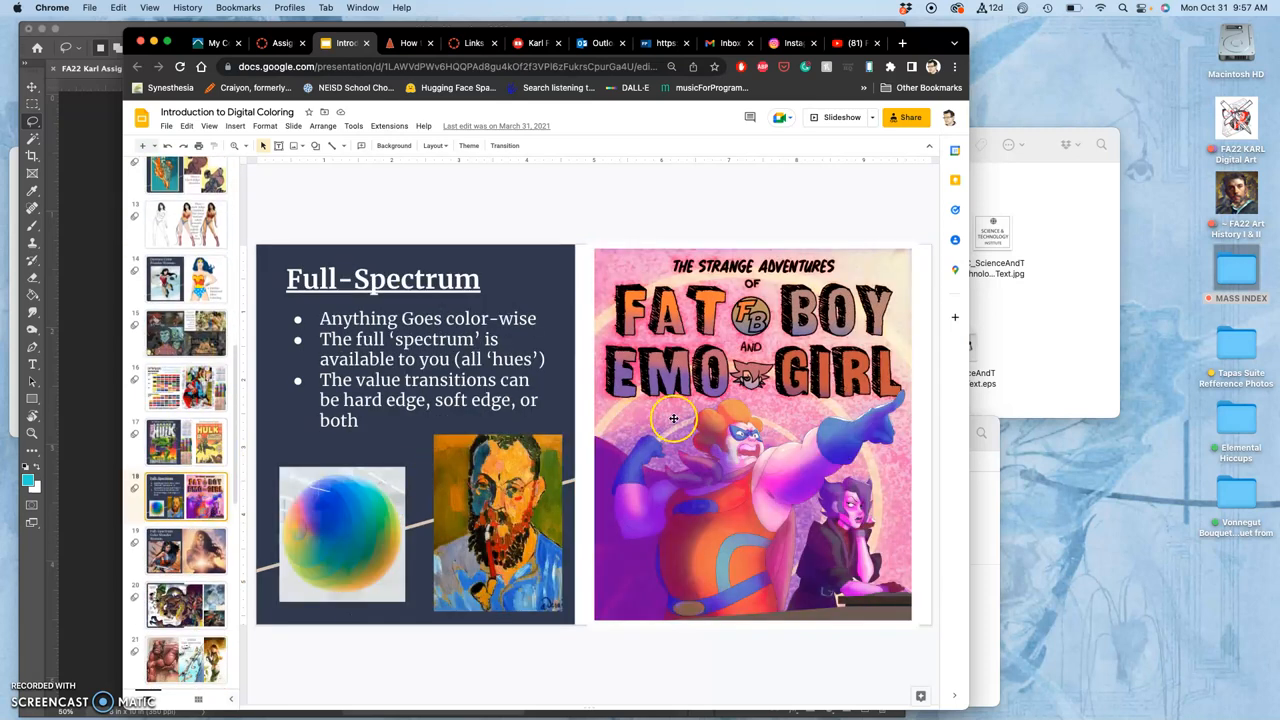
mouse_move(740, 508)
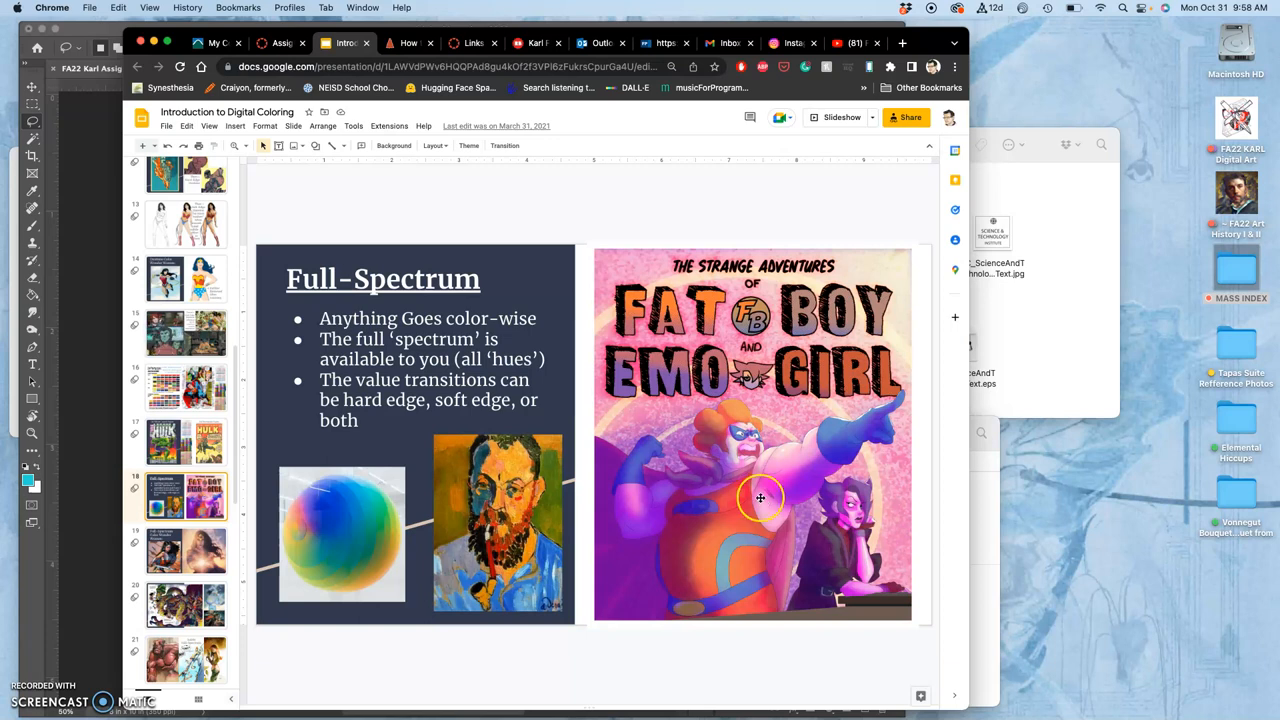
mouse_move(664, 500)
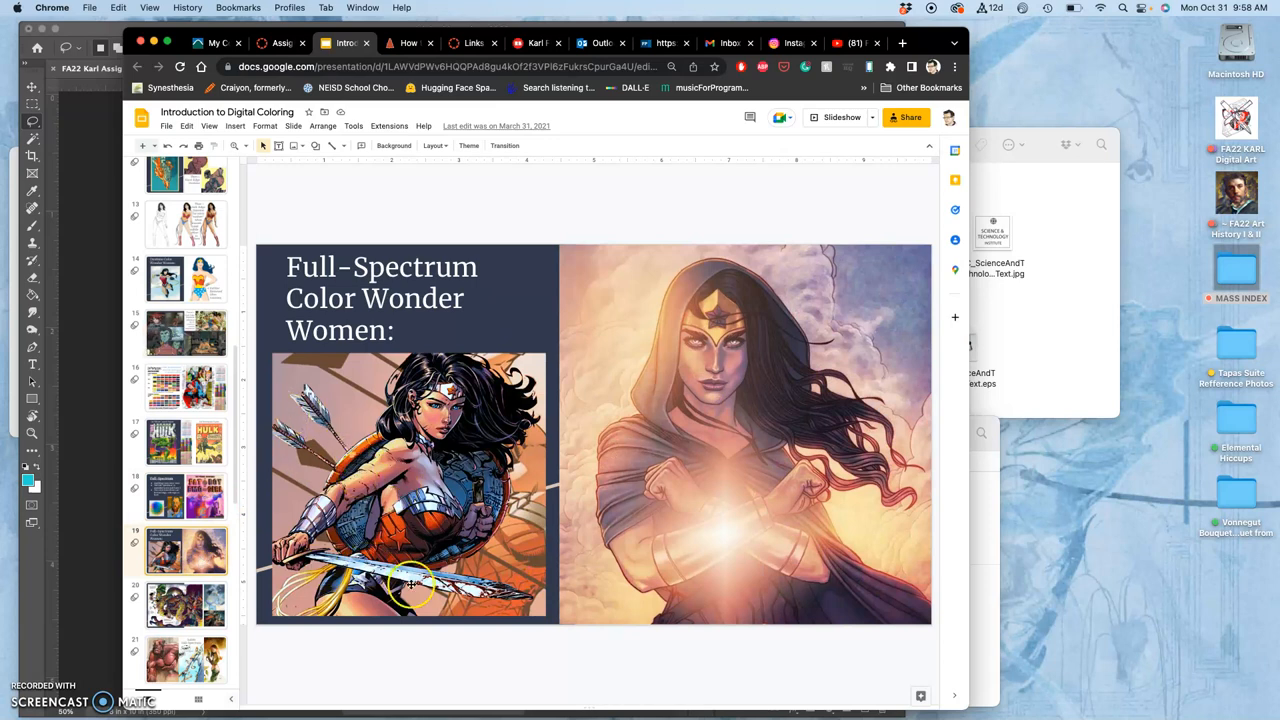
mouse_move(410, 440)
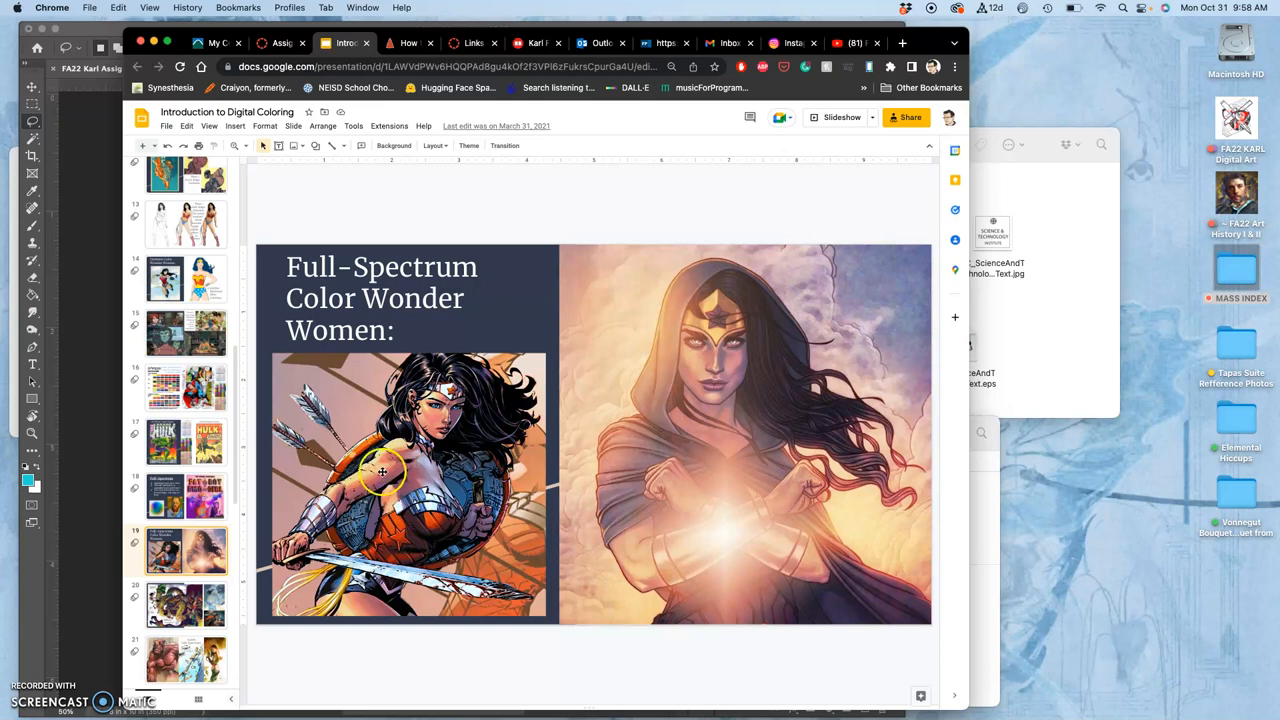
mouse_move(408, 472)
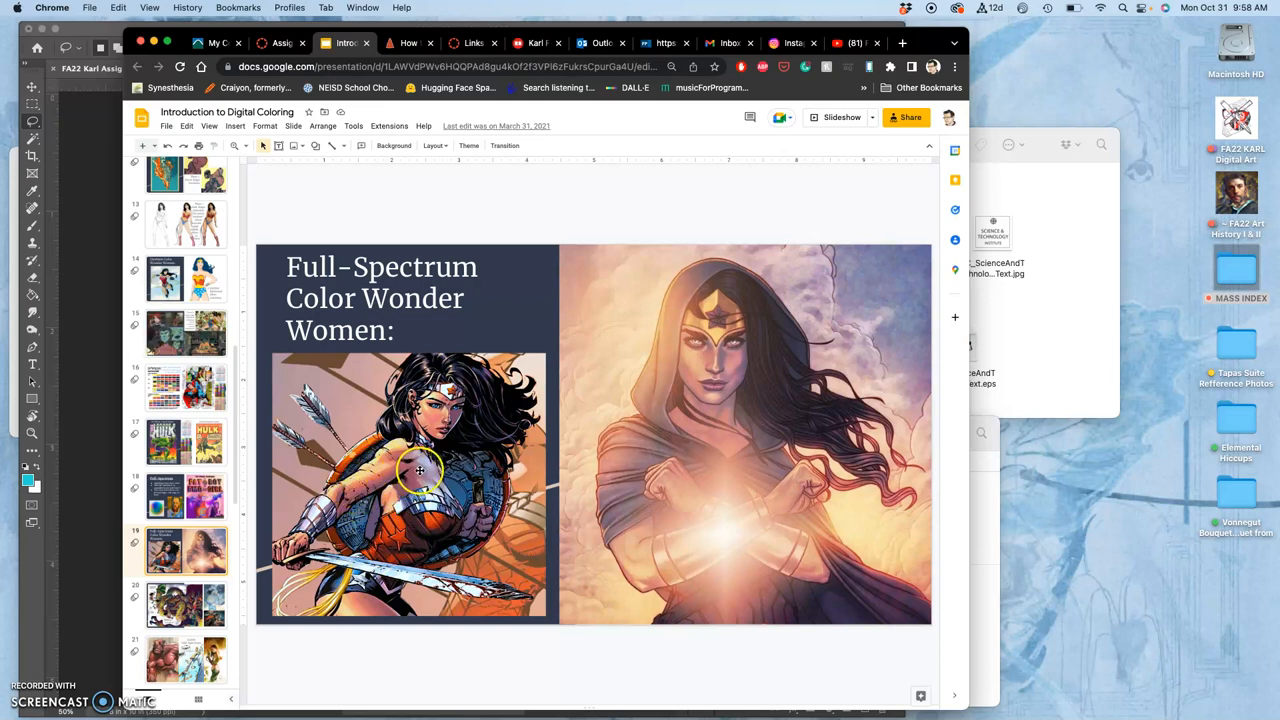
mouse_move(382, 466)
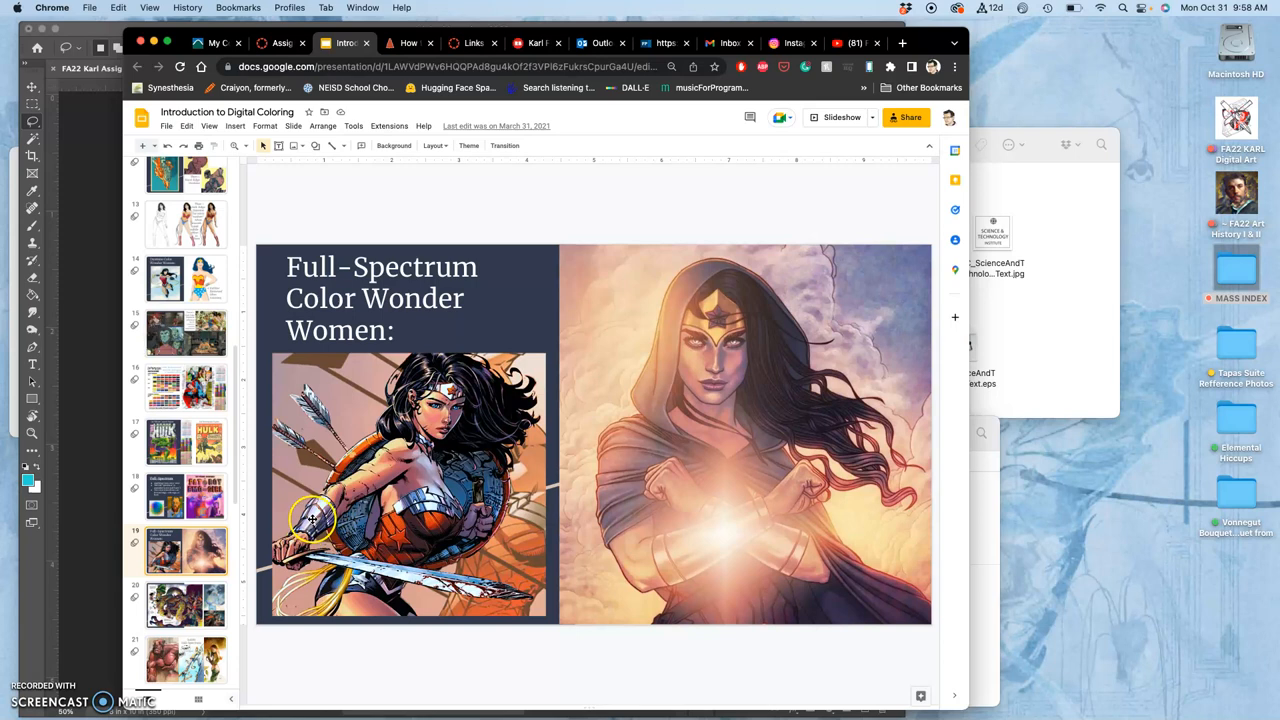
mouse_move(436, 410)
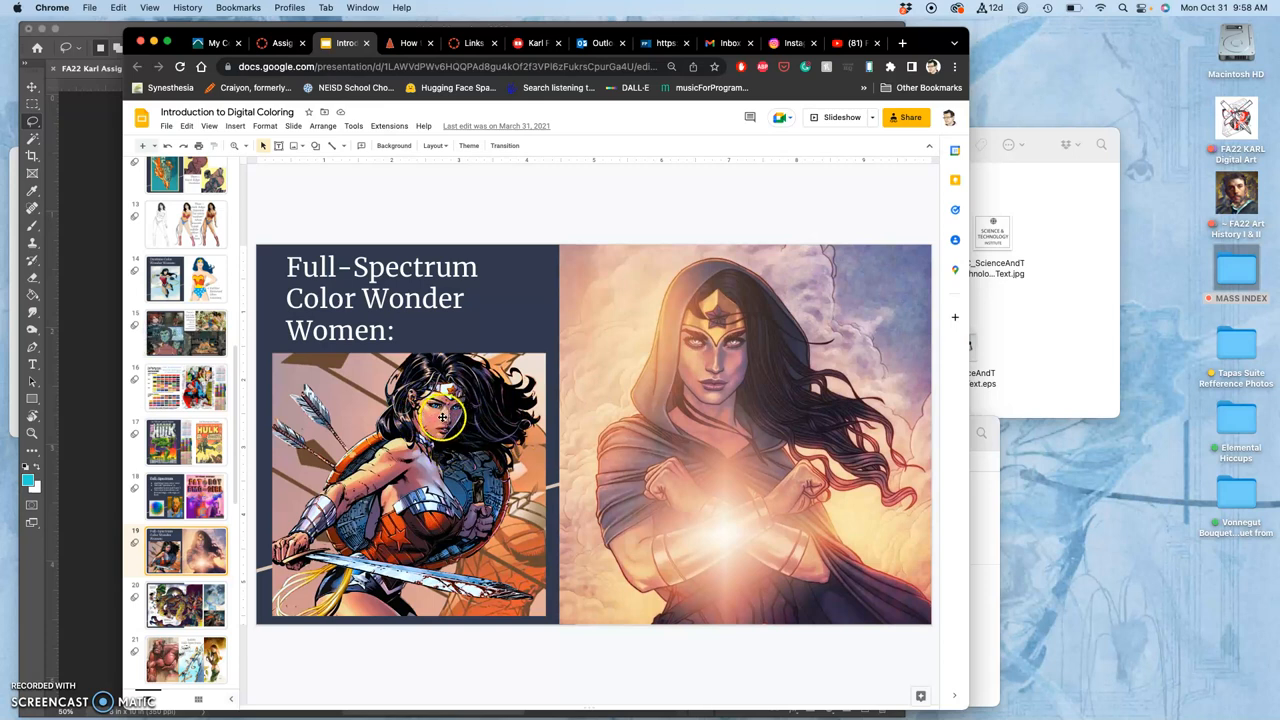
mouse_move(448, 452)
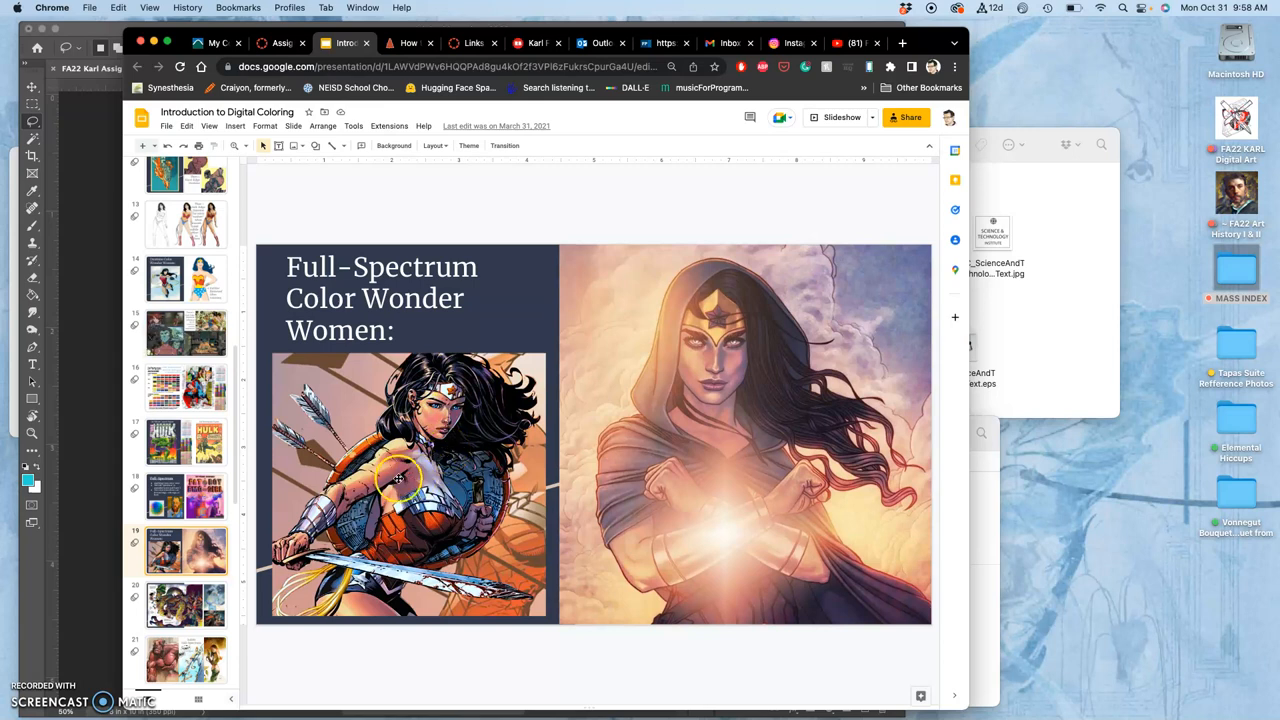
mouse_move(324, 624)
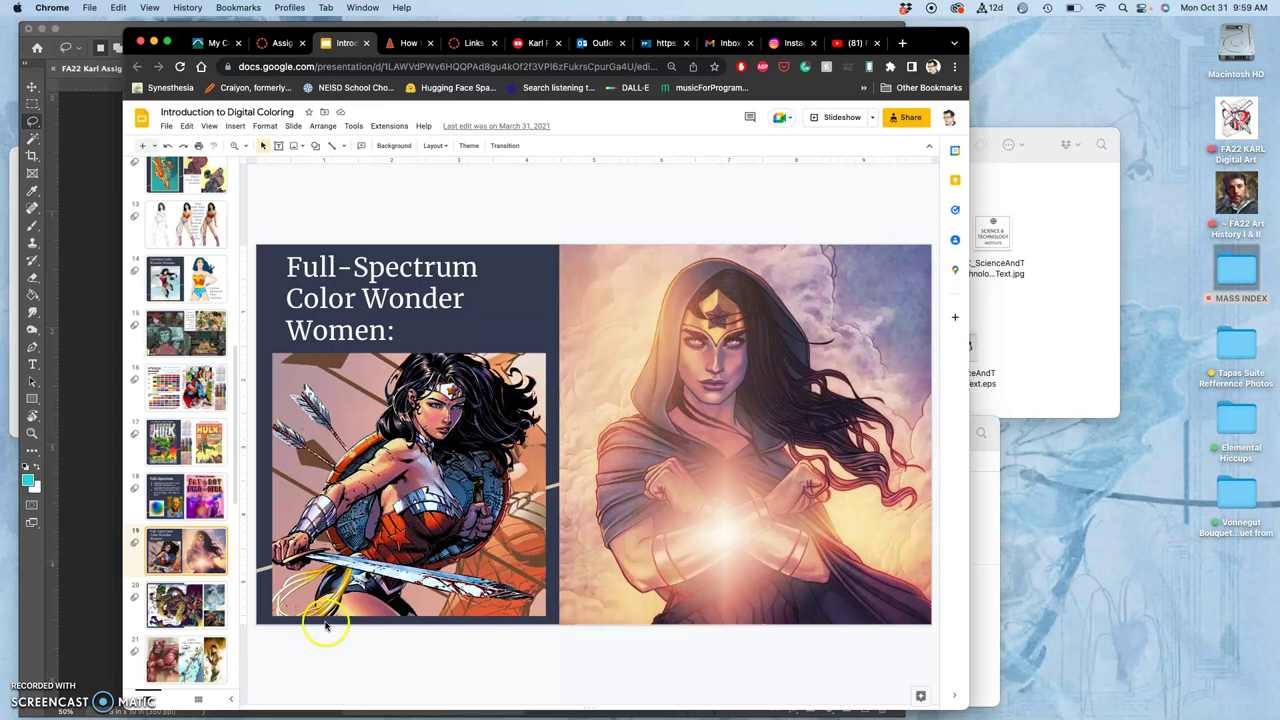
mouse_move(284, 596)
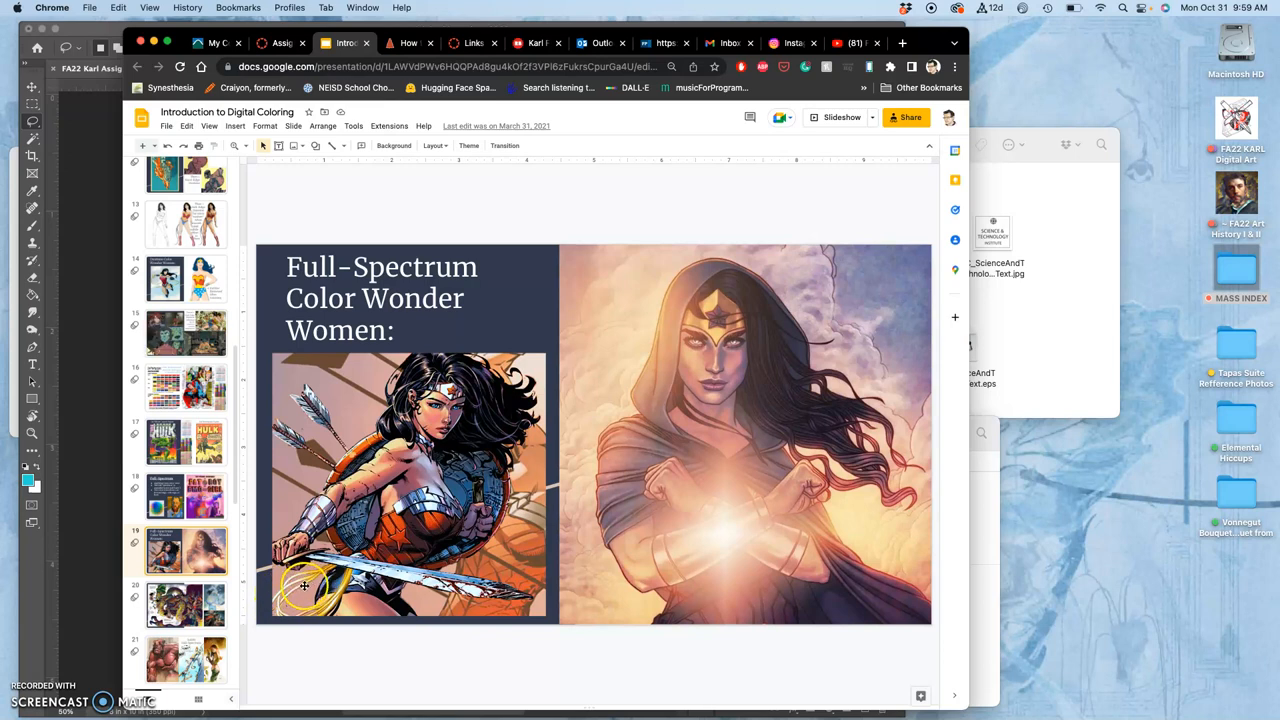
- Show the Duotone Color Wonder Women slide
click(184, 278)
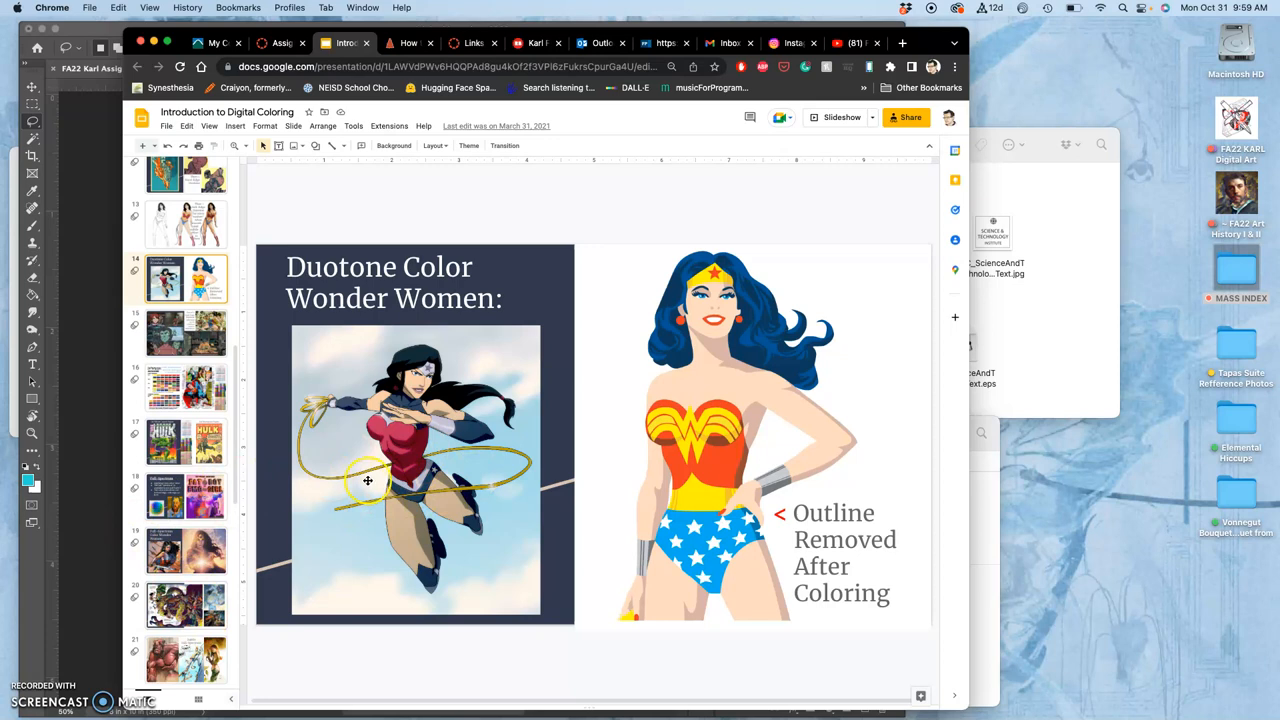
- Return to the Full-Spectrum Color Wonder Women slide
click(184, 550)
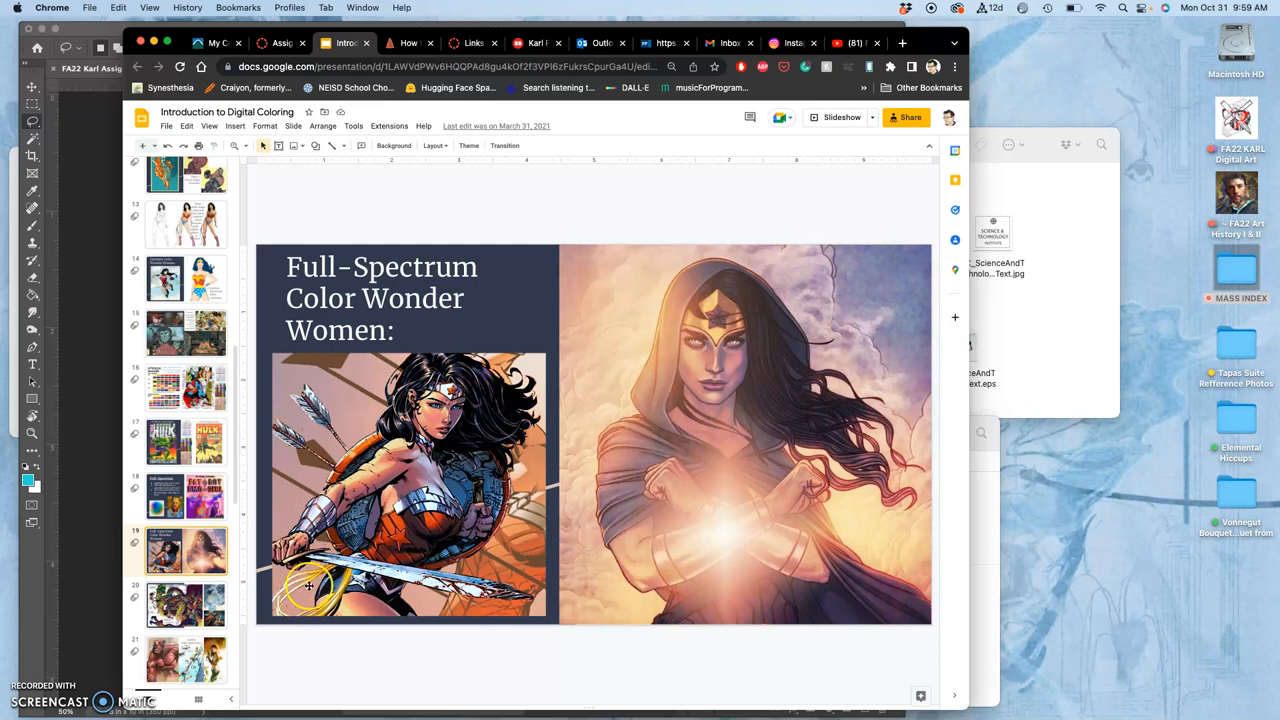
mouse_move(806, 358)
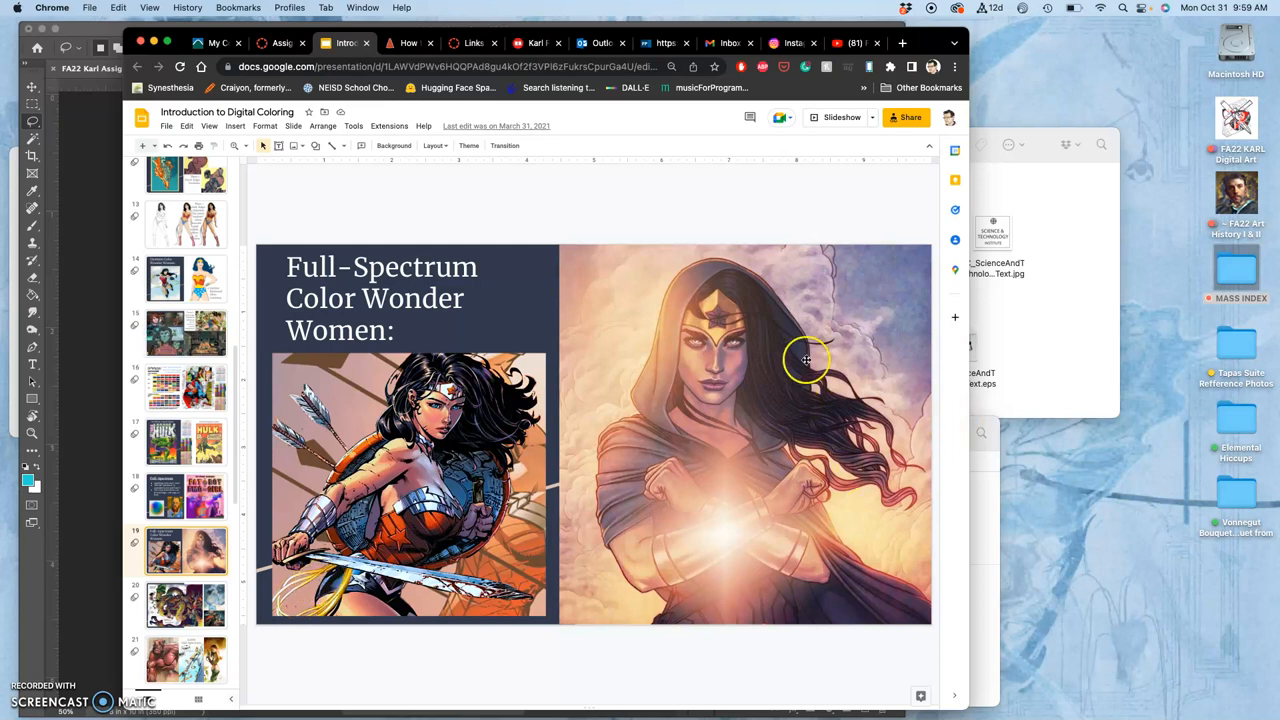
mouse_move(732, 420)
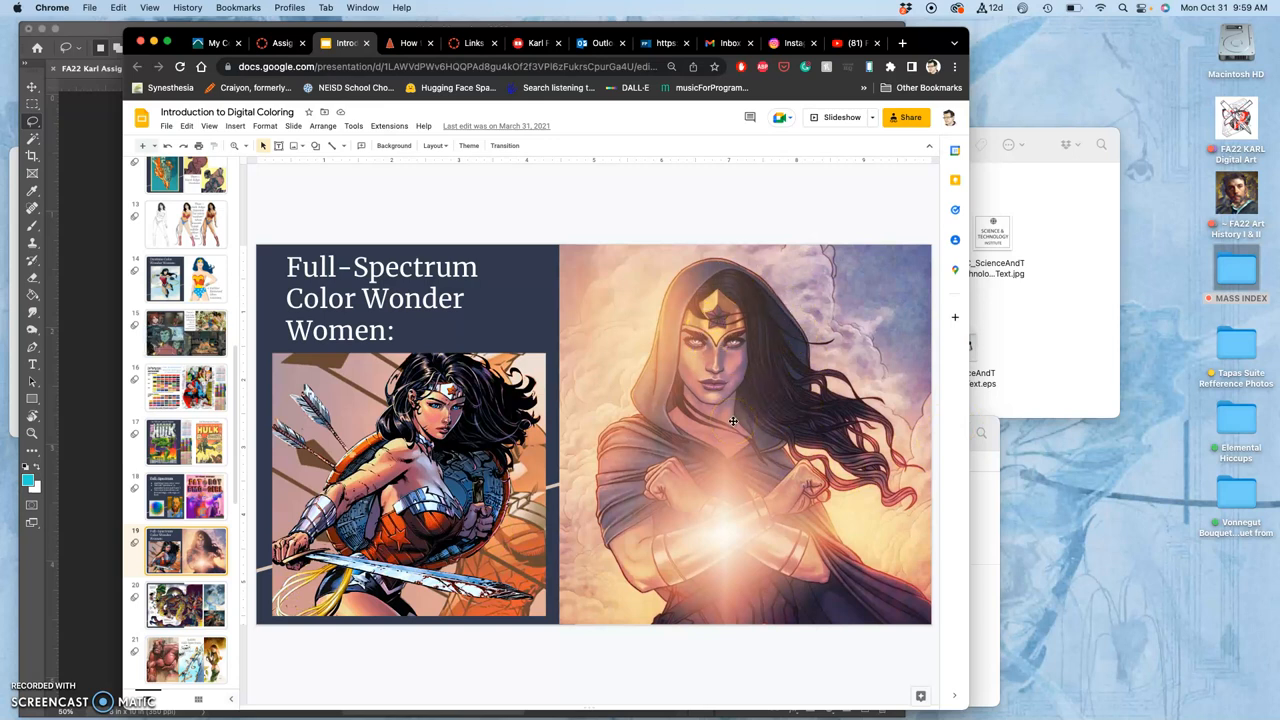
mouse_move(688, 468)
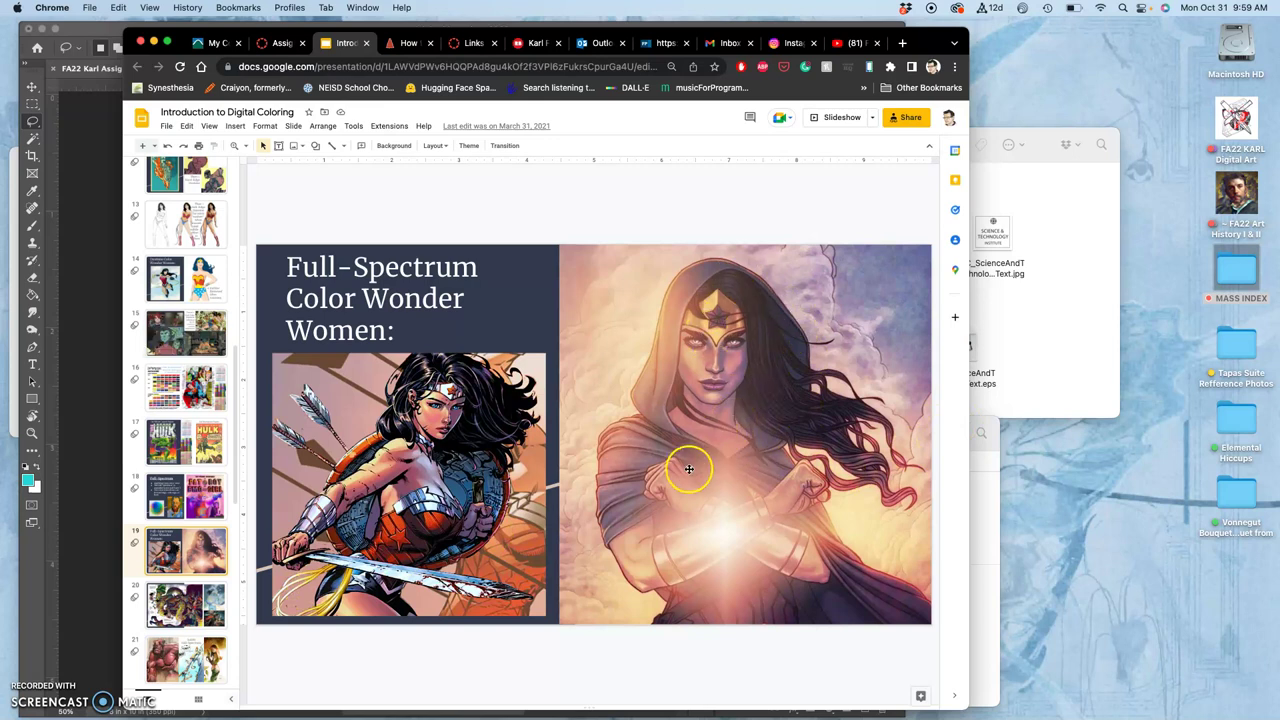
mouse_move(700, 292)
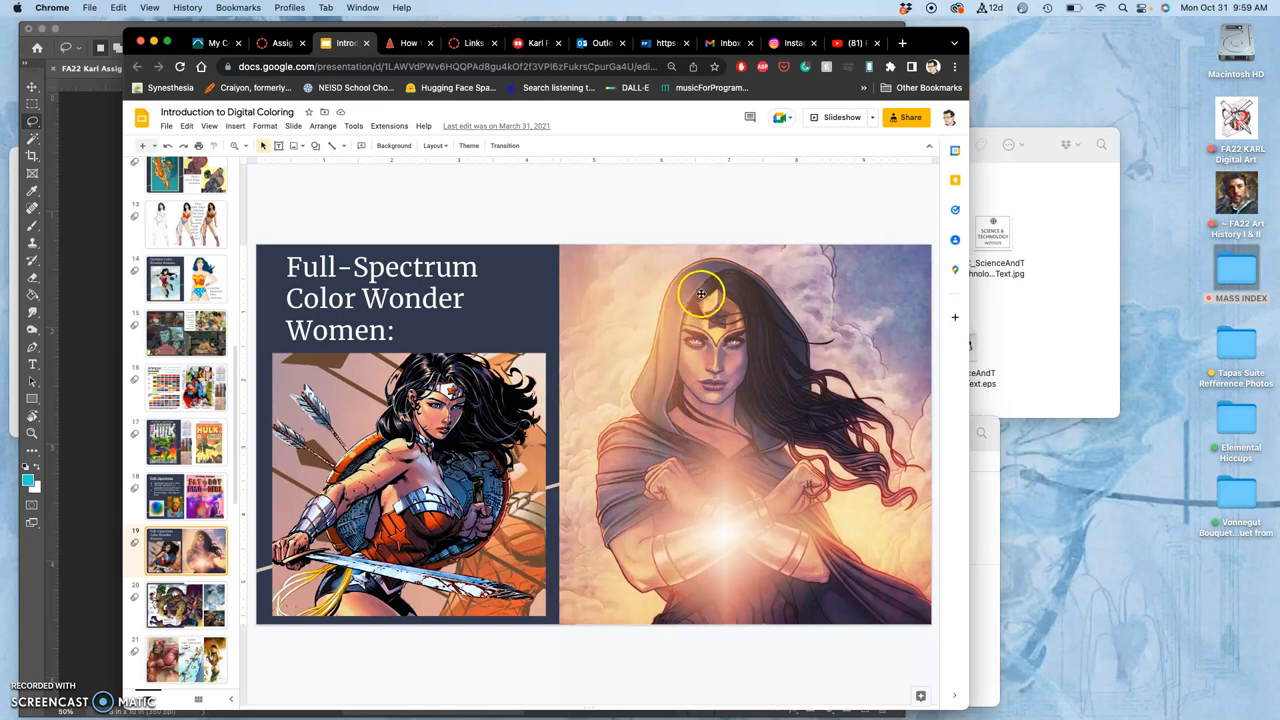
mouse_move(740, 312)
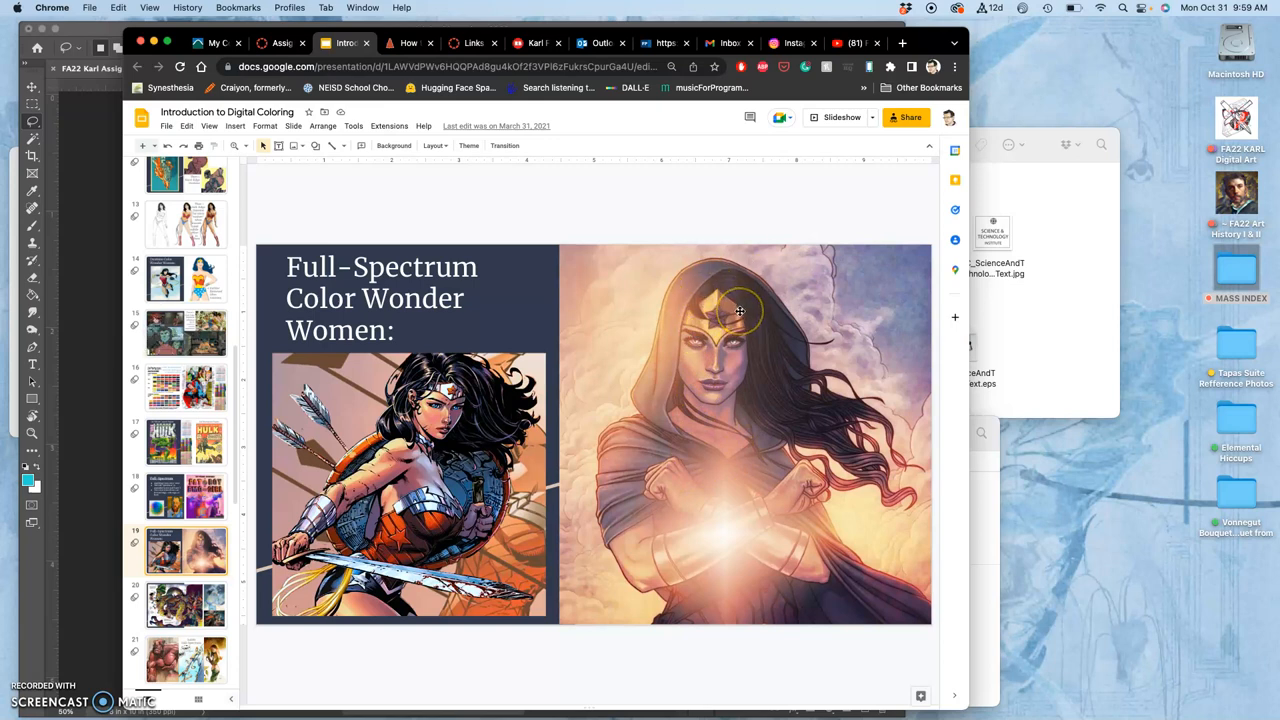
mouse_move(724, 528)
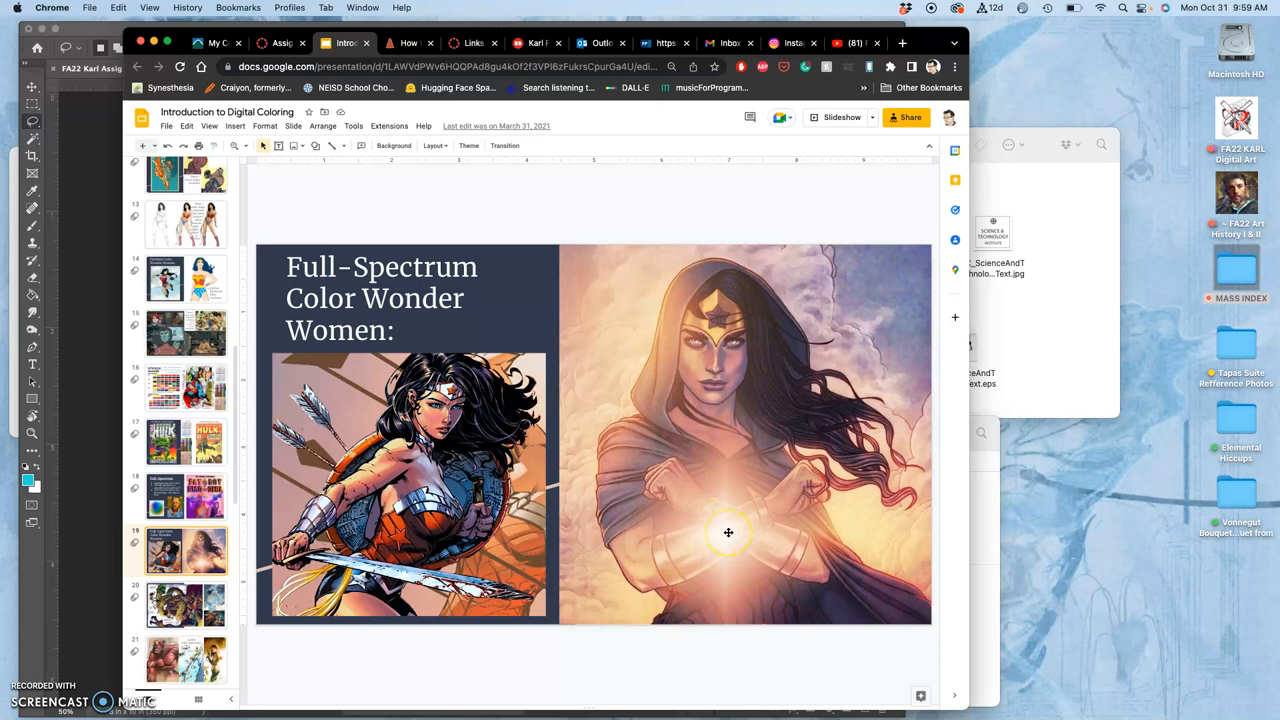
mouse_move(660, 488)
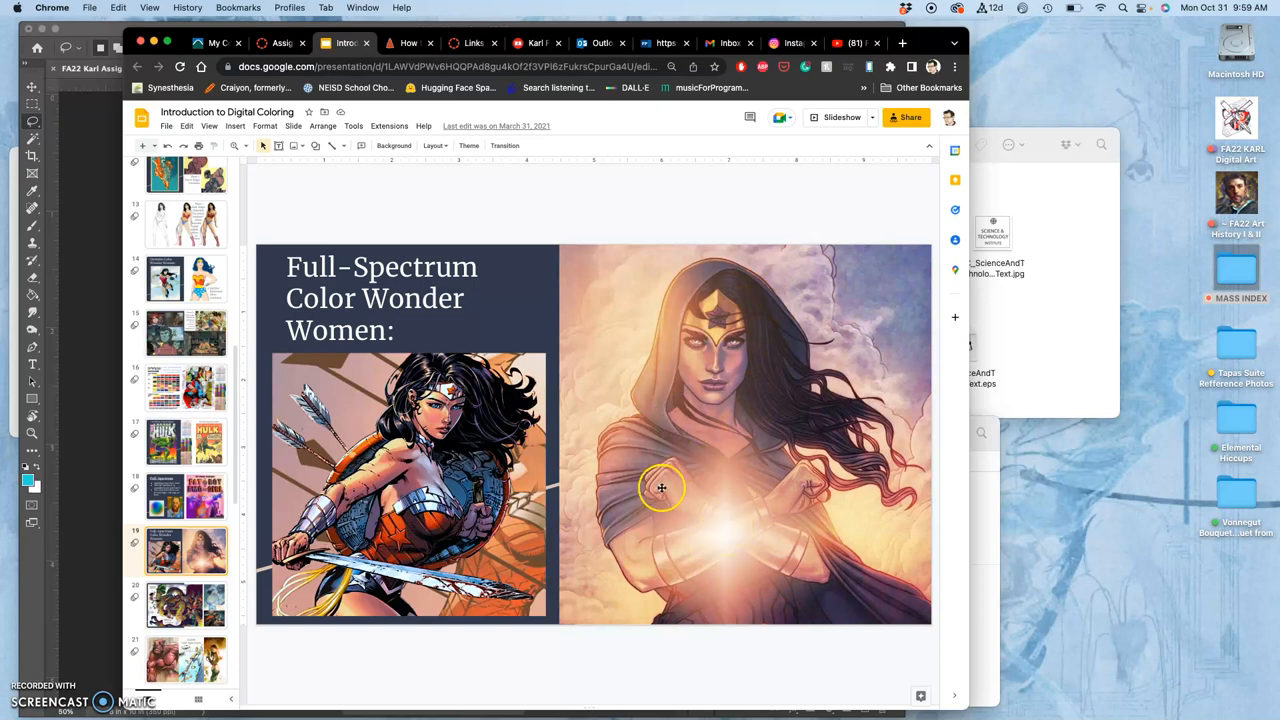
mouse_move(328, 612)
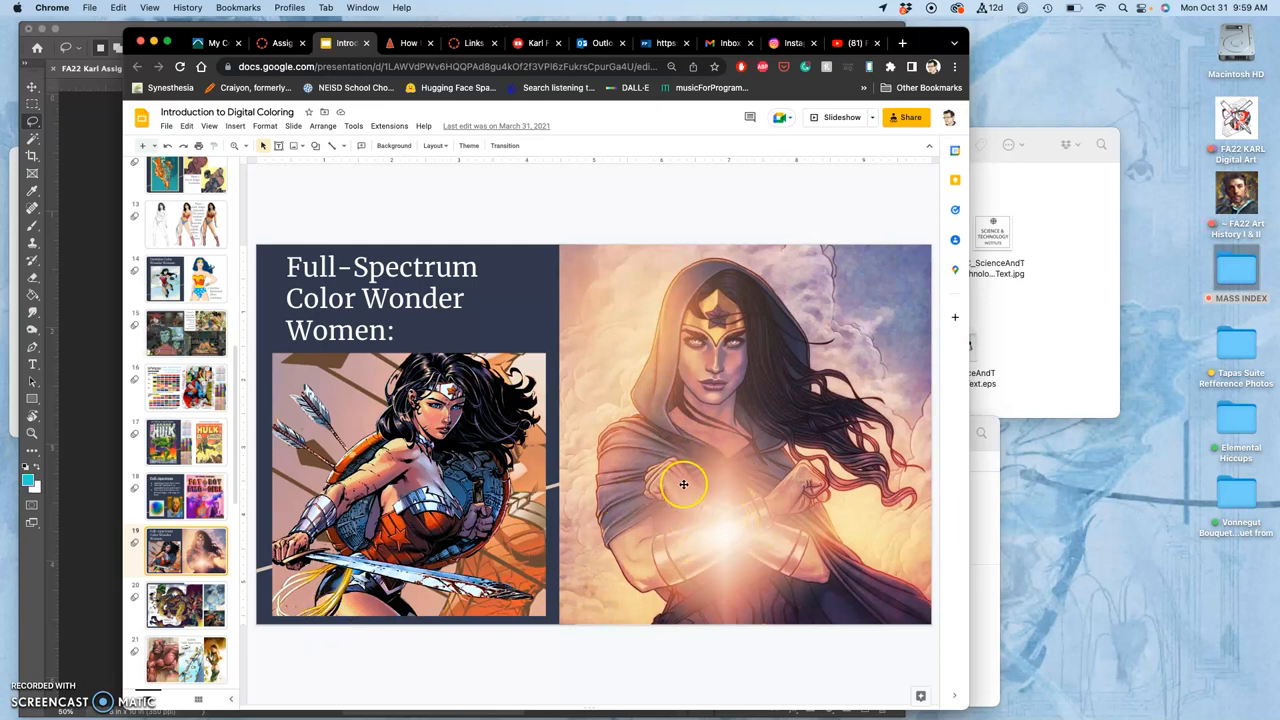
mouse_move(704, 508)
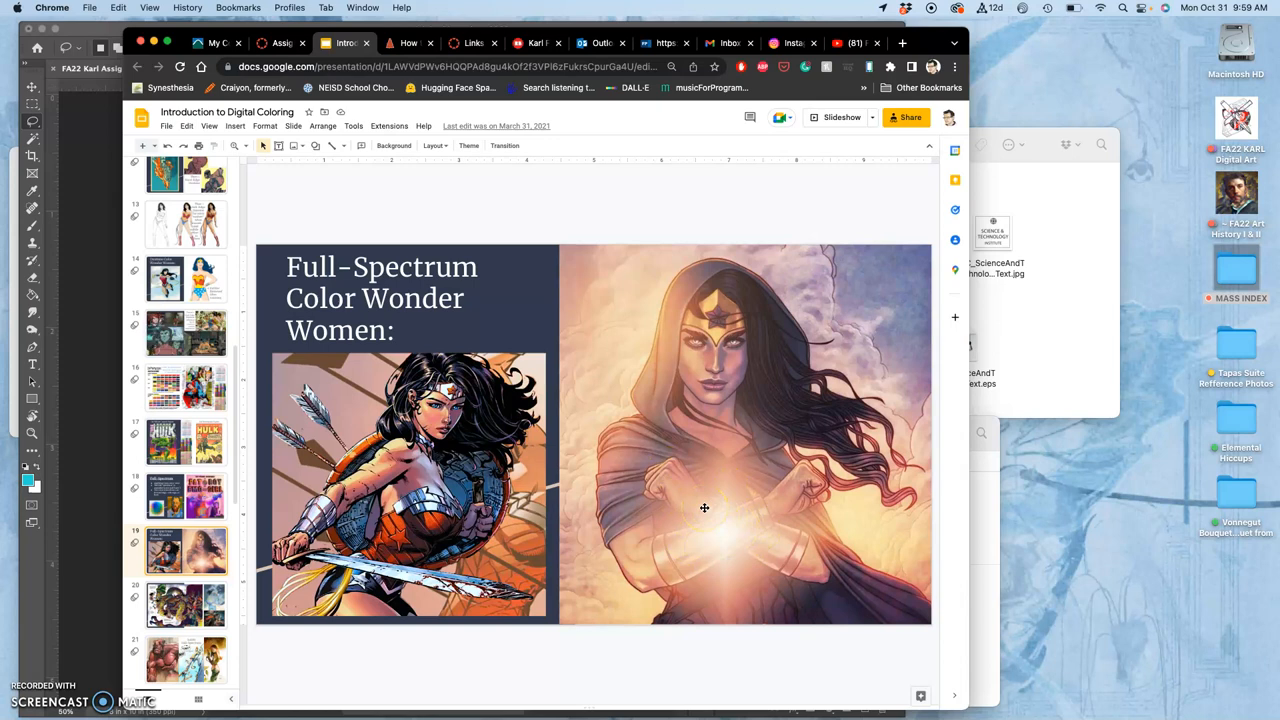
mouse_move(706, 378)
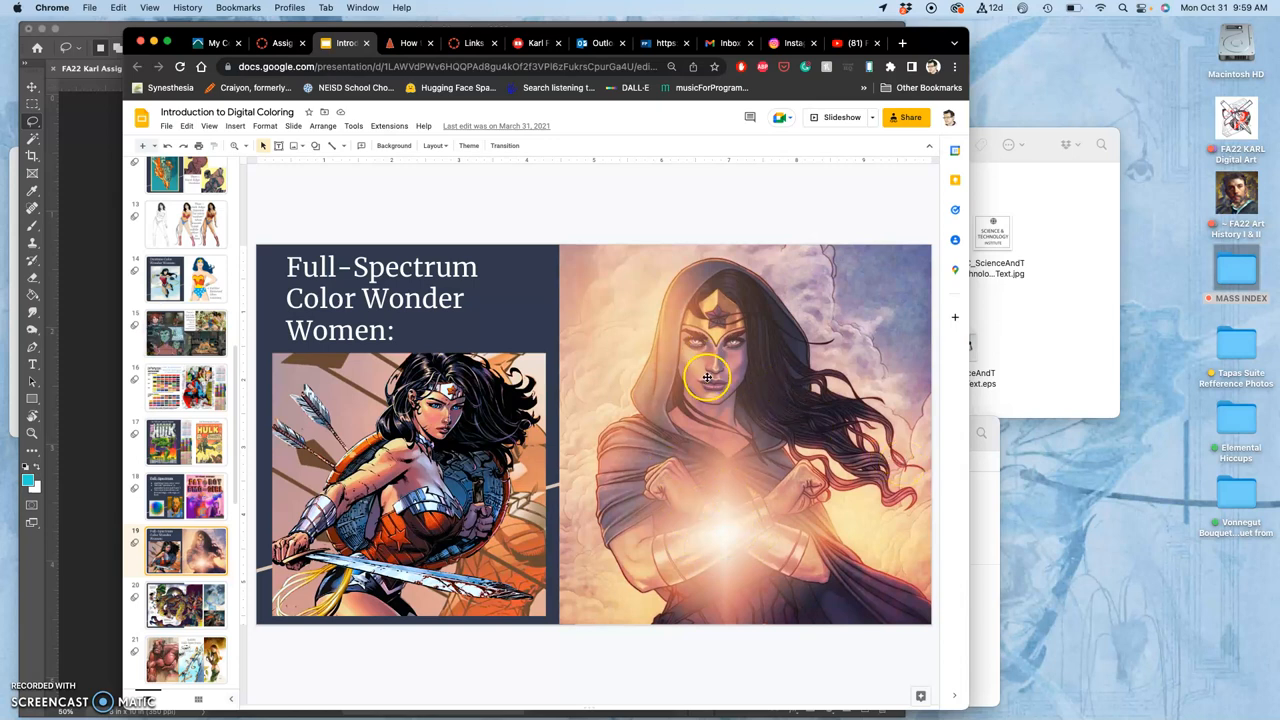
mouse_move(748, 430)
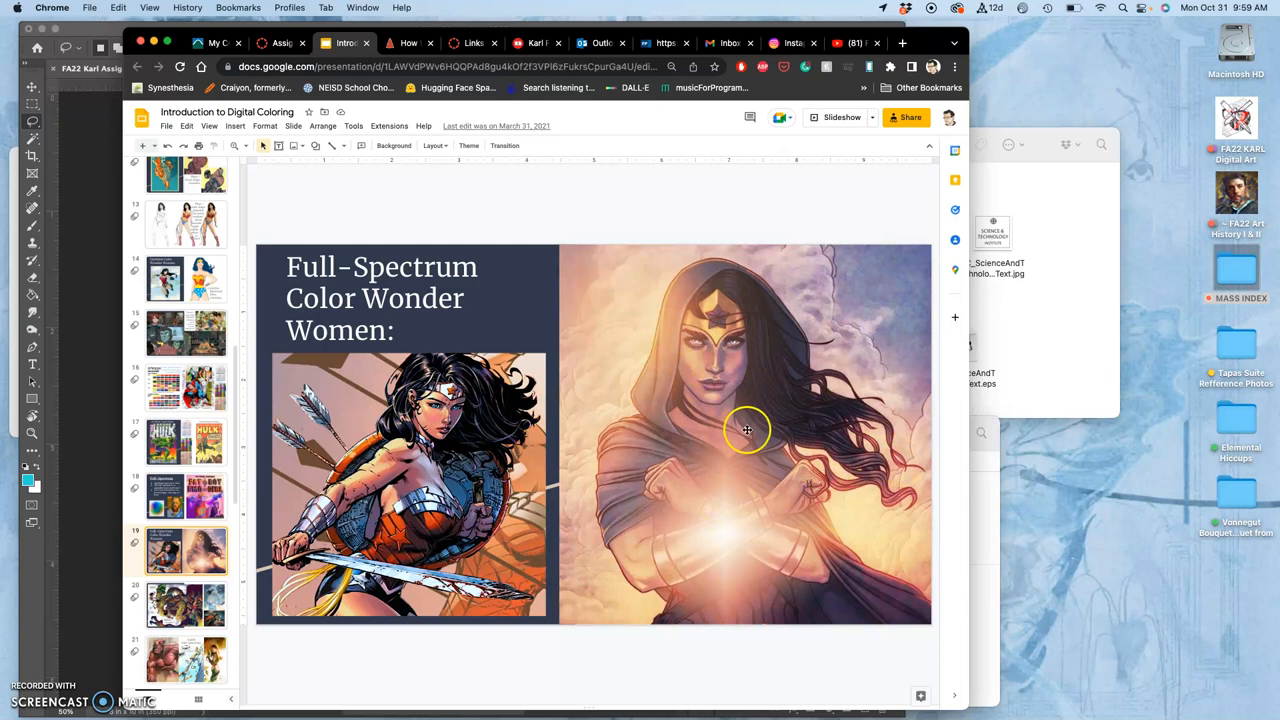
mouse_move(732, 458)
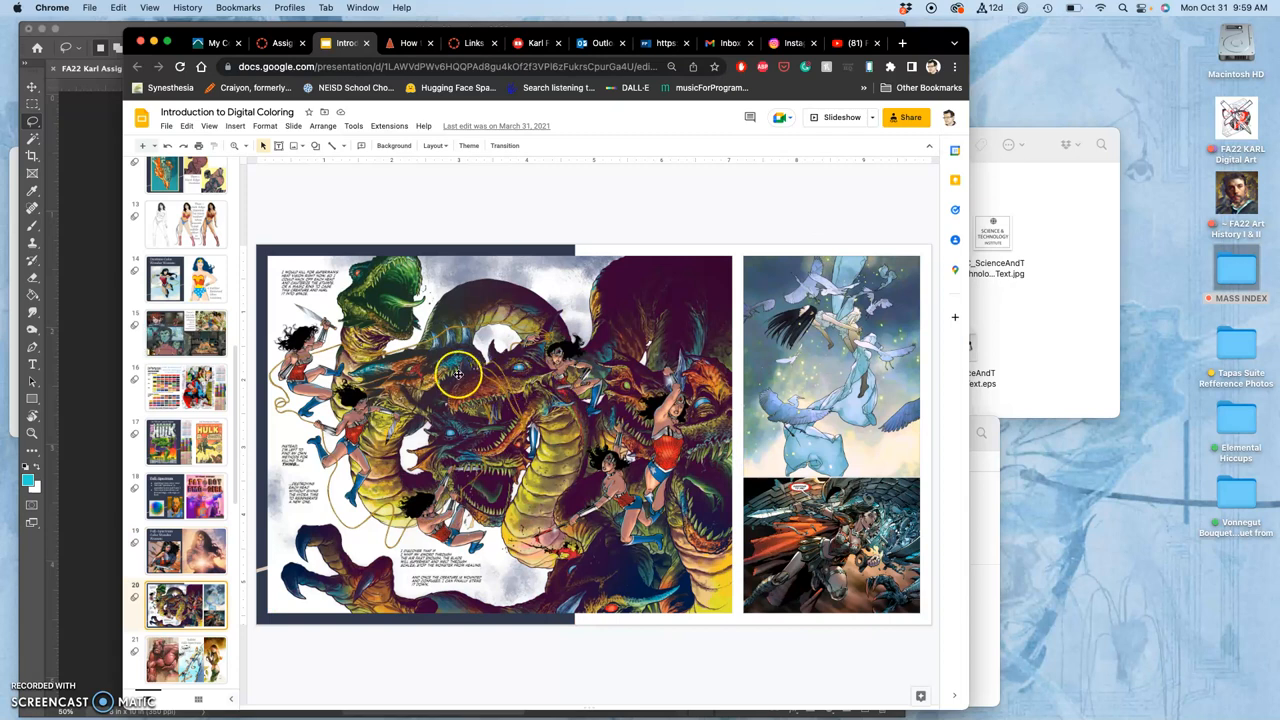
mouse_move(510, 370)
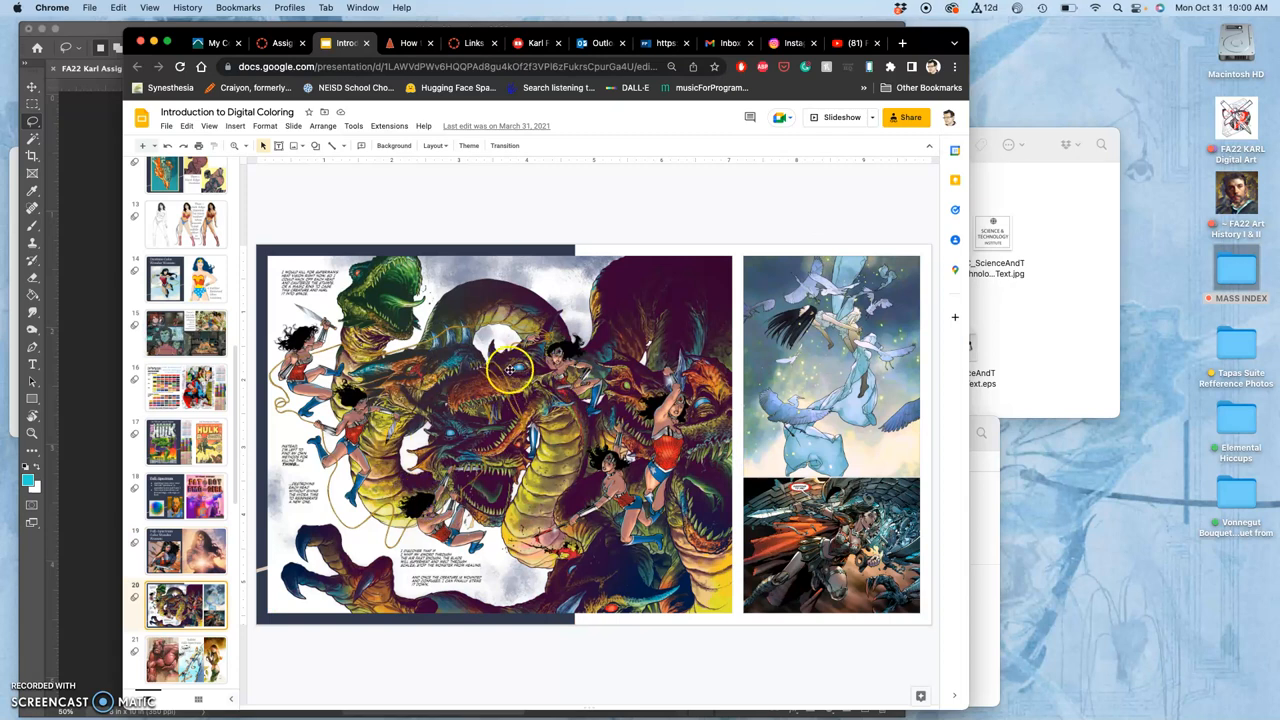
mouse_move(548, 438)
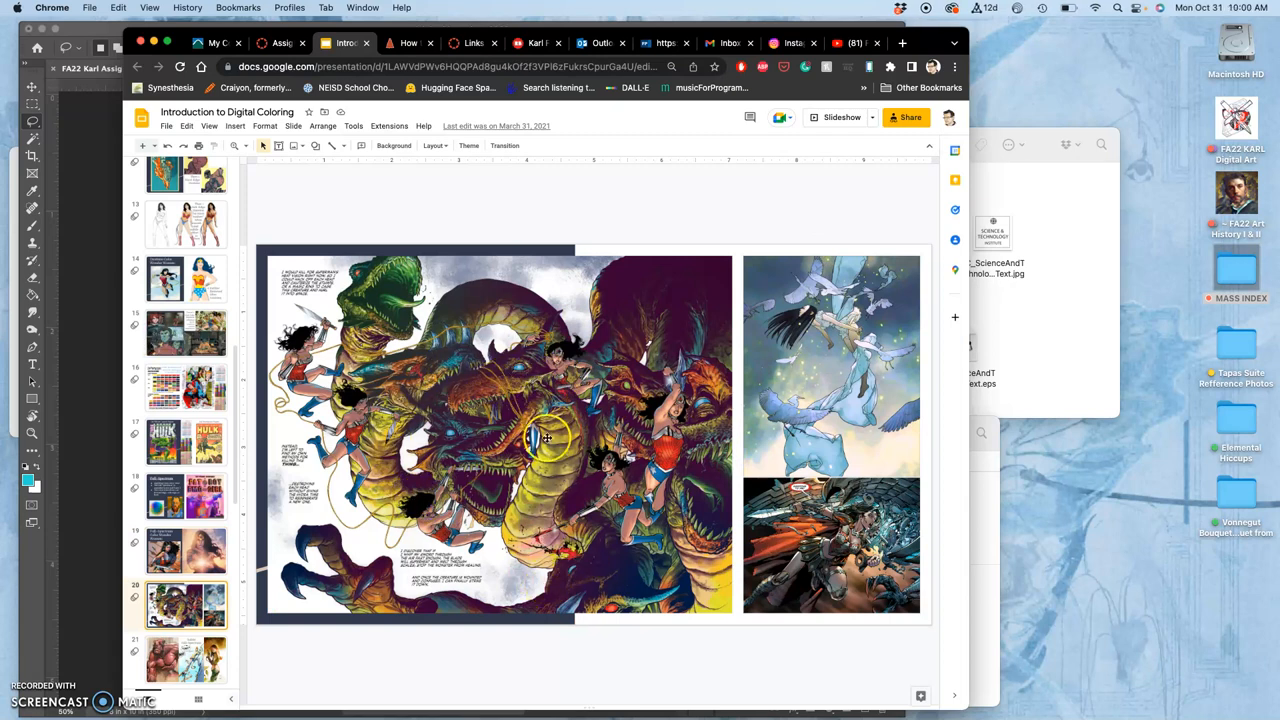
mouse_move(518, 414)
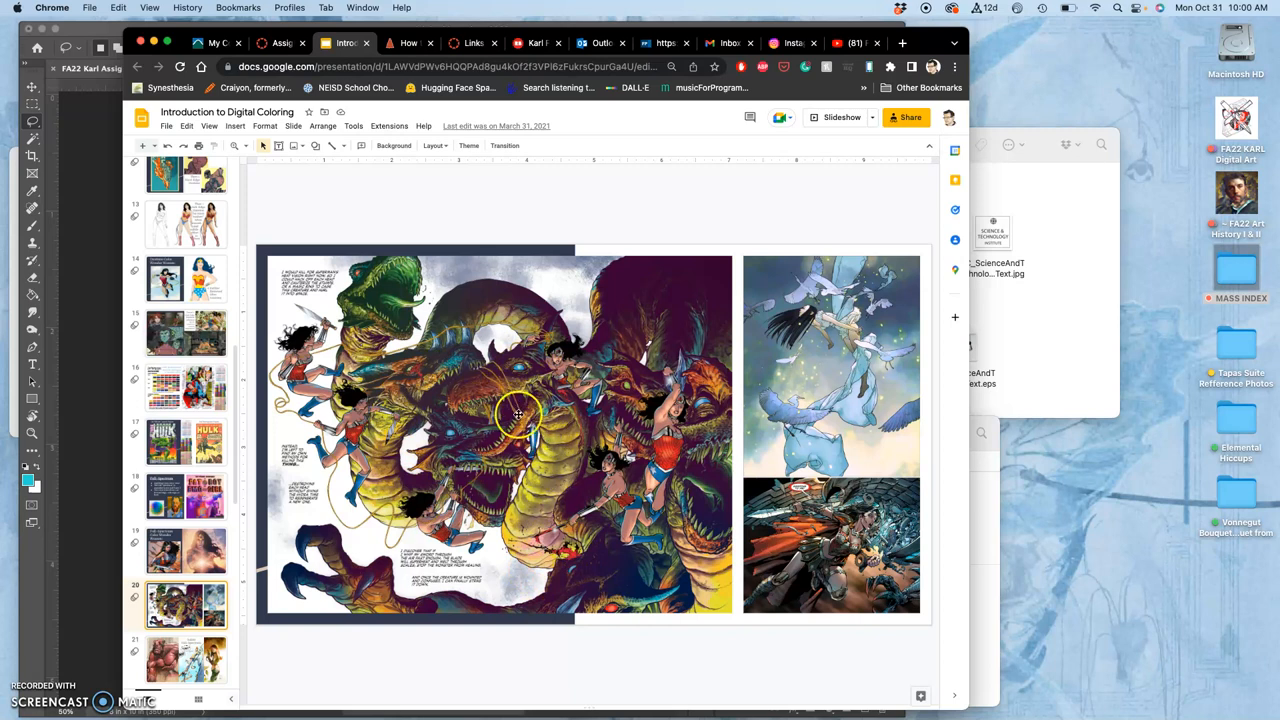
mouse_move(484, 384)
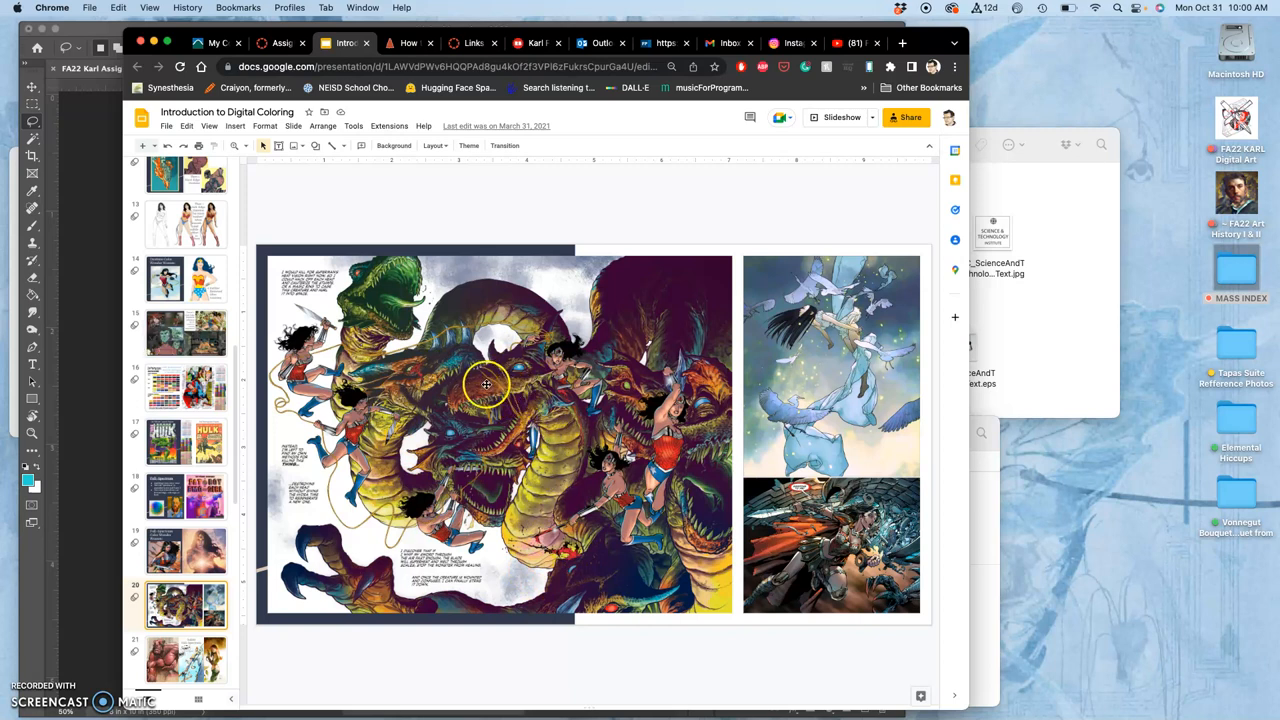
mouse_move(548, 384)
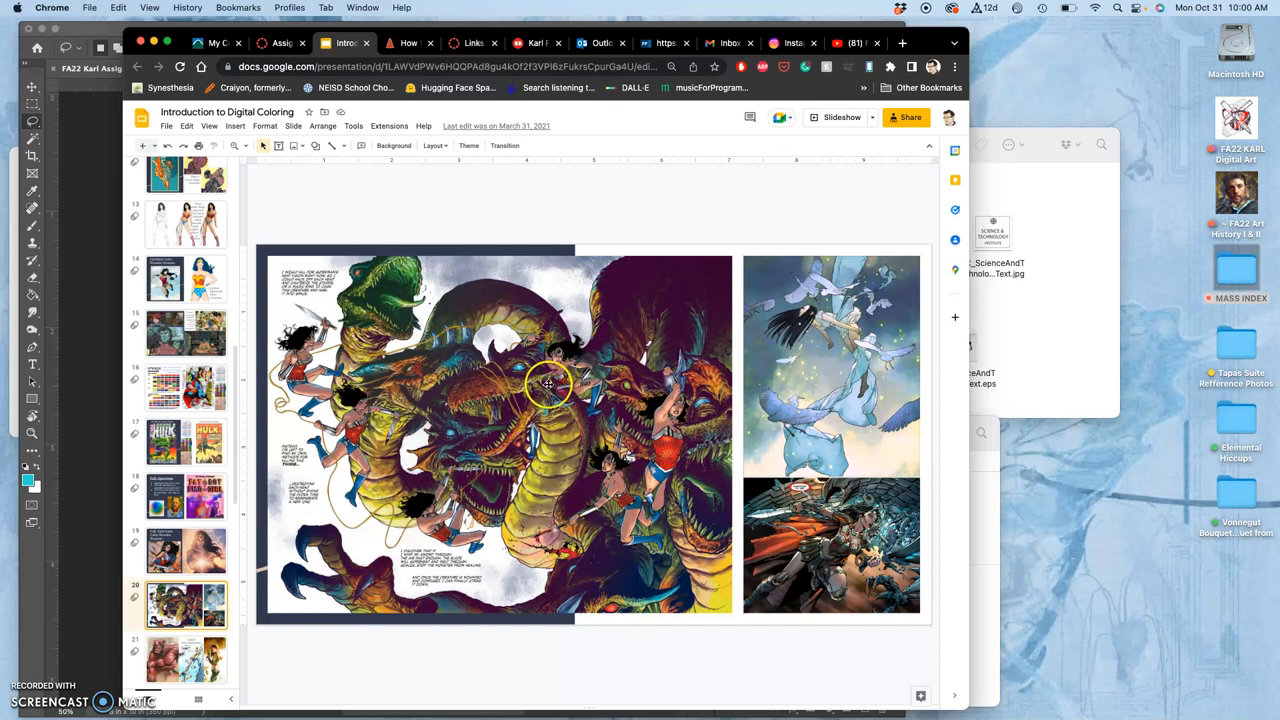
mouse_move(576, 502)
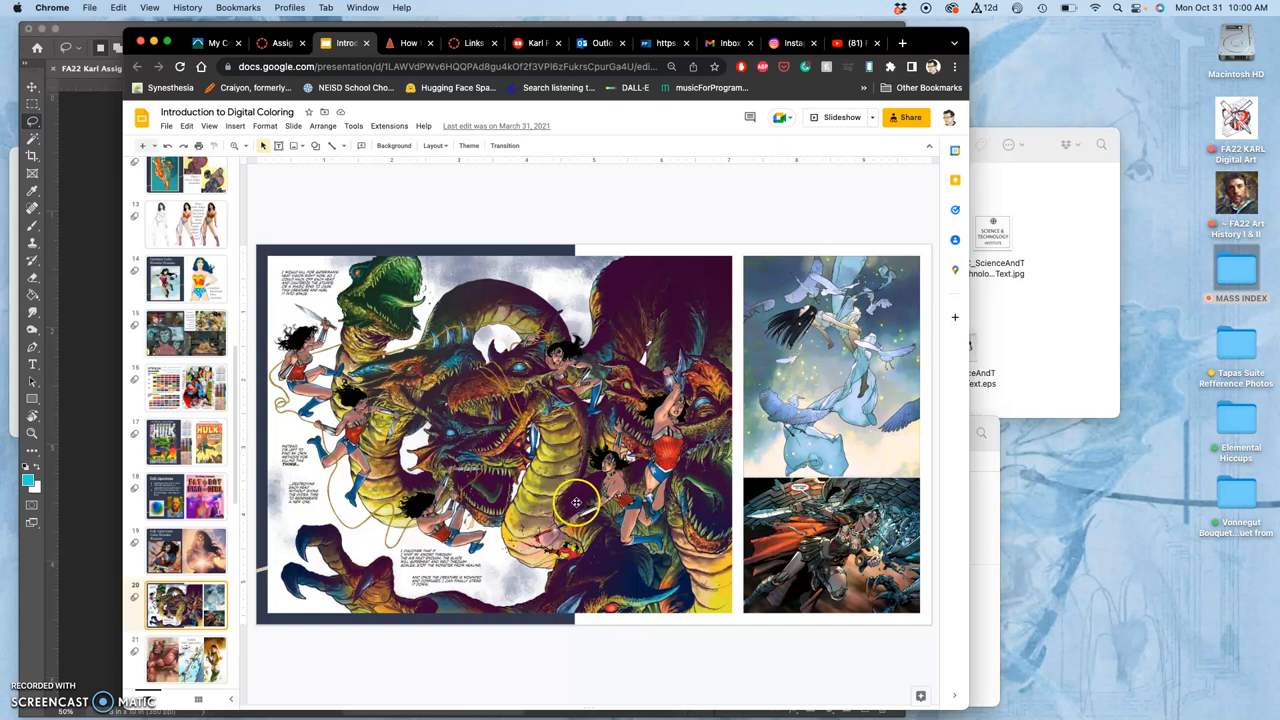
mouse_move(516, 492)
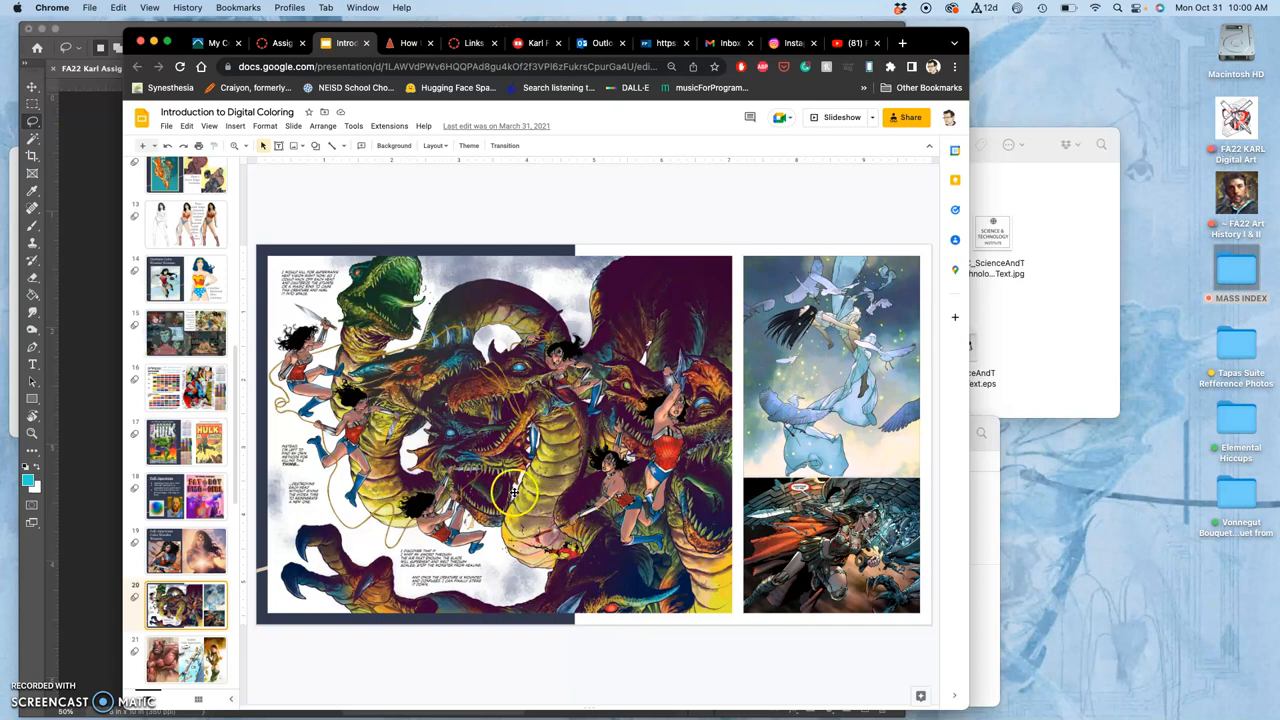
mouse_move(872, 432)
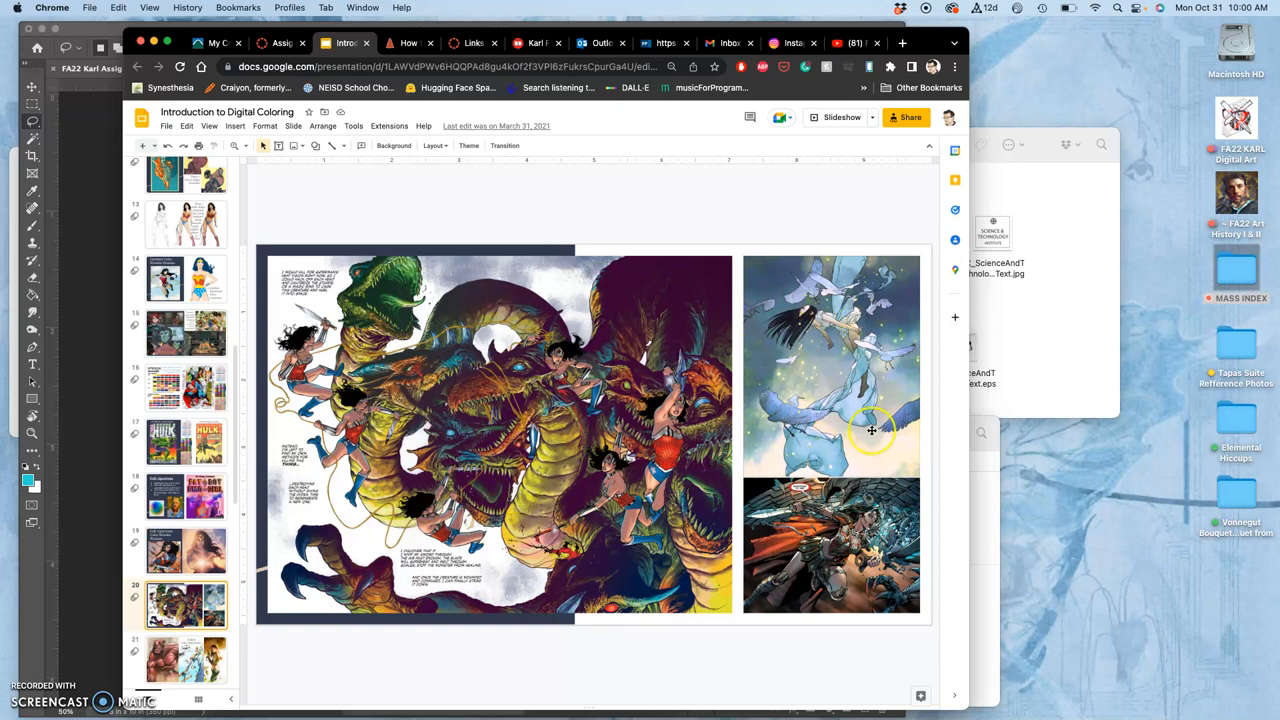
mouse_move(840, 460)
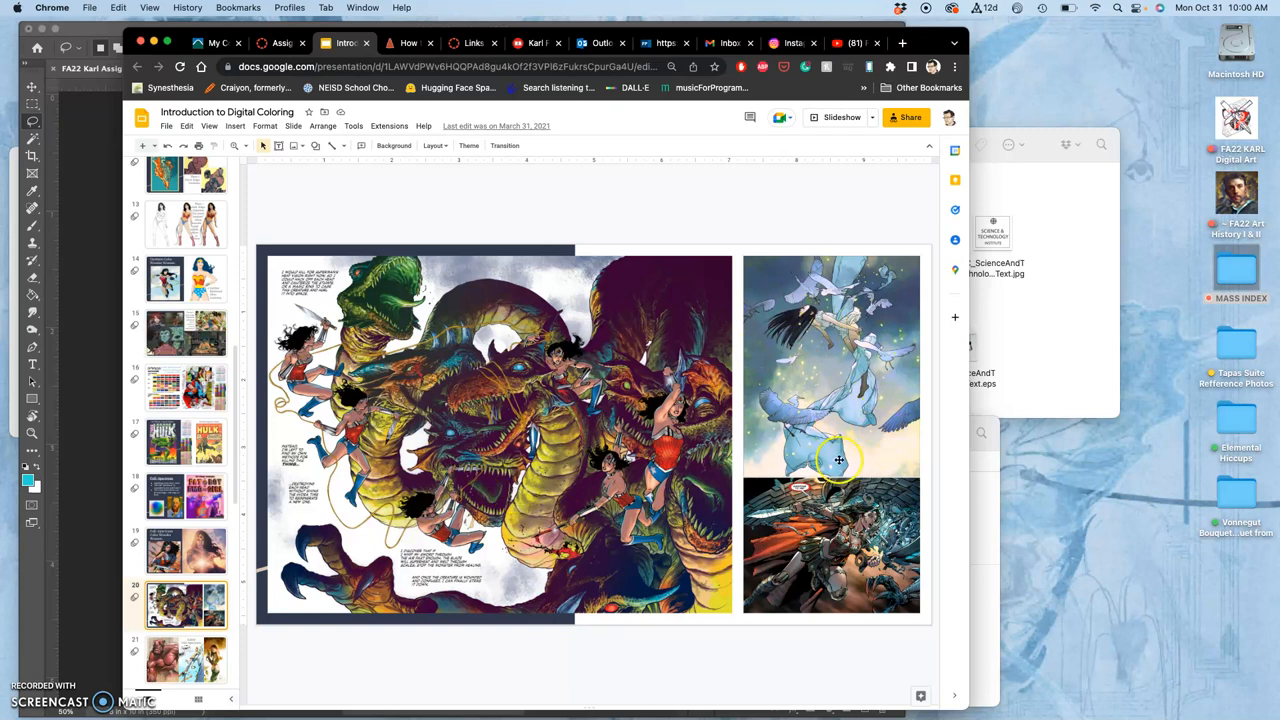
mouse_move(858, 320)
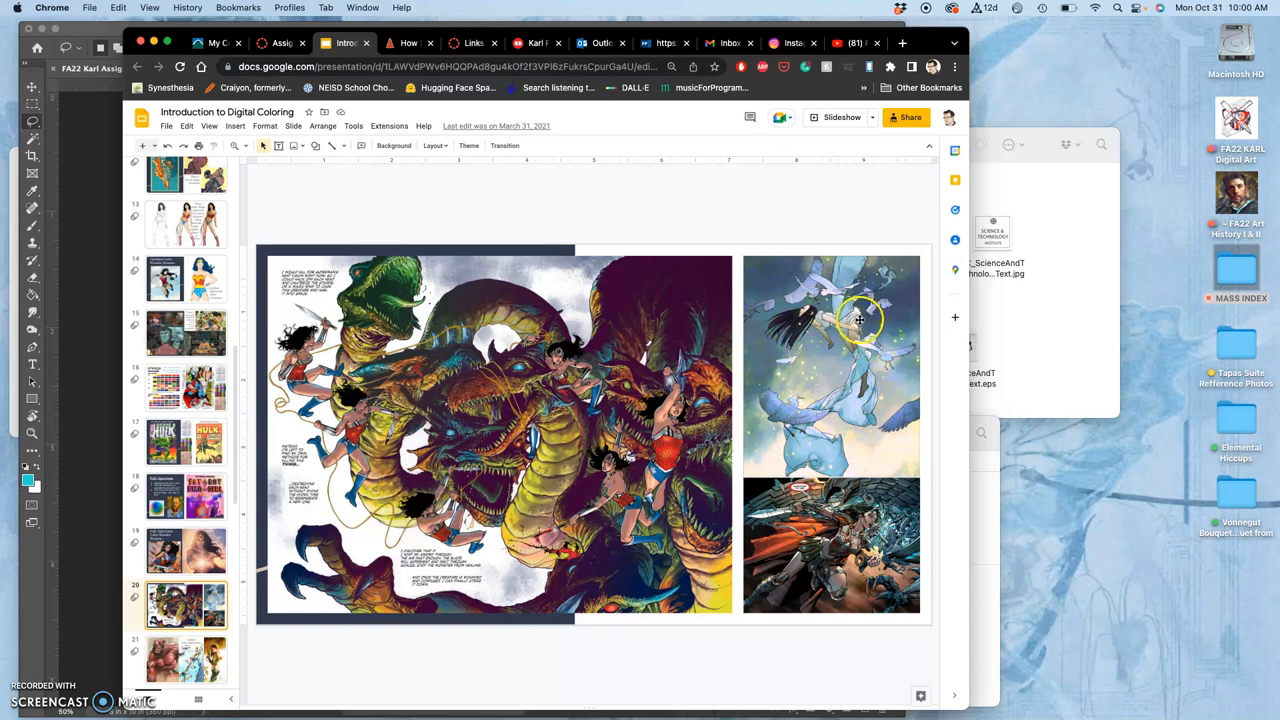
mouse_move(846, 364)
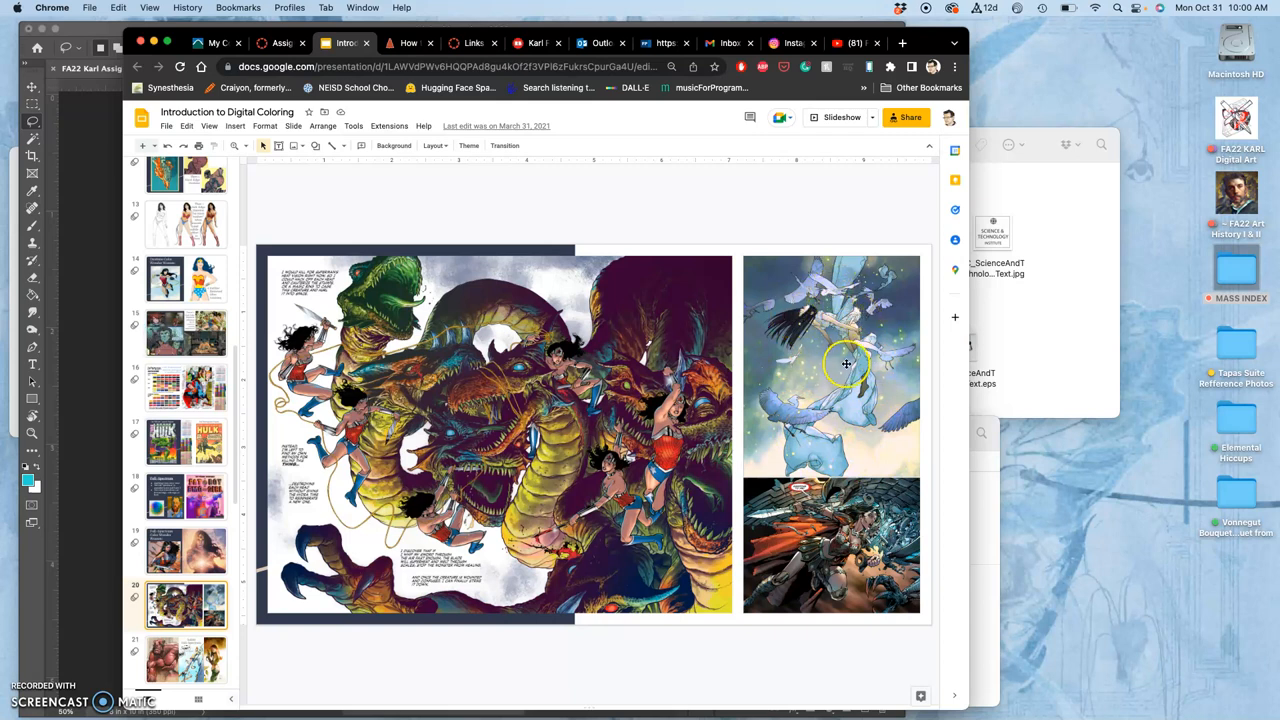
mouse_move(820, 414)
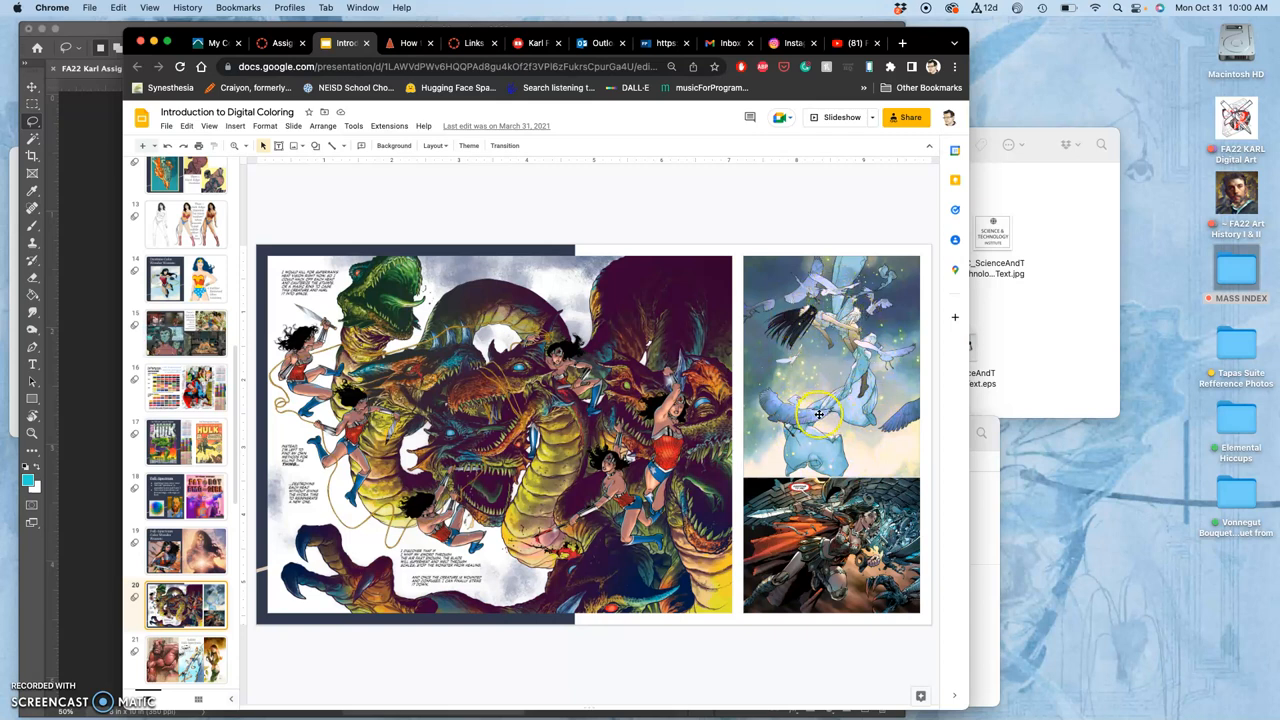
mouse_move(792, 424)
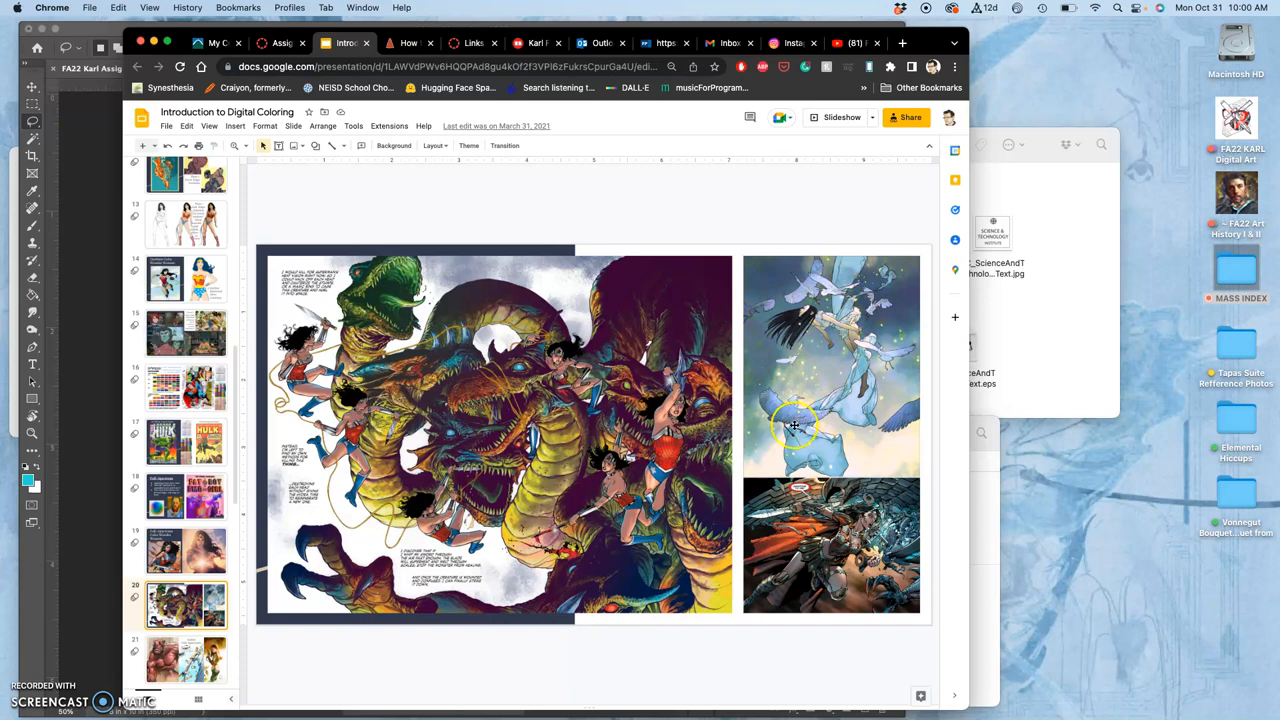
mouse_move(822, 412)
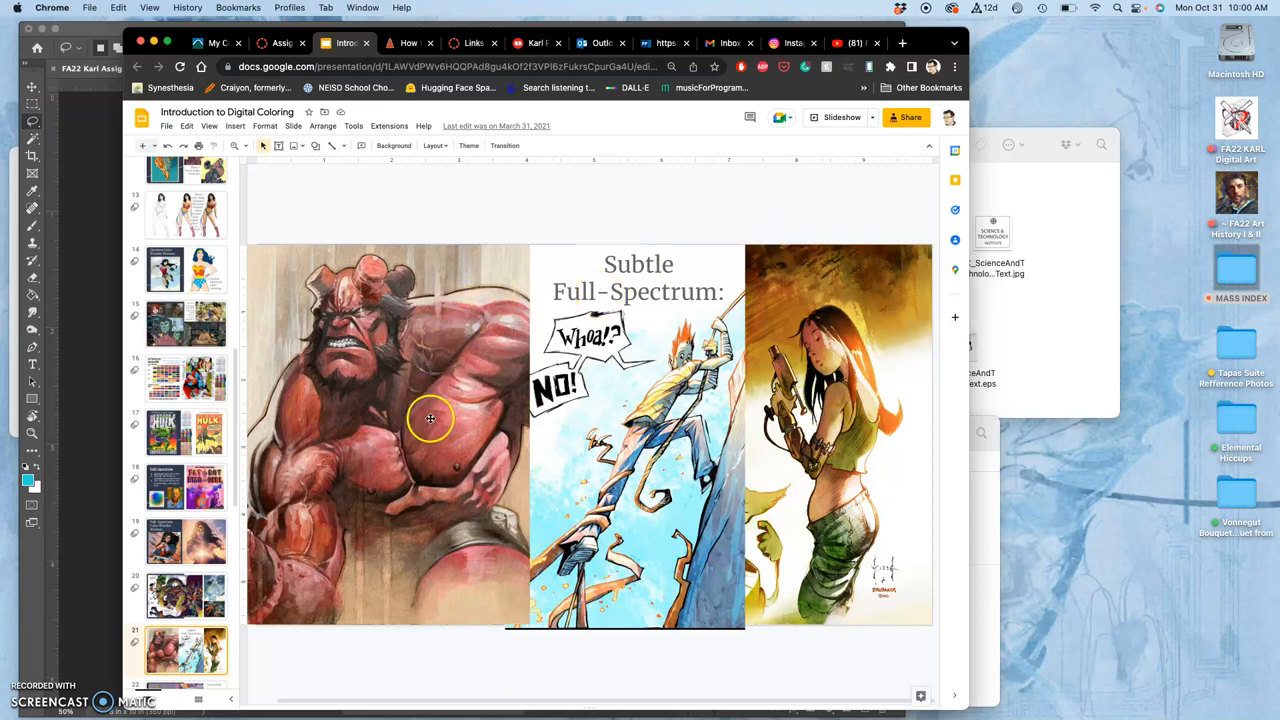
mouse_move(644, 424)
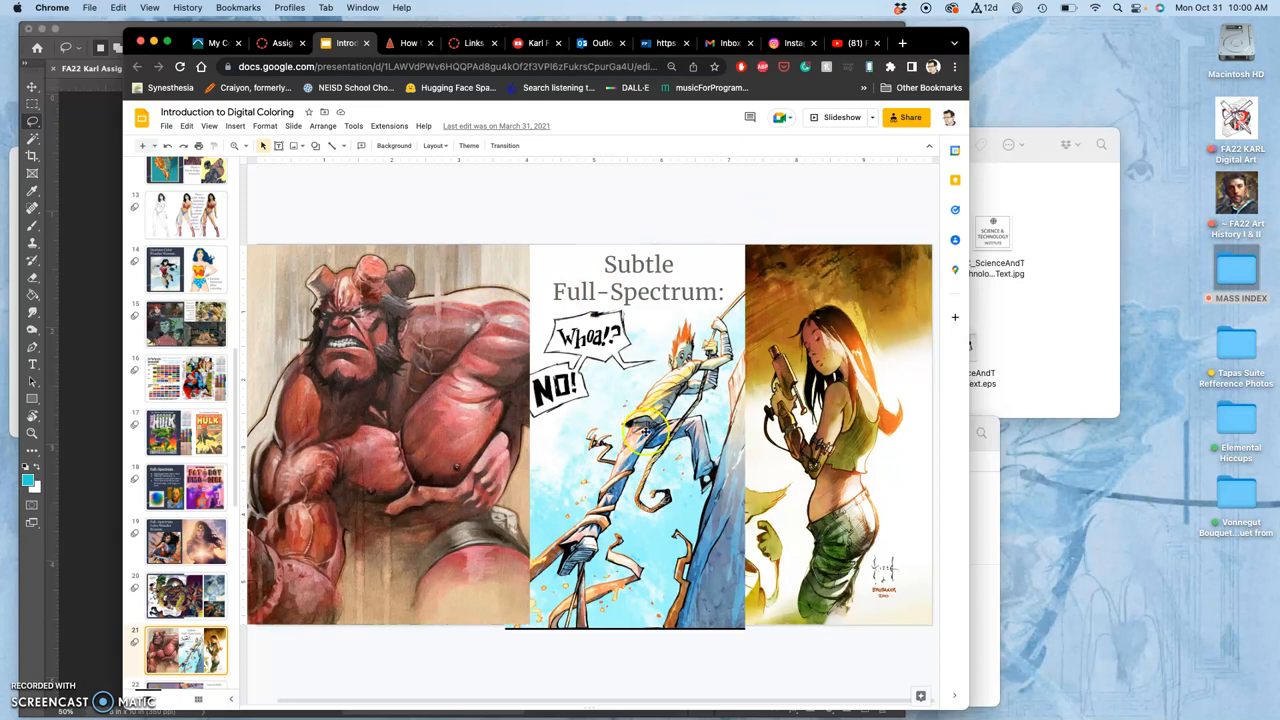
mouse_move(560, 470)
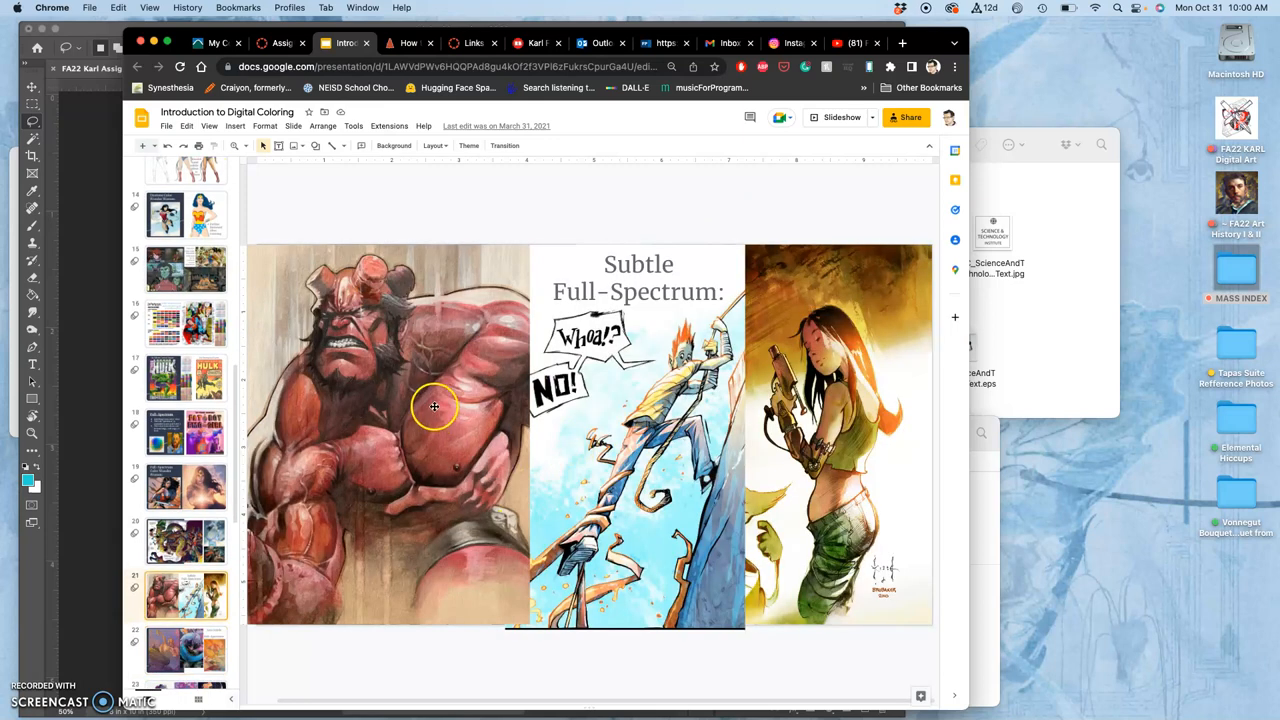
- Scroll the filmstrip and show the Less Subtle Full-Spectrum slide
scroll(up, 3)
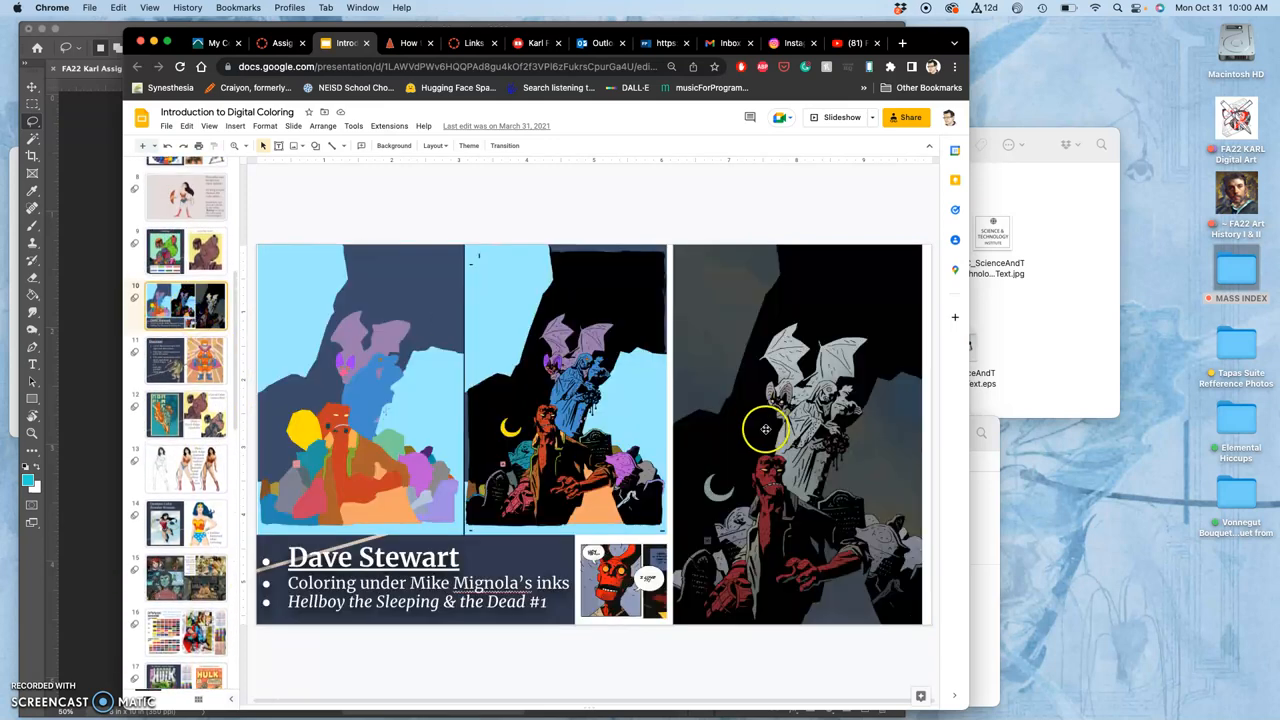
mouse_move(800, 516)
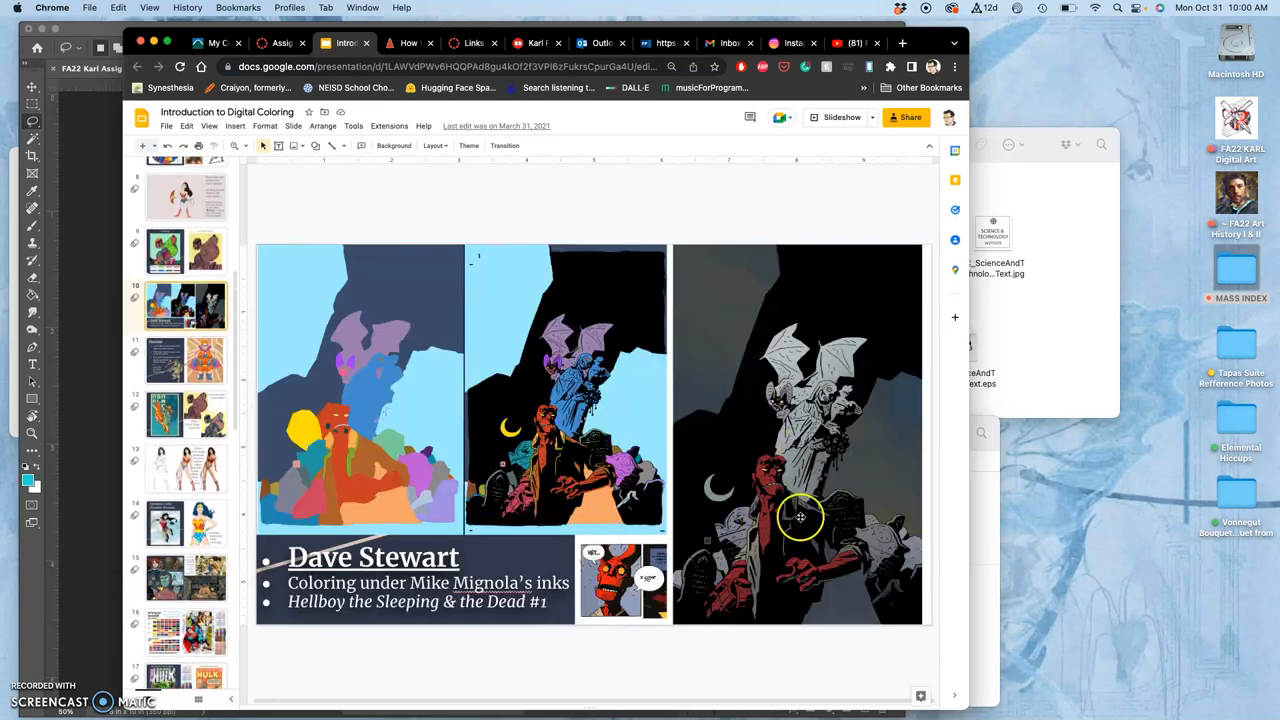
mouse_move(578, 480)
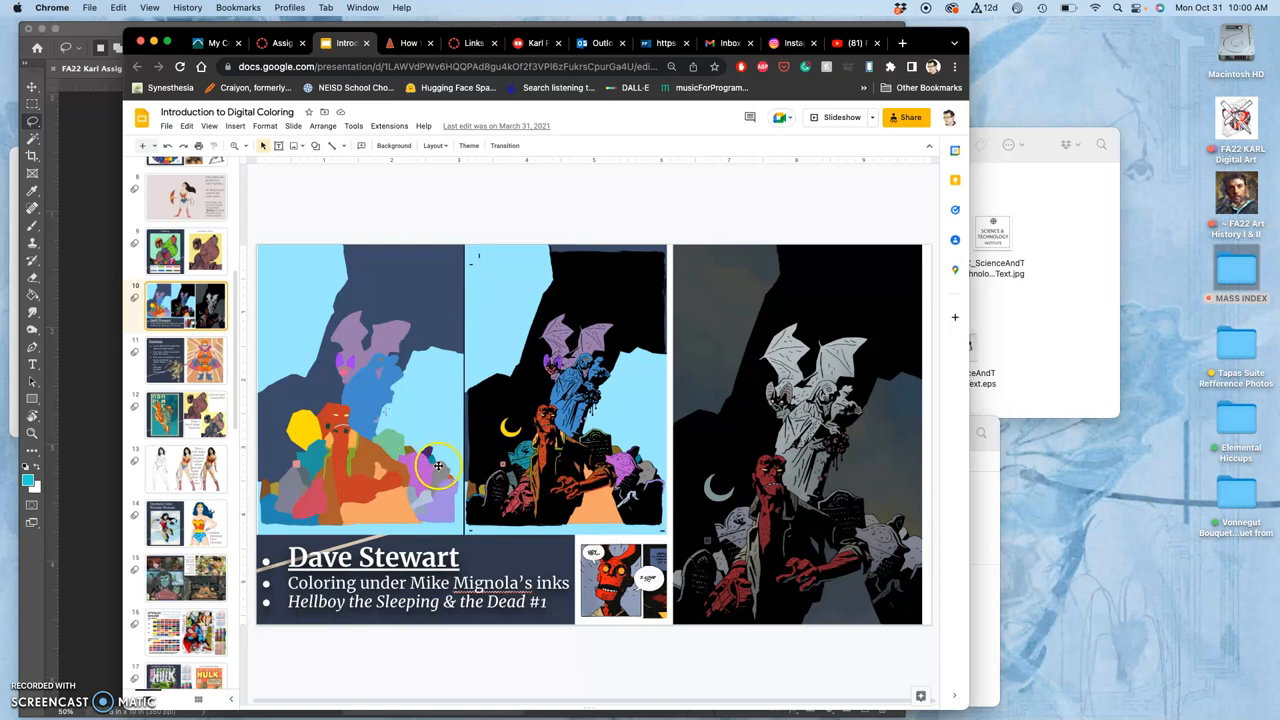
scroll(down, 3)
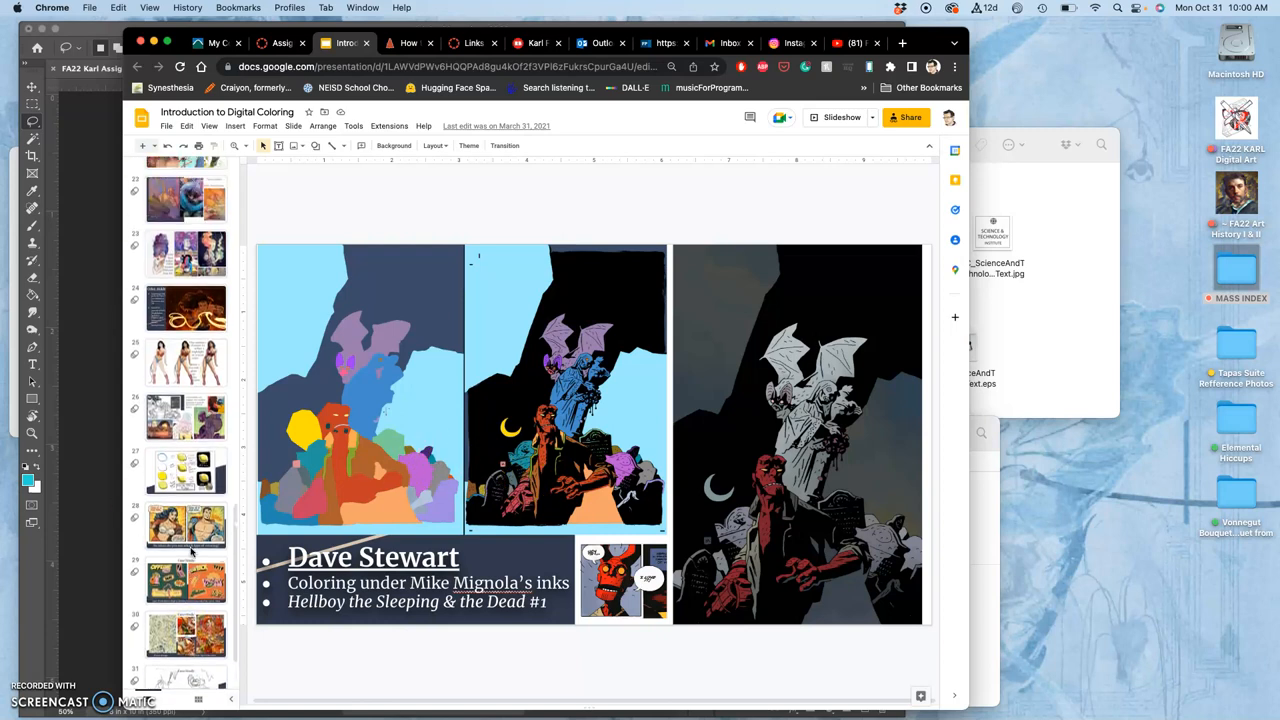
scroll(up, 3)
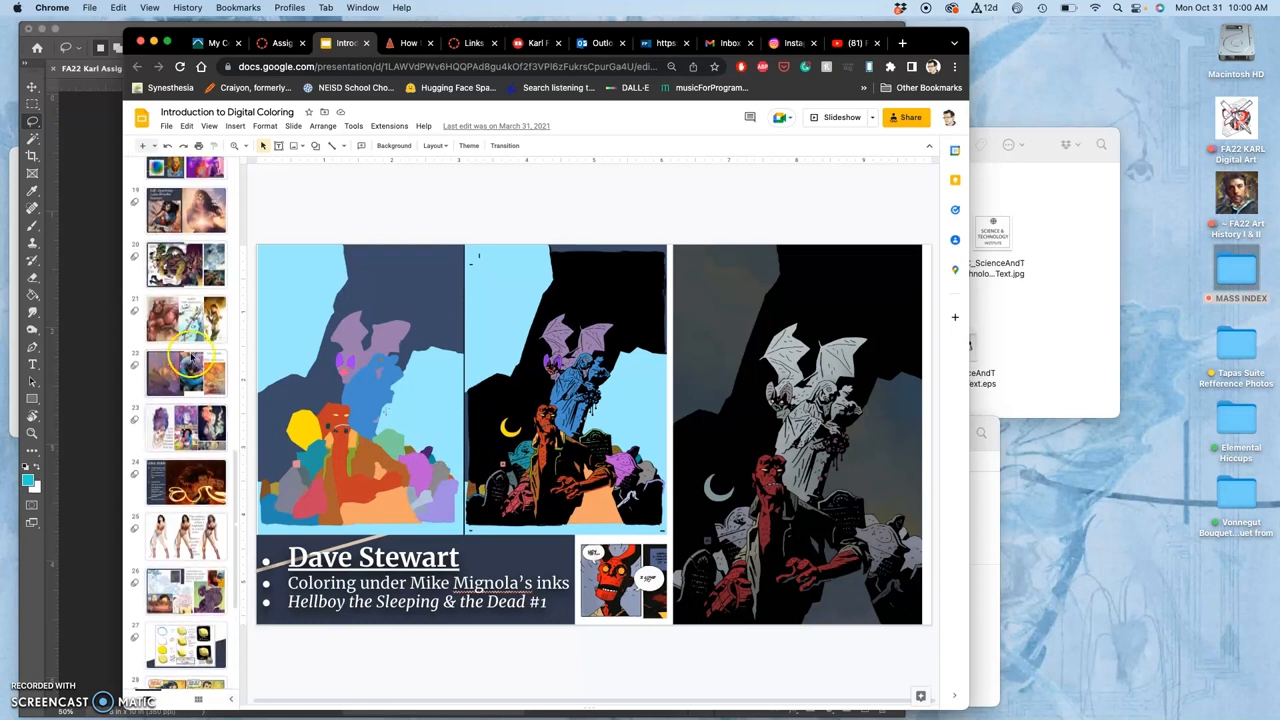
click(186, 372)
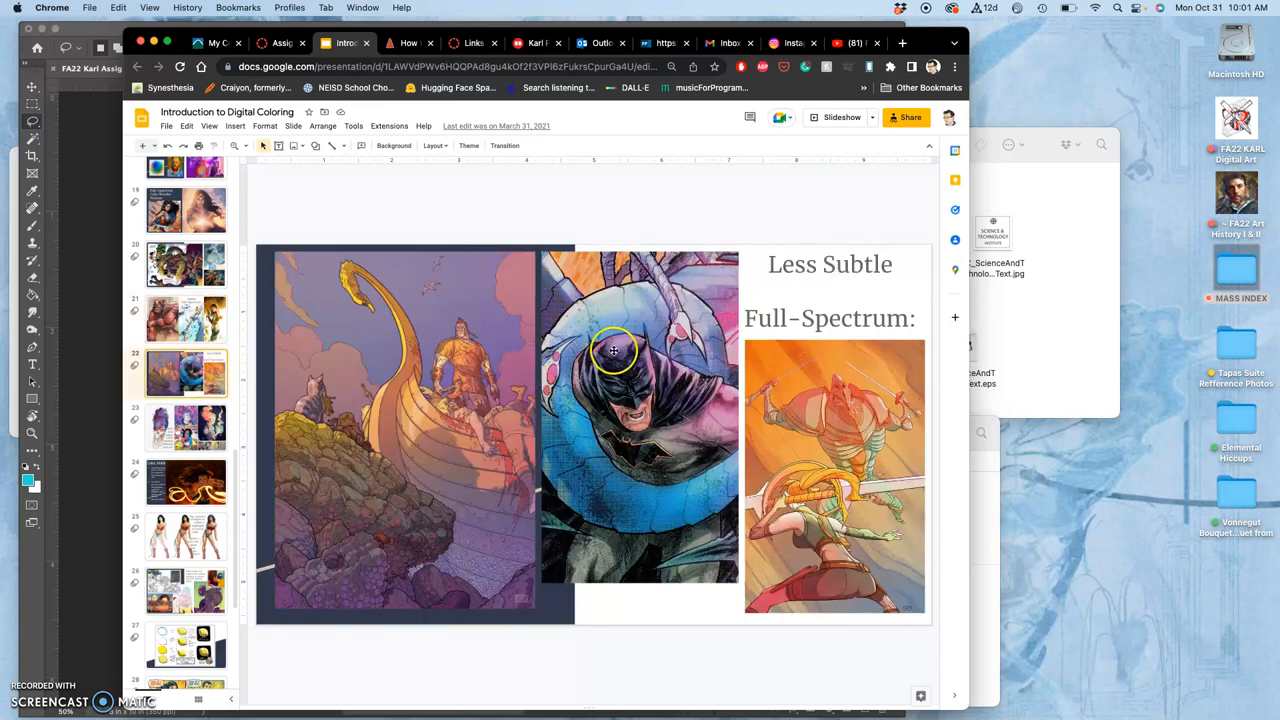
mouse_move(704, 488)
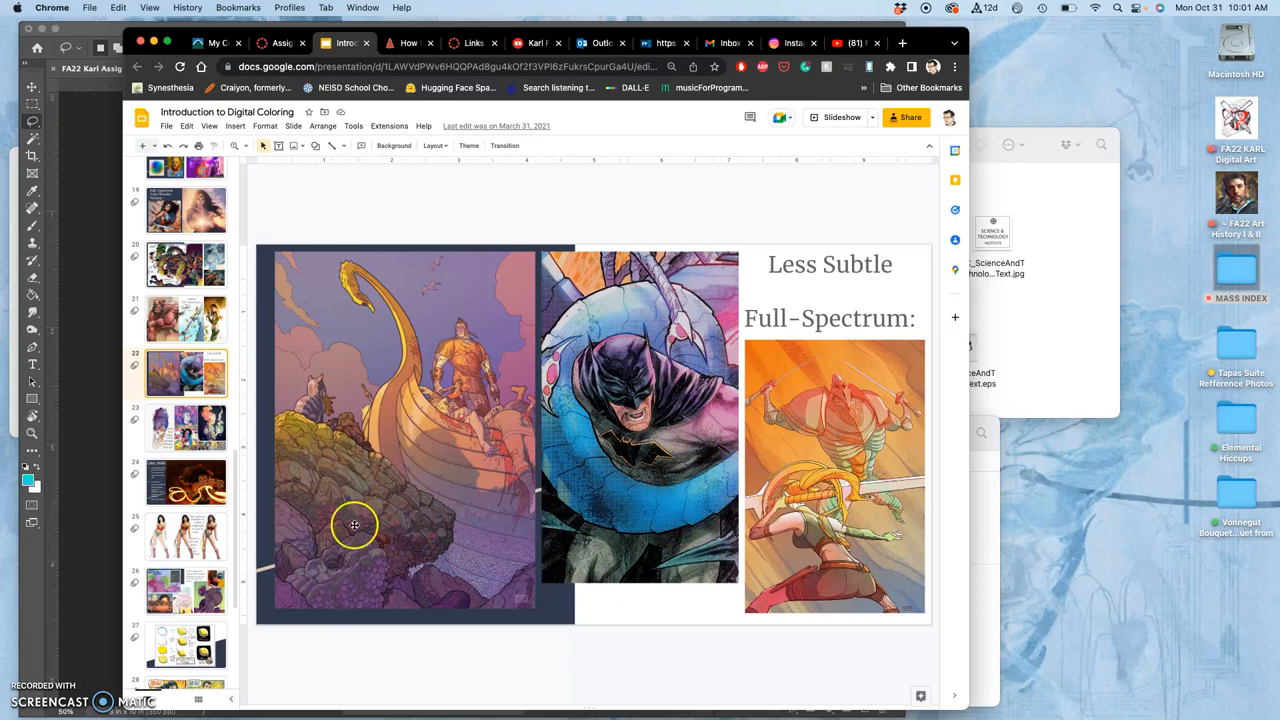
- Step from the fuller-color/thinner-line-art slide to the Color-Holds slide with Wonder Woman
click(184, 428)
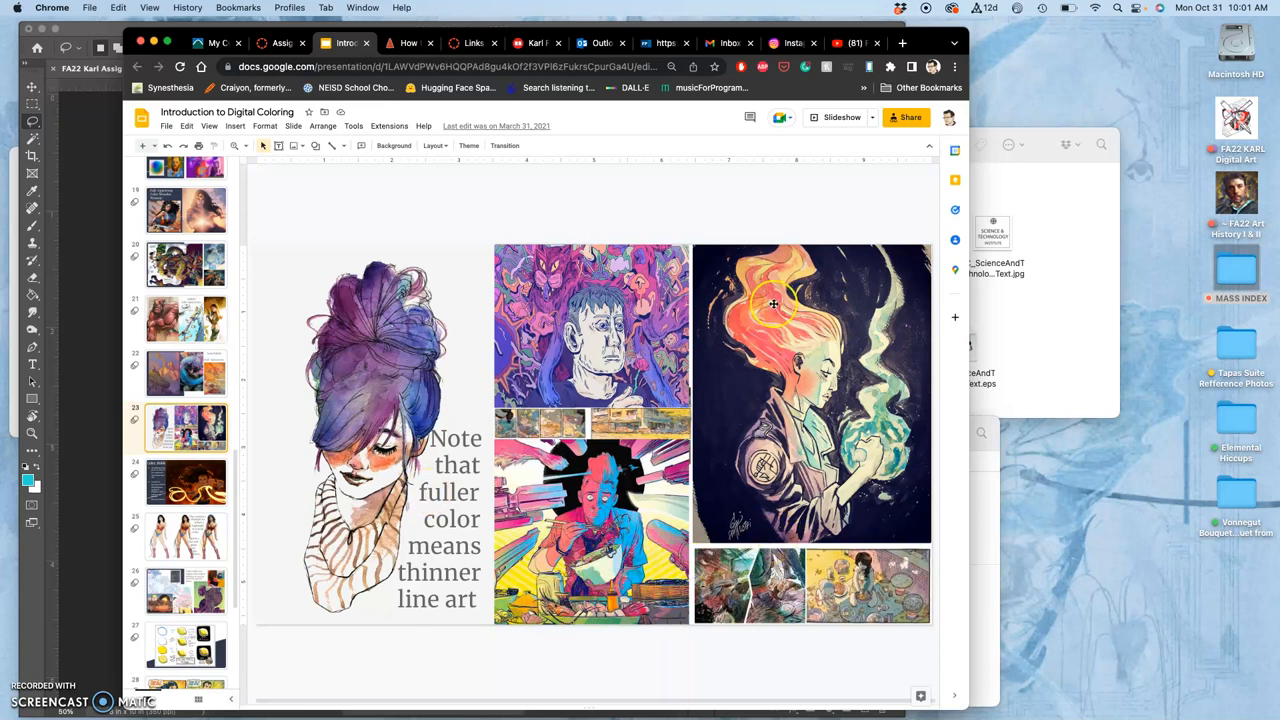
mouse_move(484, 392)
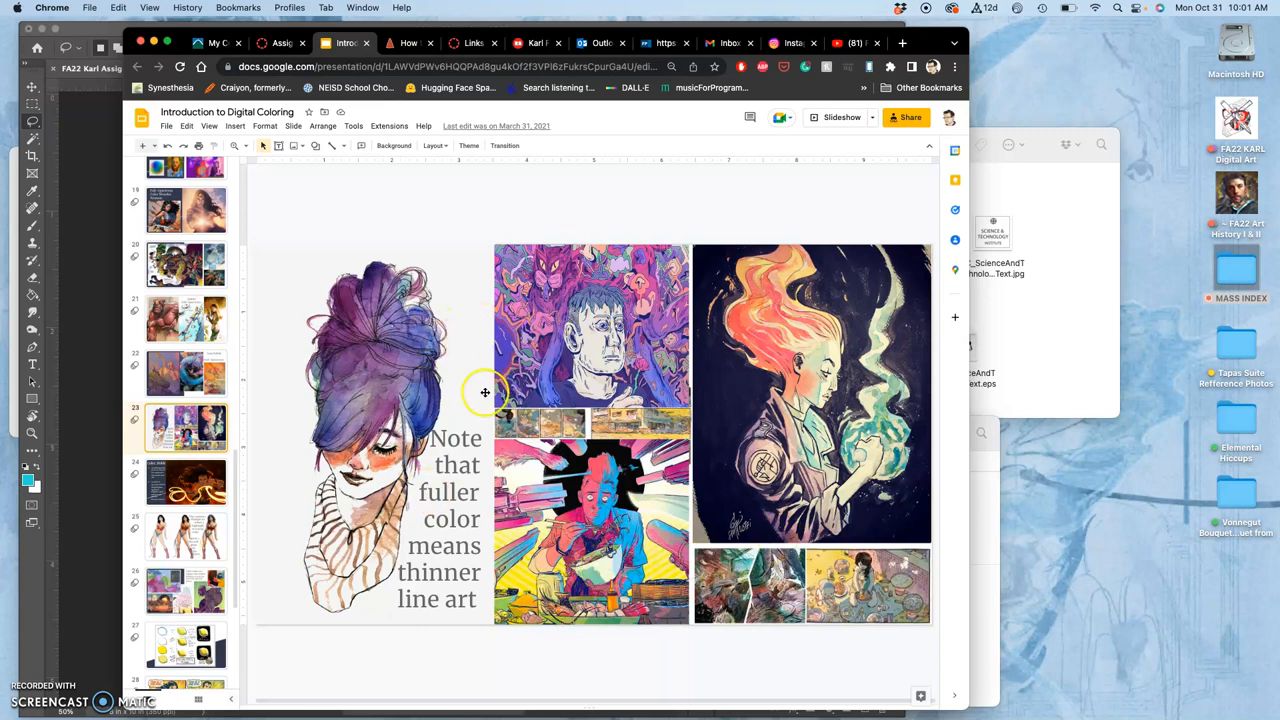
mouse_move(488, 420)
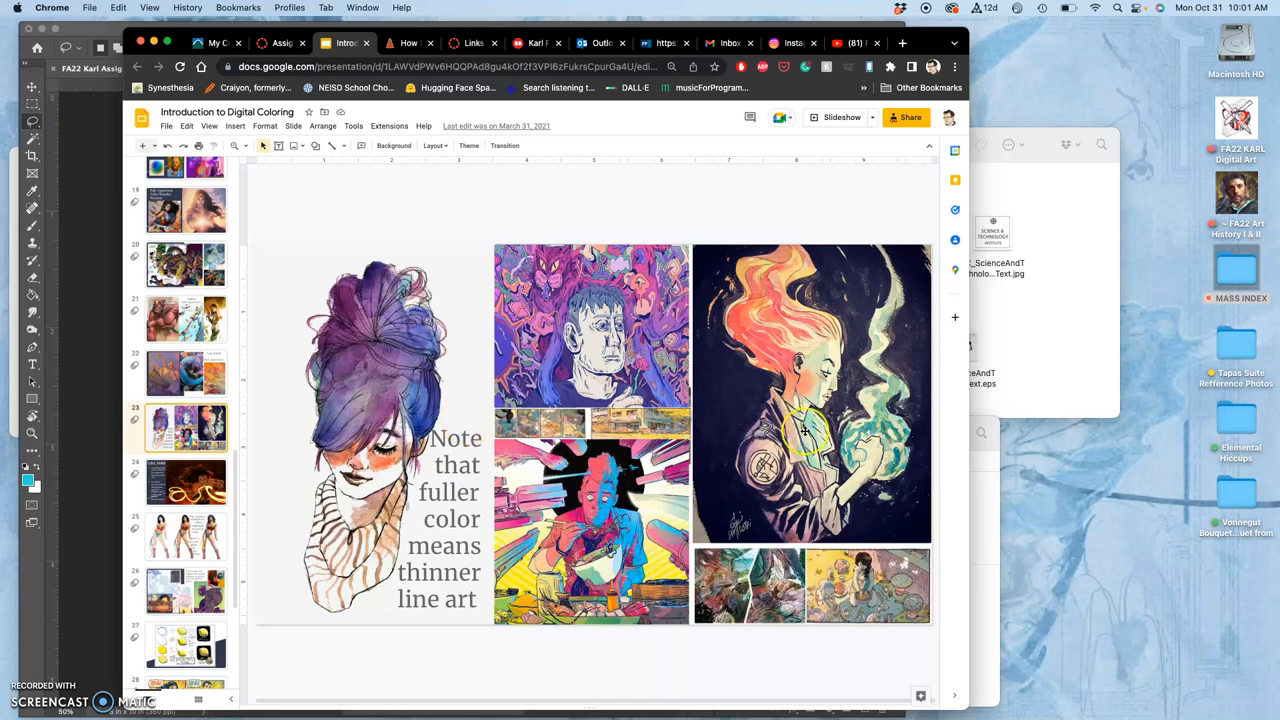
mouse_move(570, 524)
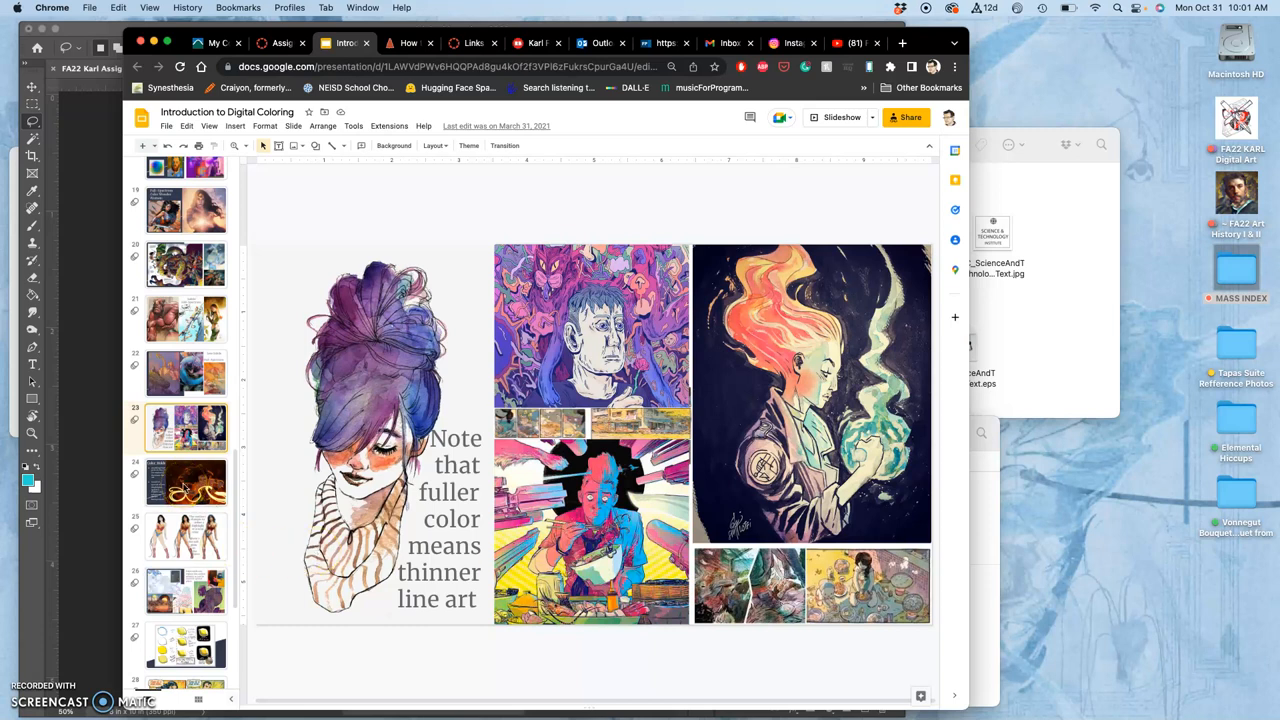
click(186, 480)
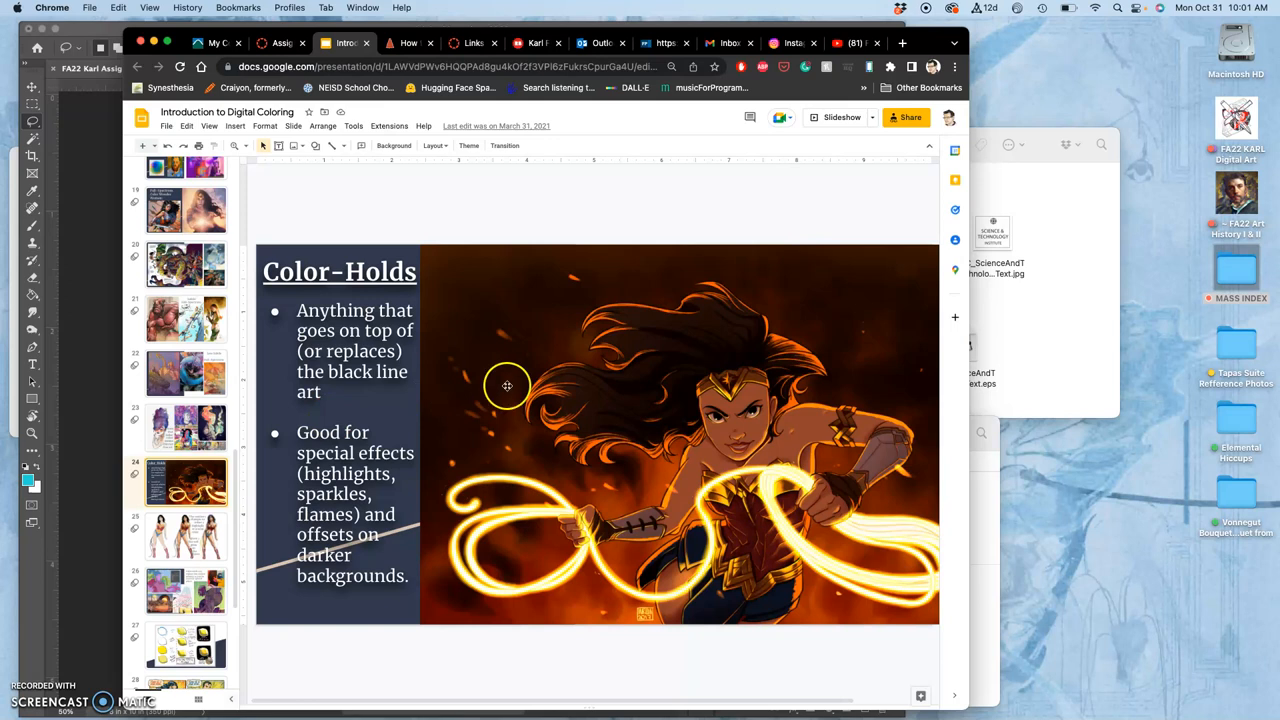
mouse_move(368, 296)
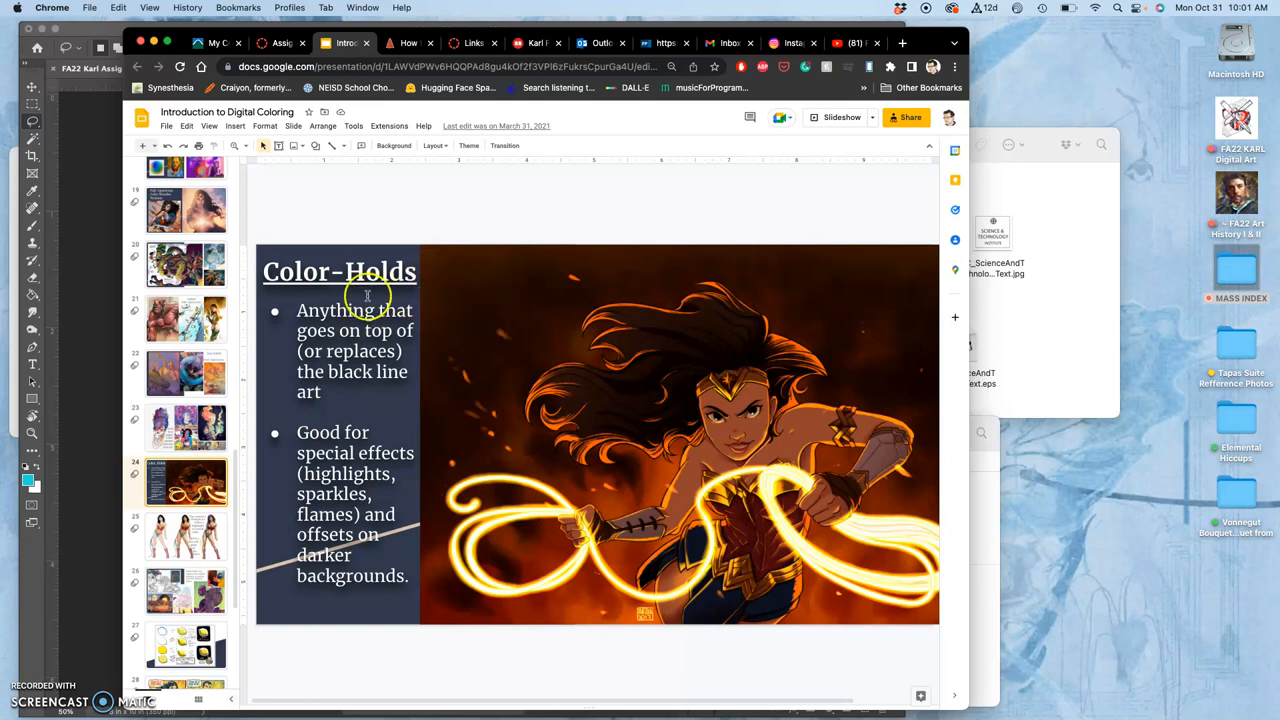
mouse_move(352, 348)
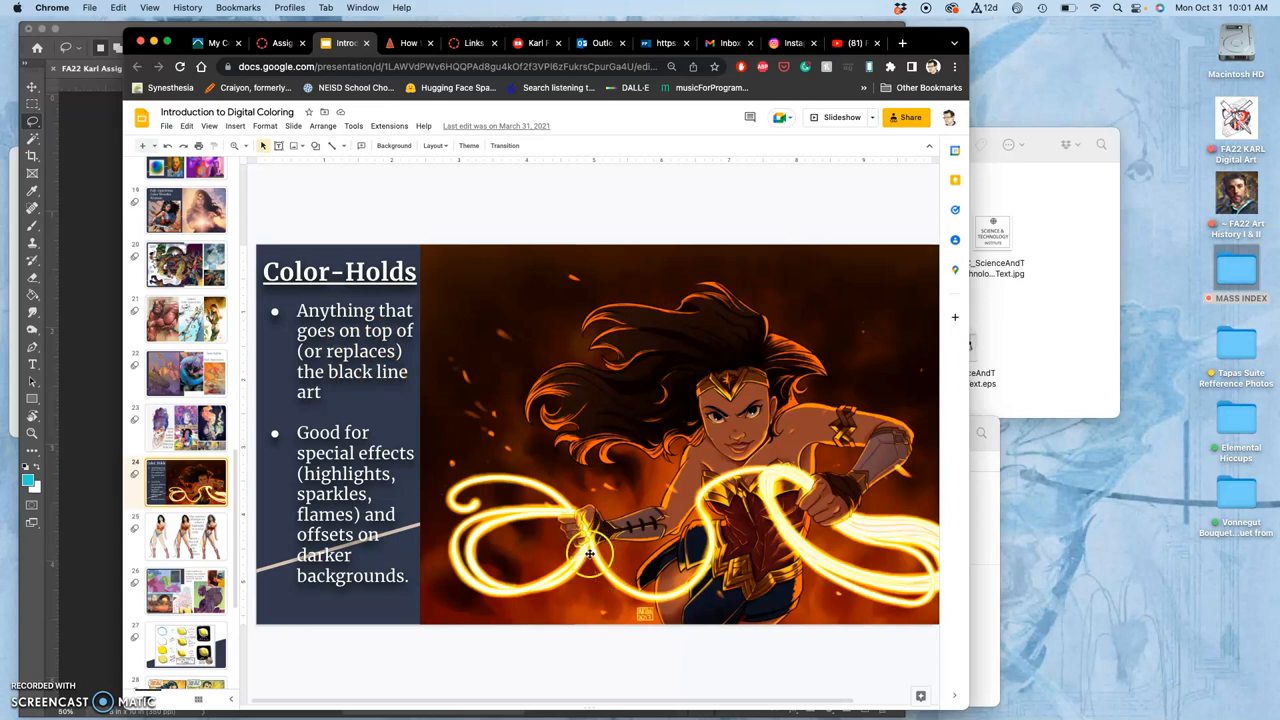
mouse_move(792, 496)
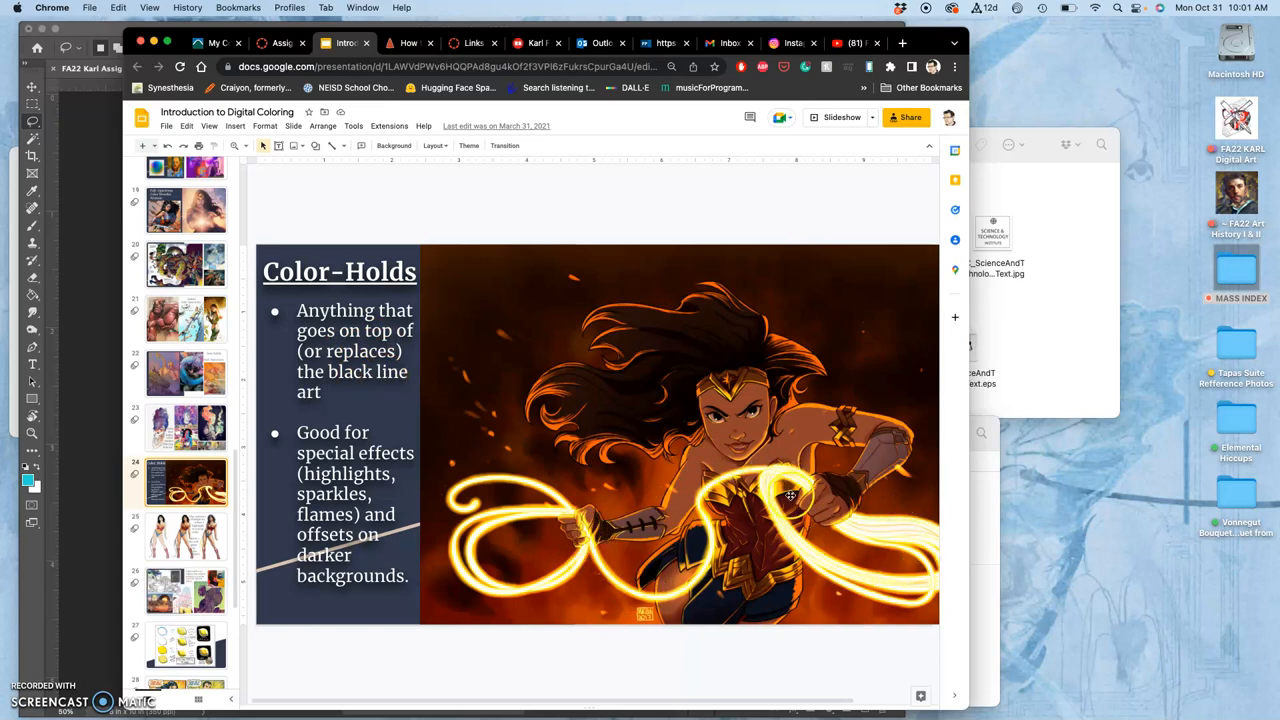
mouse_move(704, 584)
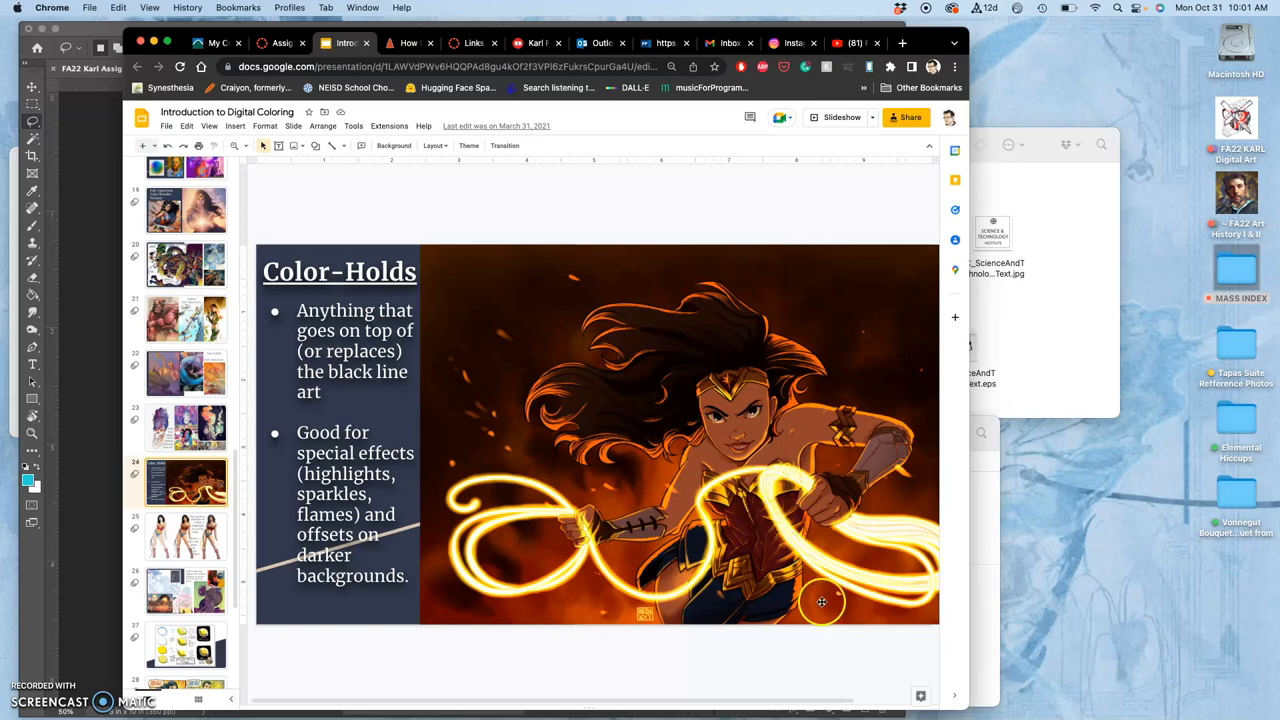
mouse_move(744, 480)
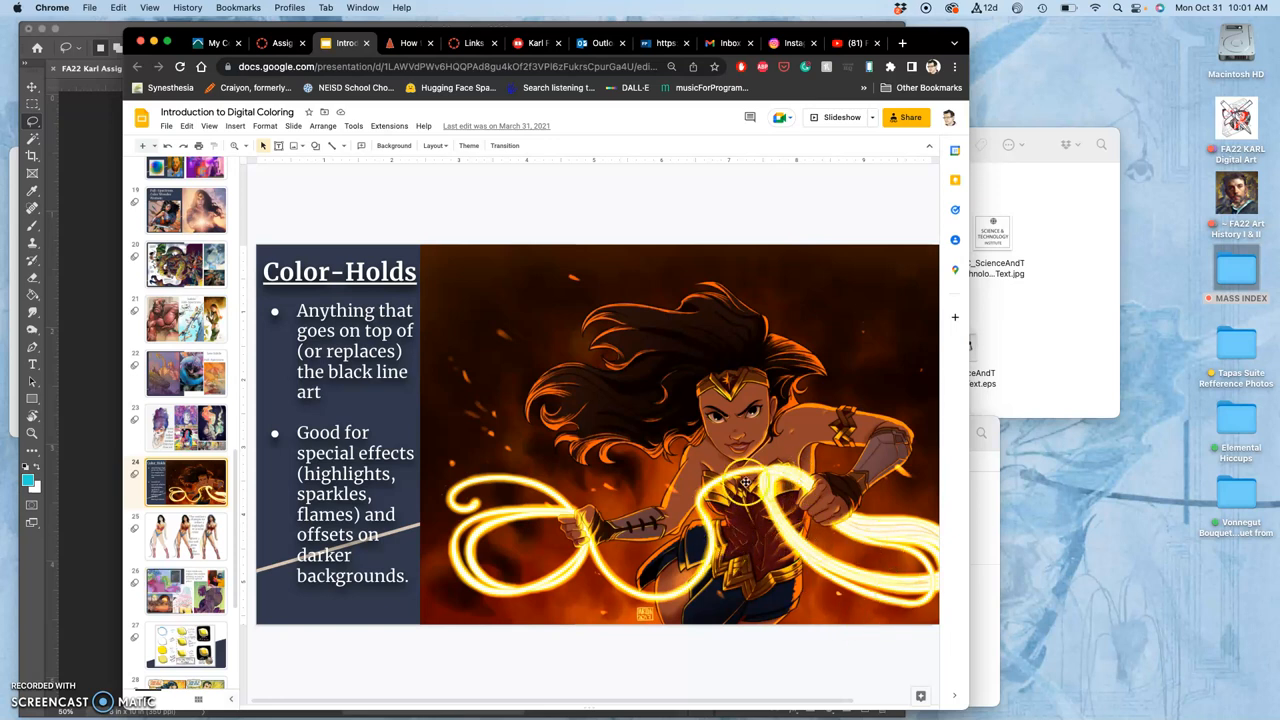
mouse_move(692, 592)
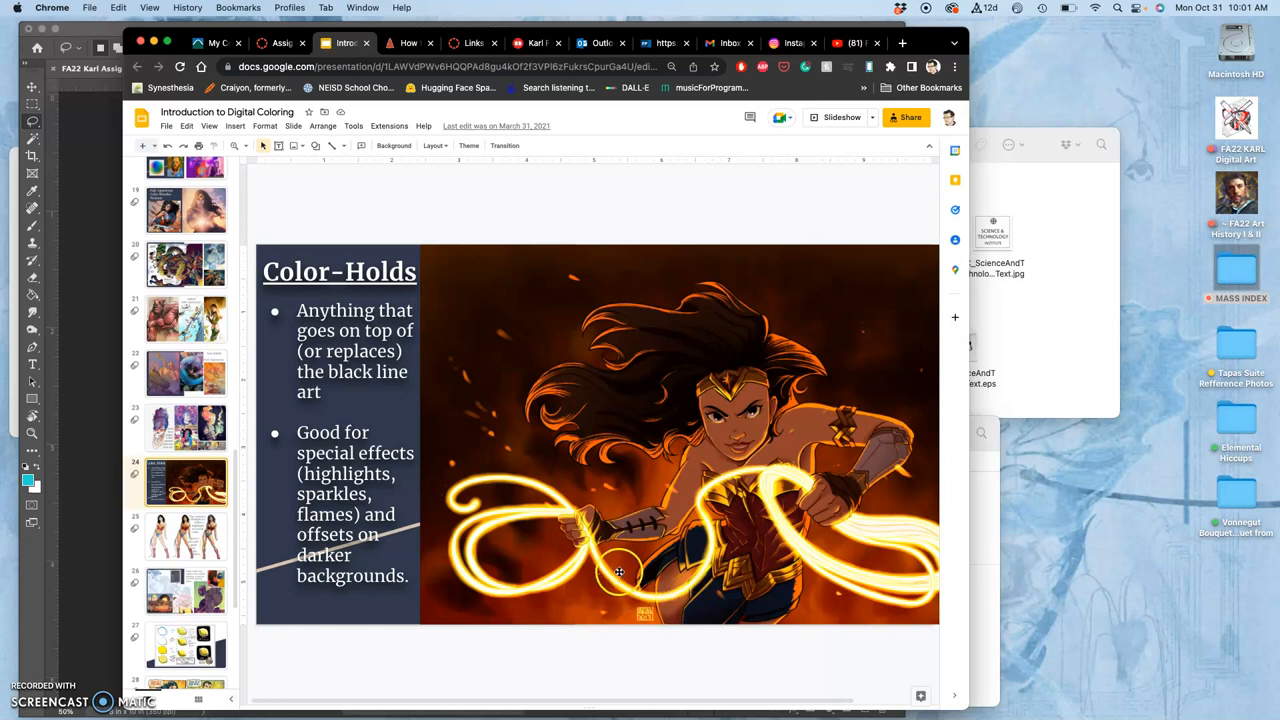
mouse_move(616, 582)
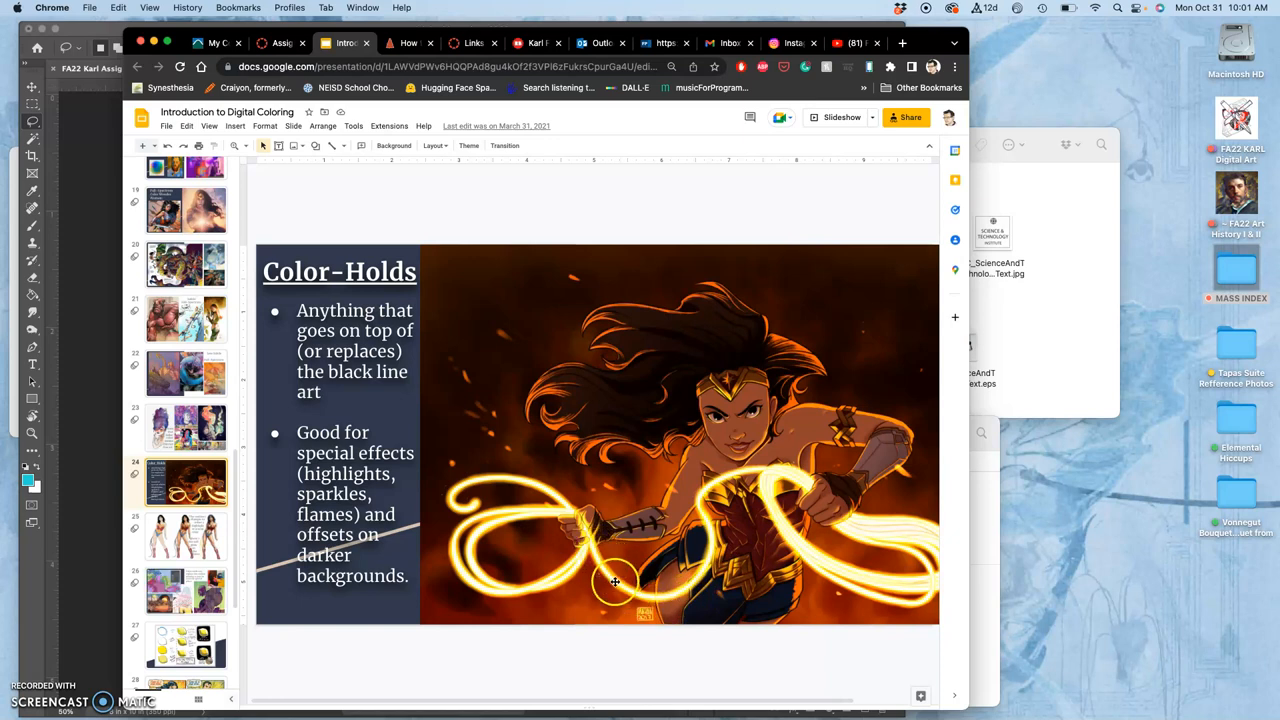
mouse_move(590, 540)
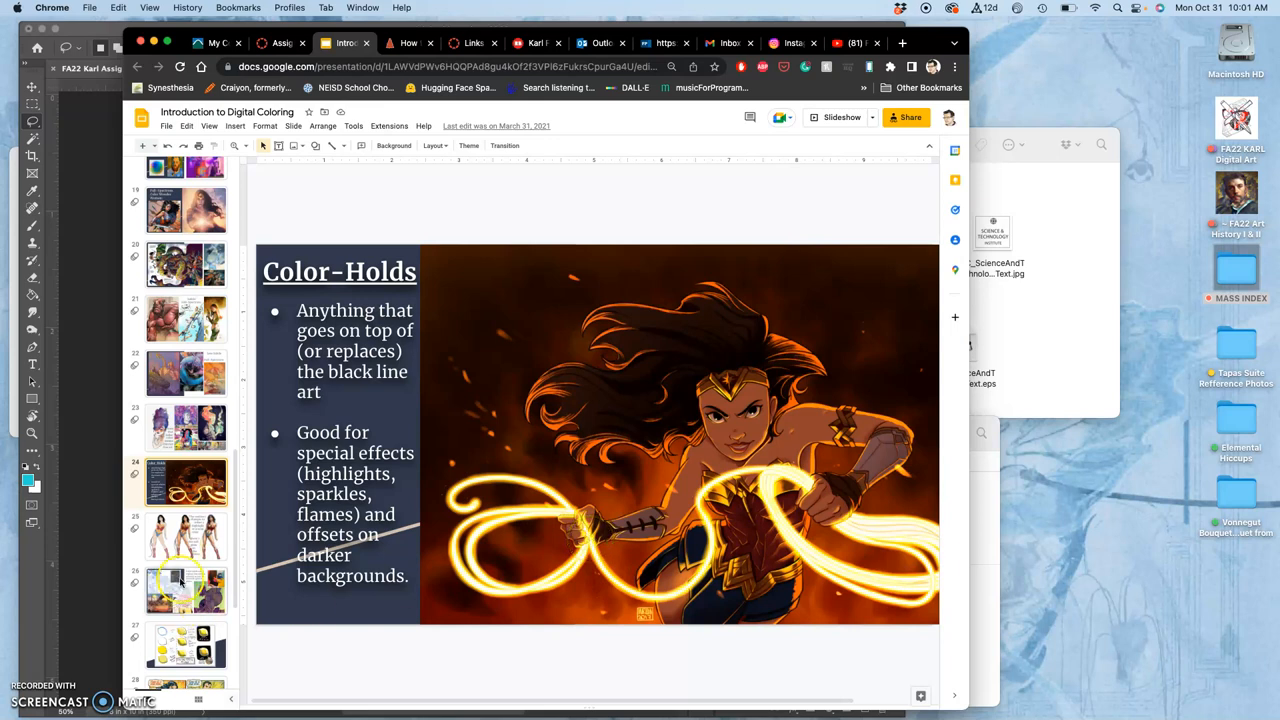
- Show the three-Wonder-Woman slide on outlines becoming highlights or local color
click(184, 536)
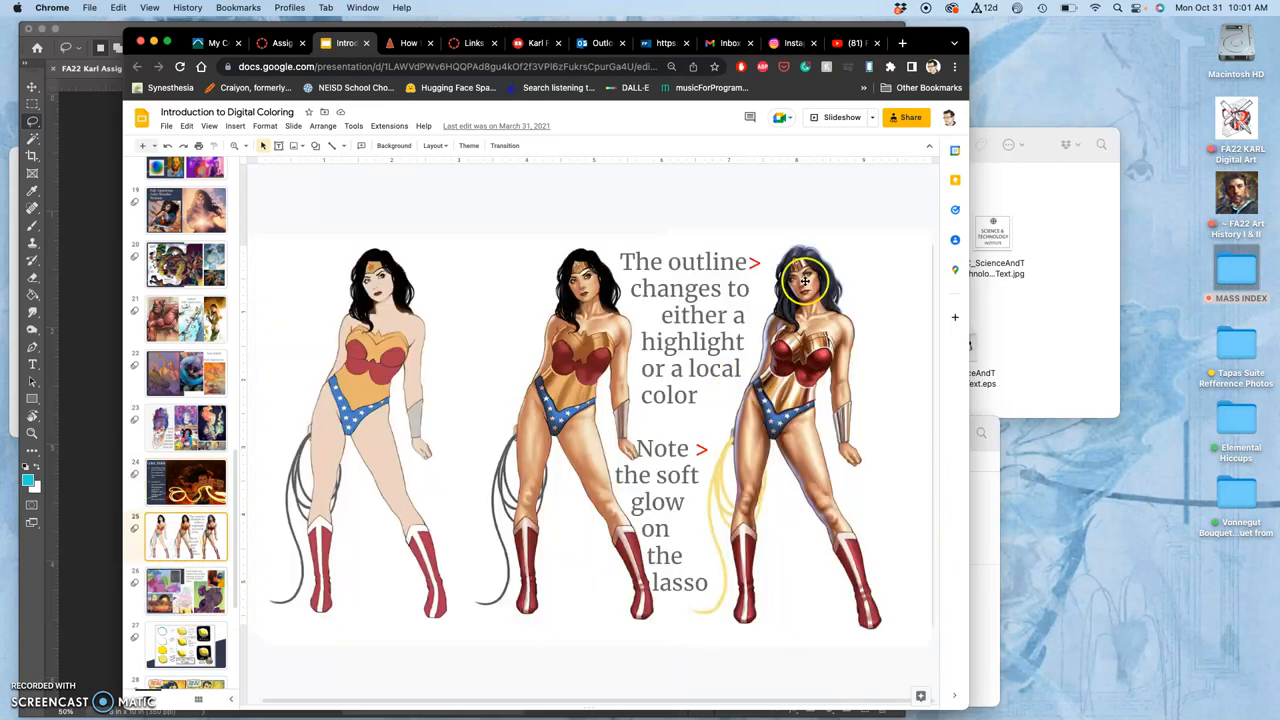
mouse_move(822, 384)
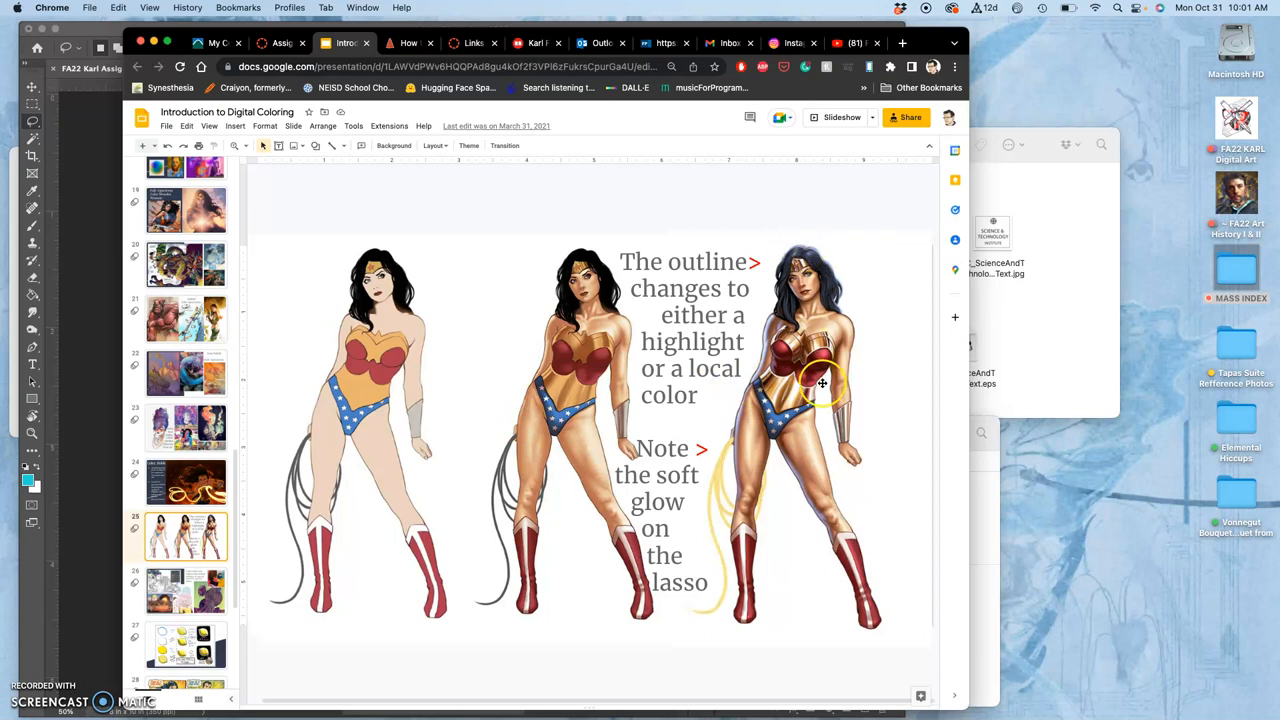
mouse_move(584, 328)
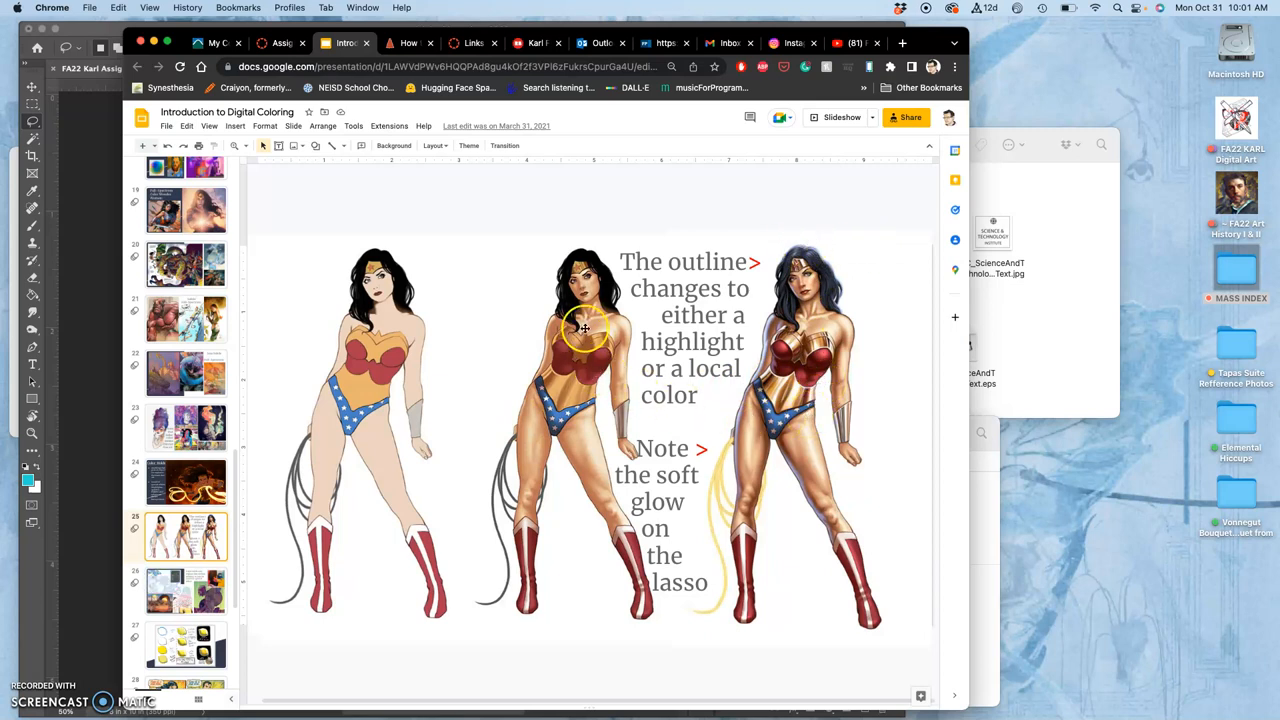
mouse_move(818, 290)
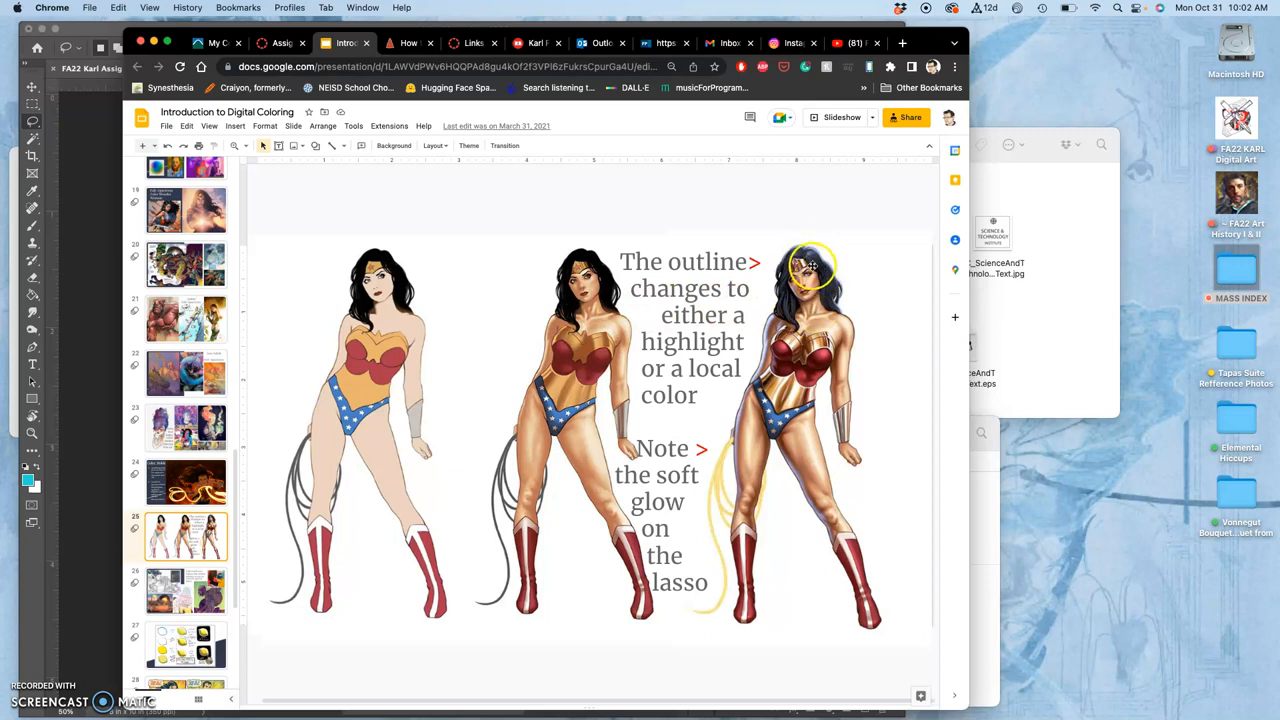
mouse_move(844, 388)
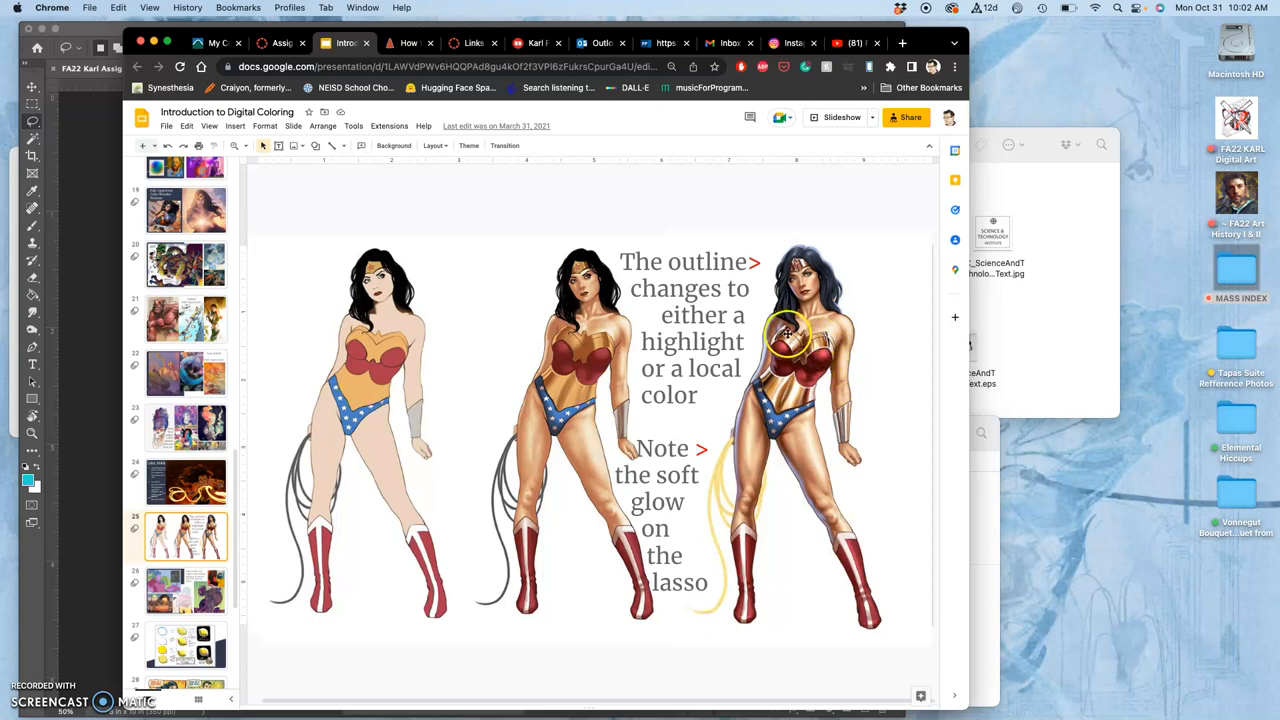
mouse_move(870, 498)
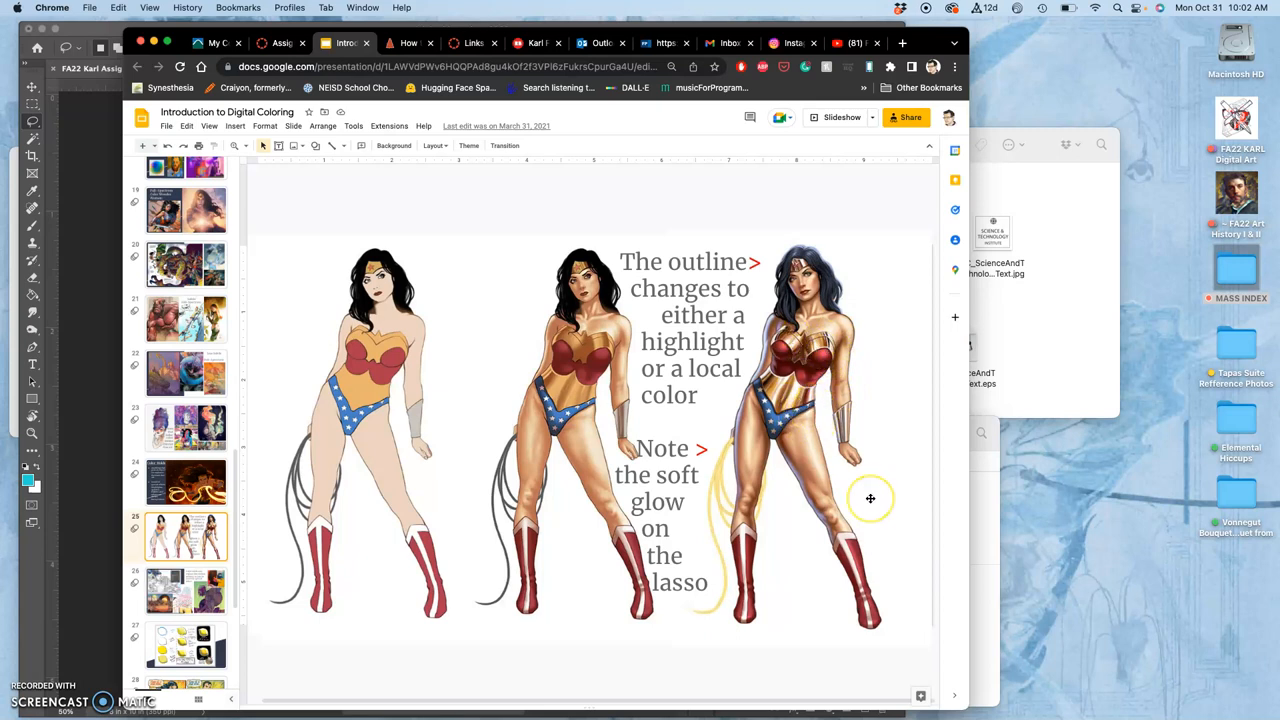
mouse_move(728, 498)
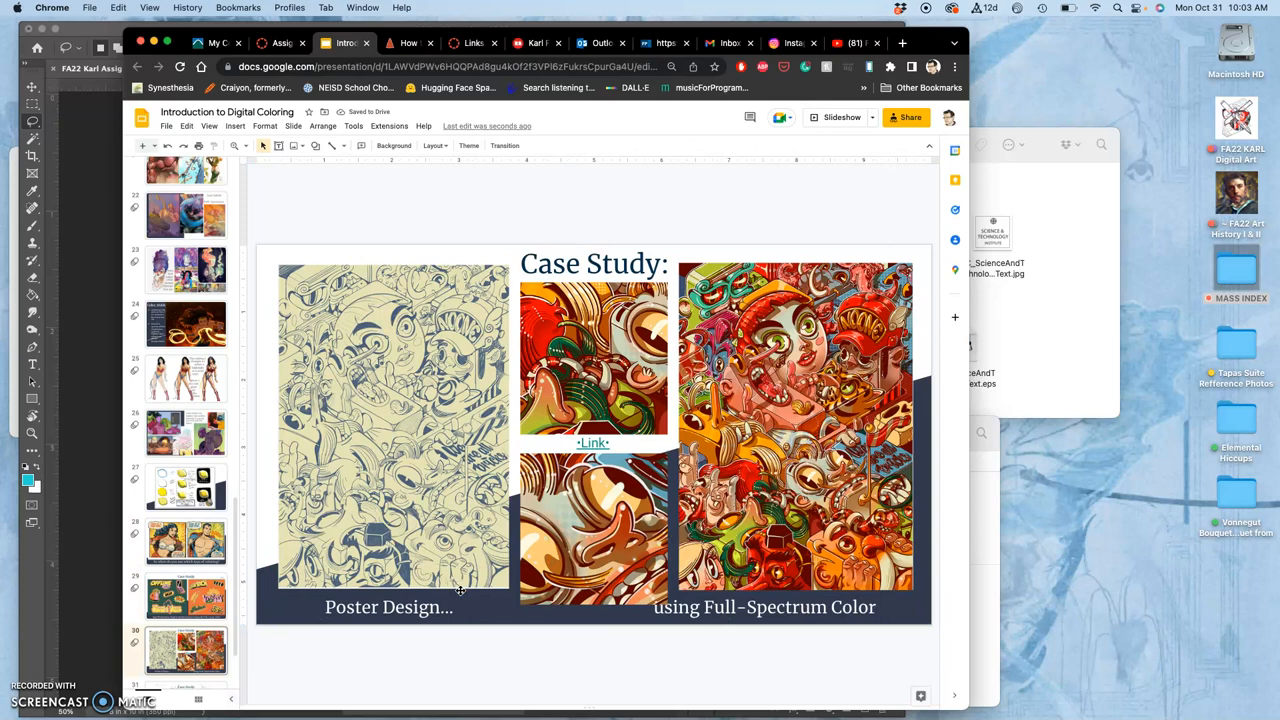
- Reveal the behance.net address behind the Case Study slide's Link text and open that project
click(388, 608)
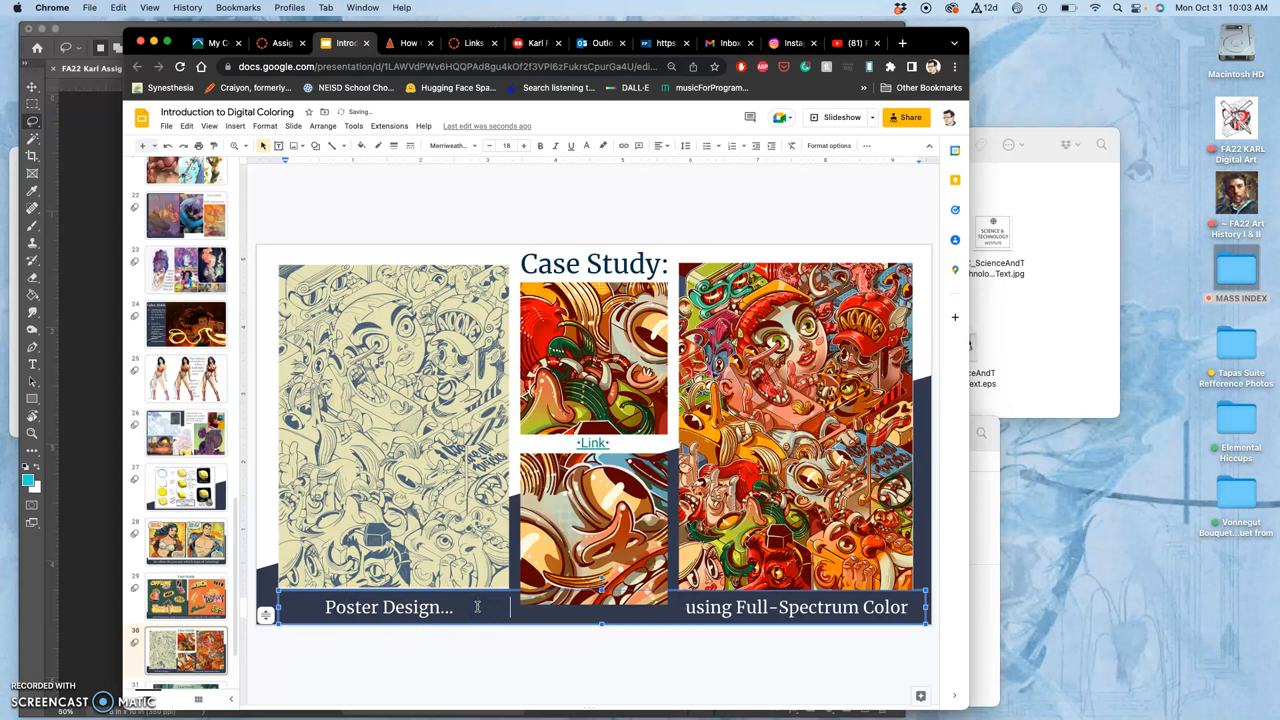
click(636, 444)
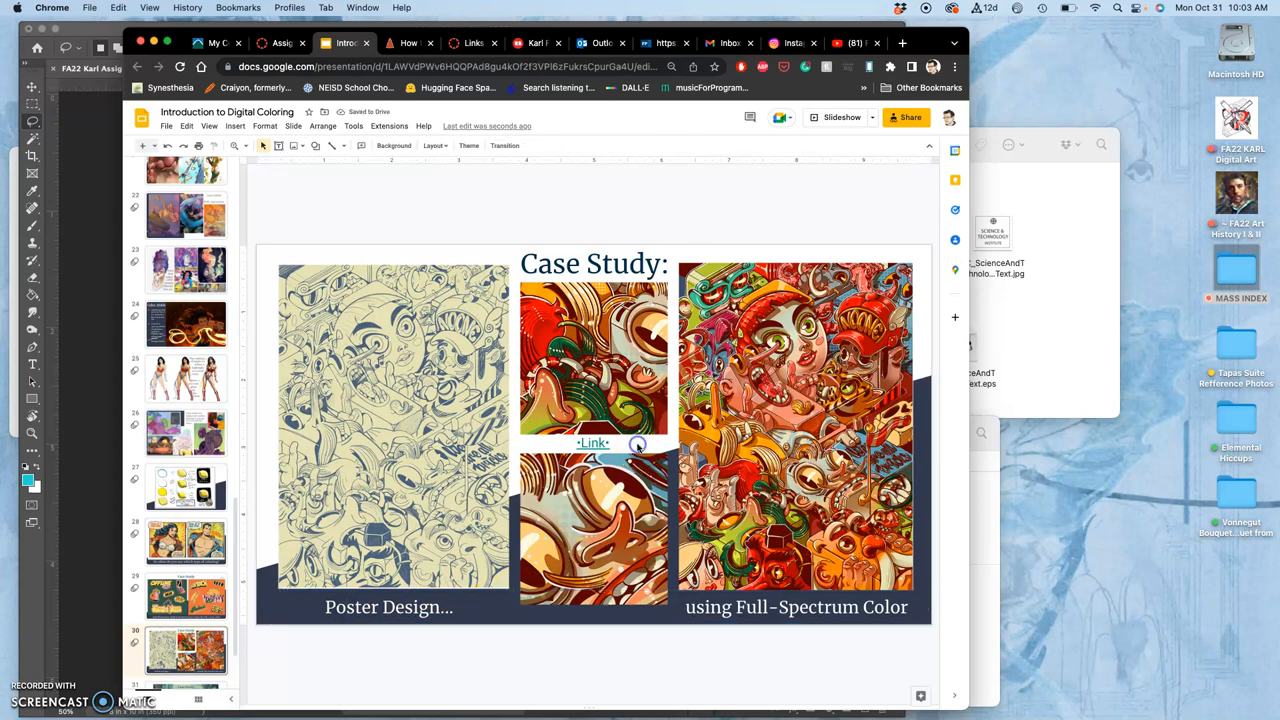
click(592, 444)
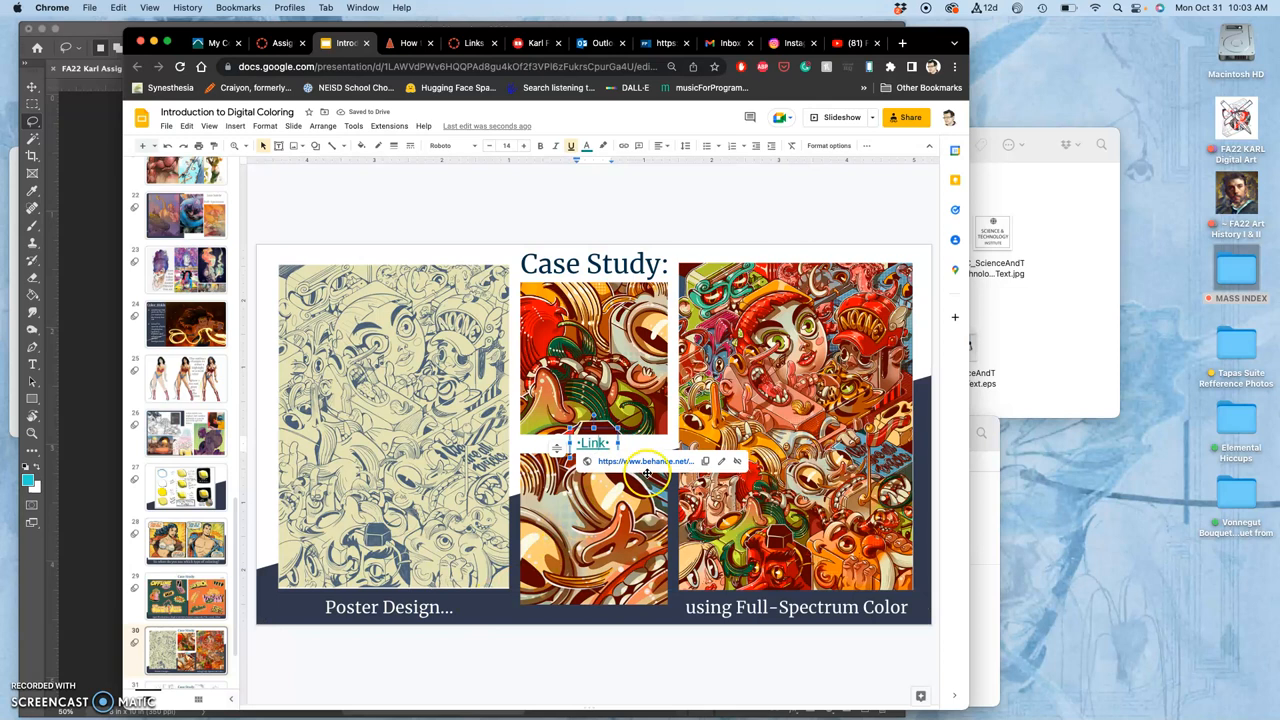
click(644, 460)
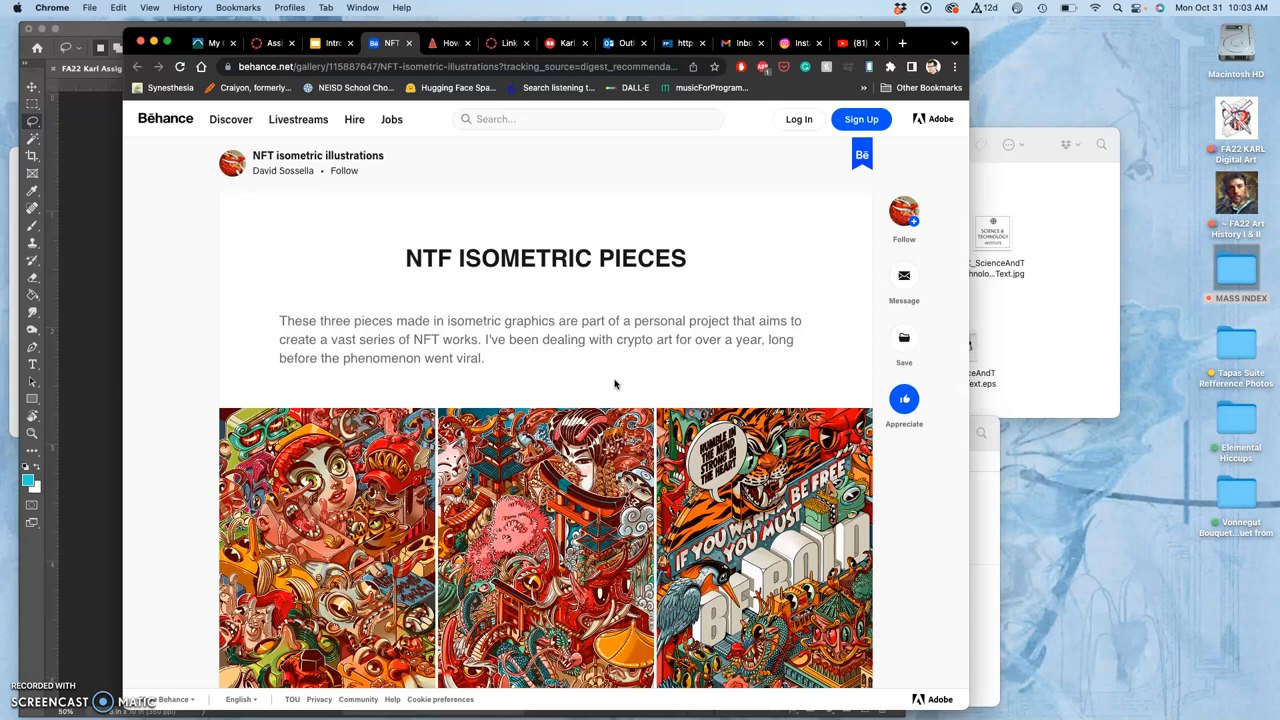
- Scroll past the three finished NFT isometric pieces to the rough sketches and line-art close-up
scroll(down, 3)
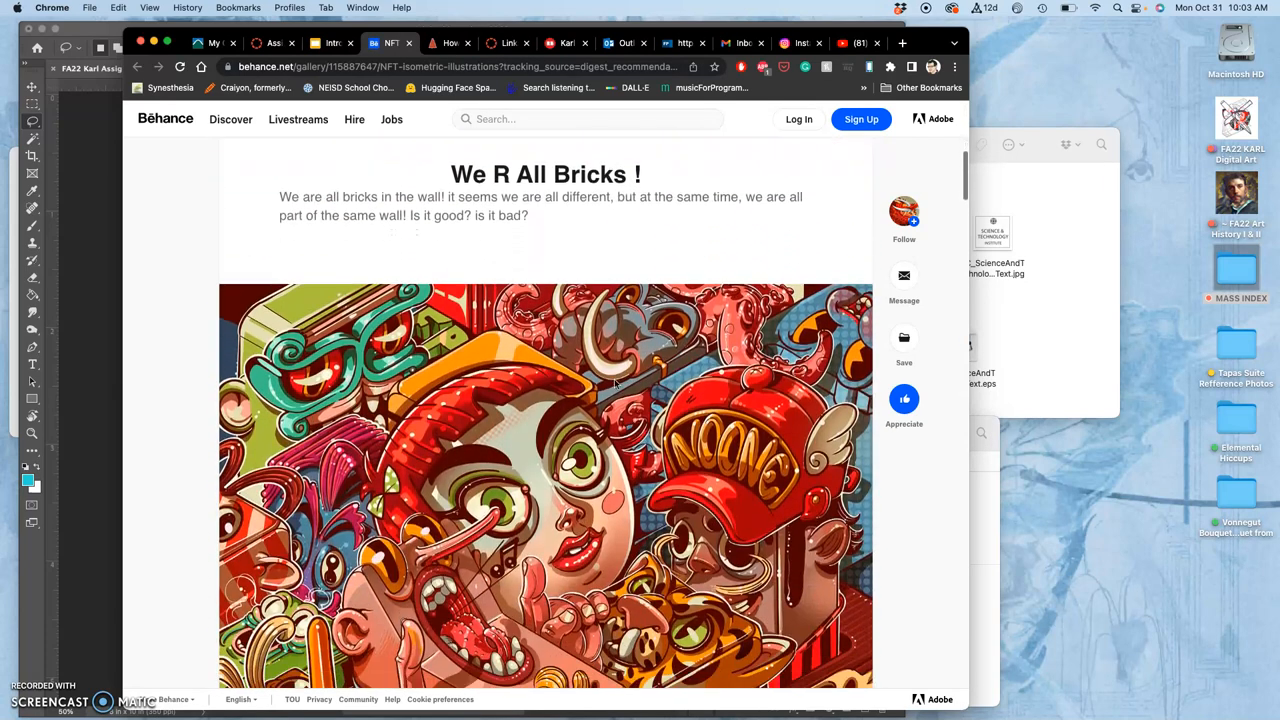
scroll(down, 3)
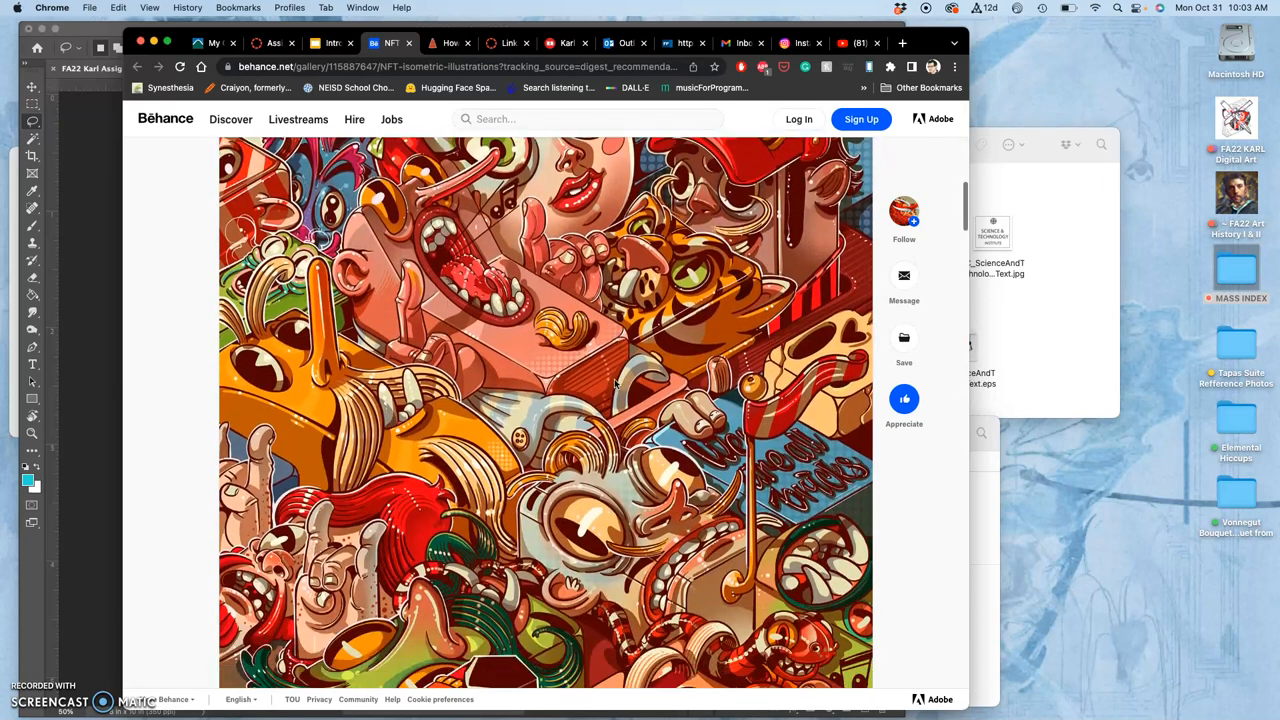
scroll(down, 3)
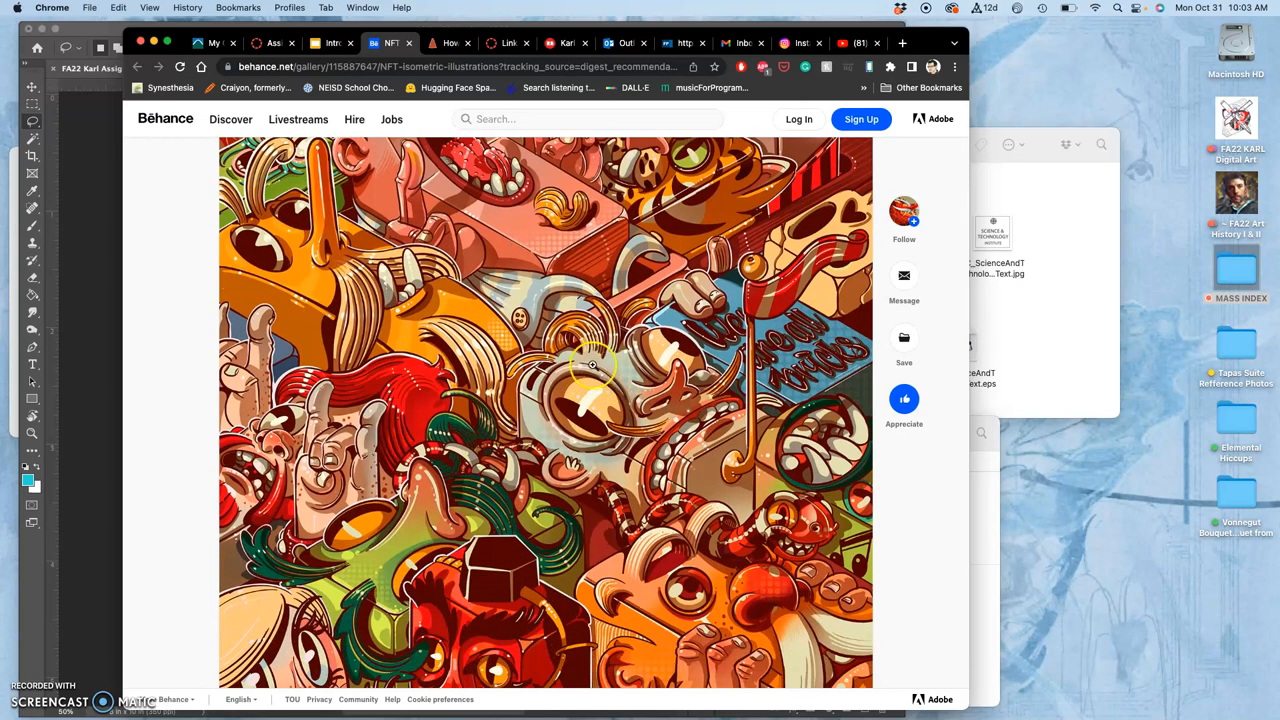
scroll(down, 3)
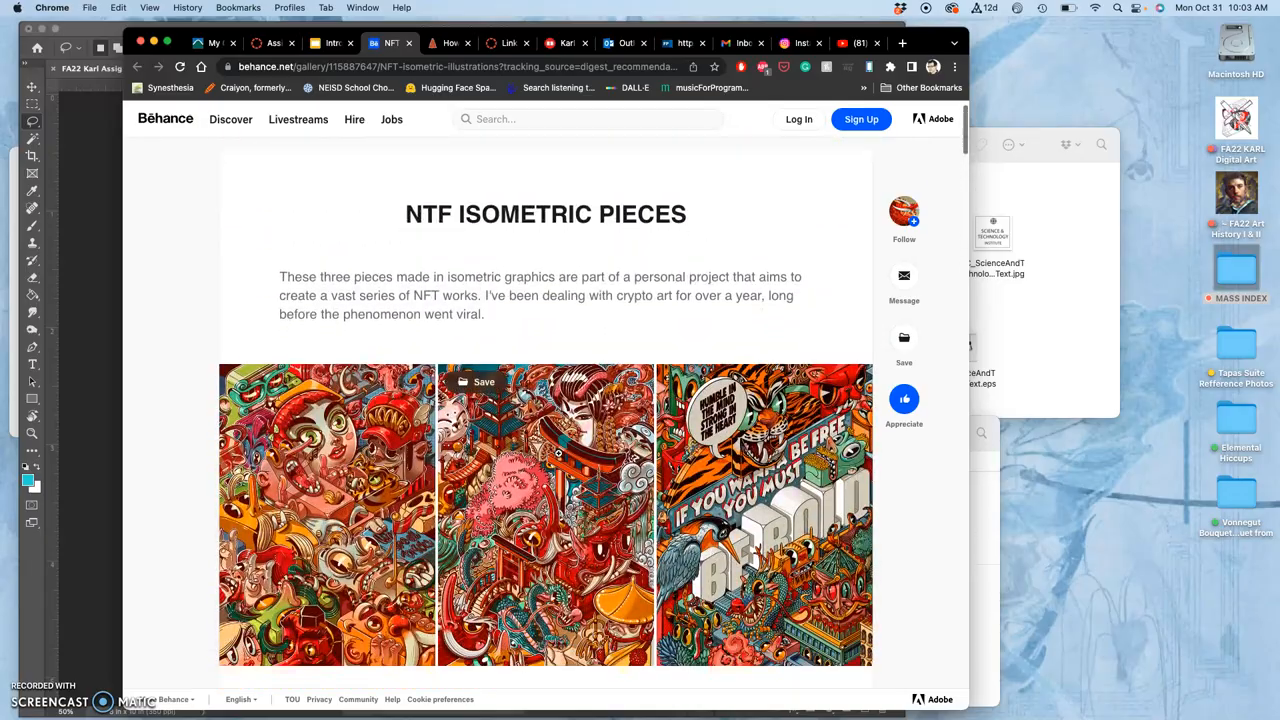
scroll(down, 3)
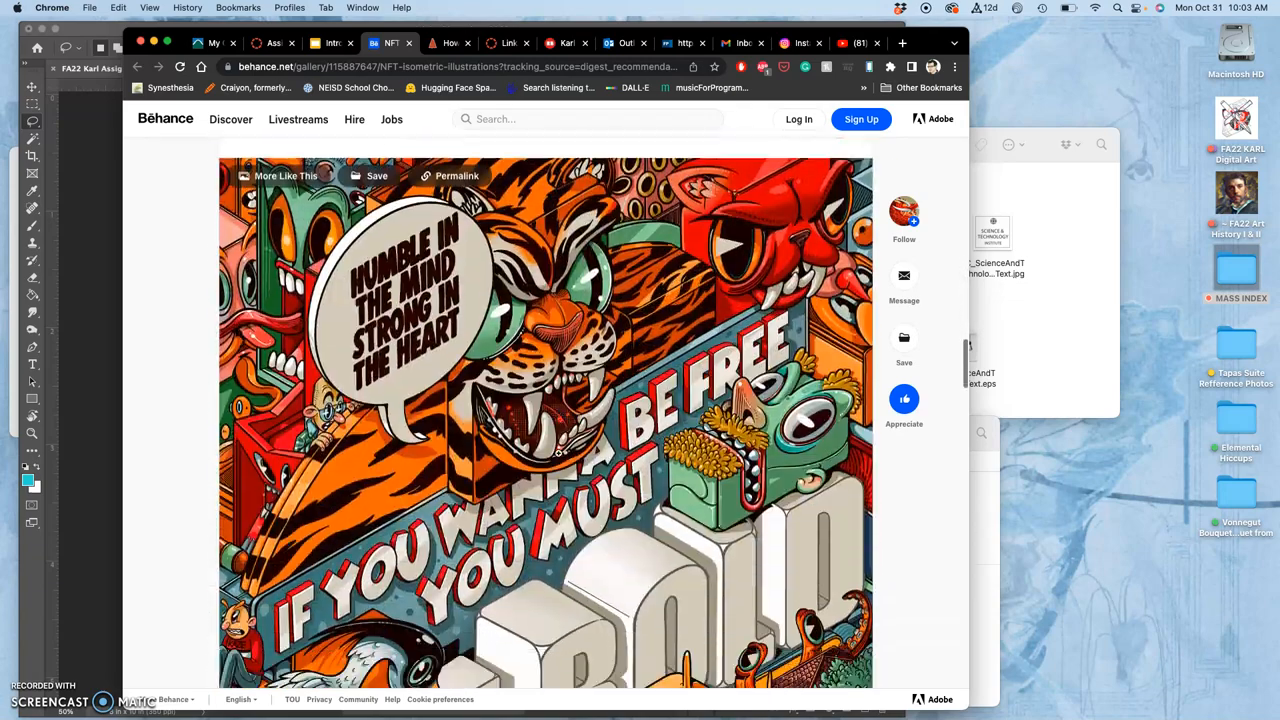
scroll(down, 3)
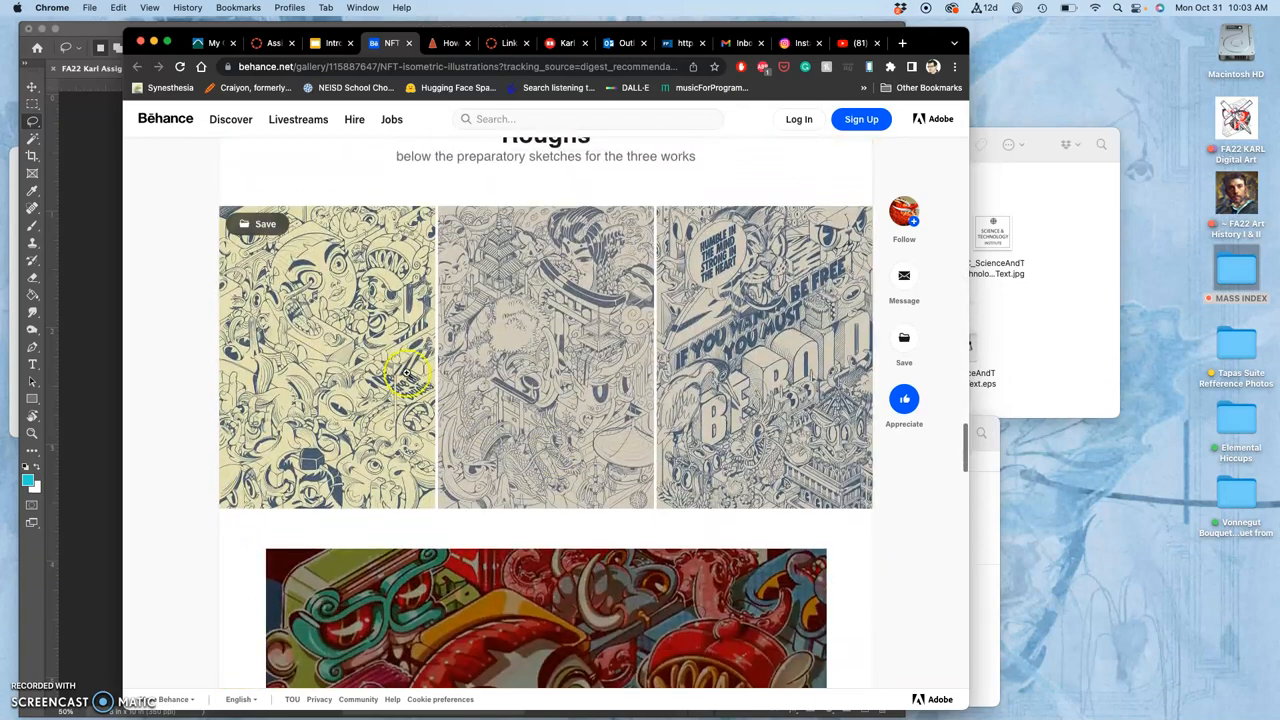
mouse_move(466, 424)
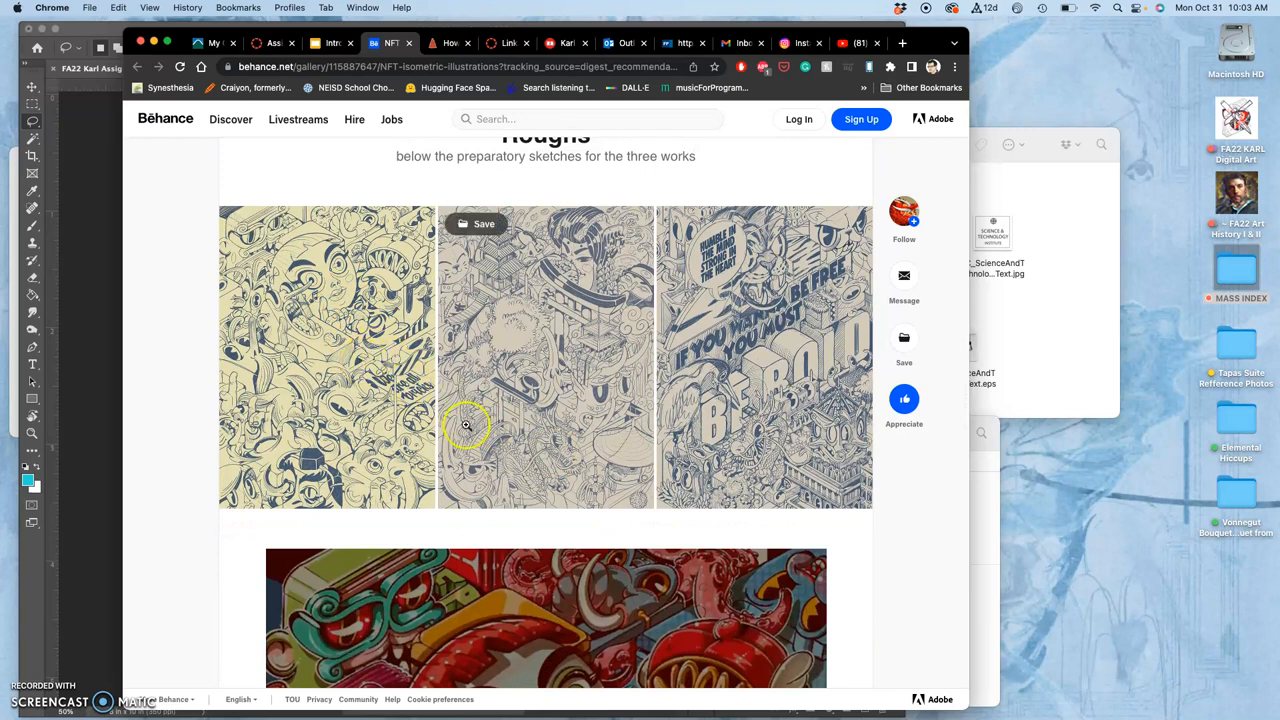
scroll(down, 3)
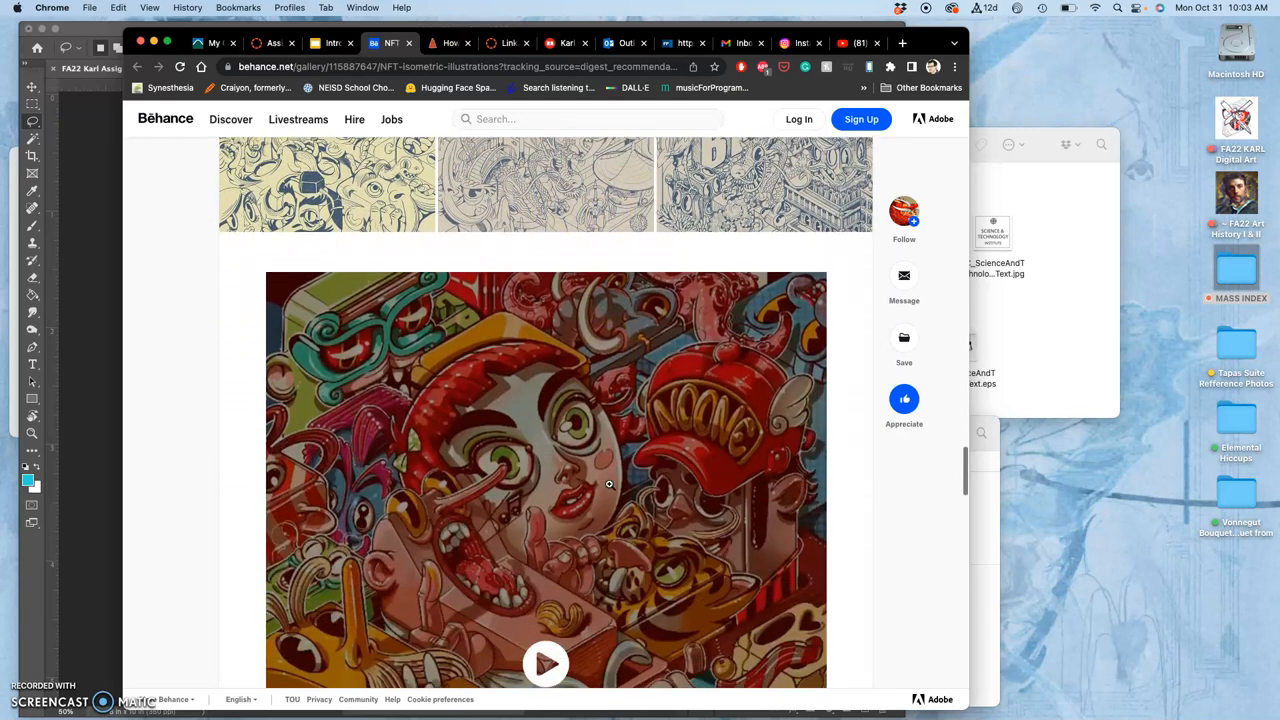
scroll(down, 3)
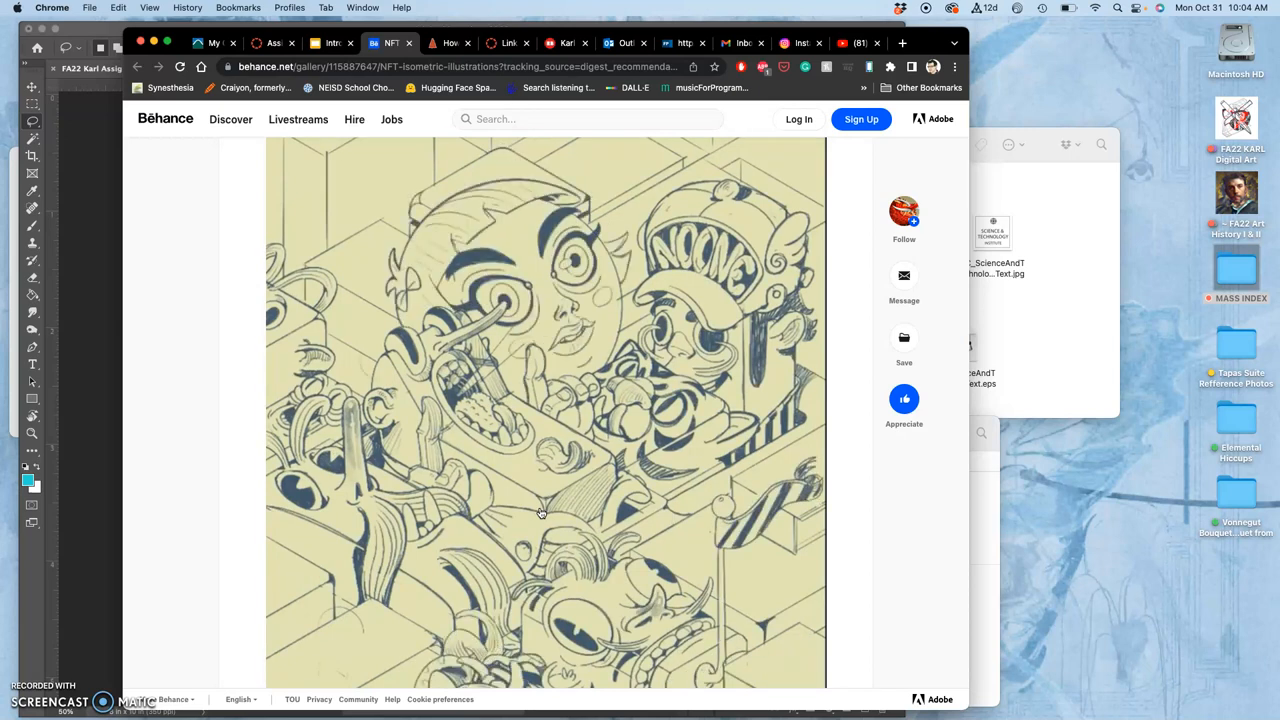
scroll(down, 3)
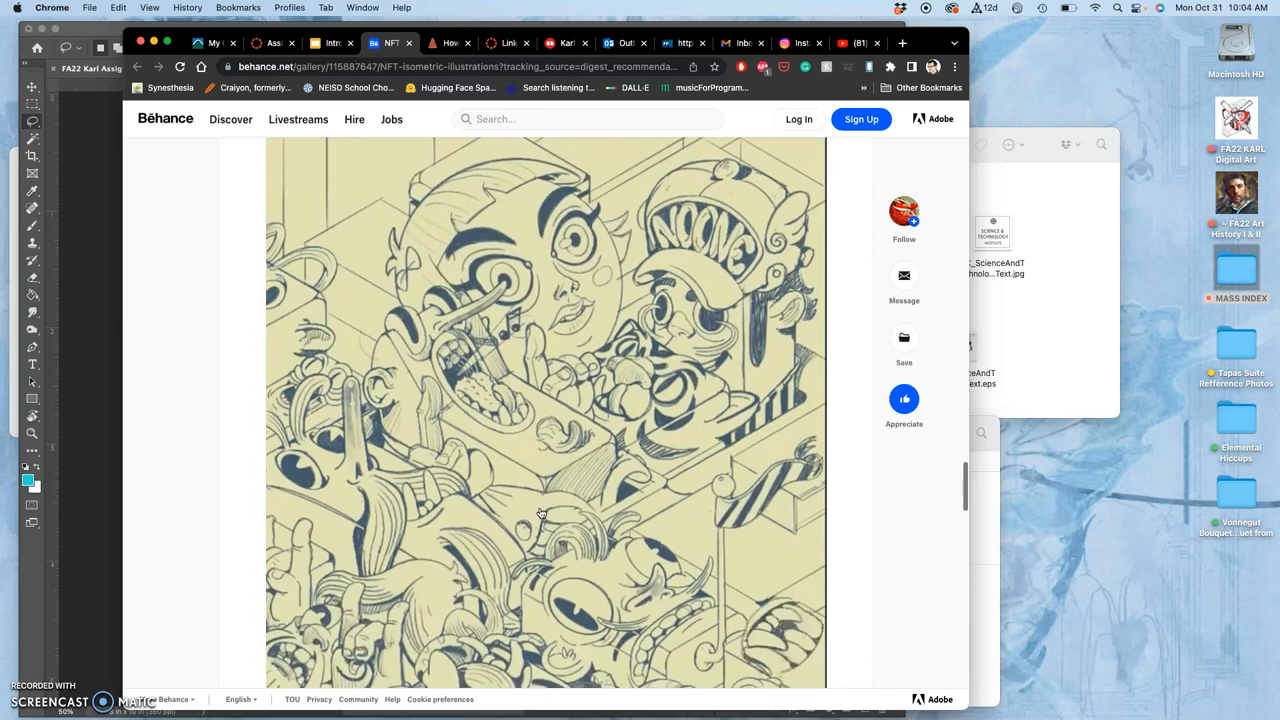
scroll(down, 3)
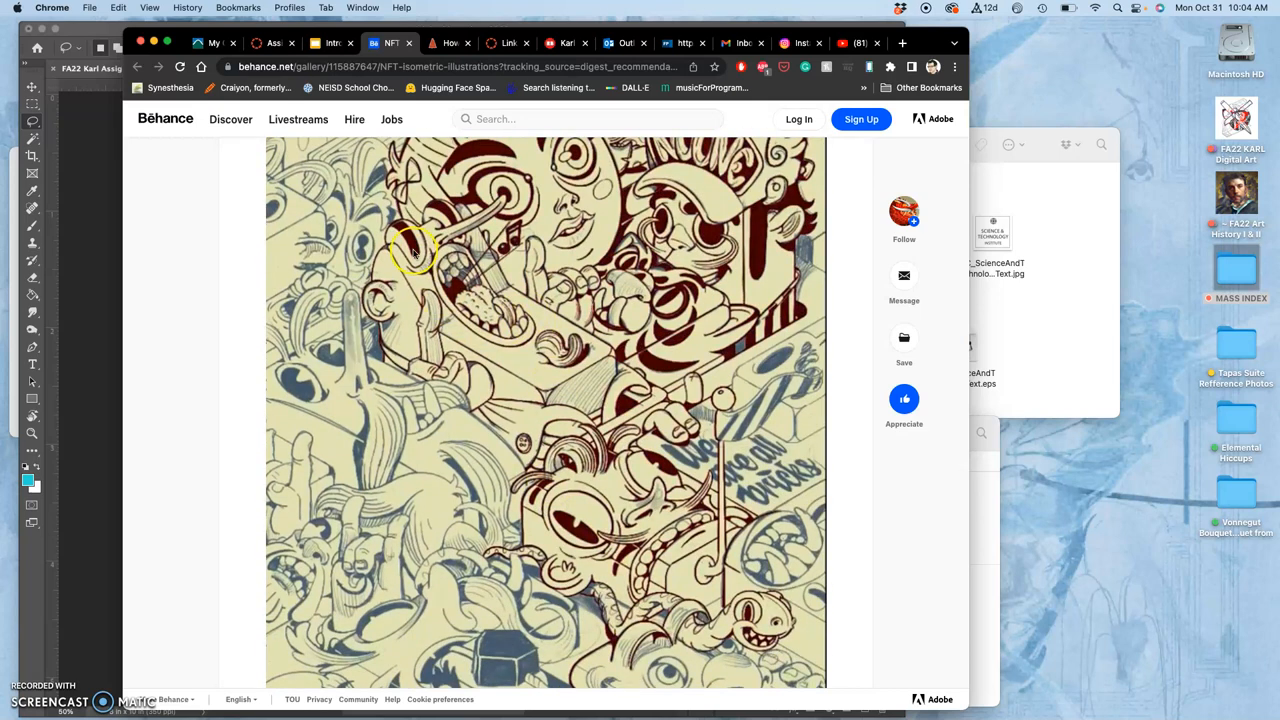
scroll(down, 3)
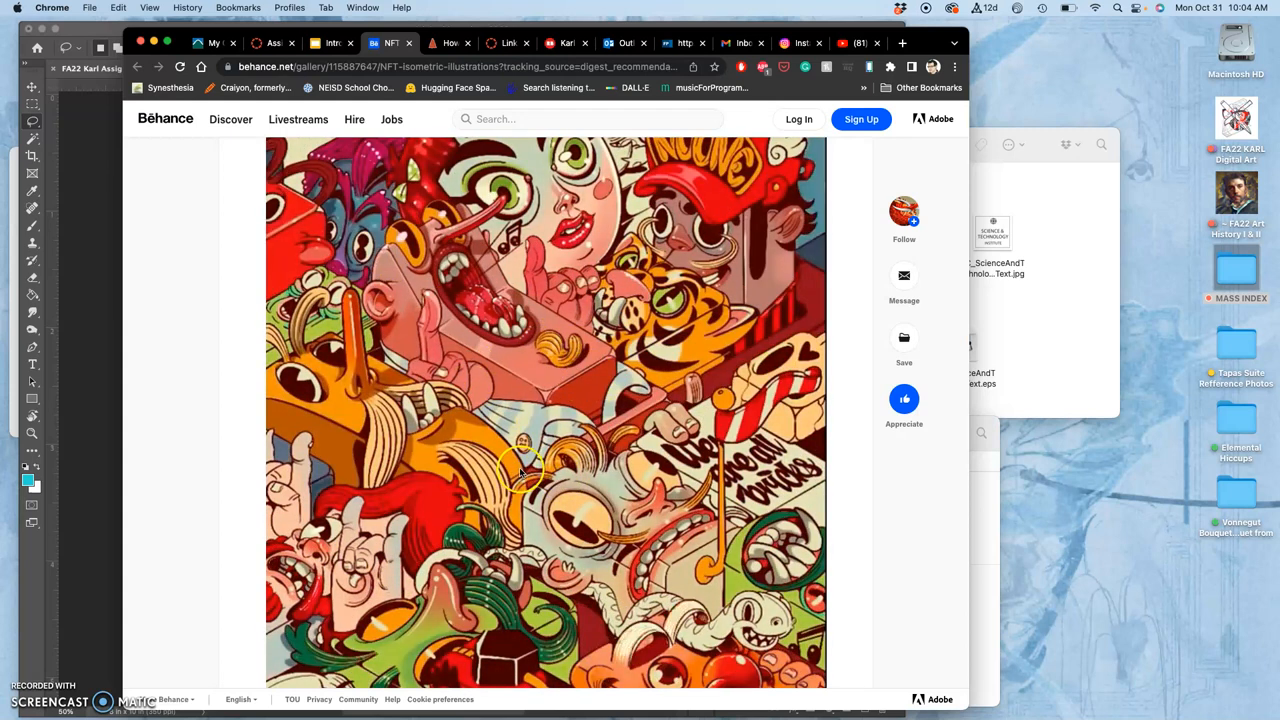
scroll(down, 3)
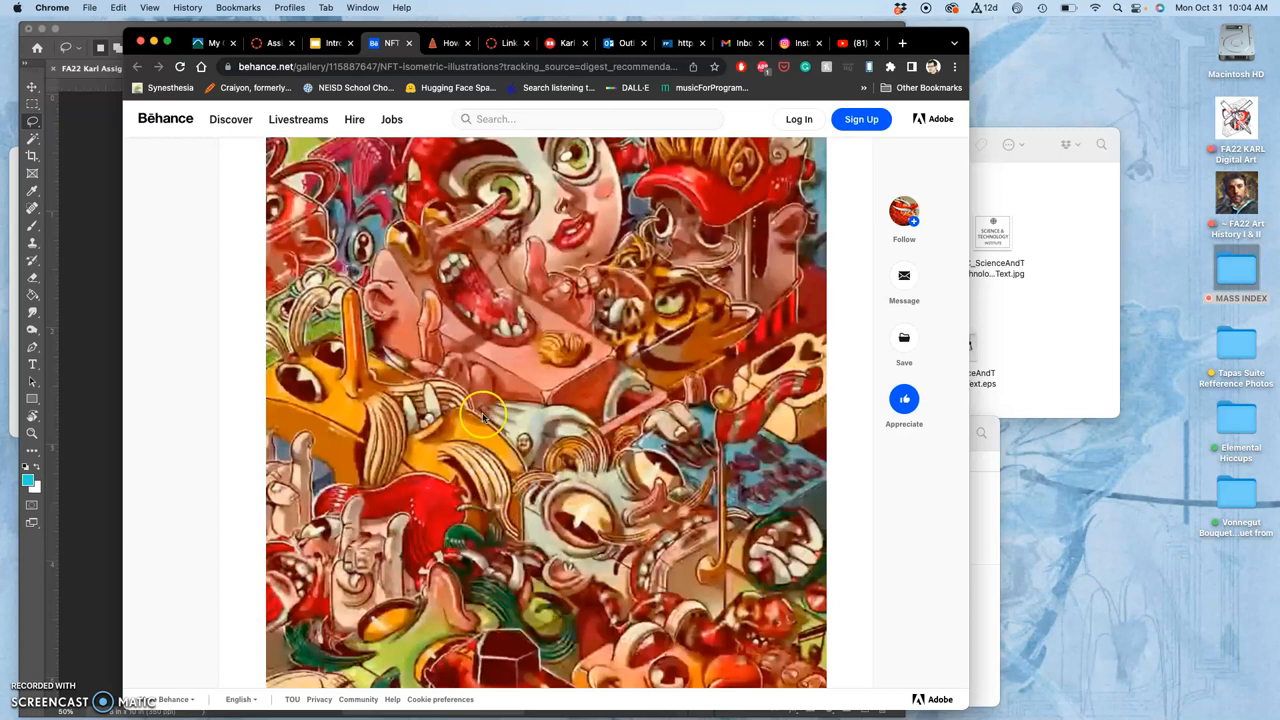
mouse_move(518, 470)
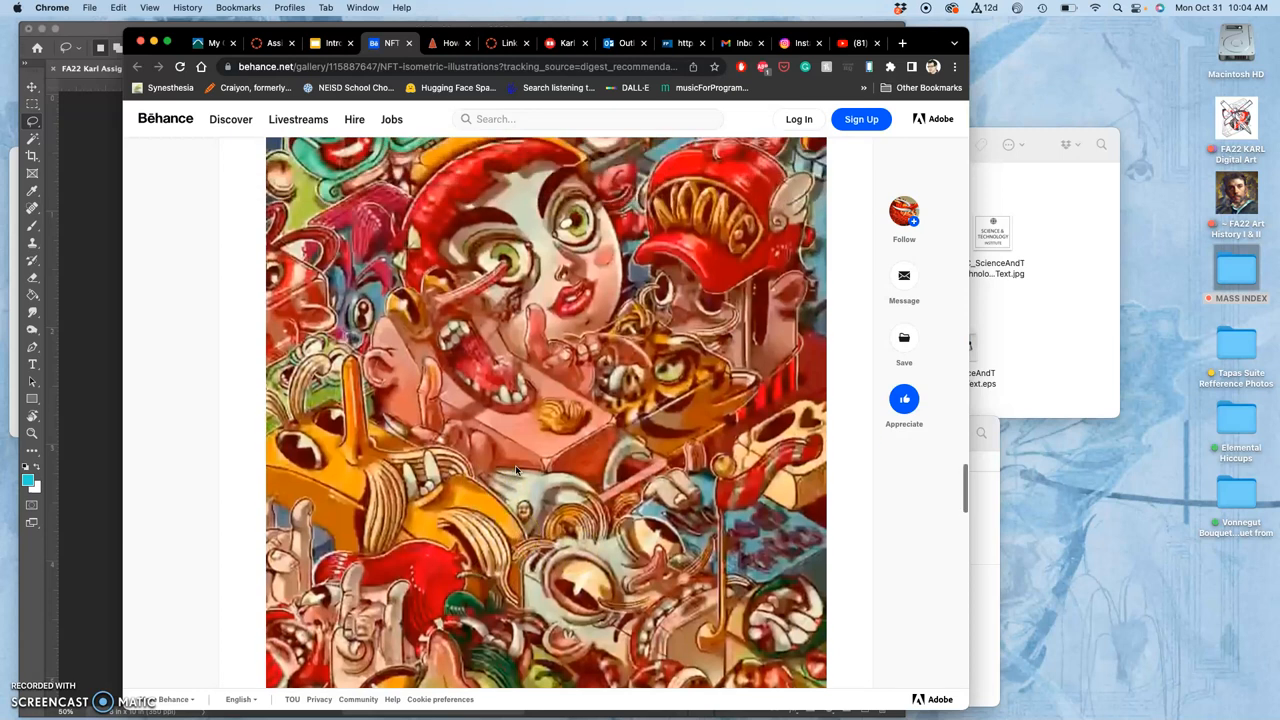
scroll(down, 3)
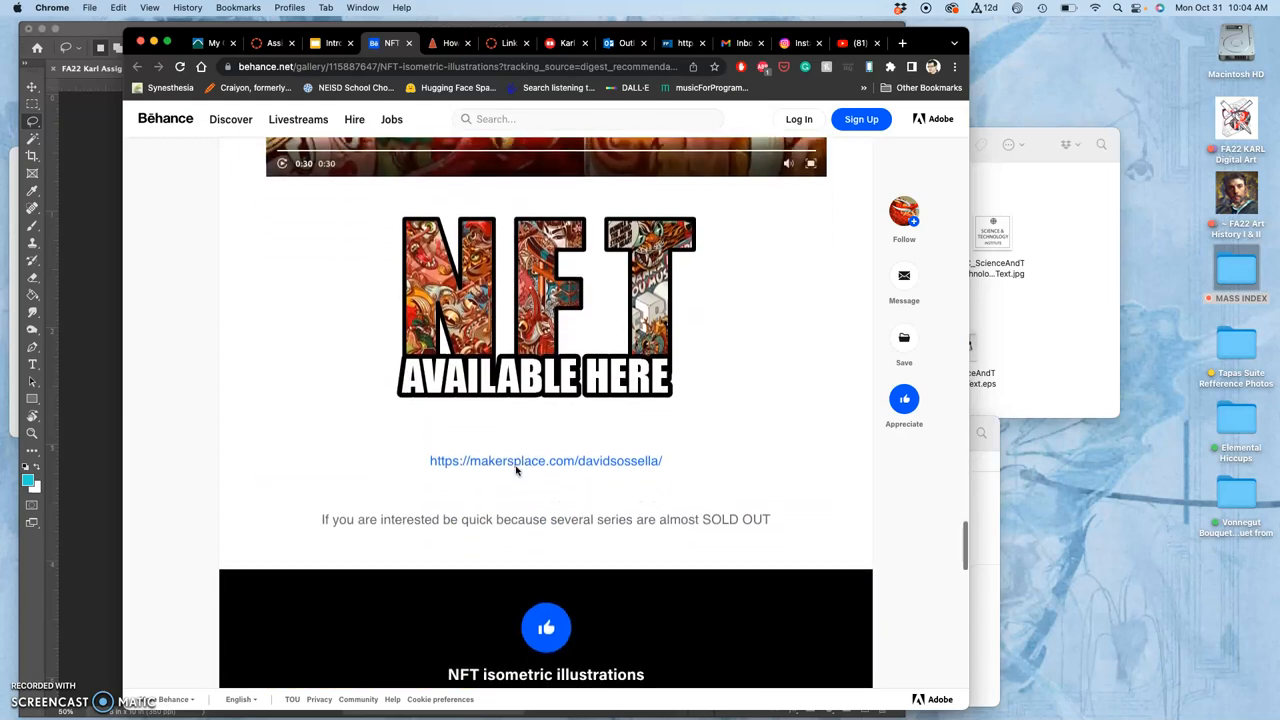
scroll(down, 3)
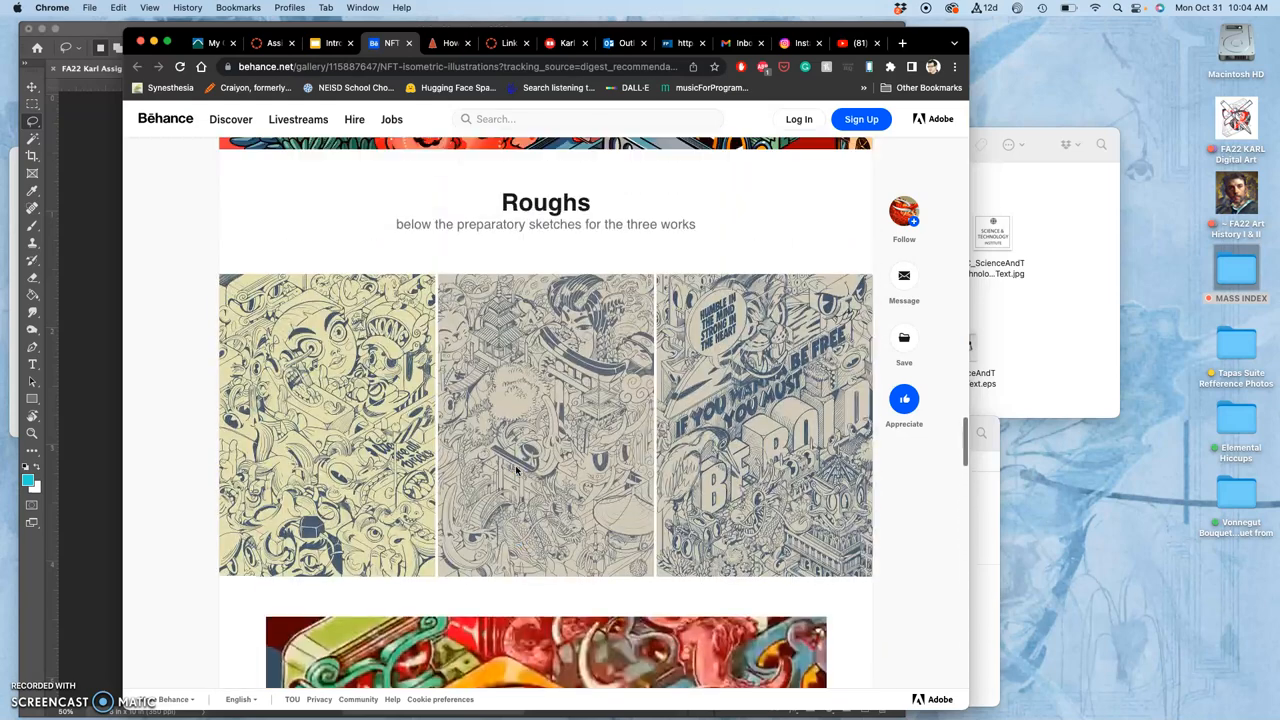
scroll(down, 3)
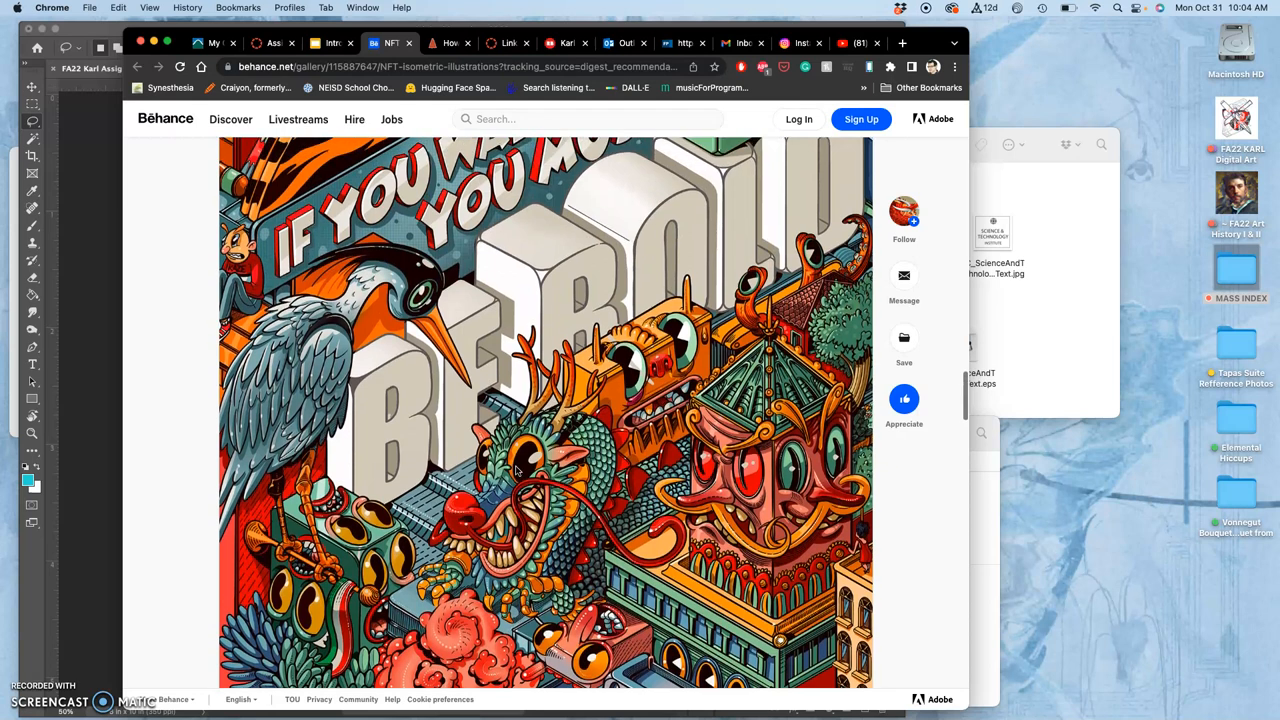
scroll(up, 3)
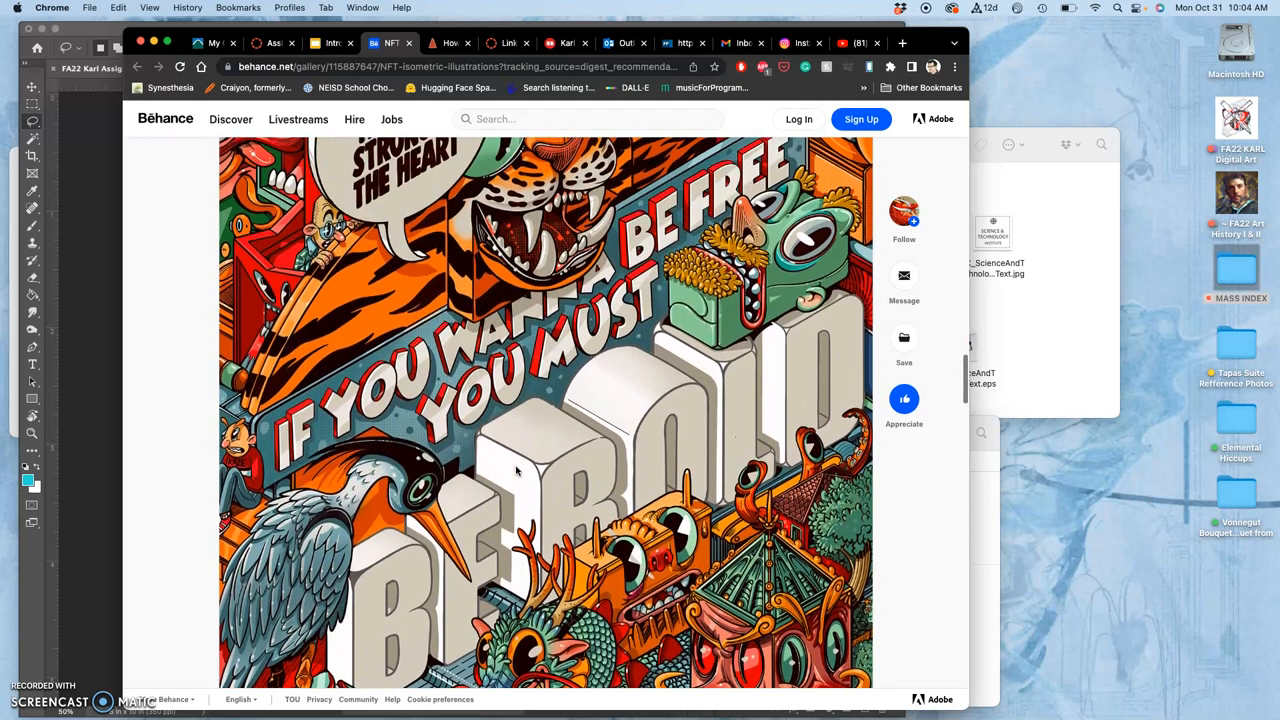
scroll(up, 3)
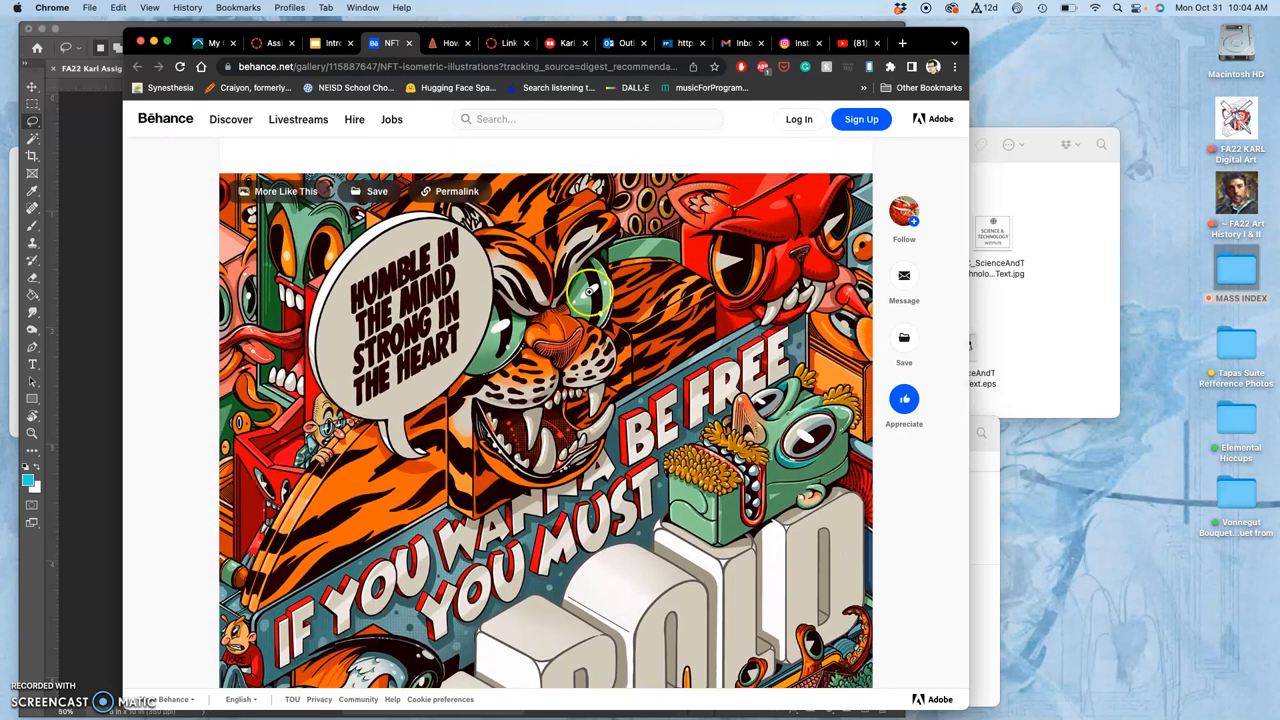
scroll(up, 3)
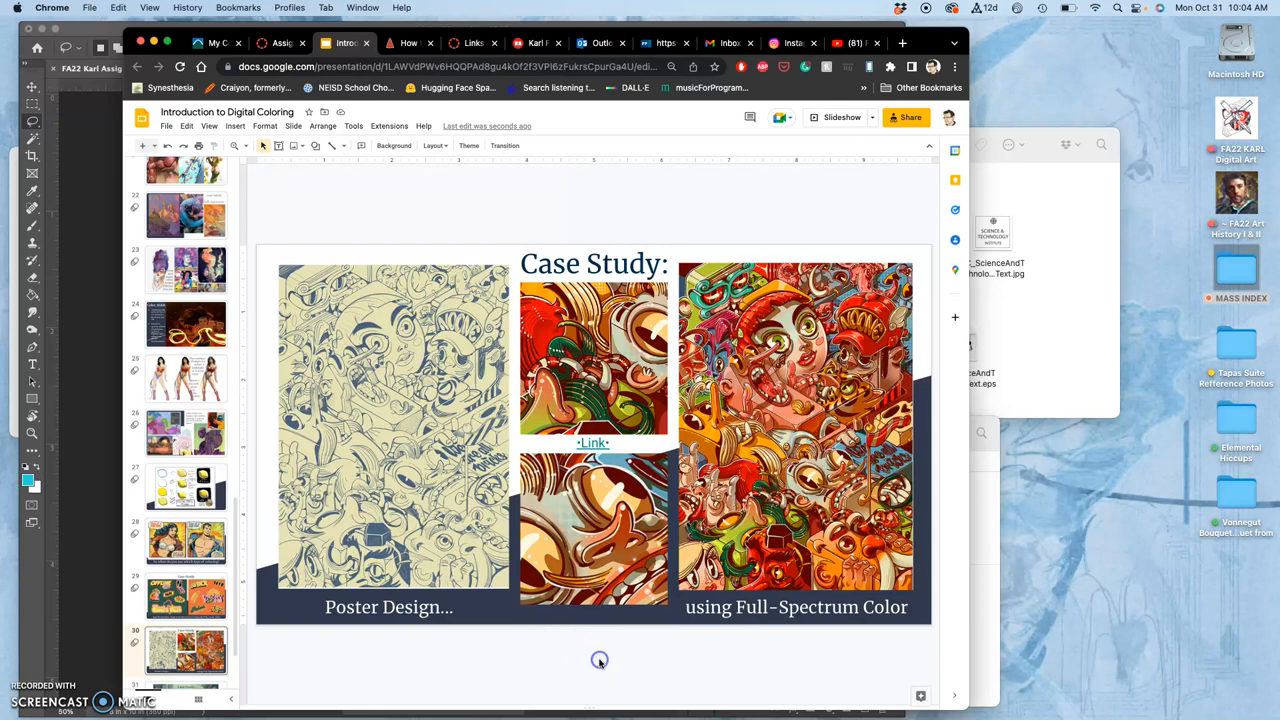
mouse_move(768, 432)
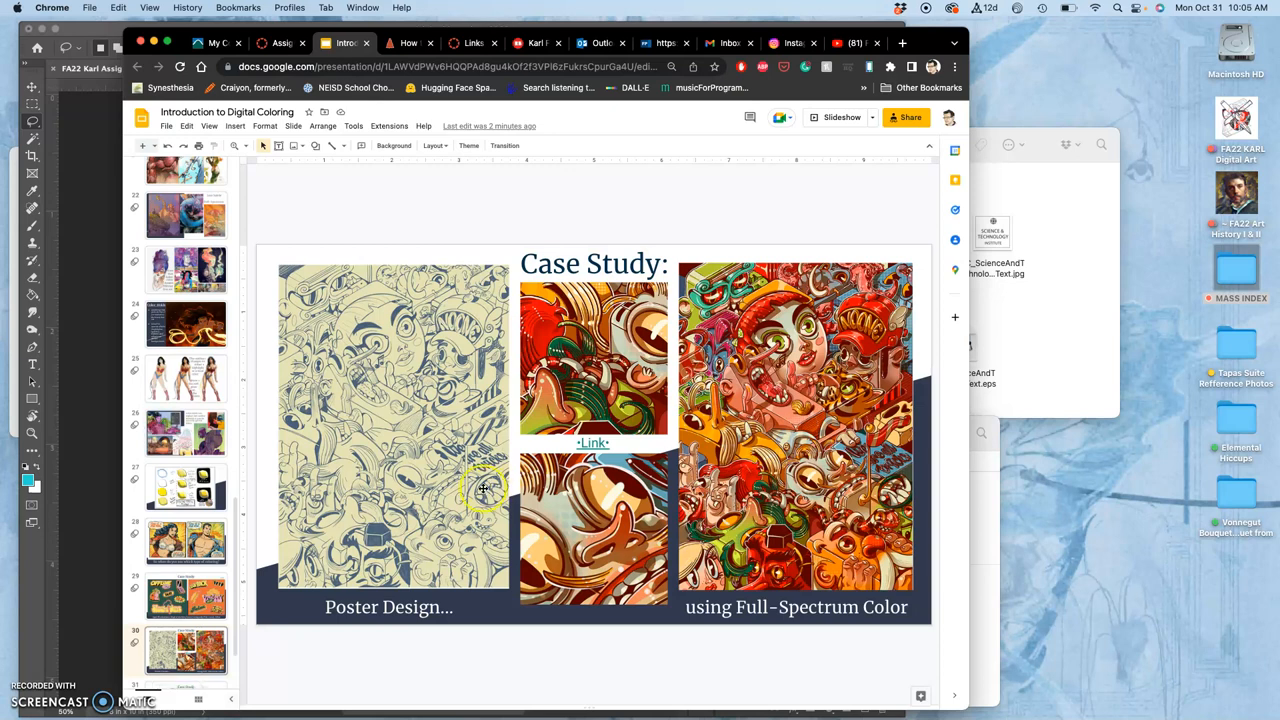
- Reach the duotone character Case Study slides, ending on the line-art version of the furry scene
scroll(down, 3)
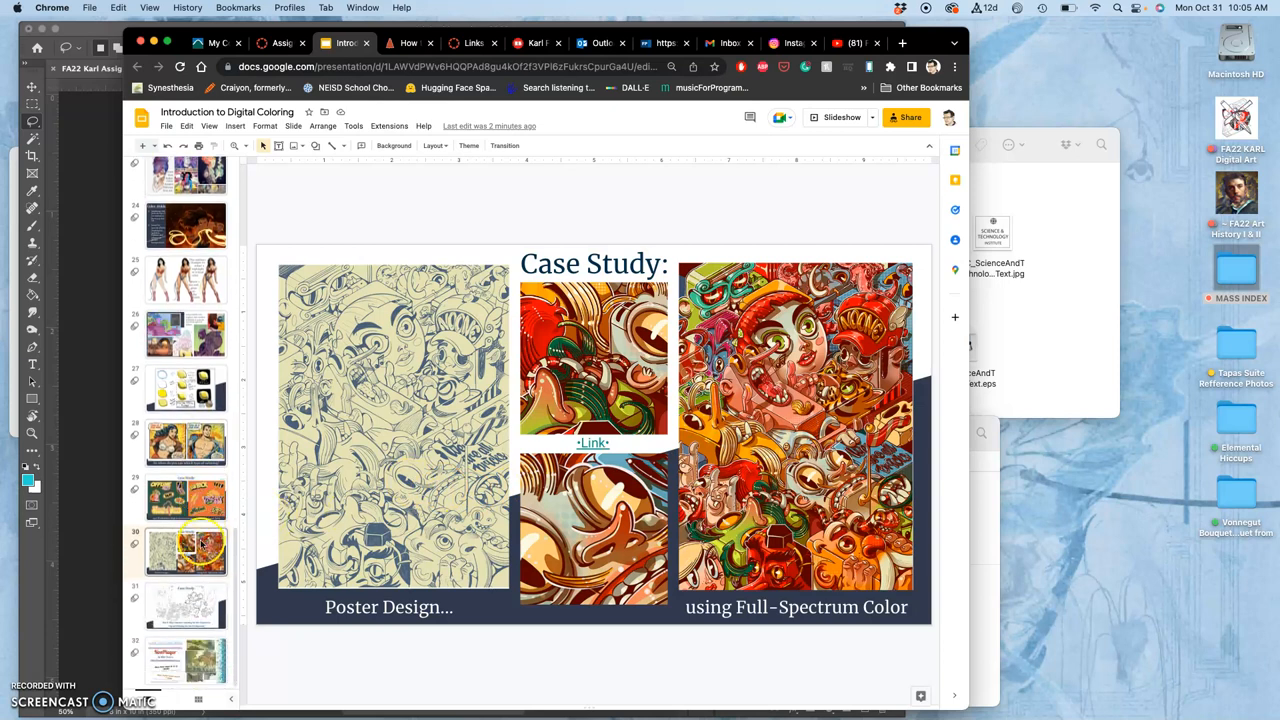
click(186, 608)
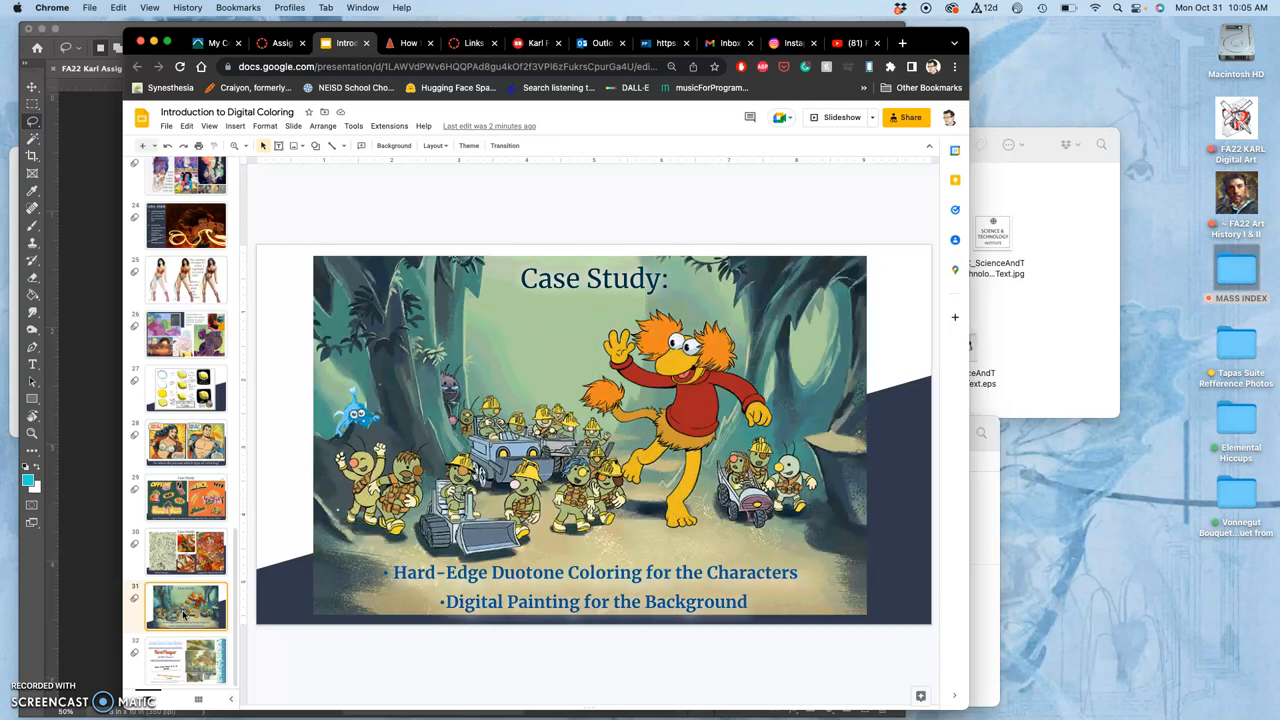
click(186, 550)
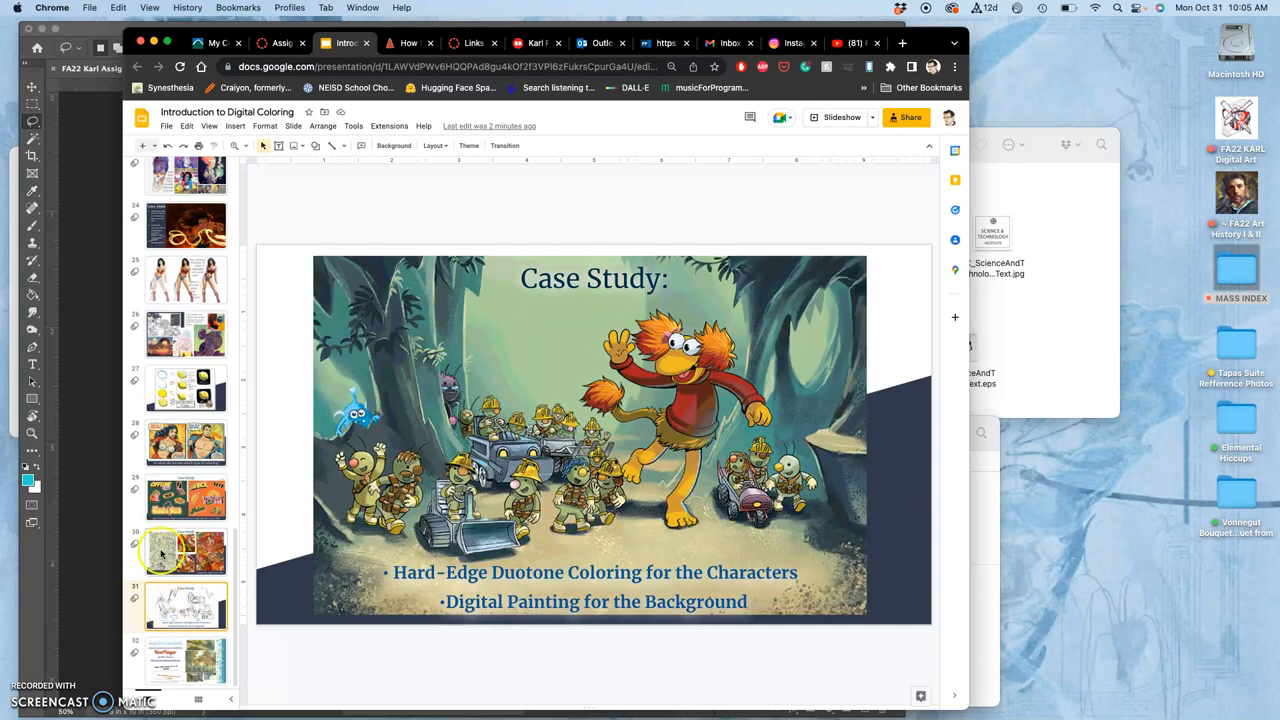
click(186, 604)
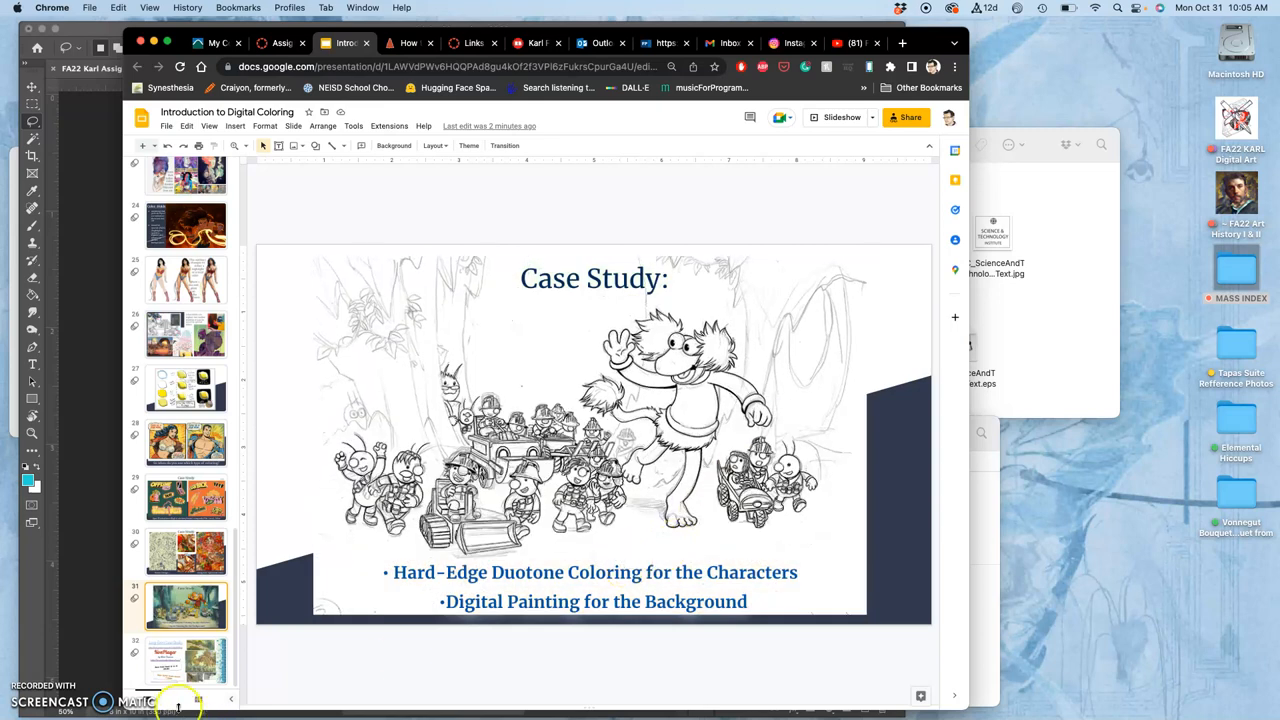
- Show the NonPlayer Long Form Case Study slide and follow its YouTube link
click(186, 660)
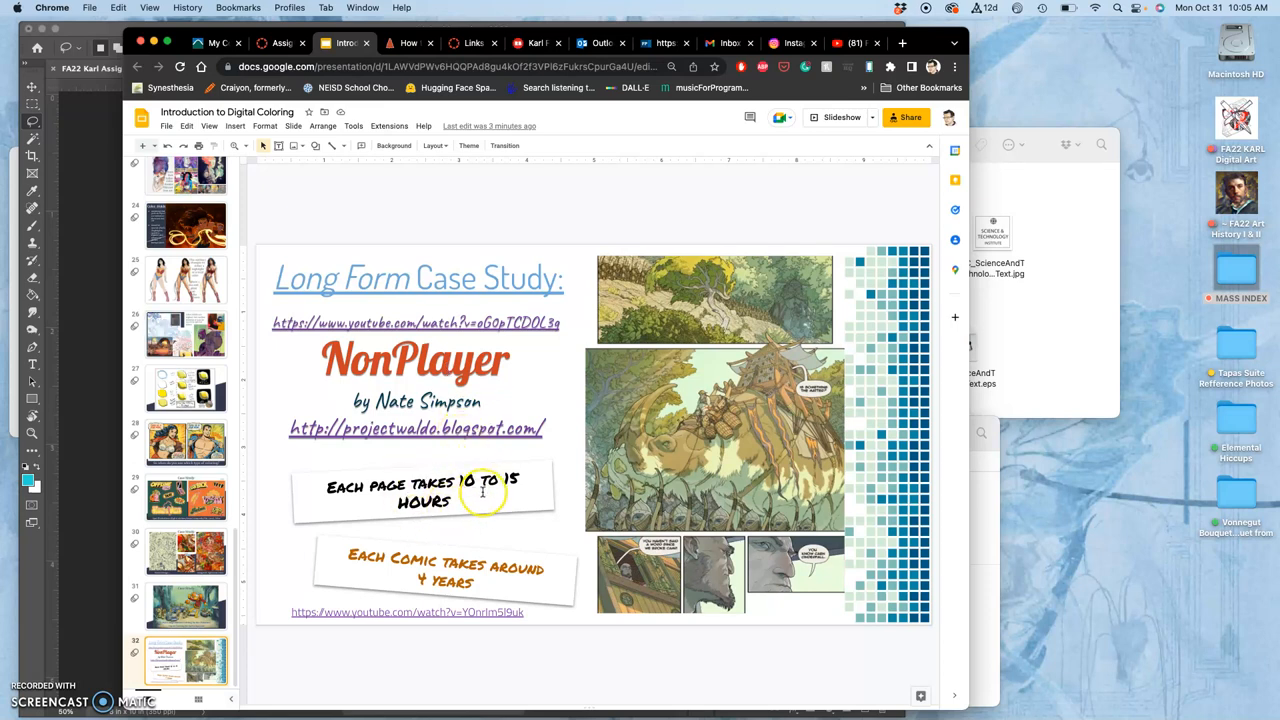
mouse_move(524, 514)
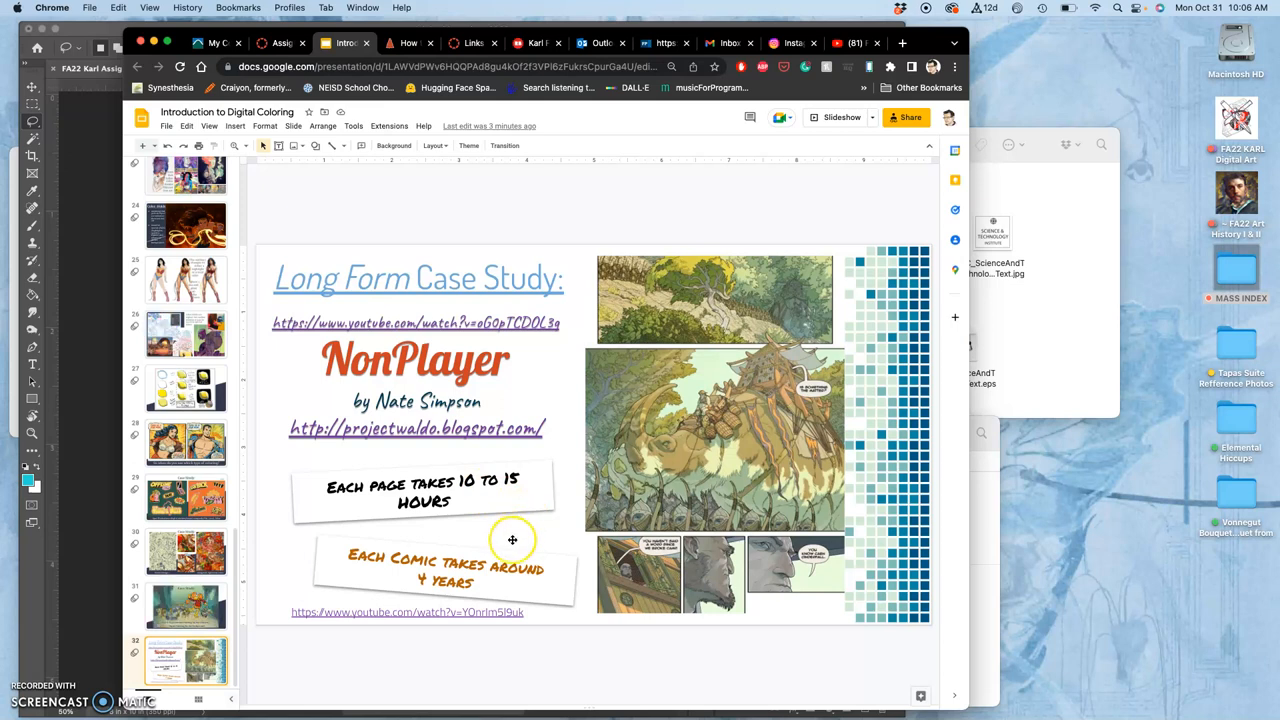
mouse_move(460, 612)
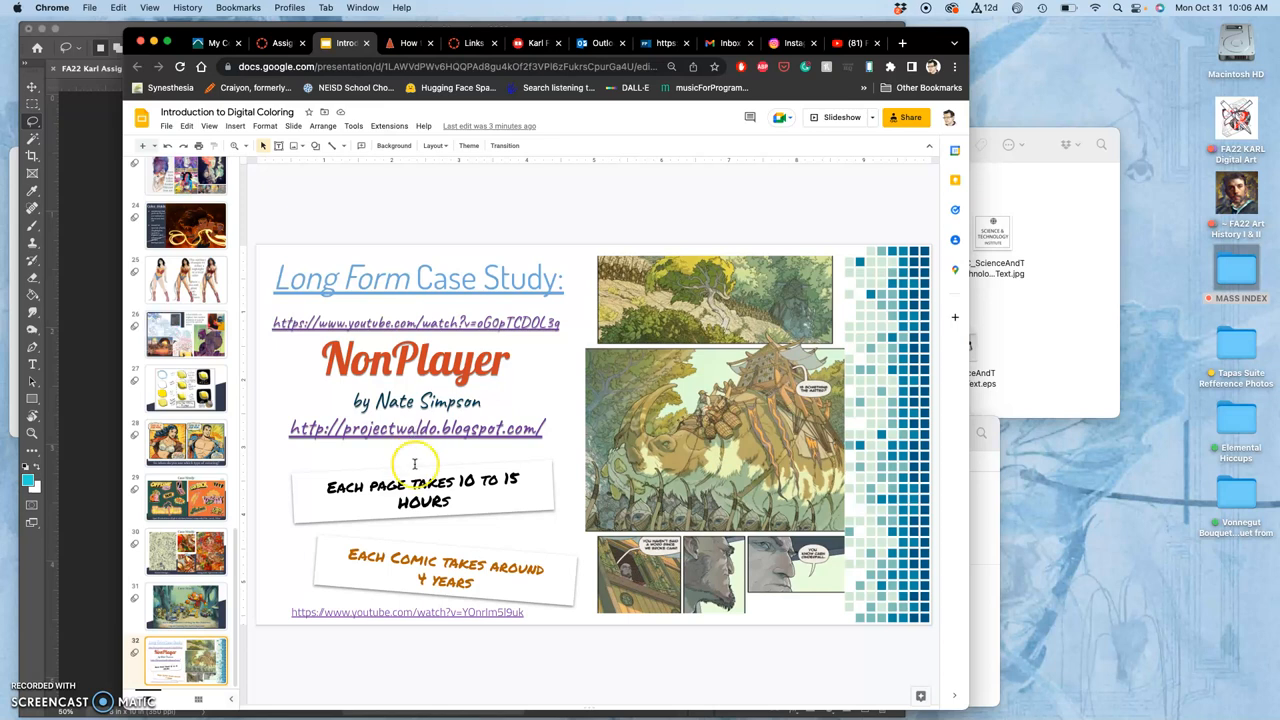
mouse_move(414, 562)
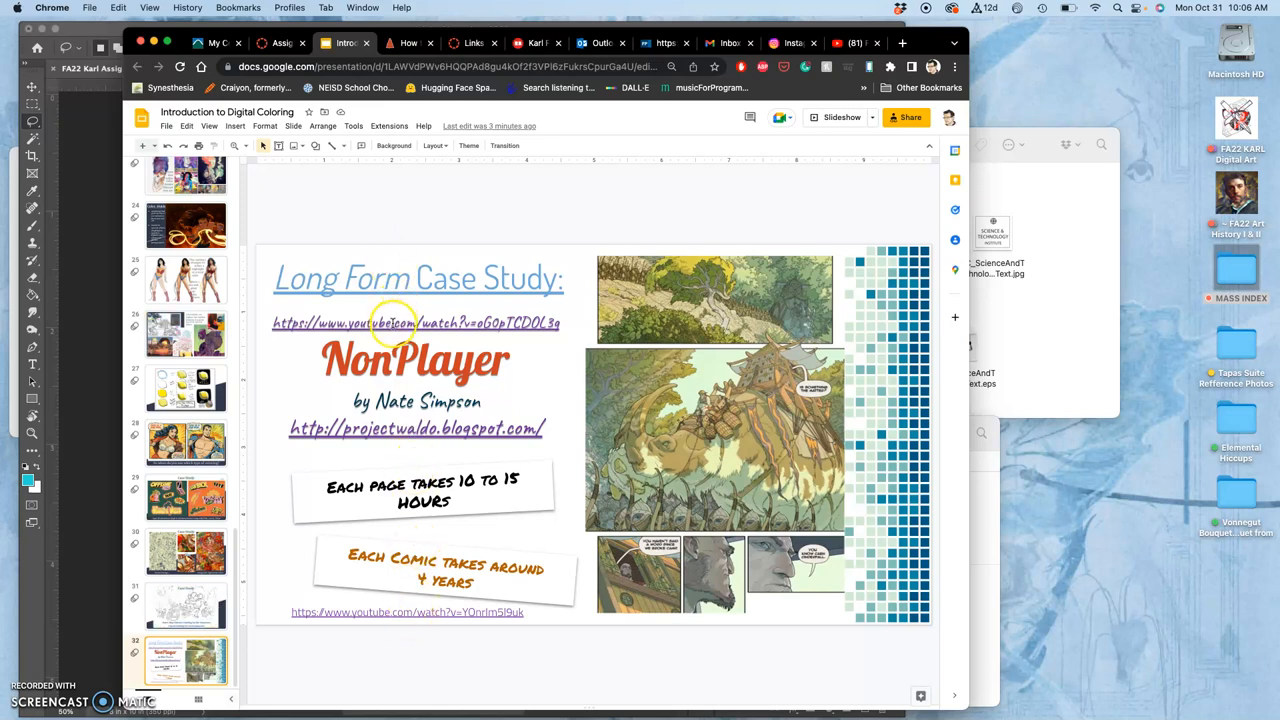
click(416, 322)
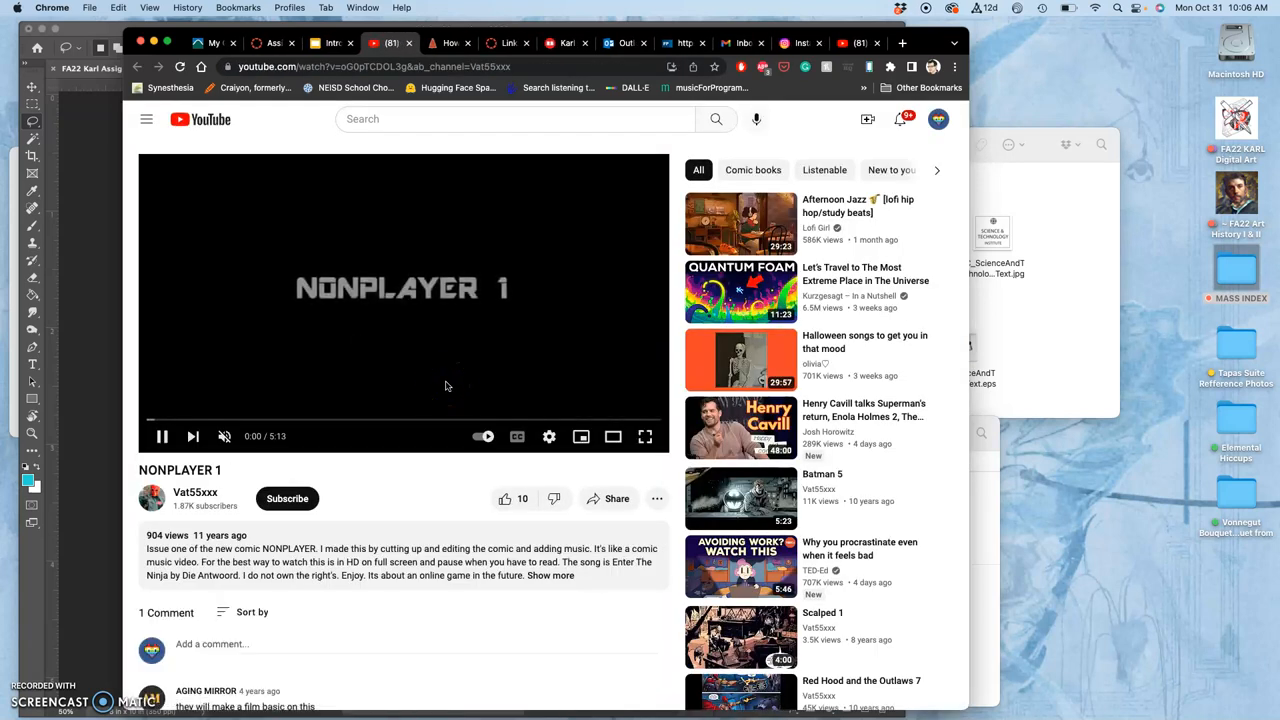
mouse_move(280, 420)
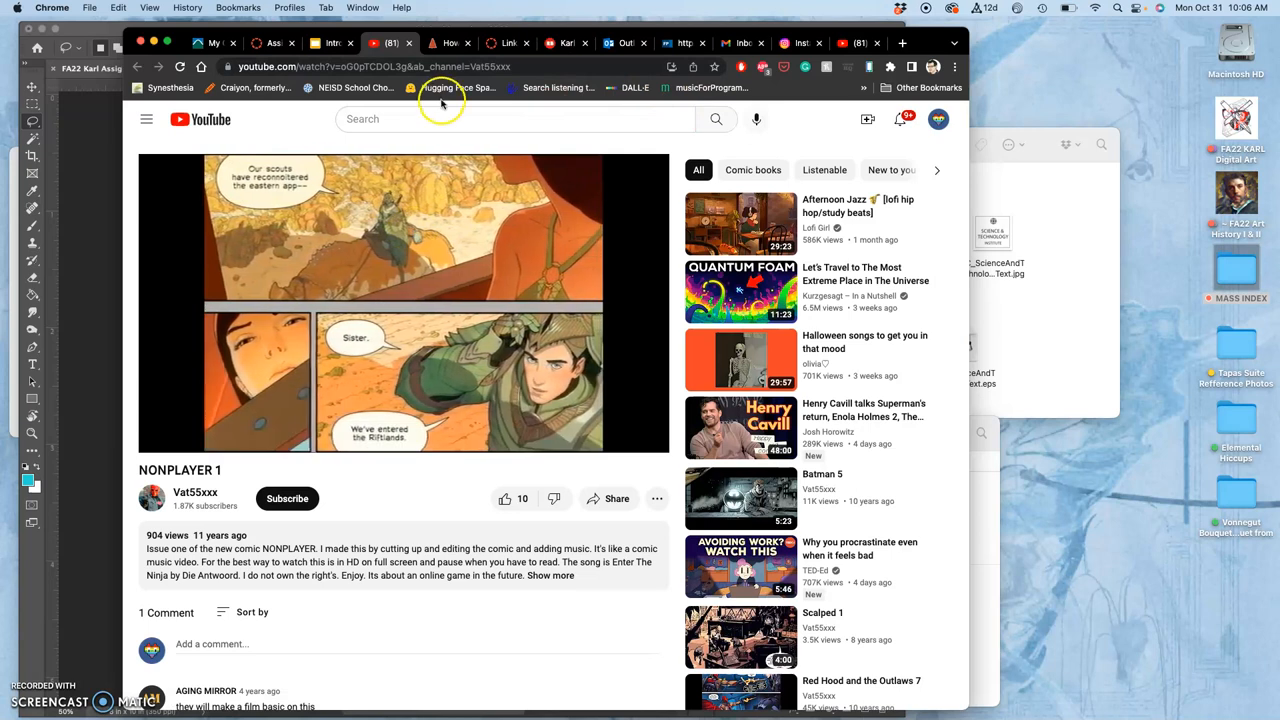
- Leave the NONPLAYER 1 video and return to the NonPlayer slide in Google Slides
click(332, 44)
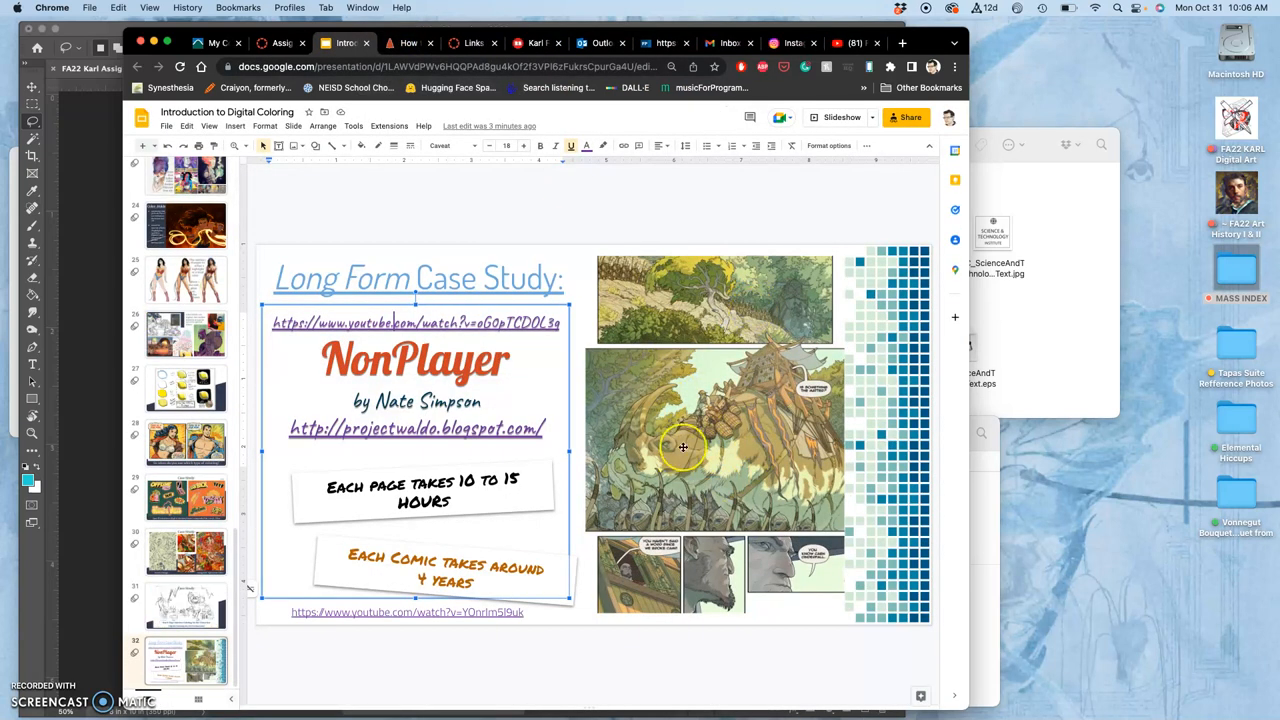
click(408, 612)
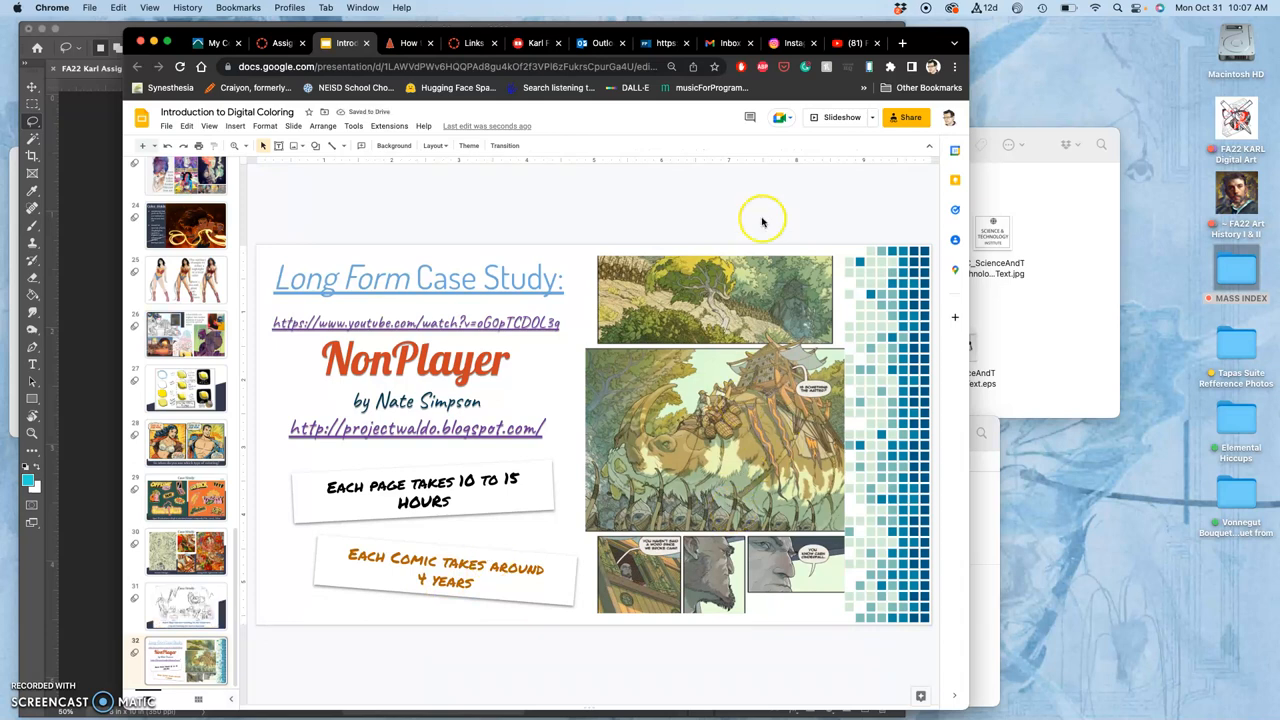
click(838, 116)
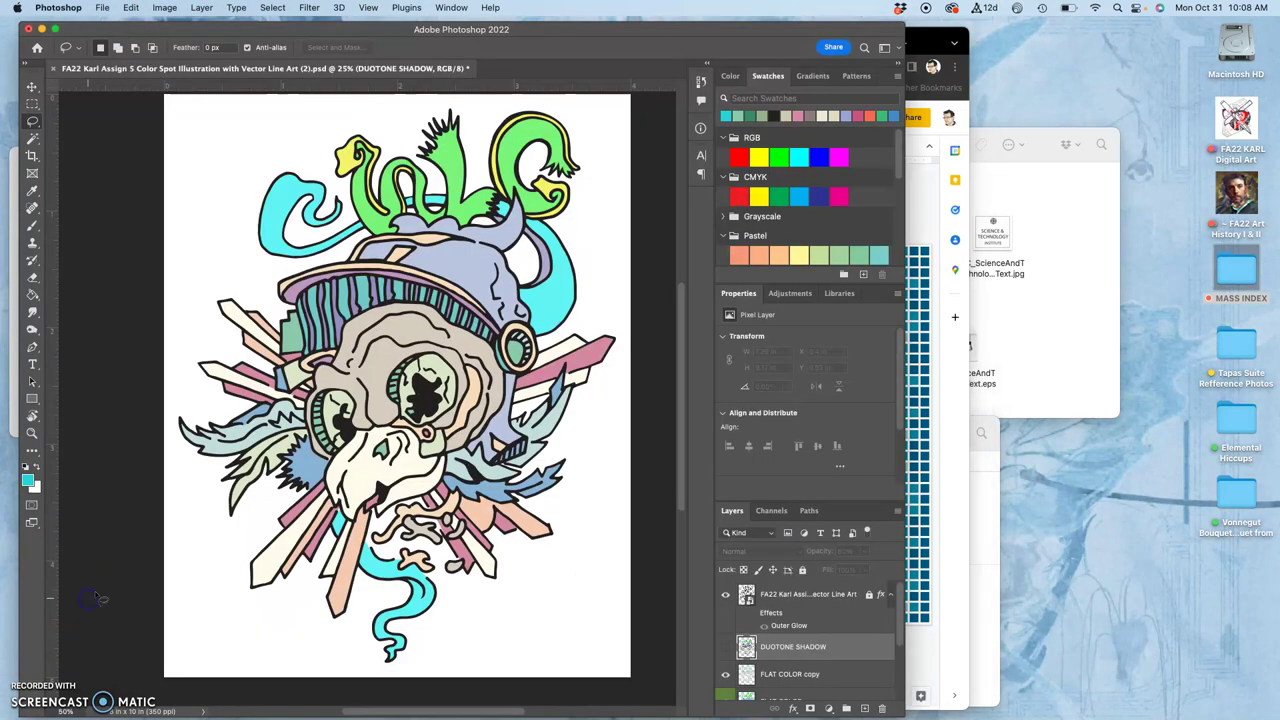
mouse_move(536, 420)
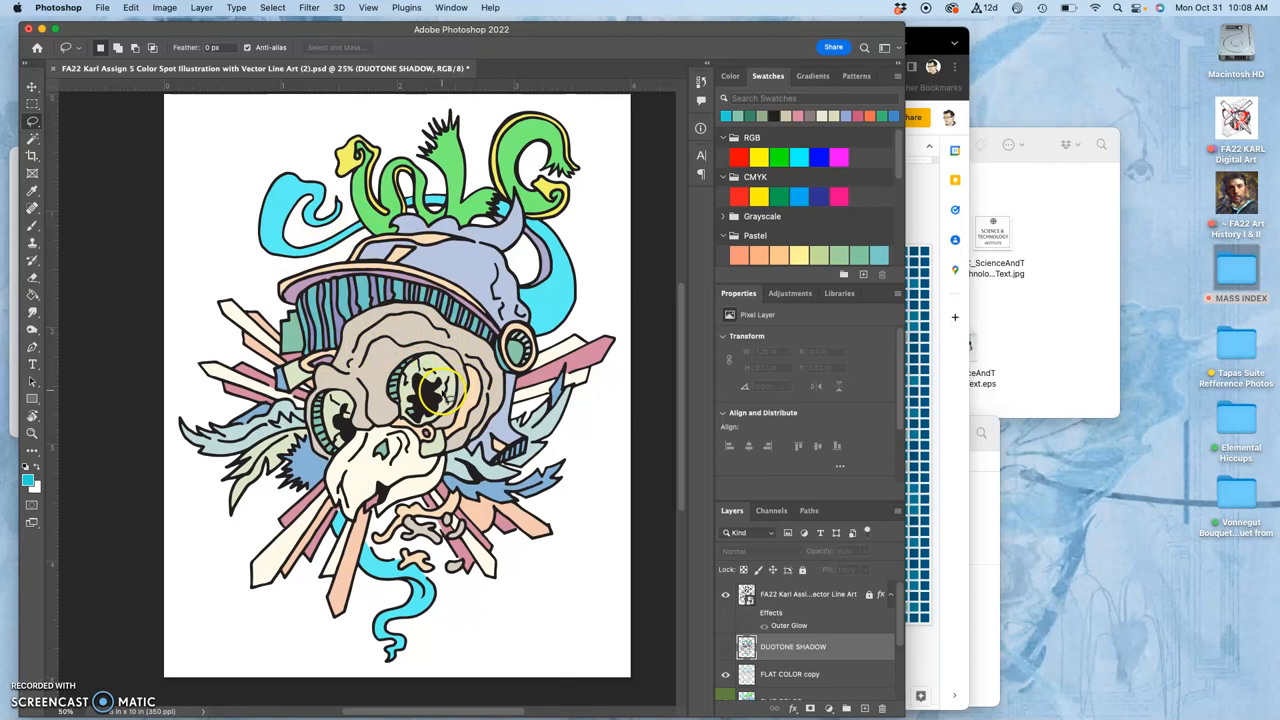
- Adjust the DUOTONE SHADOW layer's opacity slider so darker shading tints the skull artwork
click(726, 646)
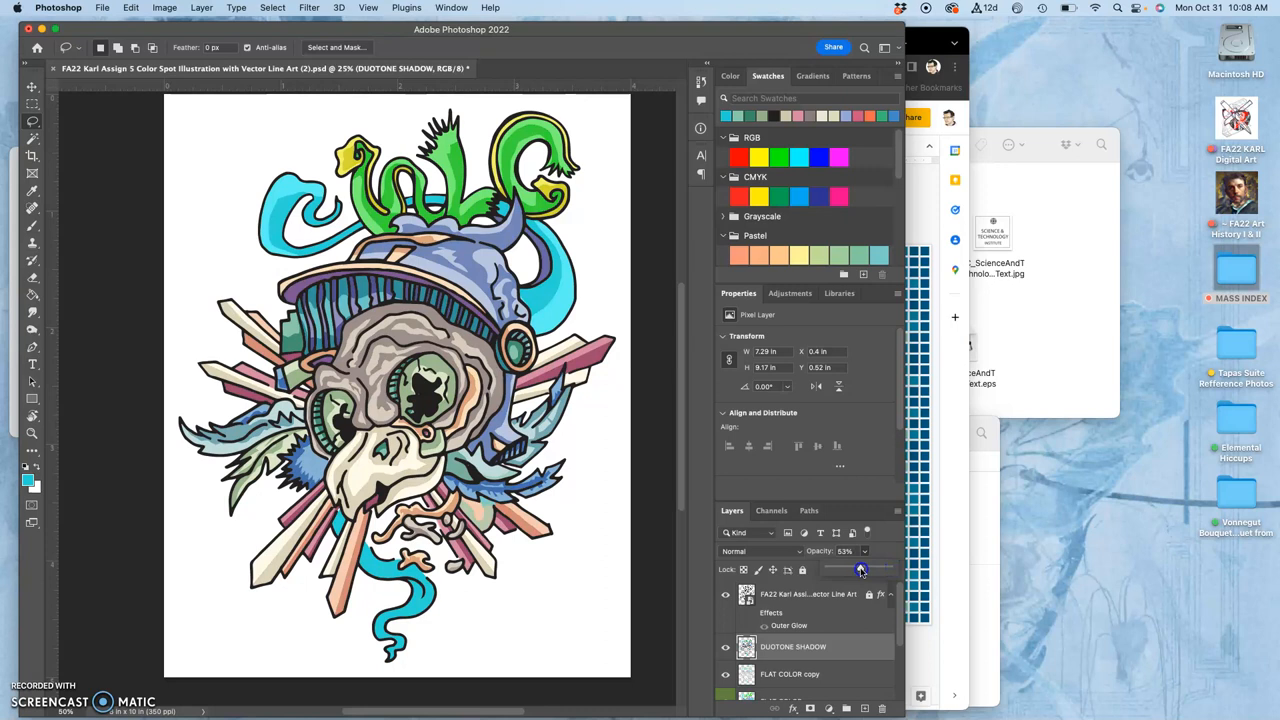
drag(858, 570, 860, 568)
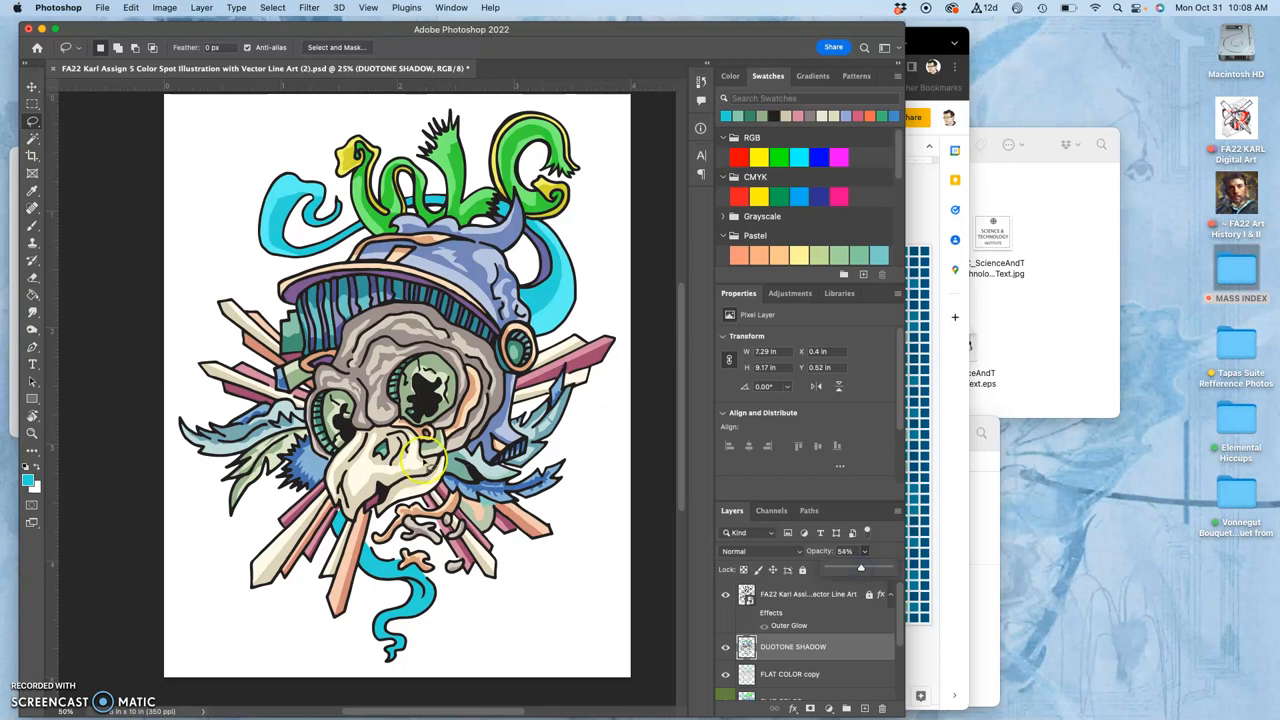
mouse_move(616, 344)
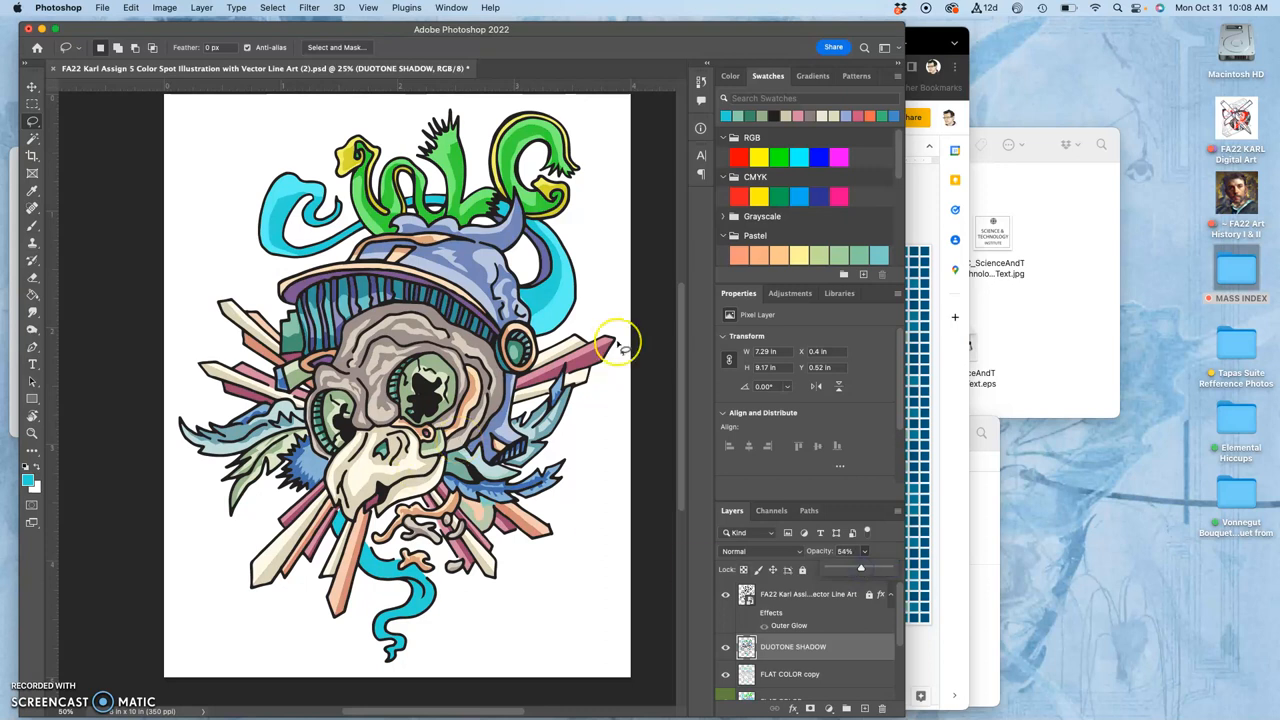